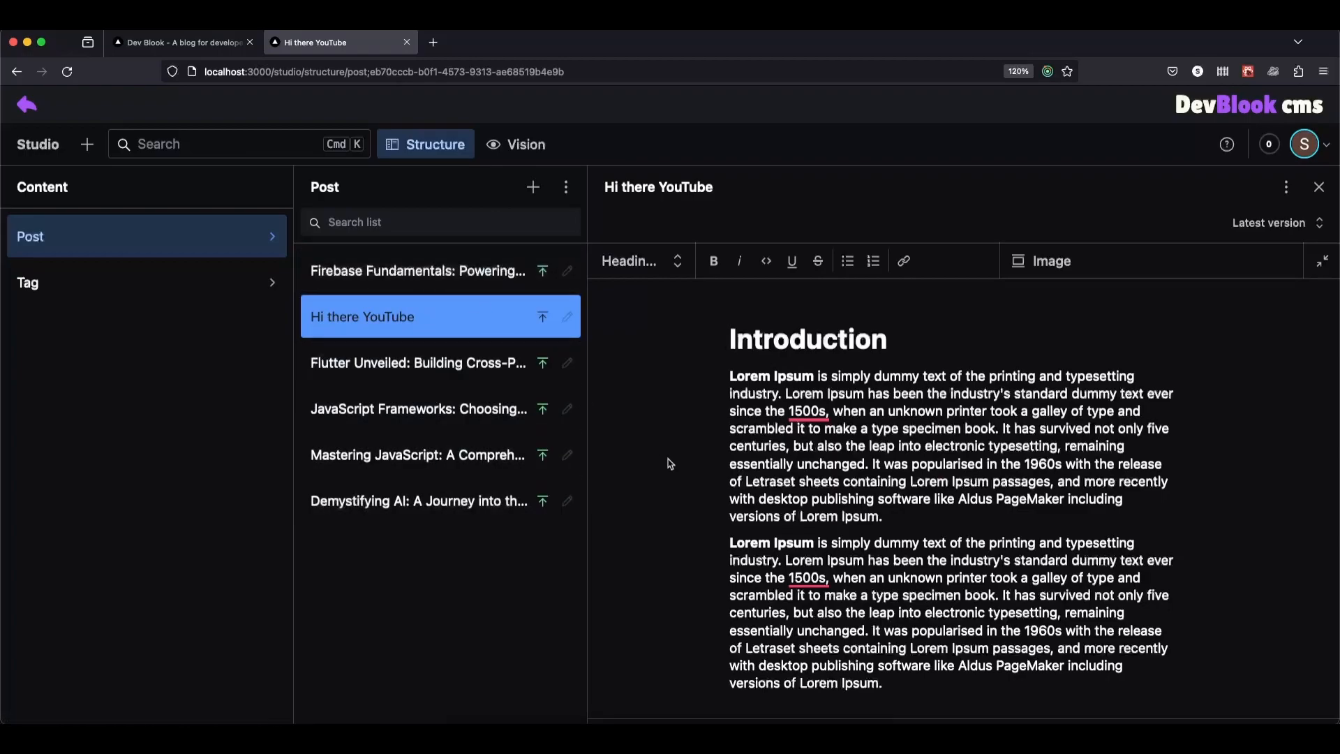
- Scroll through the post, then follow the 'Where does it come from?' table-of-contents link
{"action": "scroll", "scroll_direction": "down", "scroll_amount": 3}
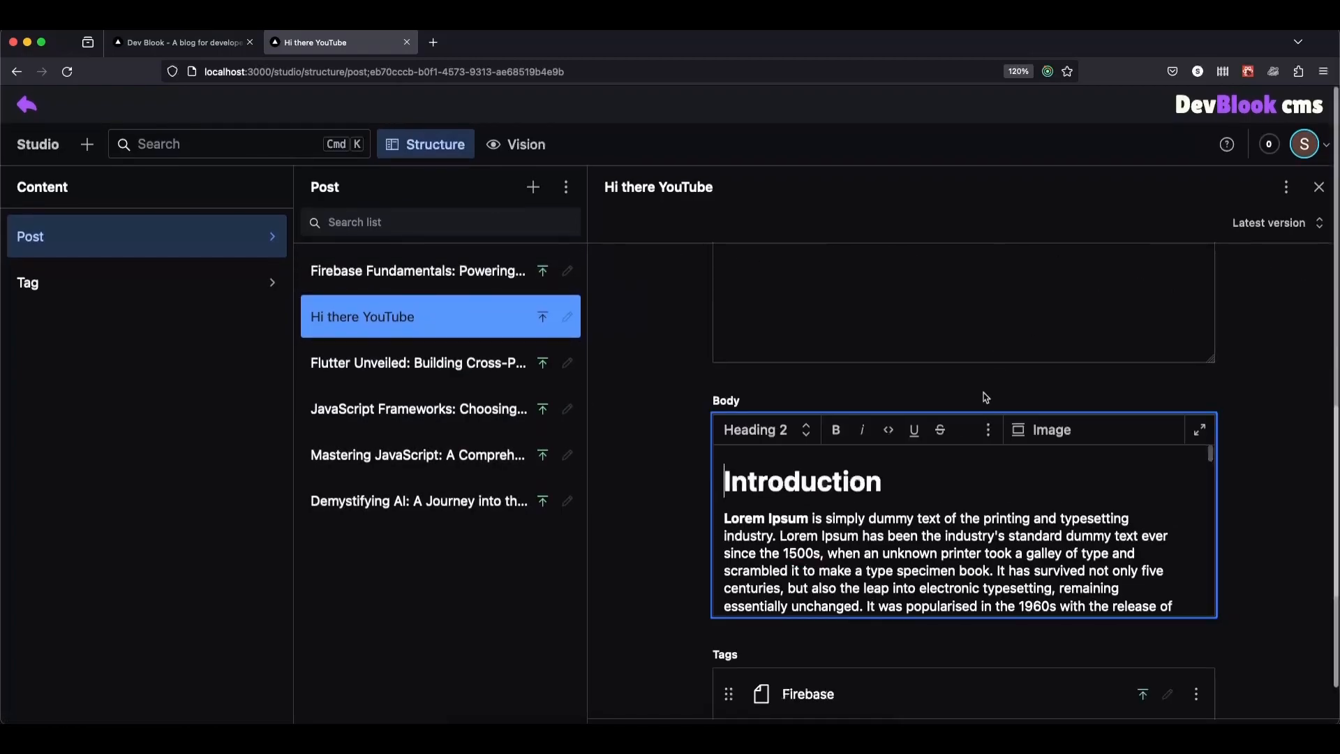
{"action": "left_click", "coordinate": [1200, 429]}
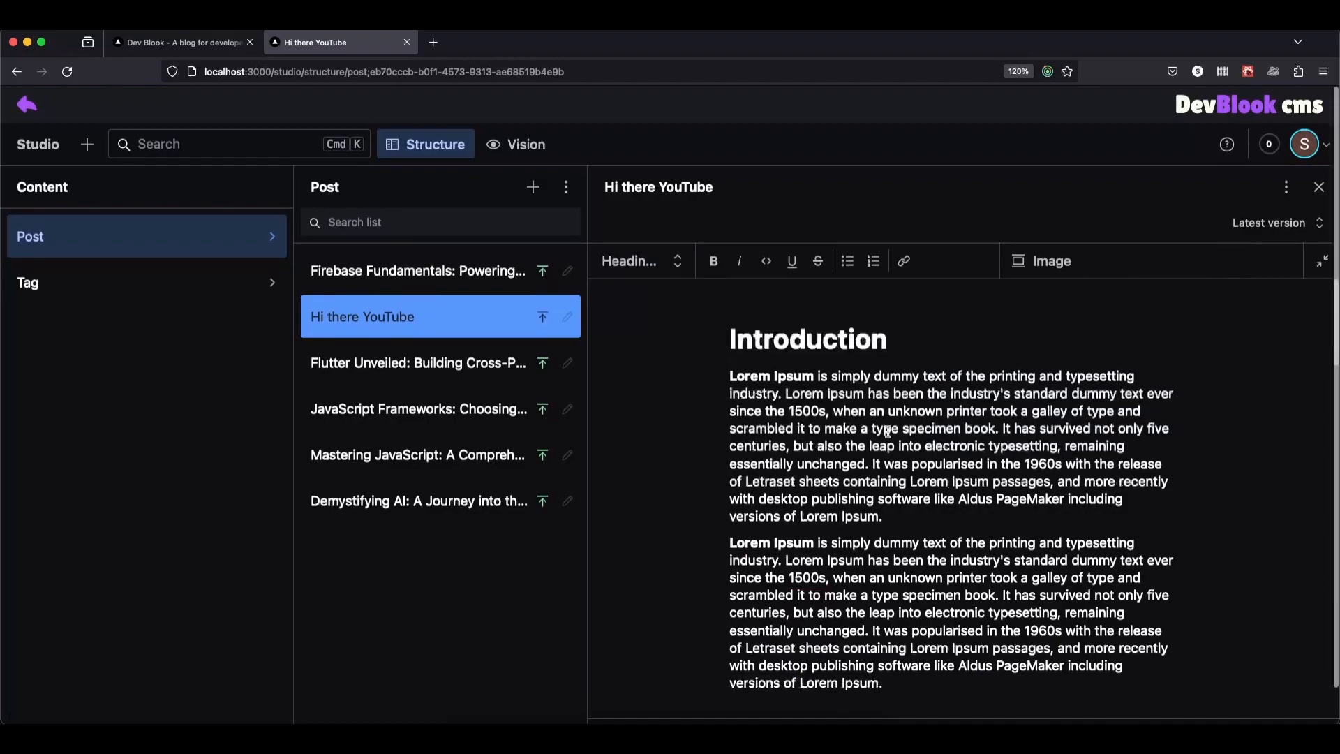
{"action": "scroll", "scroll_direction": "down", "scroll_amount": 3}
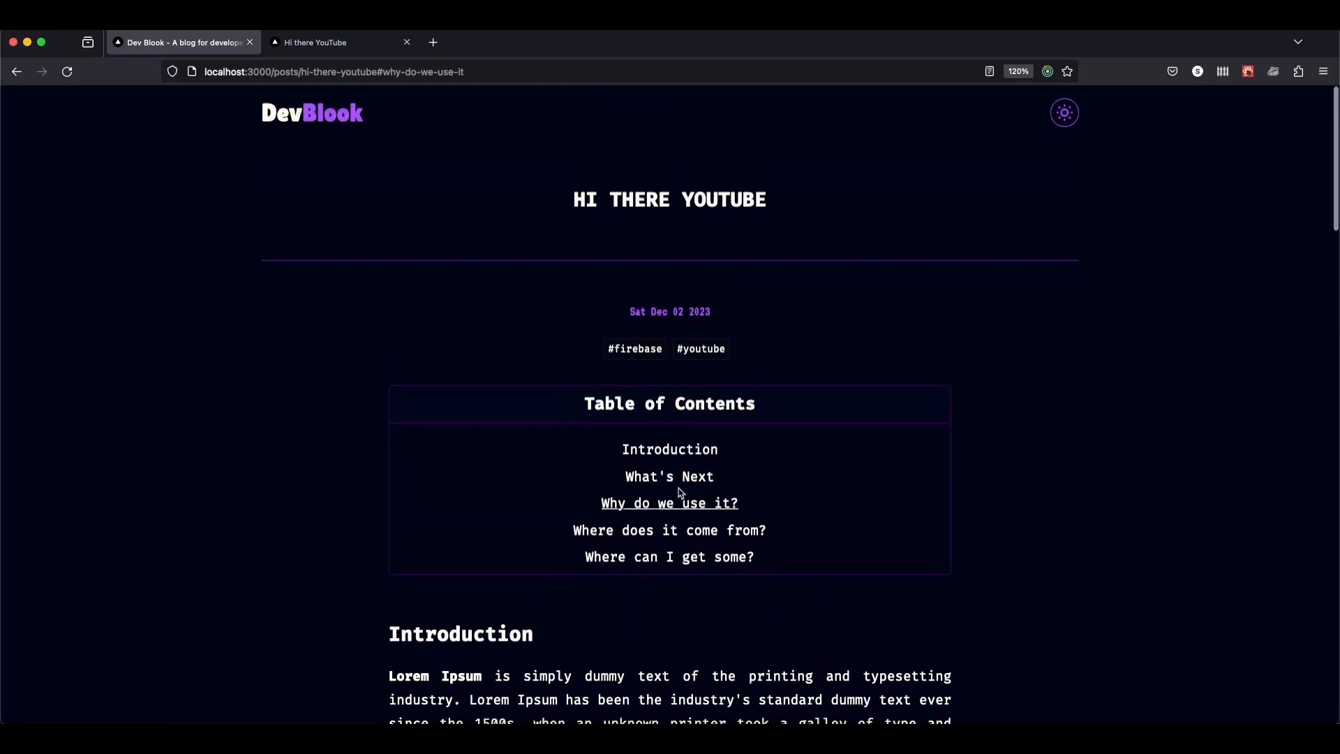
{"action": "mouse_move", "coordinate": [933, 485]}
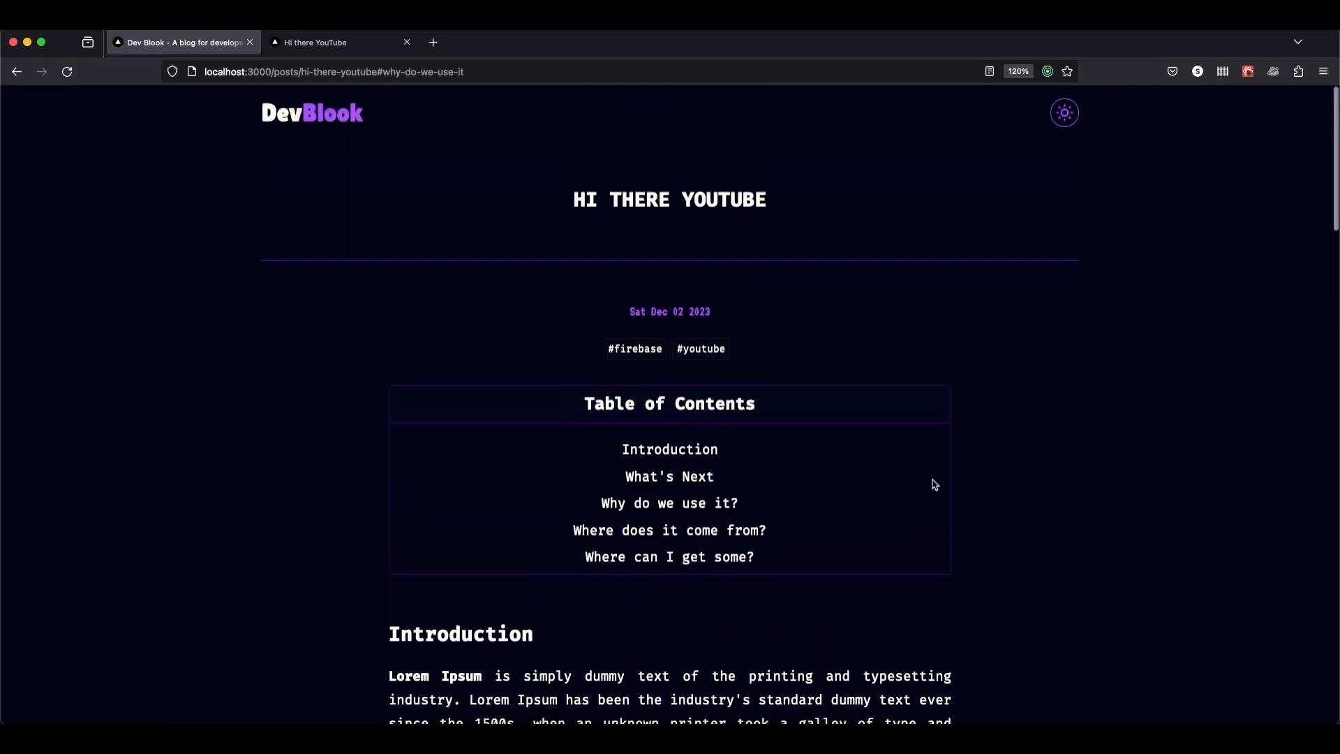
{"action": "scroll", "scroll_direction": "down", "scroll_amount": 3}
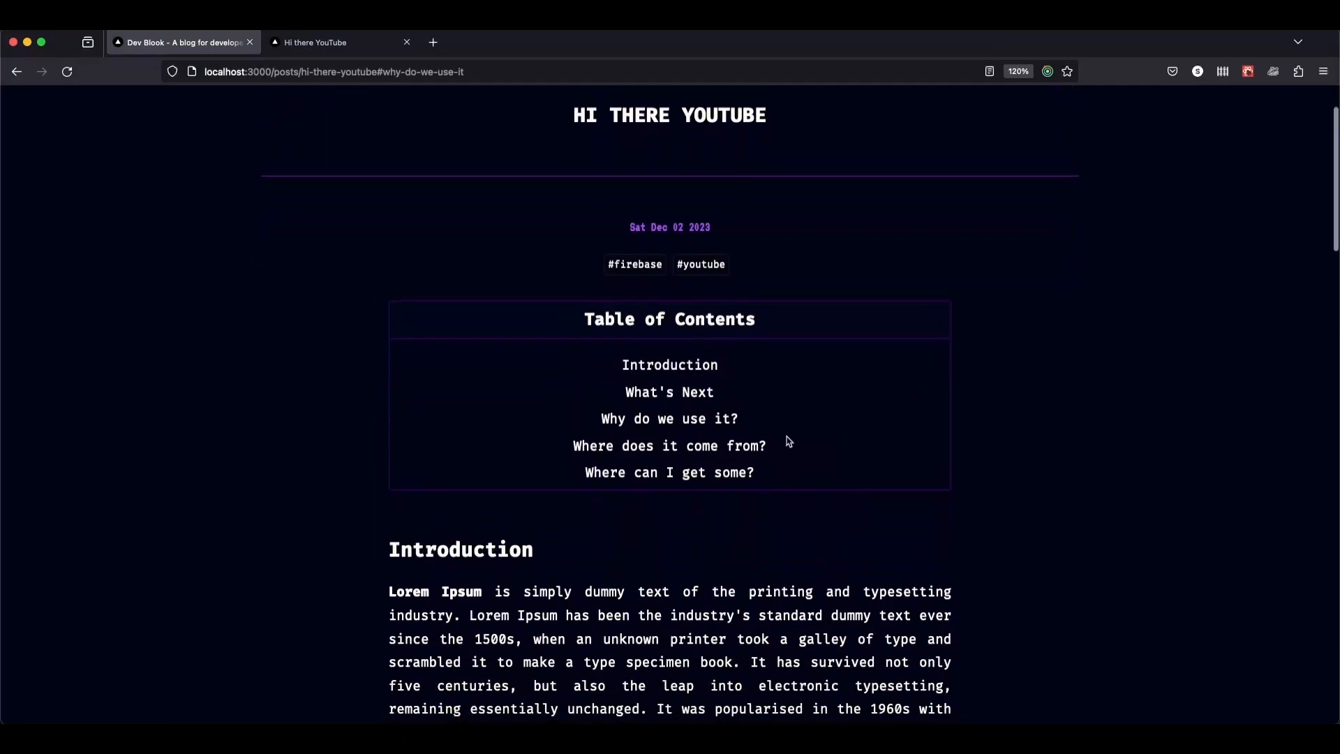
{"action": "left_click", "coordinate": [669, 392]}
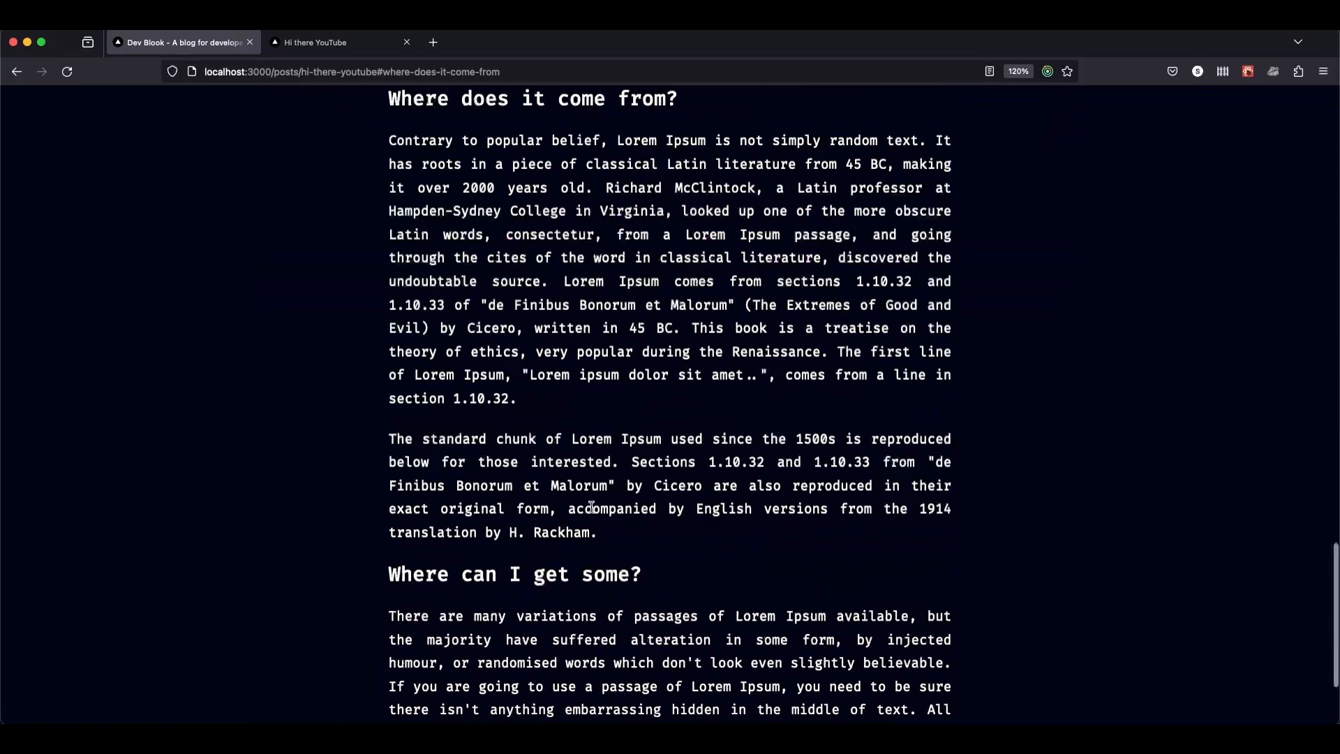
{"action": "mouse_move", "coordinate": [697, 119]}
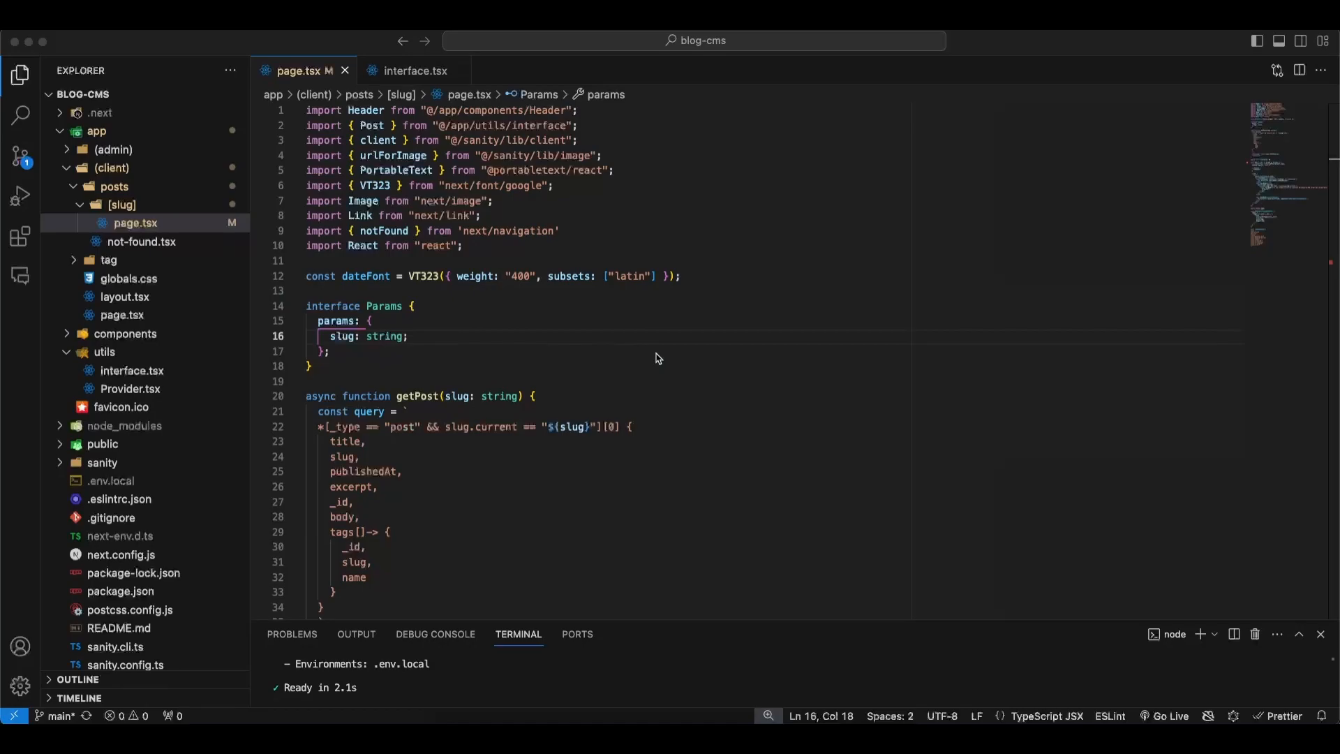
{"action": "mouse_move", "coordinate": [135, 186]}
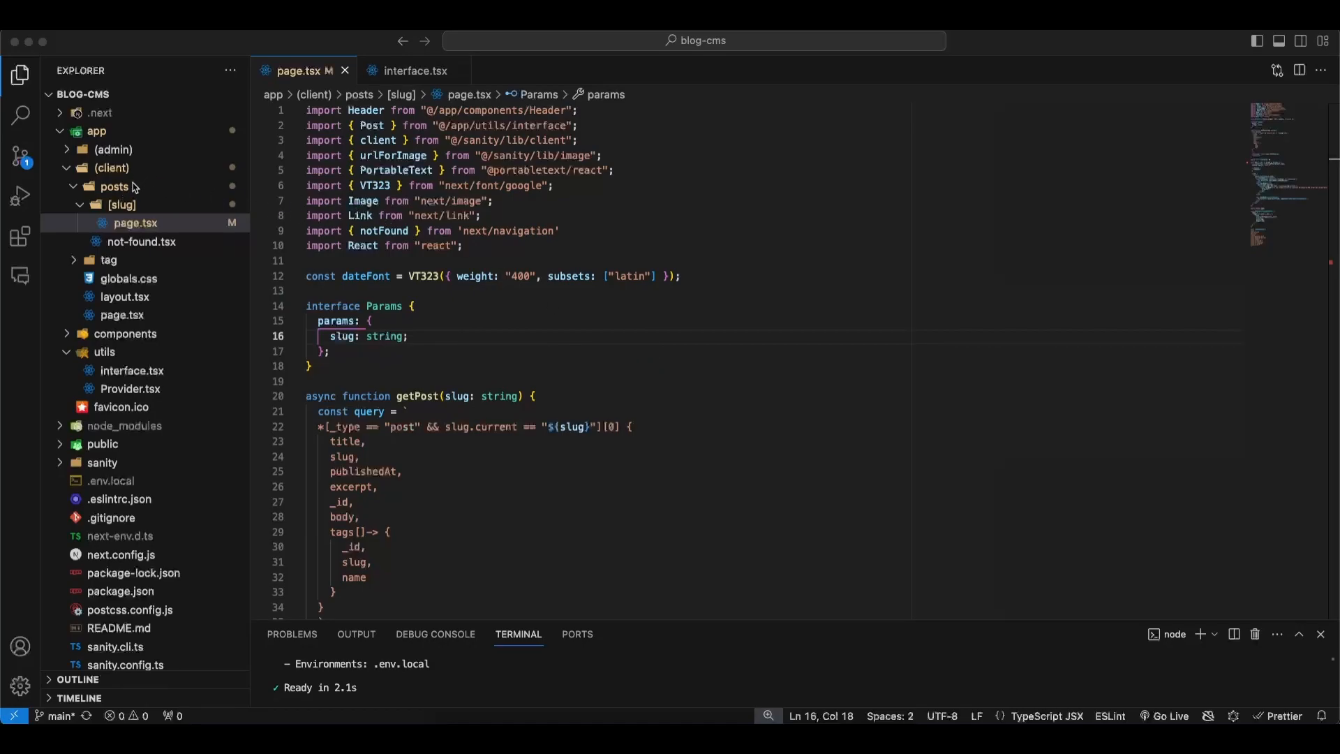
{"action": "mouse_move", "coordinate": [133, 218]}
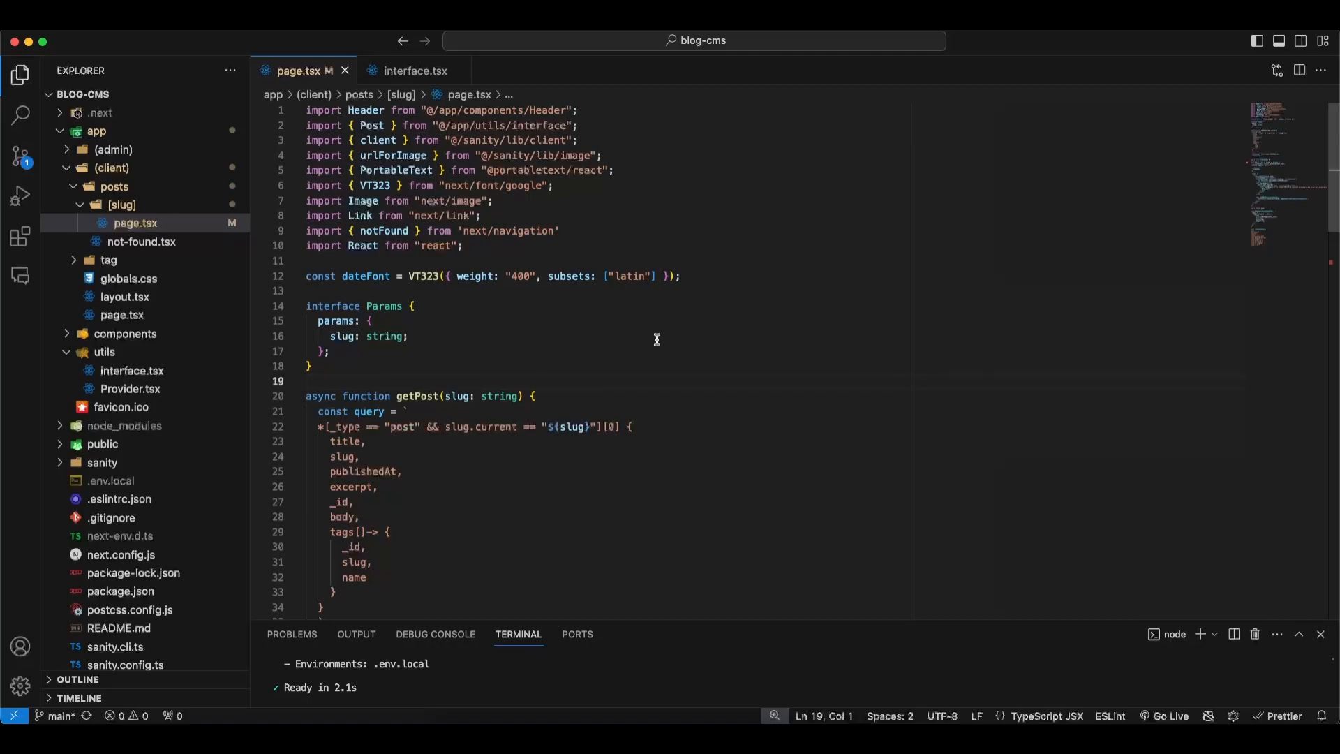
{"action": "scroll", "scroll_direction": "down", "scroll_amount": 3}
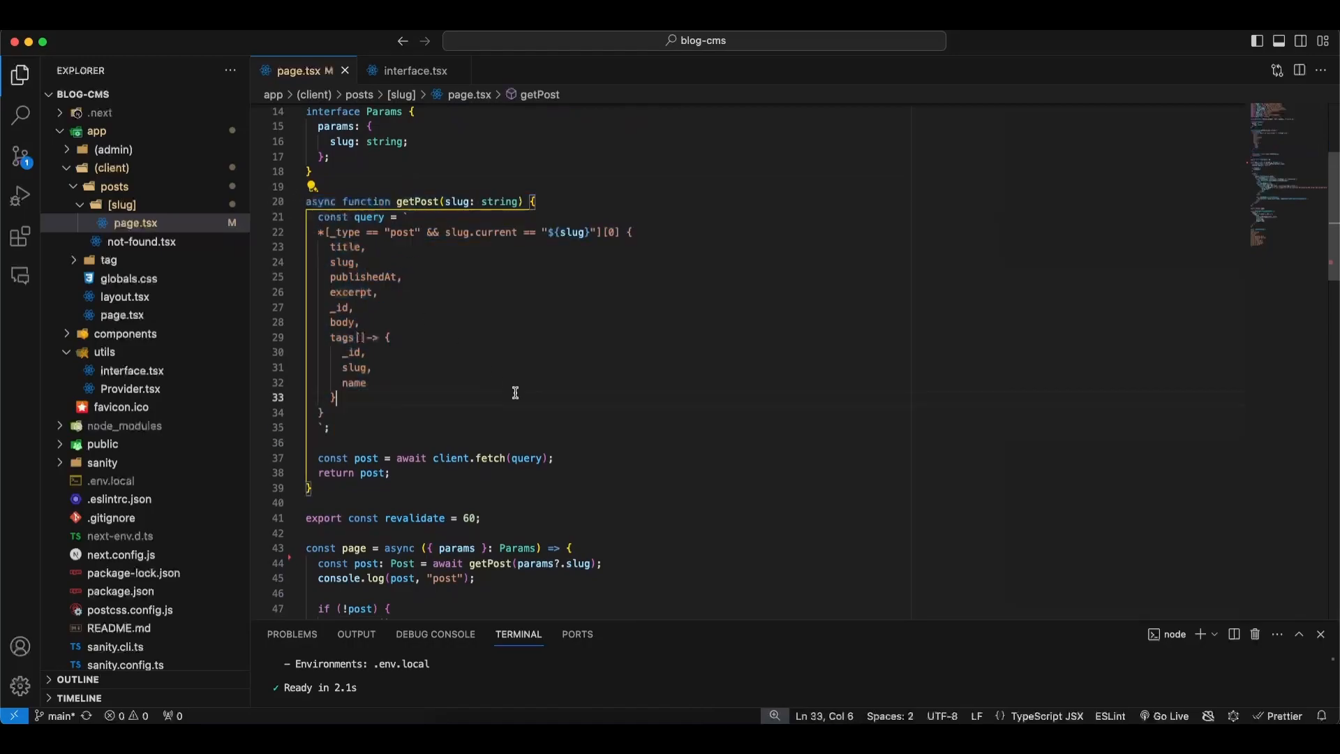
{"action": "left_click", "coordinate": [366, 351]}
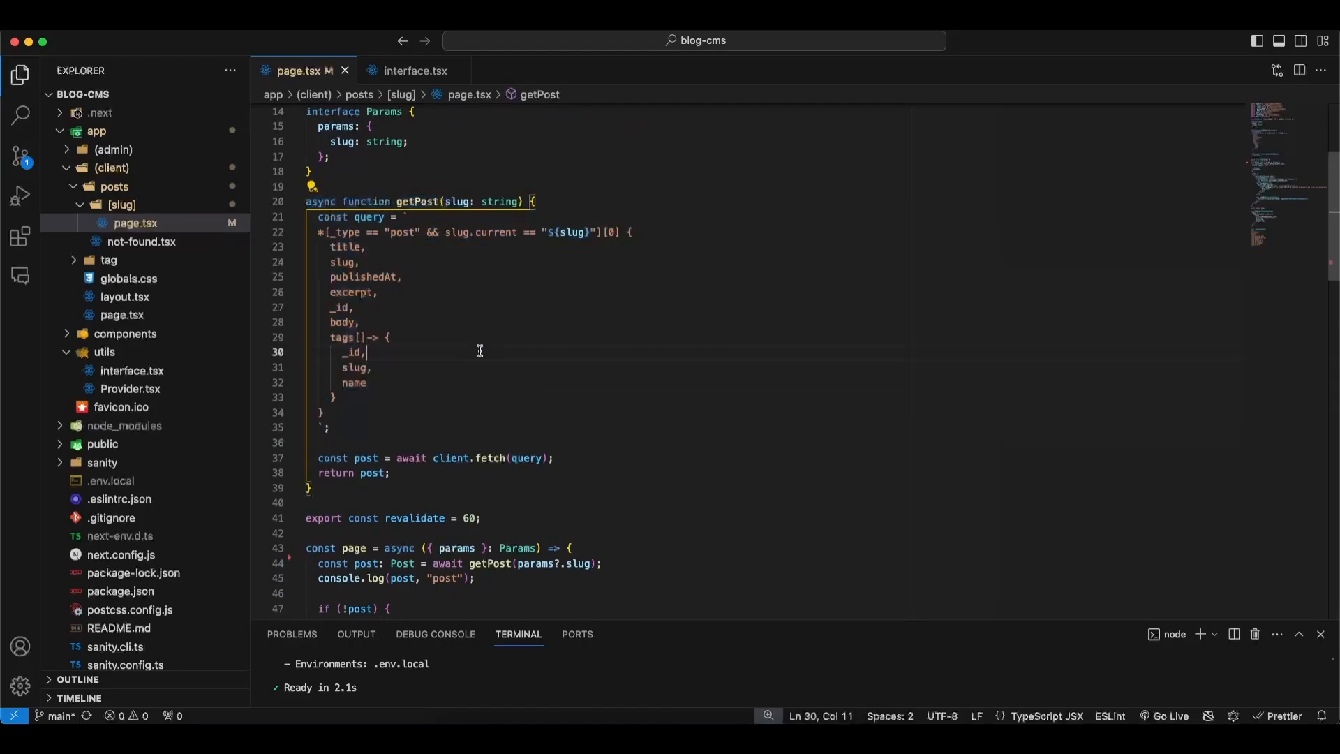
{"action": "left_click_drag", "start_coordinate": [431, 563], "coordinate": [602, 563]}
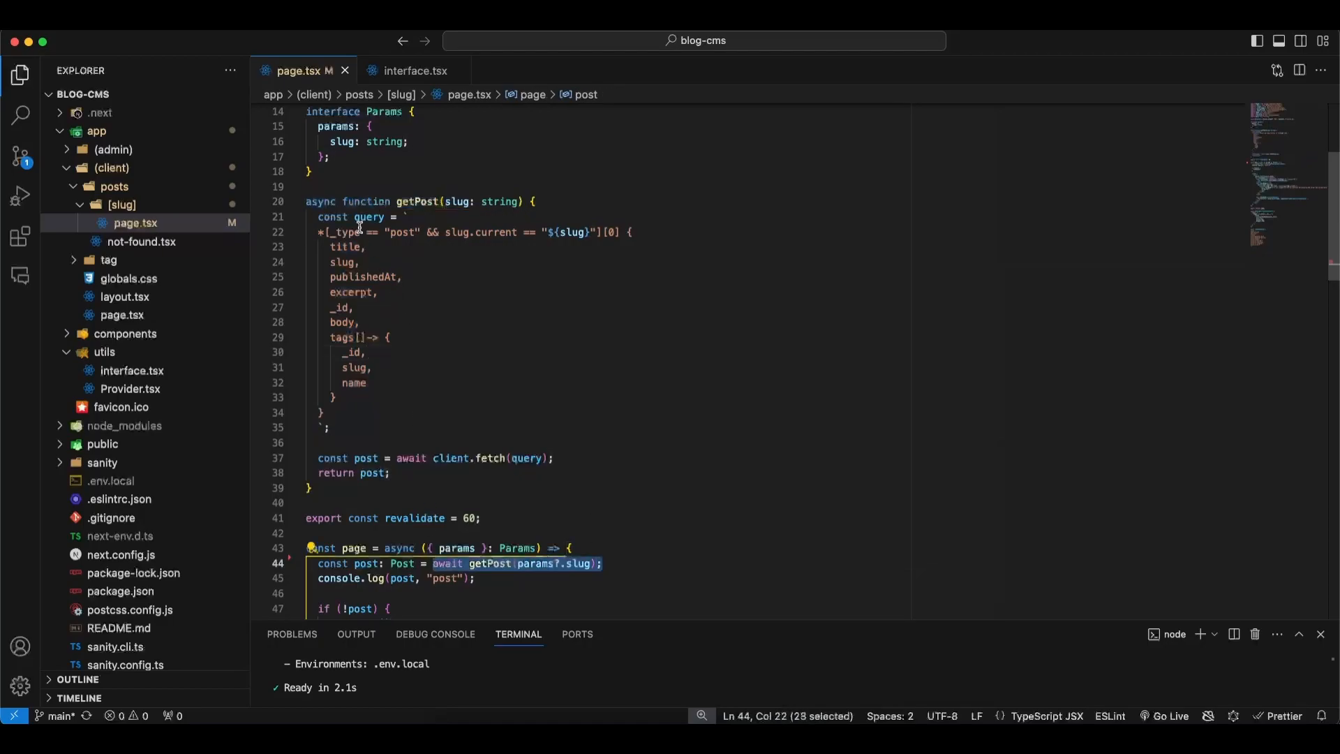
{"action": "scroll", "scroll_direction": "down", "scroll_amount": 3}
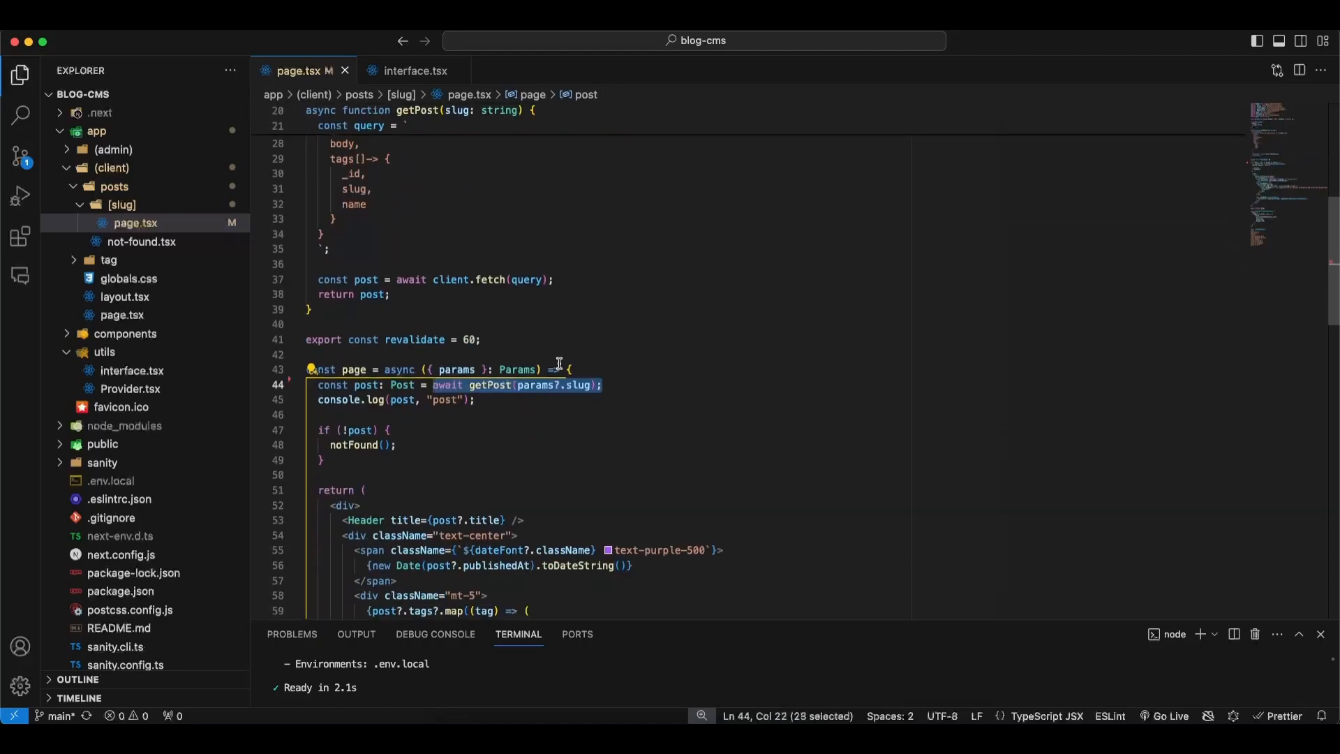
{"action": "scroll", "scroll_direction": "down", "scroll_amount": 3}
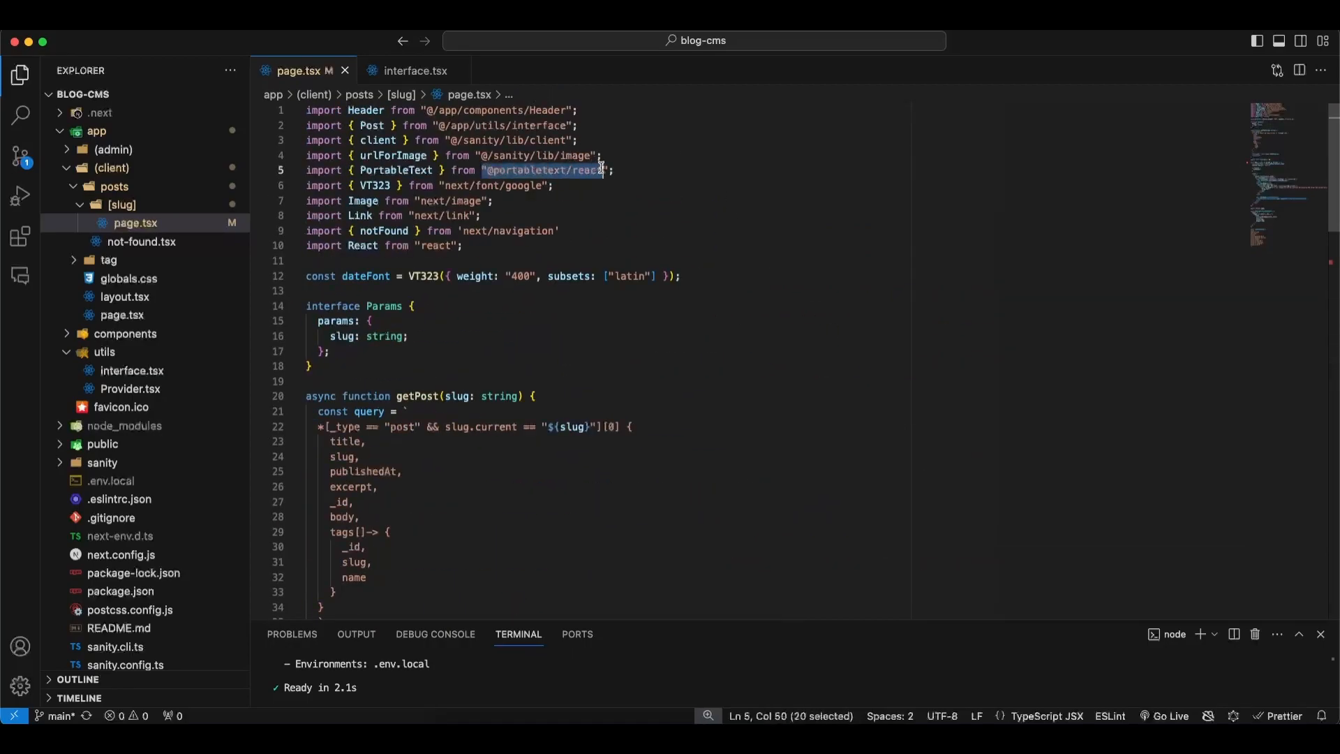
{"action": "scroll", "scroll_direction": "down", "scroll_amount": 3}
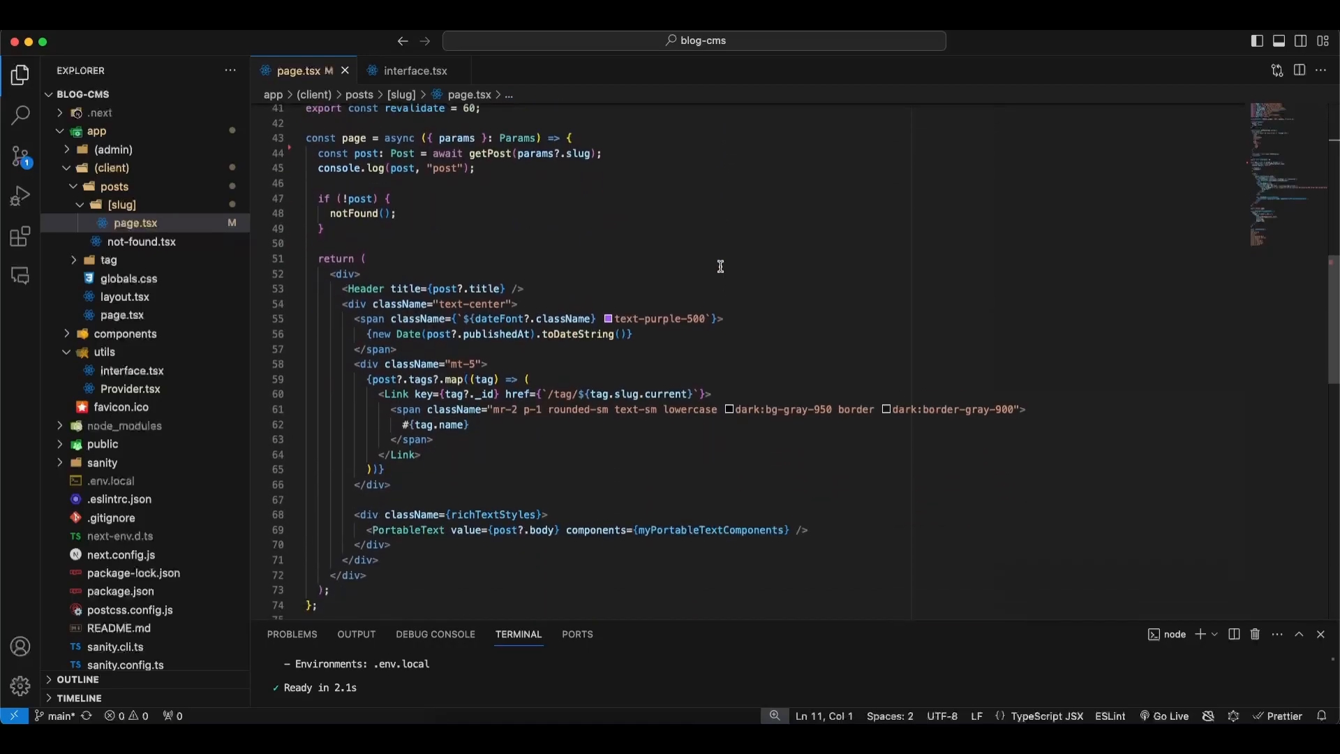
{"action": "scroll", "scroll_direction": "down", "scroll_amount": 3}
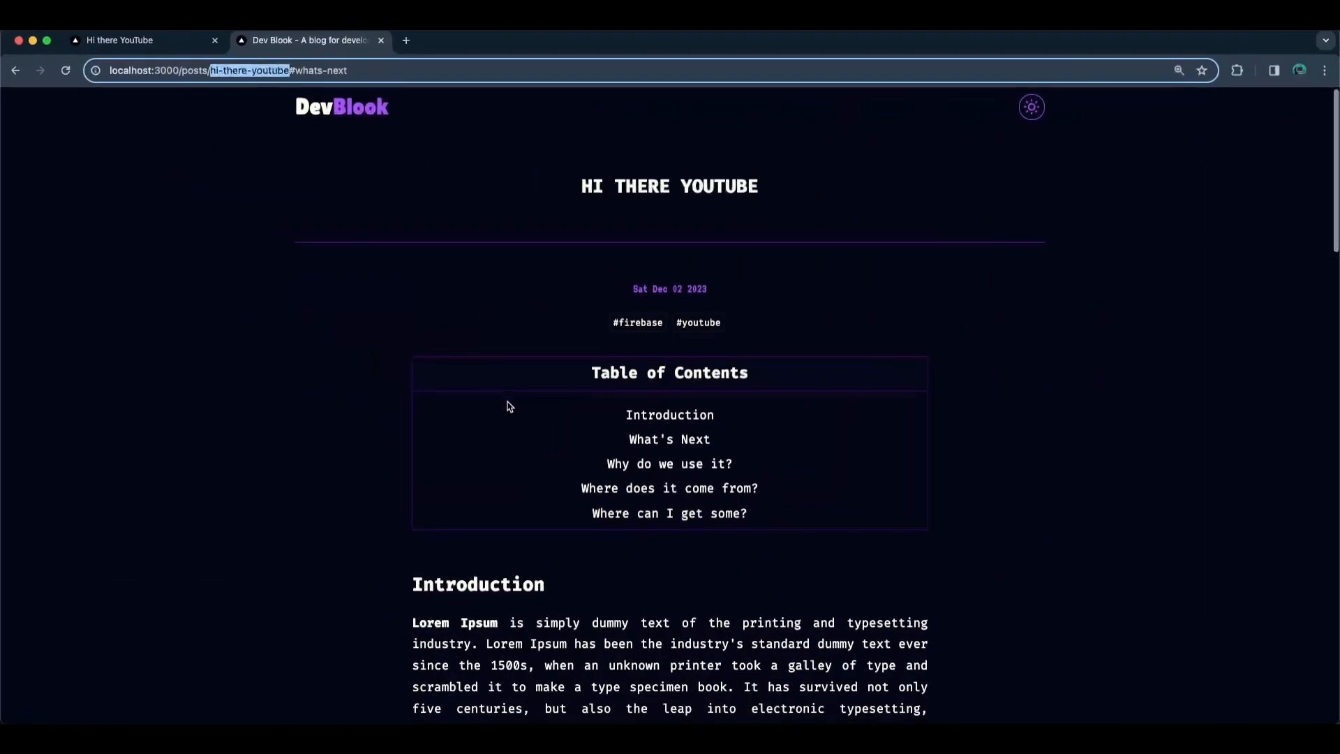
- Scroll the post and jump to its Introduction section via the Table of Contents
{"action": "scroll", "scroll_direction": "down", "scroll_amount": 3}
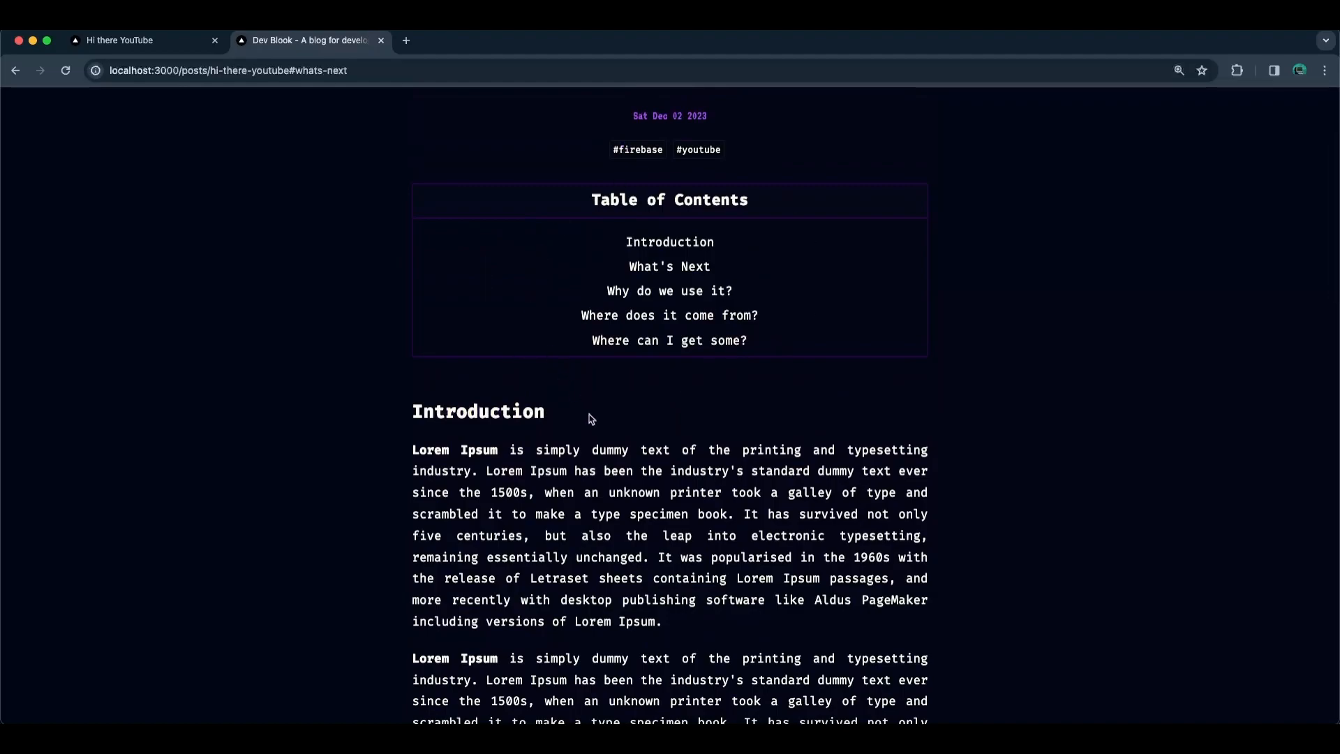
{"action": "mouse_move", "coordinate": [656, 261]}
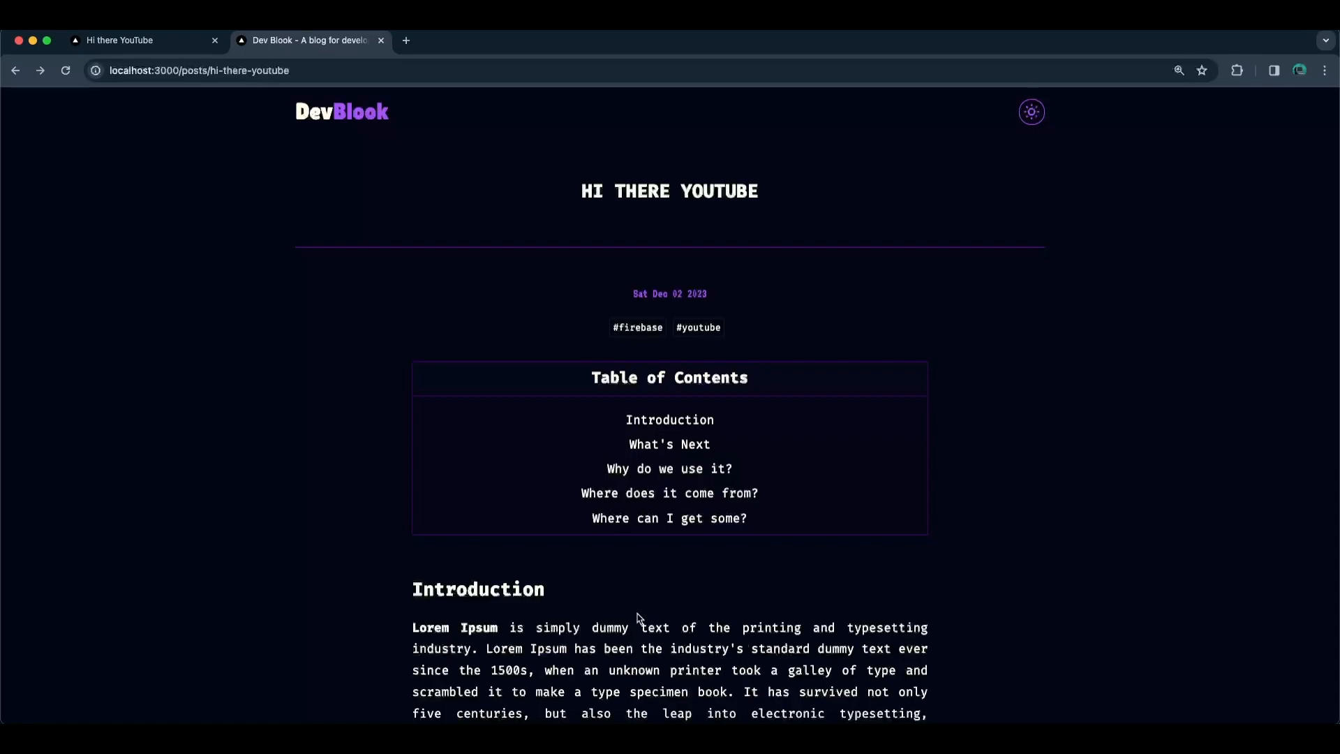
{"action": "mouse_move", "coordinate": [538, 415]}
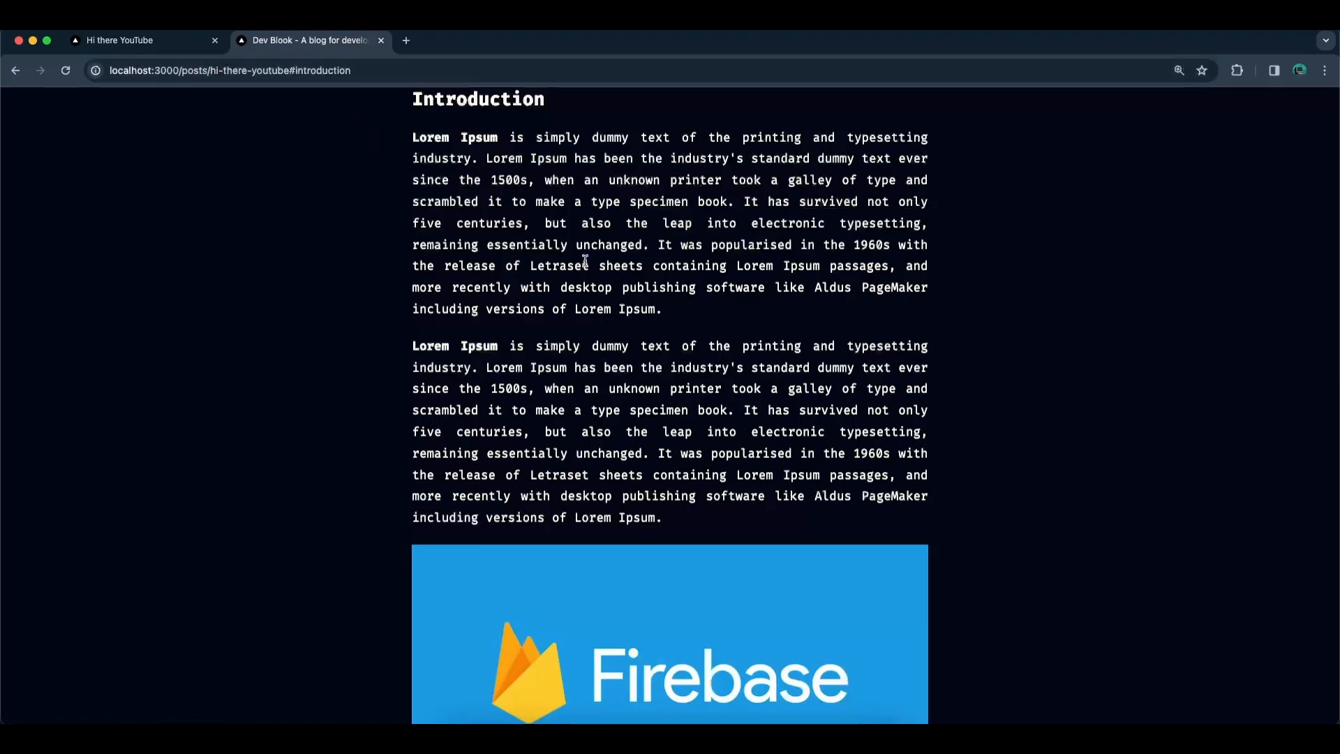
{"action": "mouse_move", "coordinate": [357, 178]}
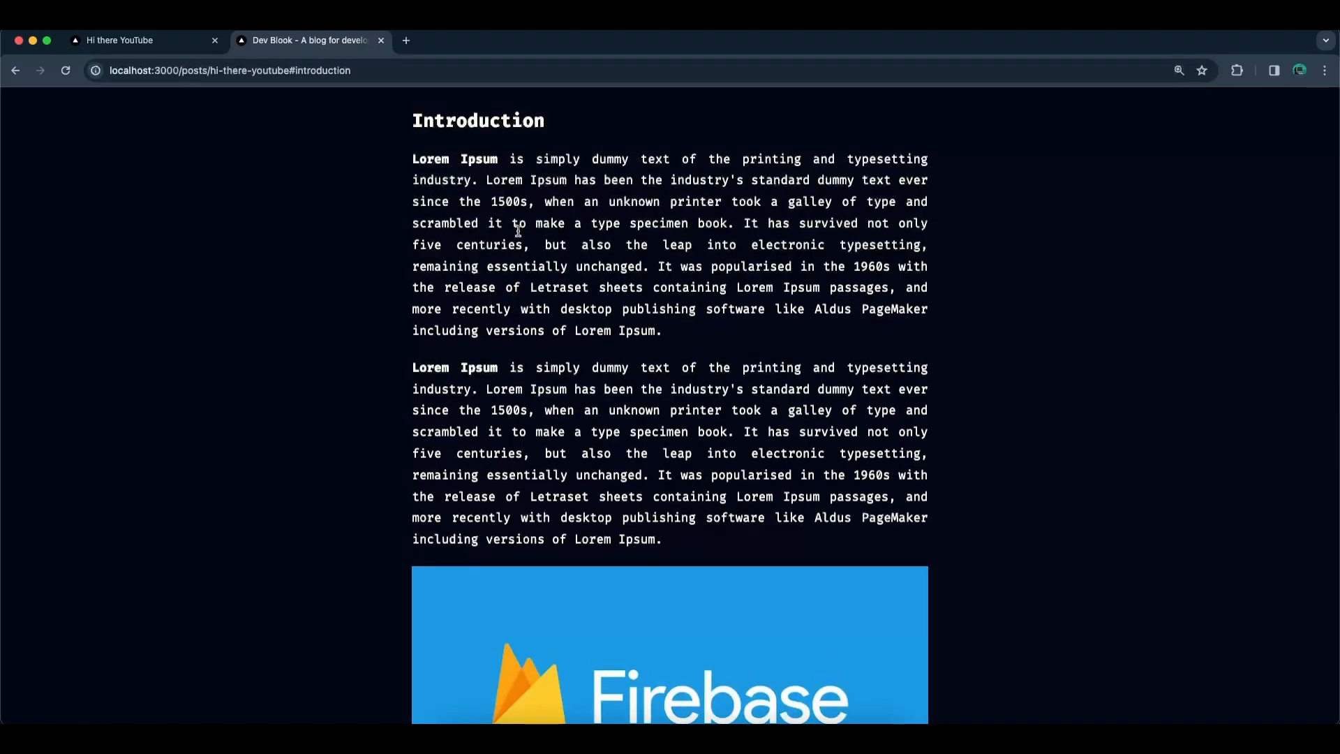
{"action": "left_click", "coordinate": [230, 70]}
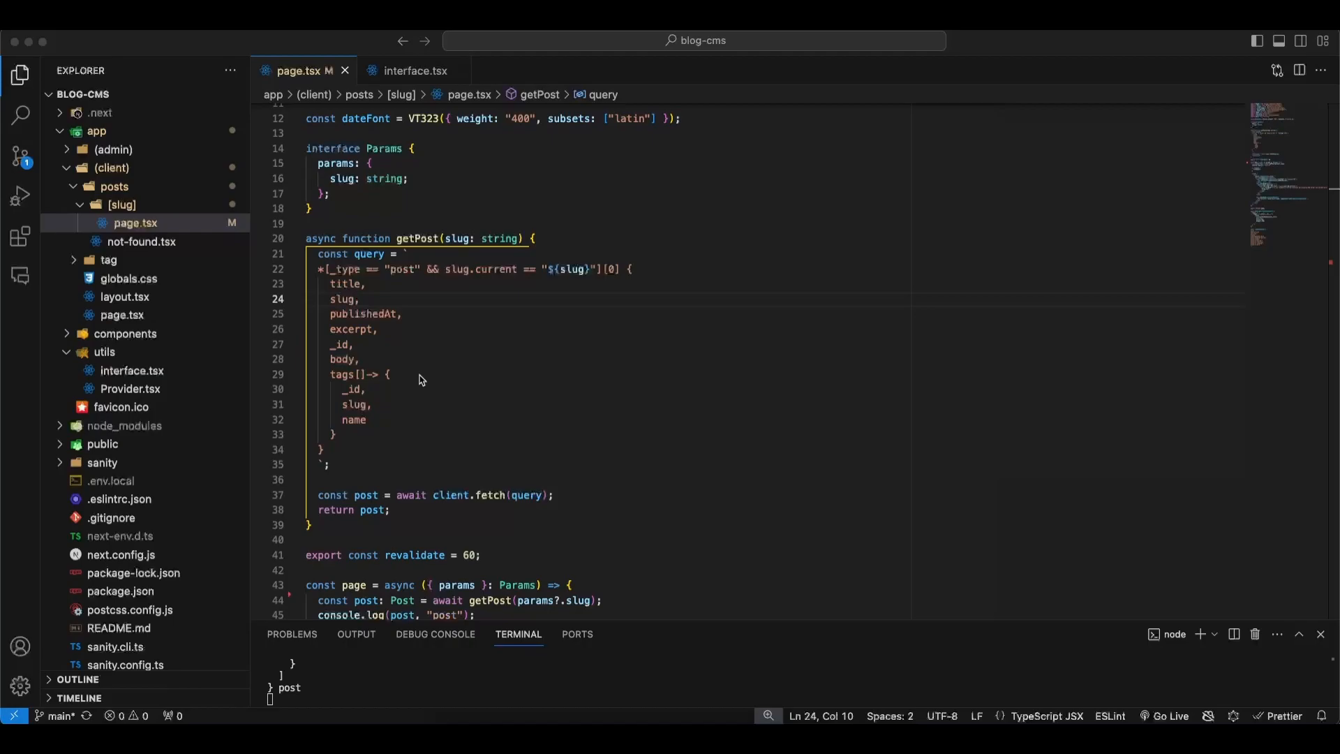
{"action": "mouse_move", "coordinate": [456, 372]}
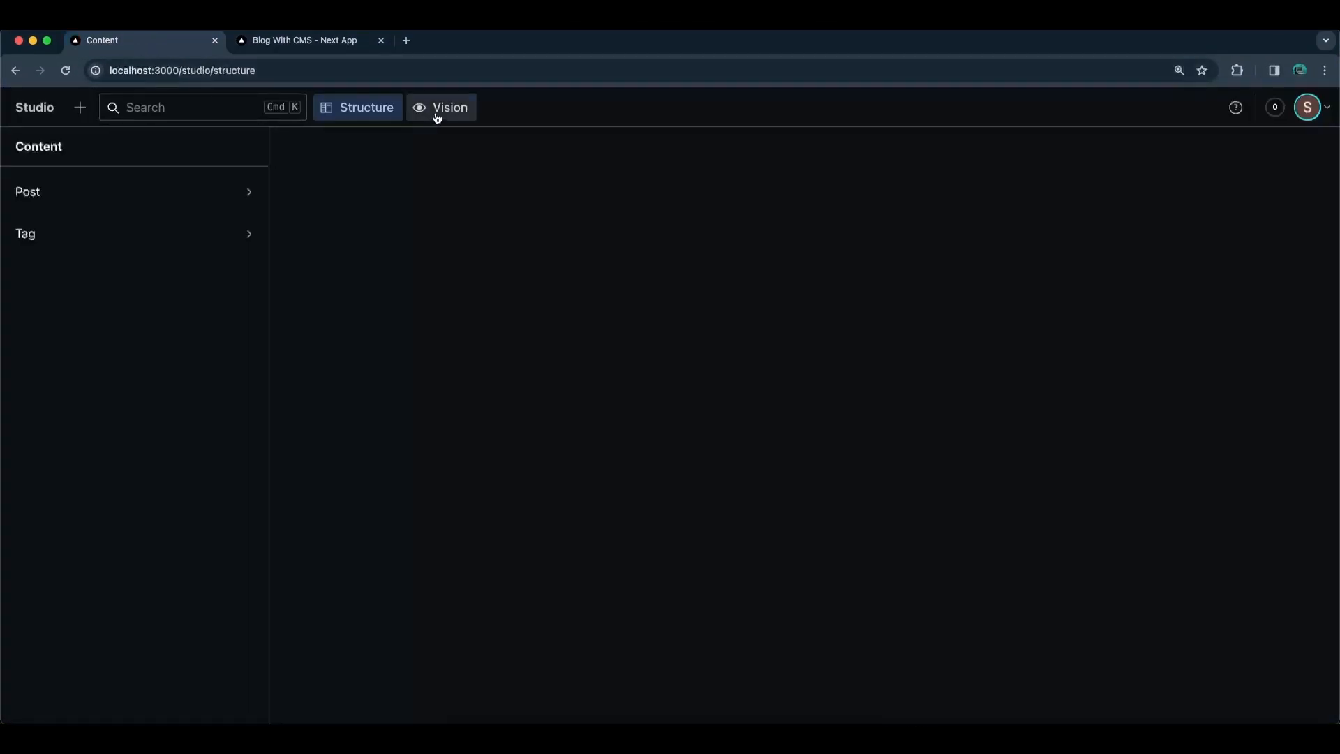
- In Vision, write the post-by-slug query with param slug "hi-there-youtube" from the blog URL, and fetch
{"action": "left_click", "coordinate": [448, 106]}
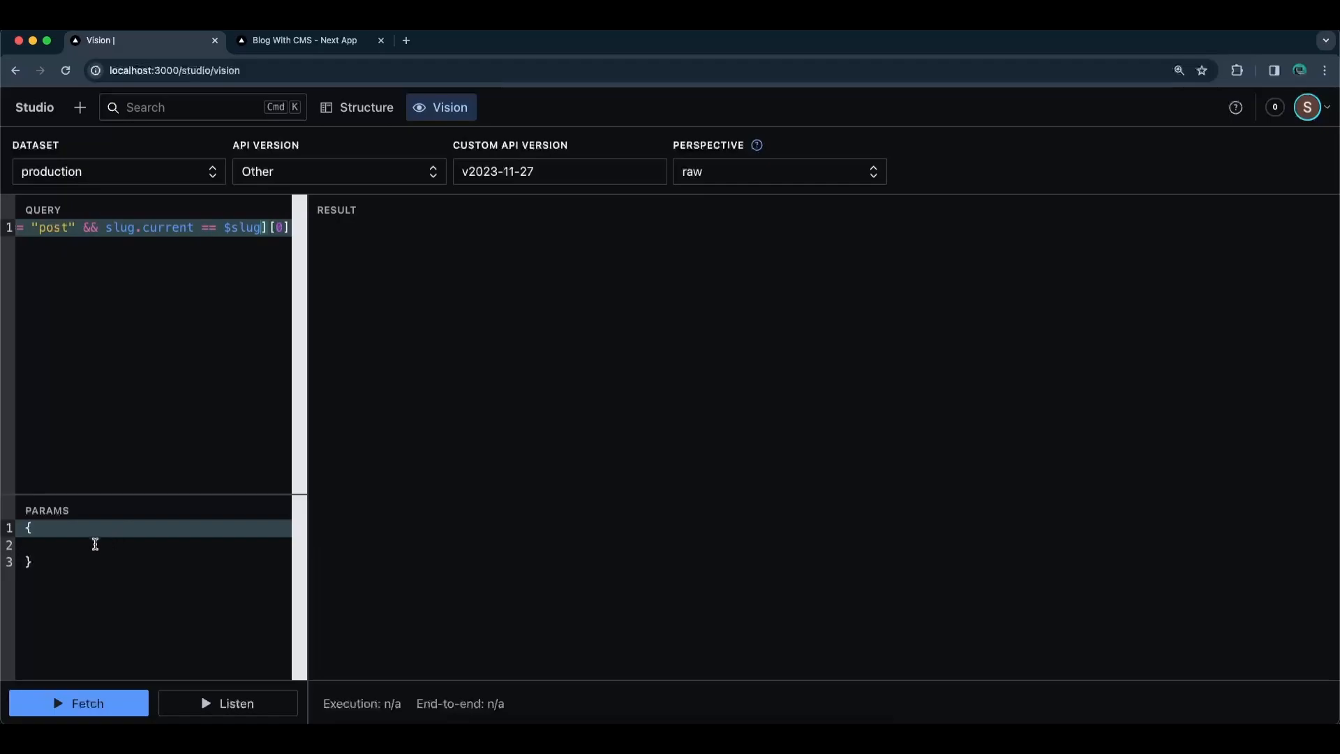
{"action": "type", "text": "slu"}
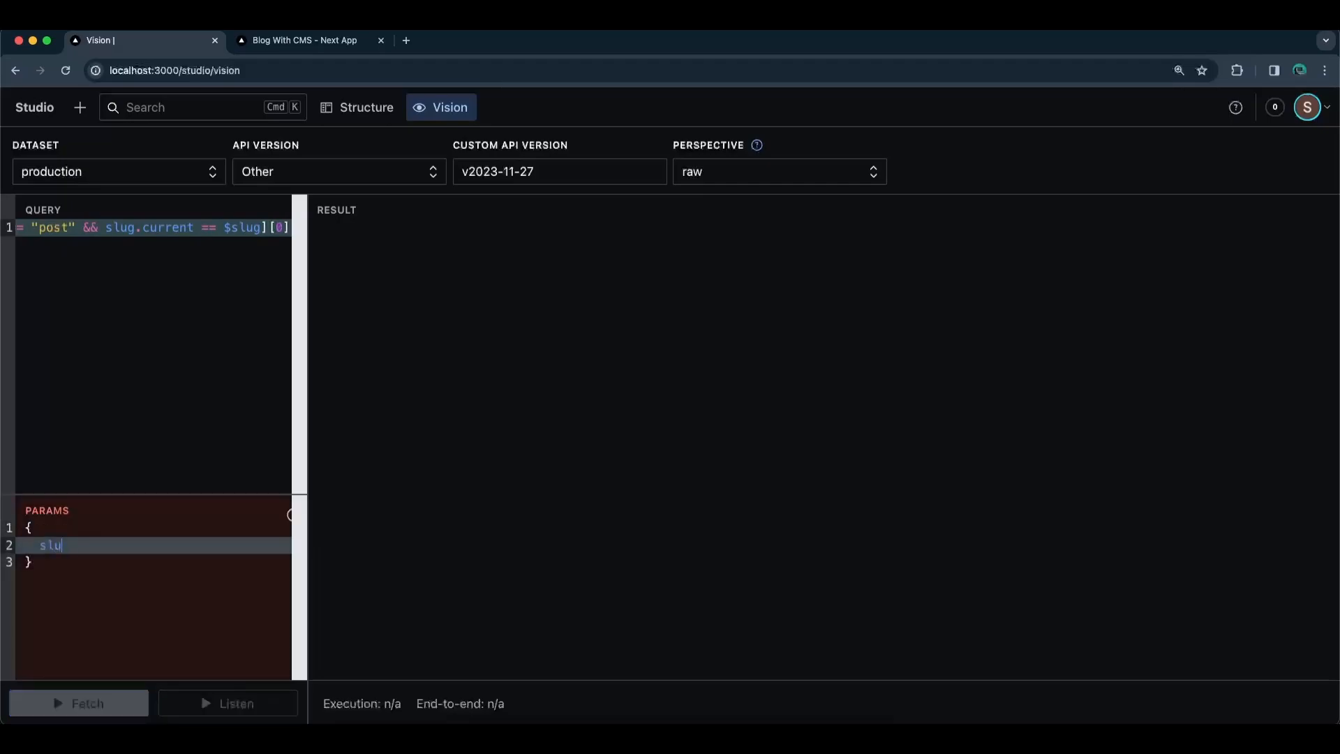
{"action": "type", "text": "g: \"\""}
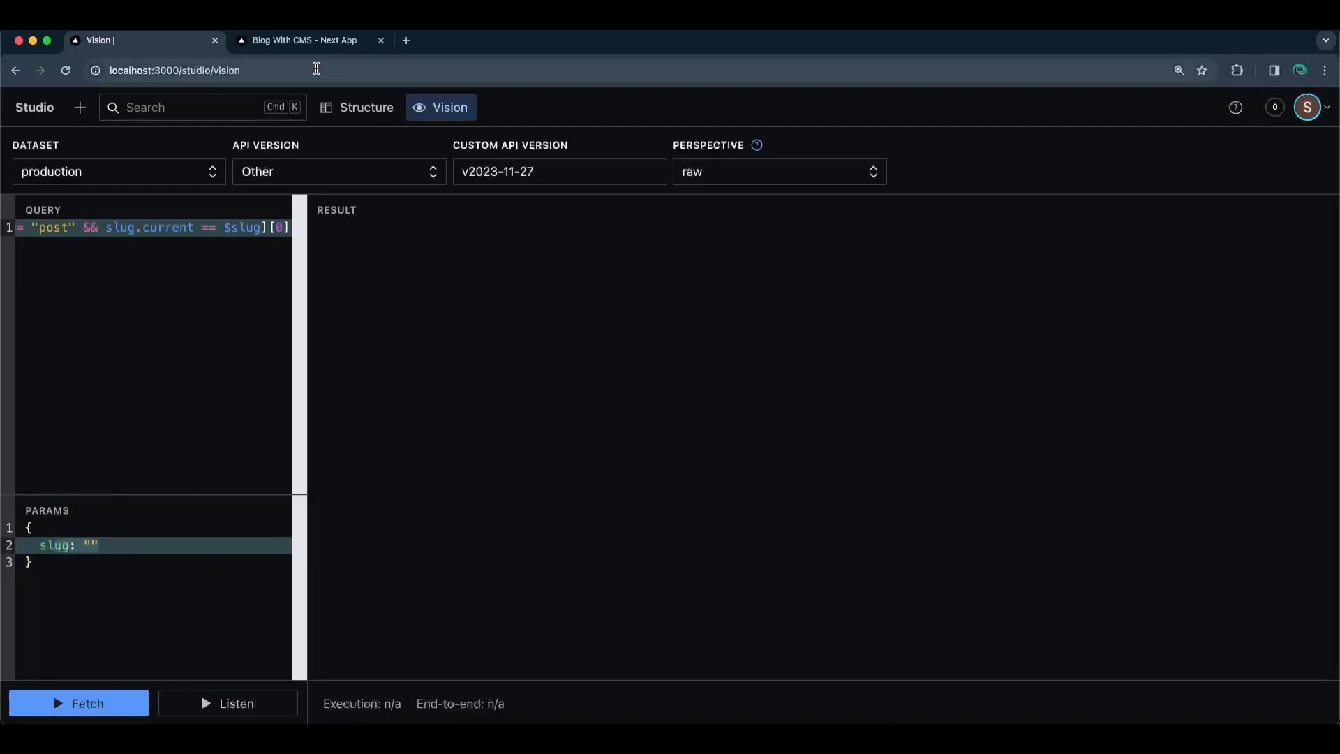
{"action": "left_click", "coordinate": [301, 41]}
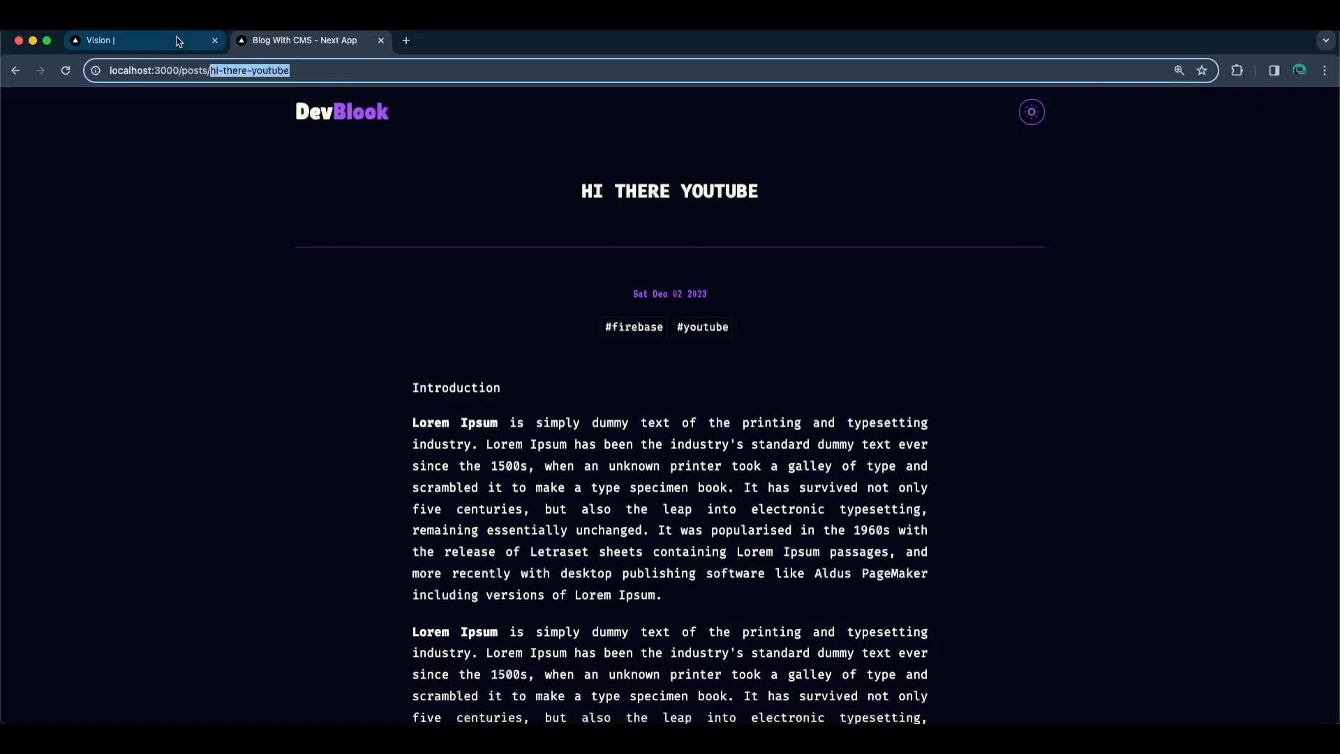
{"action": "left_click", "coordinate": [141, 40]}
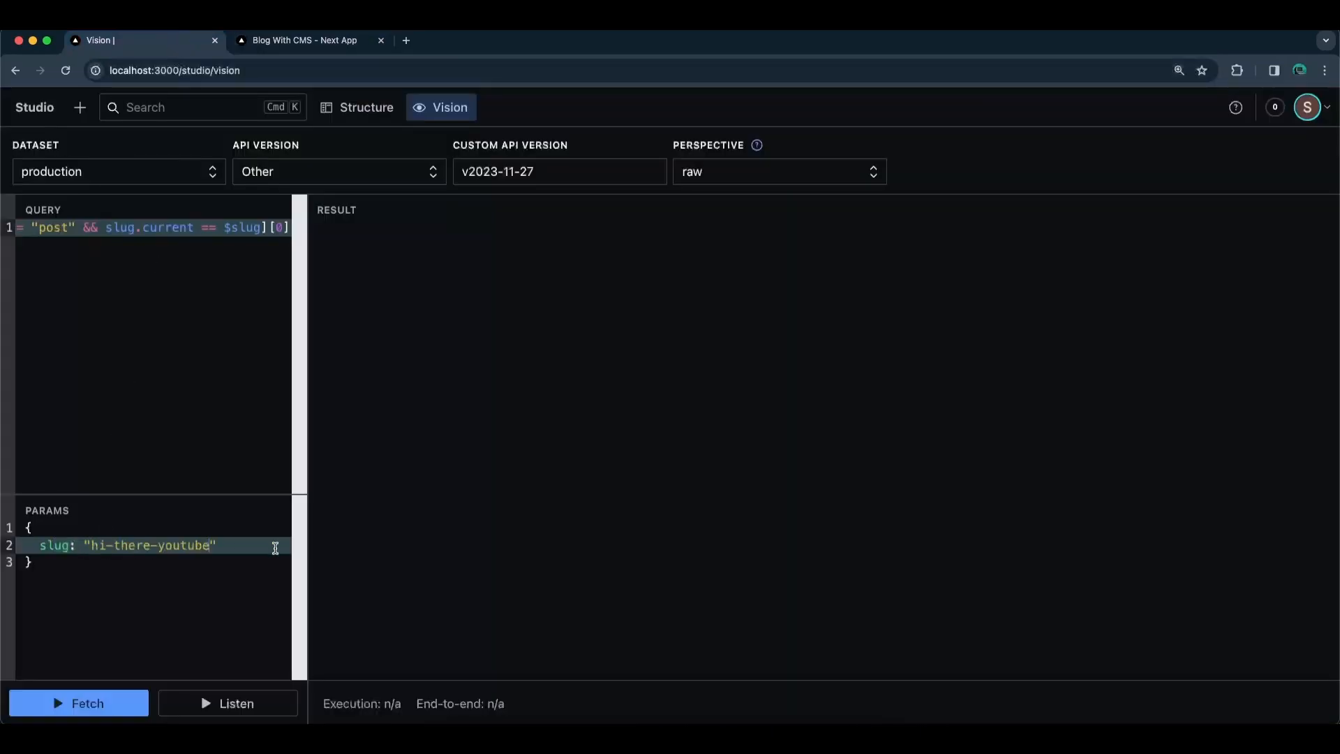
{"action": "left_click", "coordinate": [77, 703]}
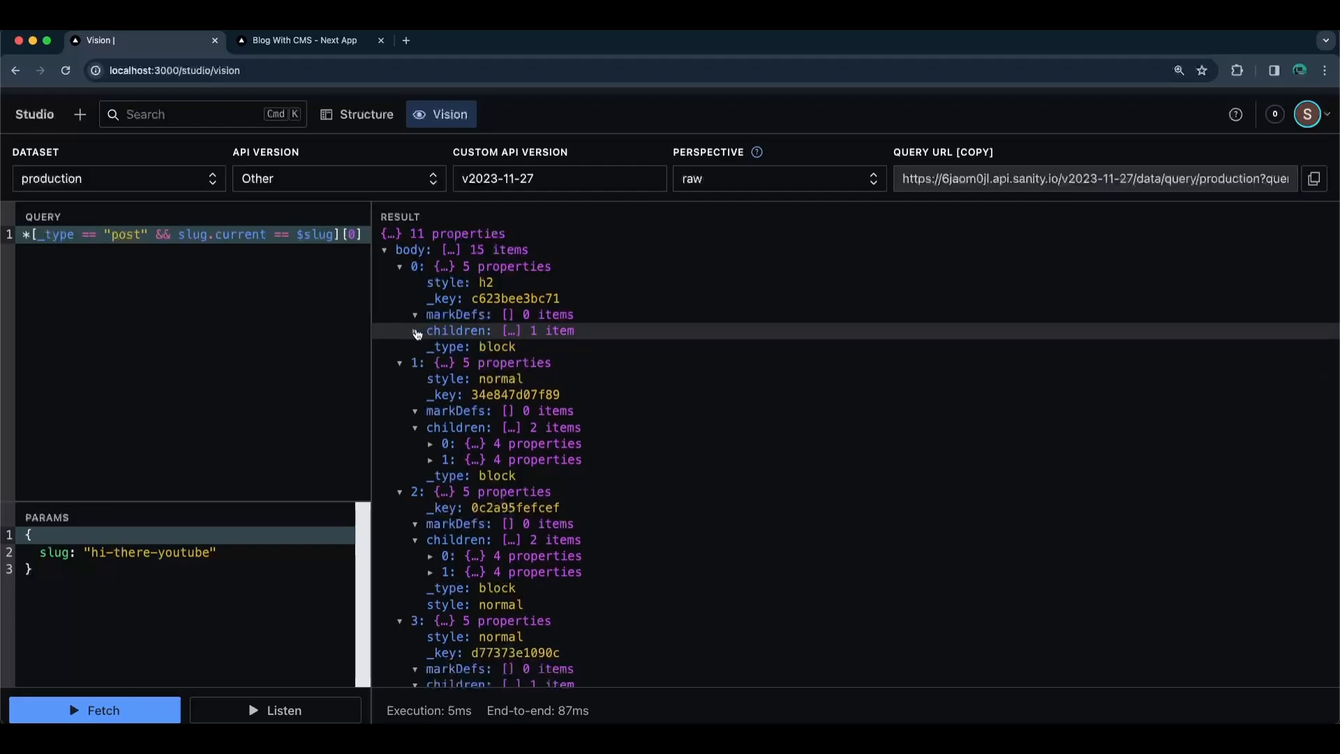
- Expand the first heading block and match its h2 style to the page's Introduction heading
{"action": "left_click", "coordinate": [415, 330]}
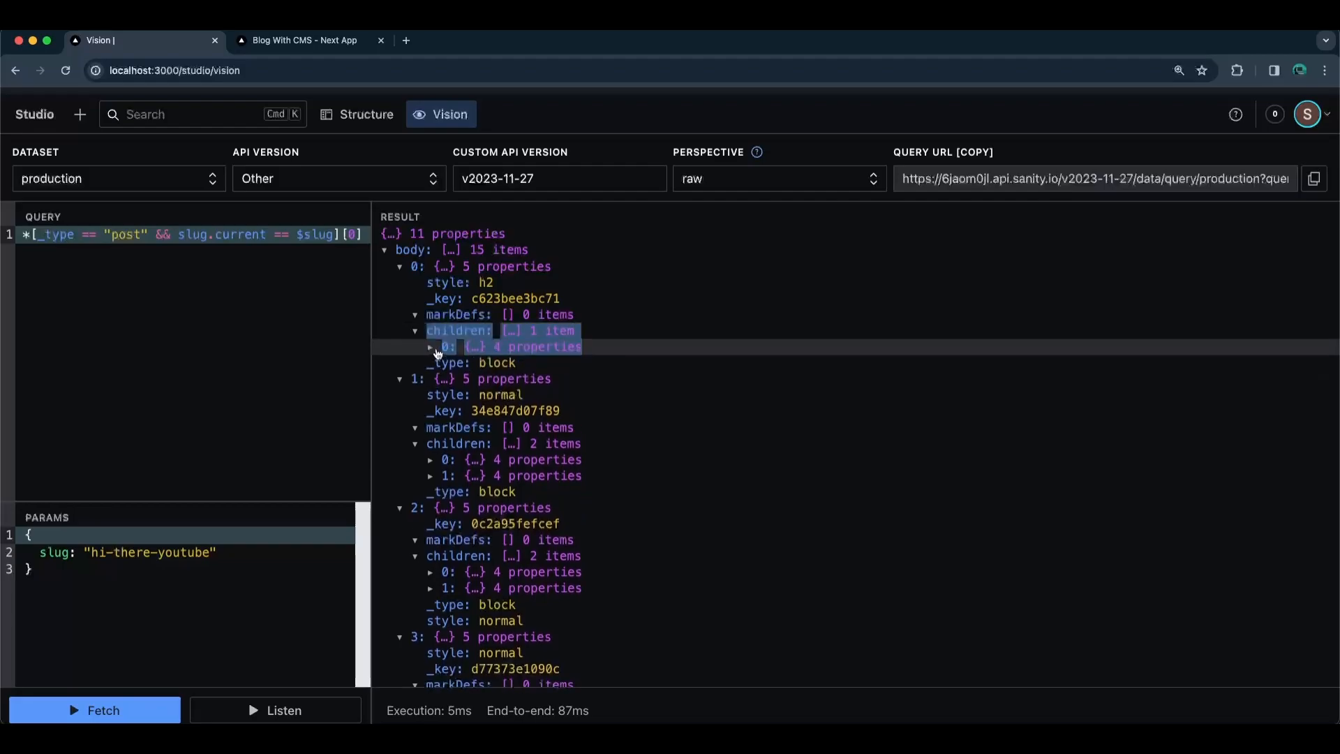
{"action": "left_click", "coordinate": [431, 347]}
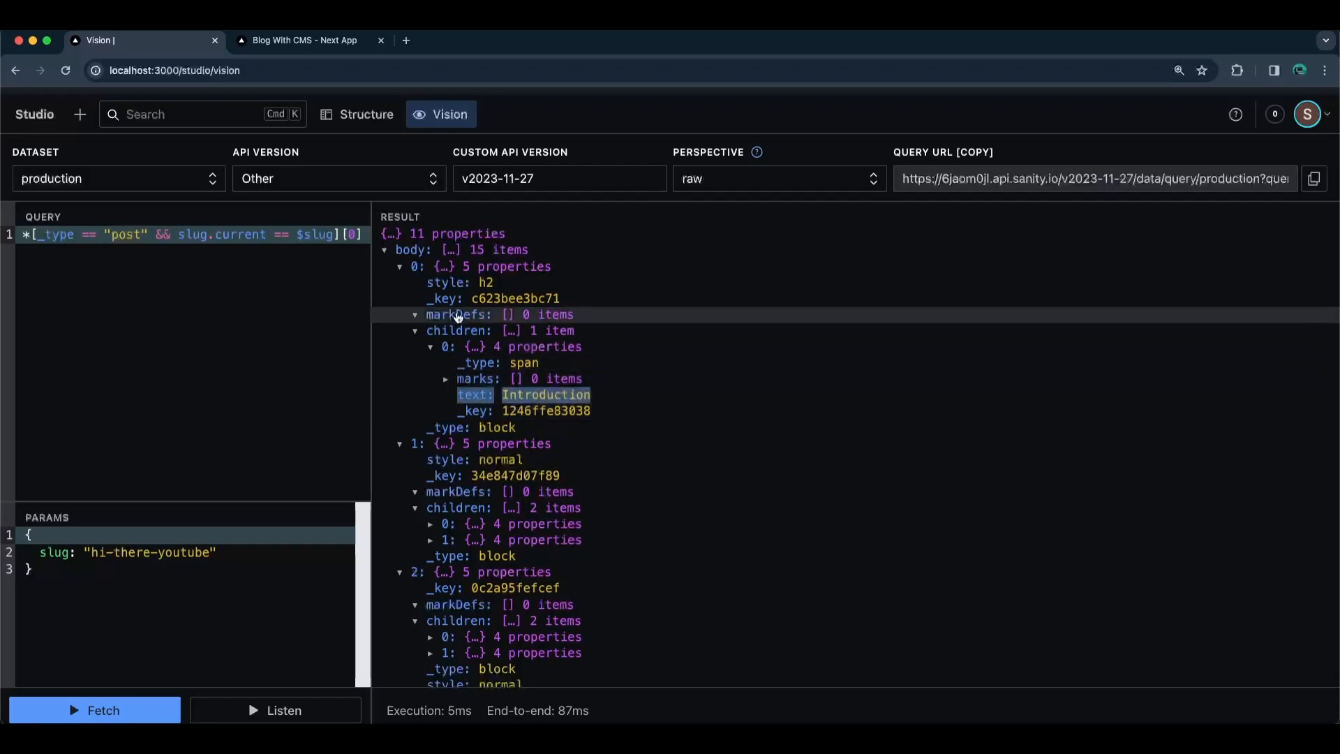
{"action": "left_click", "coordinate": [302, 40]}
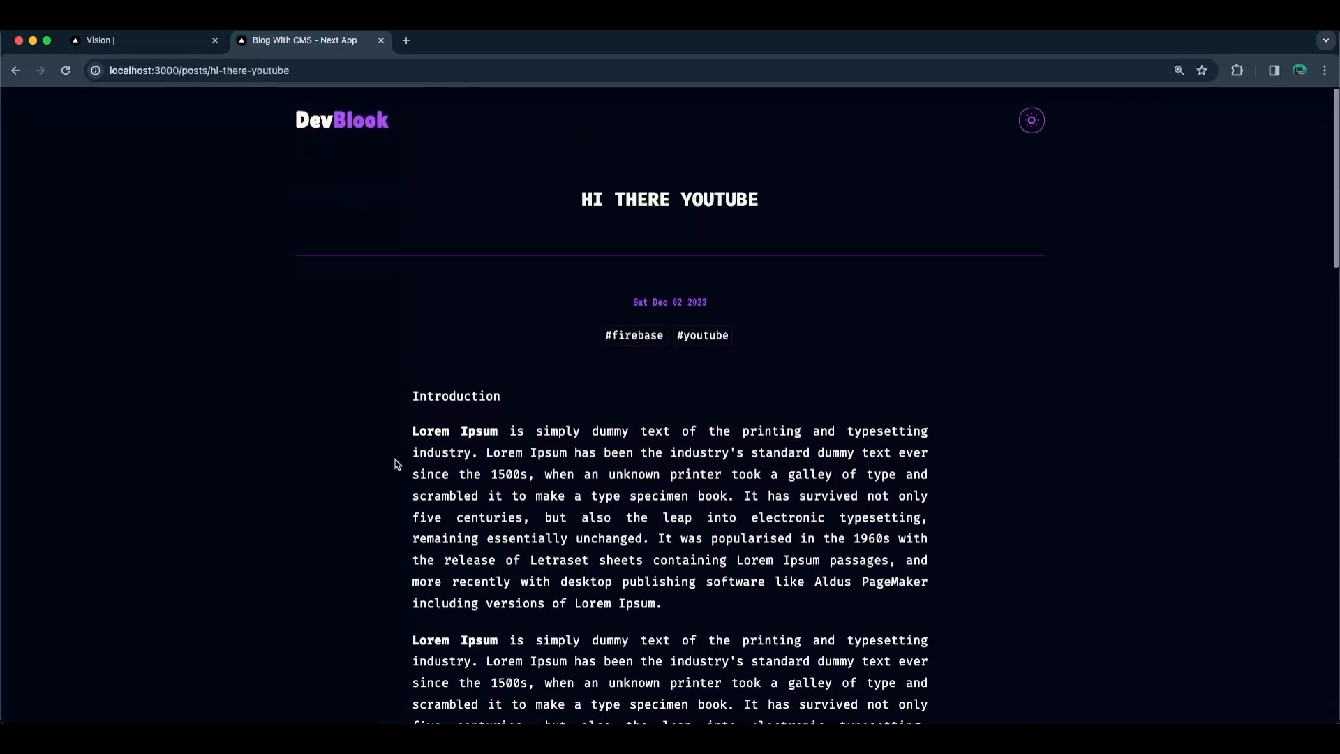
{"action": "double_click", "coordinate": [455, 388]}
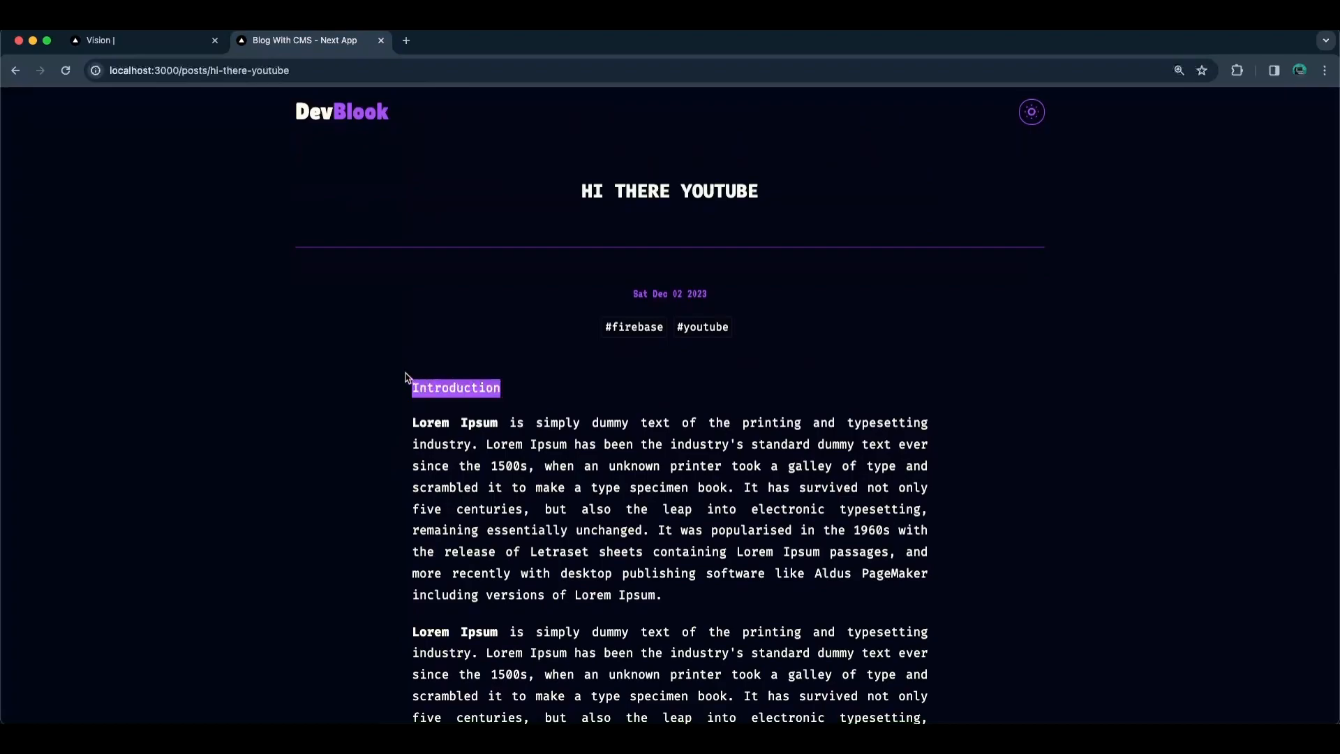
{"action": "left_click", "coordinate": [144, 41]}
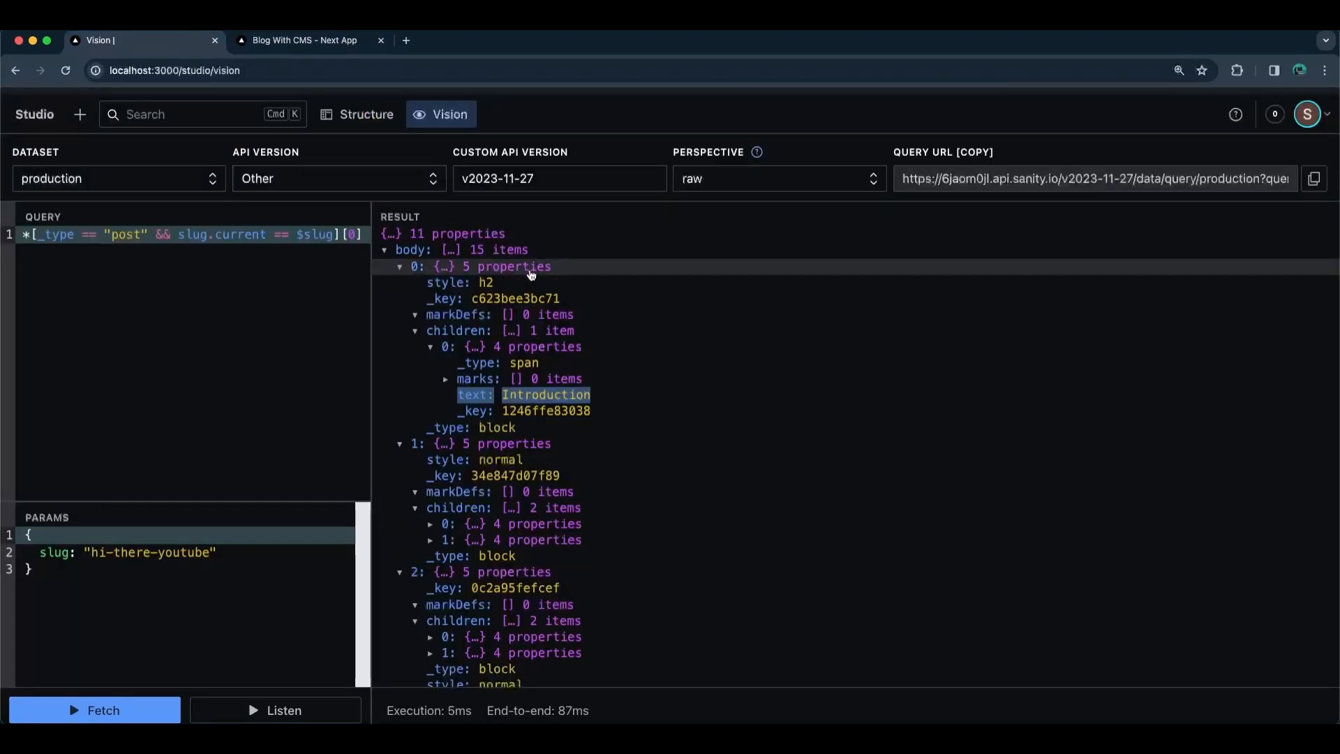
{"action": "left_click", "coordinate": [461, 282]}
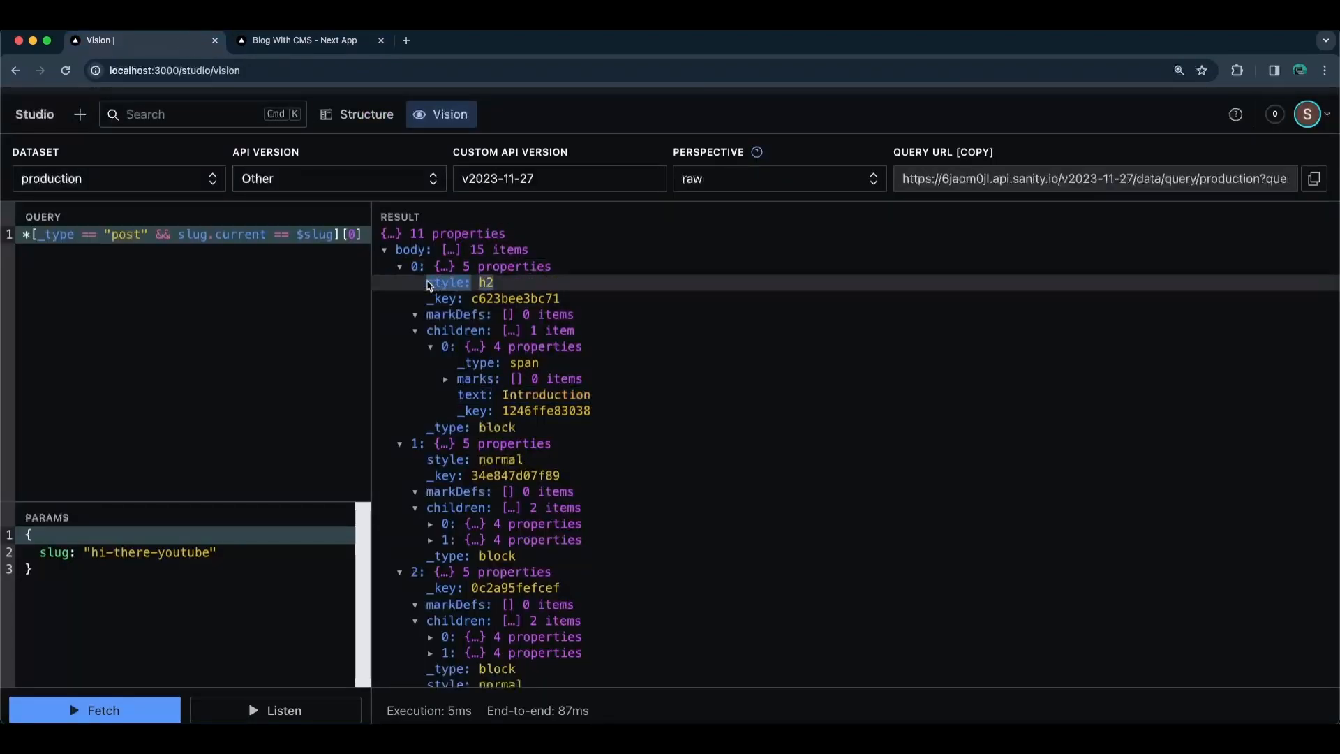
- Expand body block 6's children to show the What's Next span styled h3
{"action": "scroll", "scroll_direction": "down", "scroll_amount": 3}
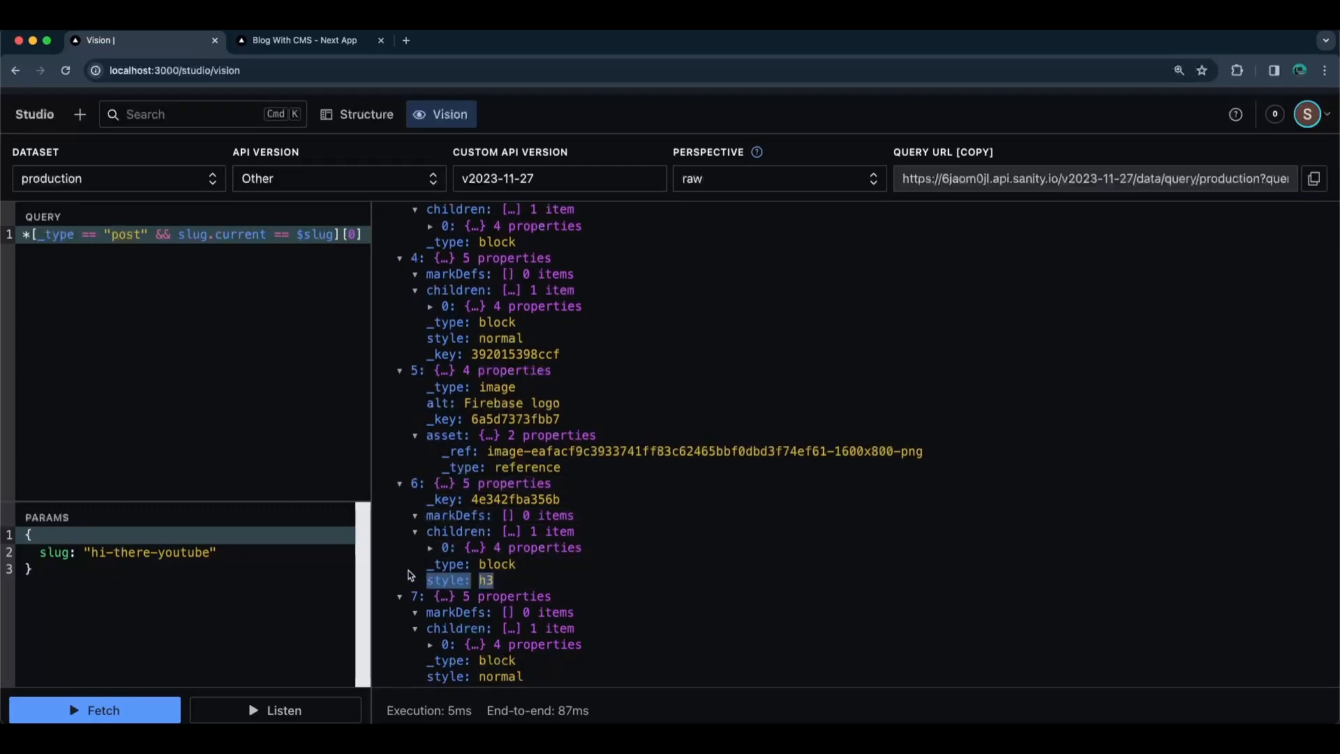
{"action": "mouse_move", "coordinate": [524, 561]}
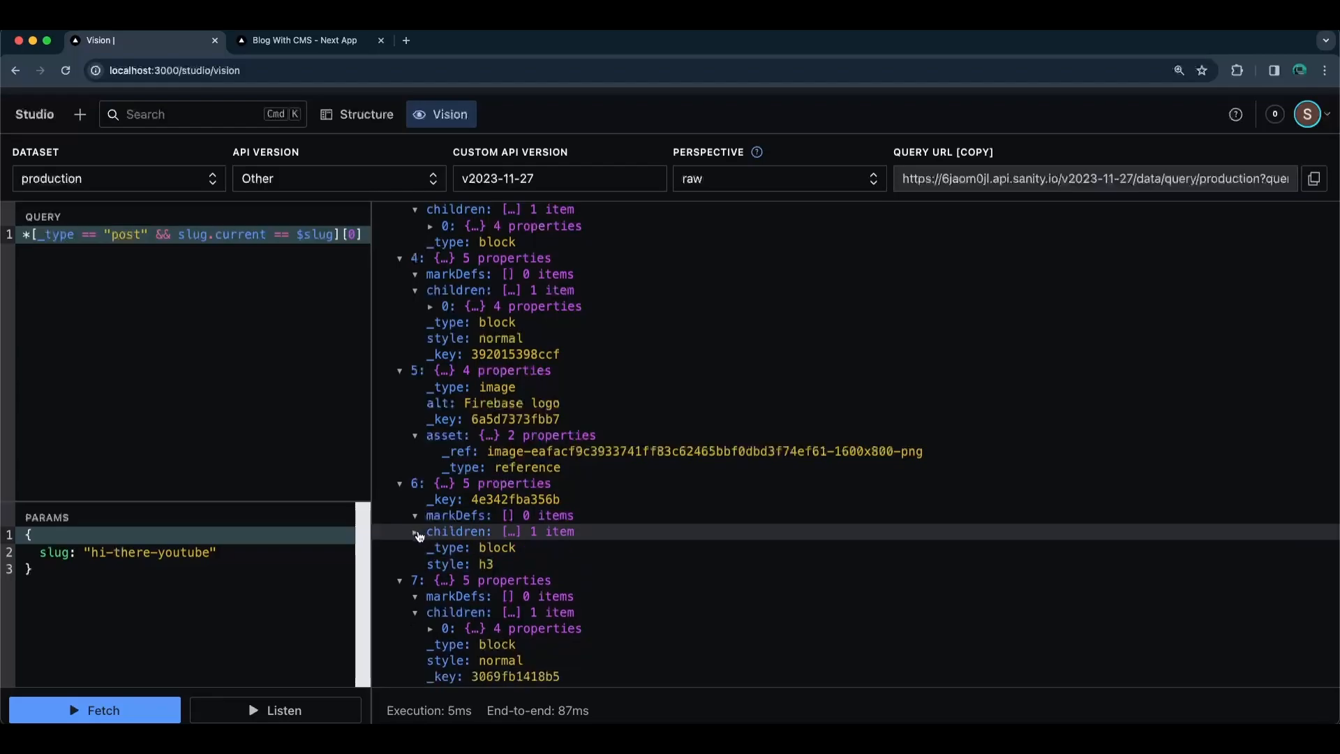
{"action": "left_click", "coordinate": [416, 531]}
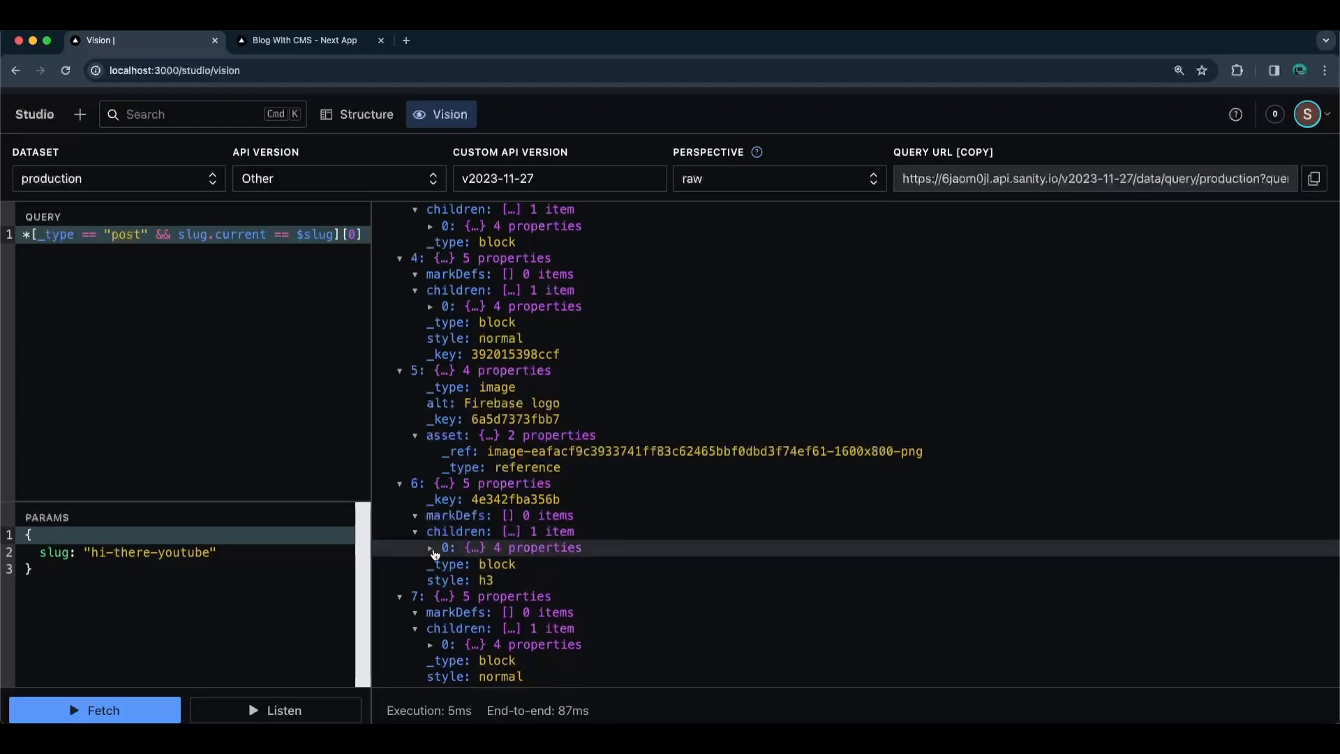
{"action": "left_click", "coordinate": [431, 547]}
{"action": "type", "text": "{"}
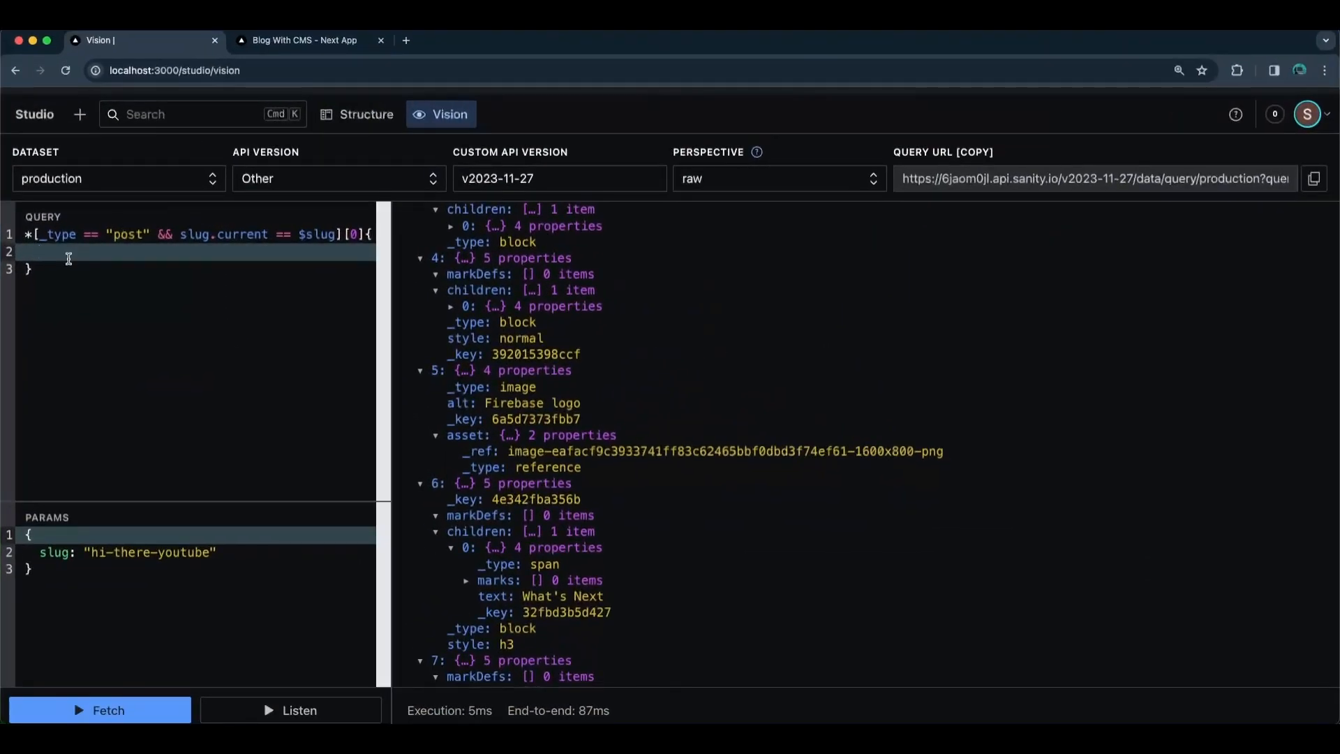
- Add a "headings" projection filtering body blocks by h2 style and fetch
{"action": "type", "text": "\"he\""}
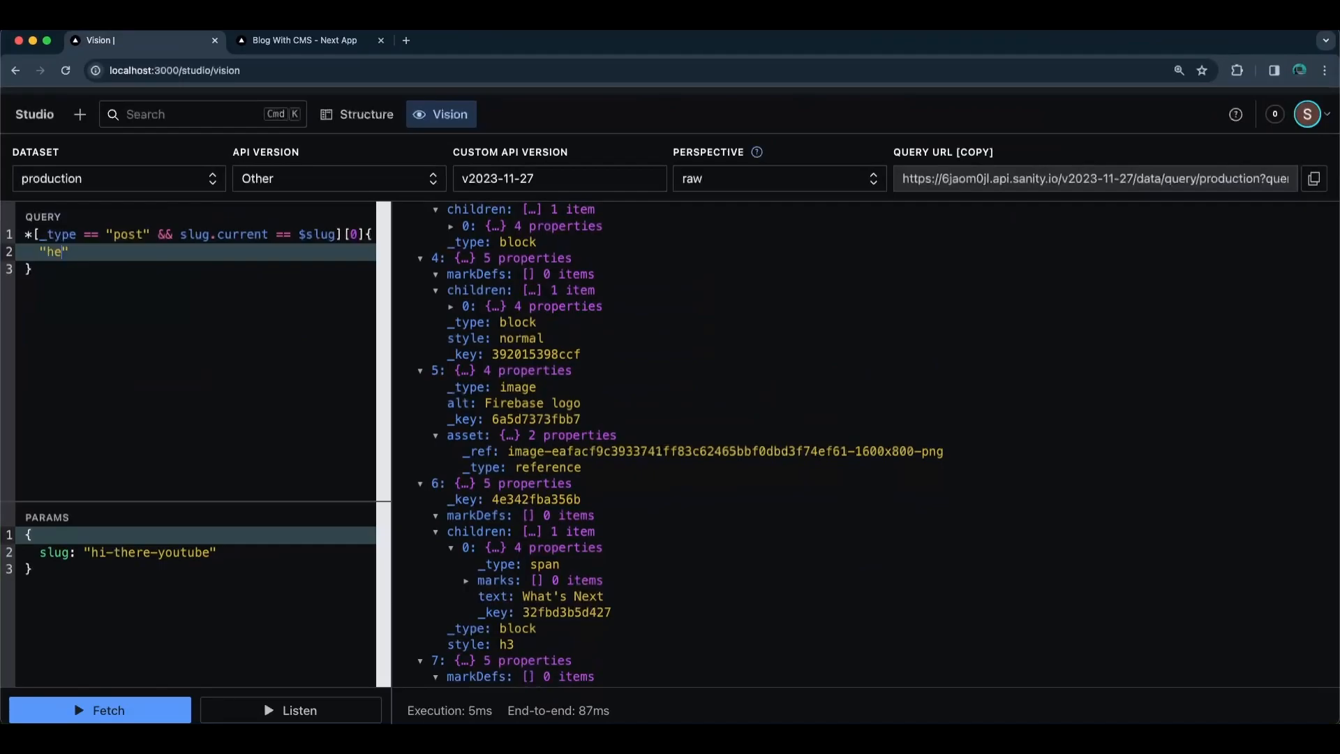
{"action": "type", "text": "adings"}
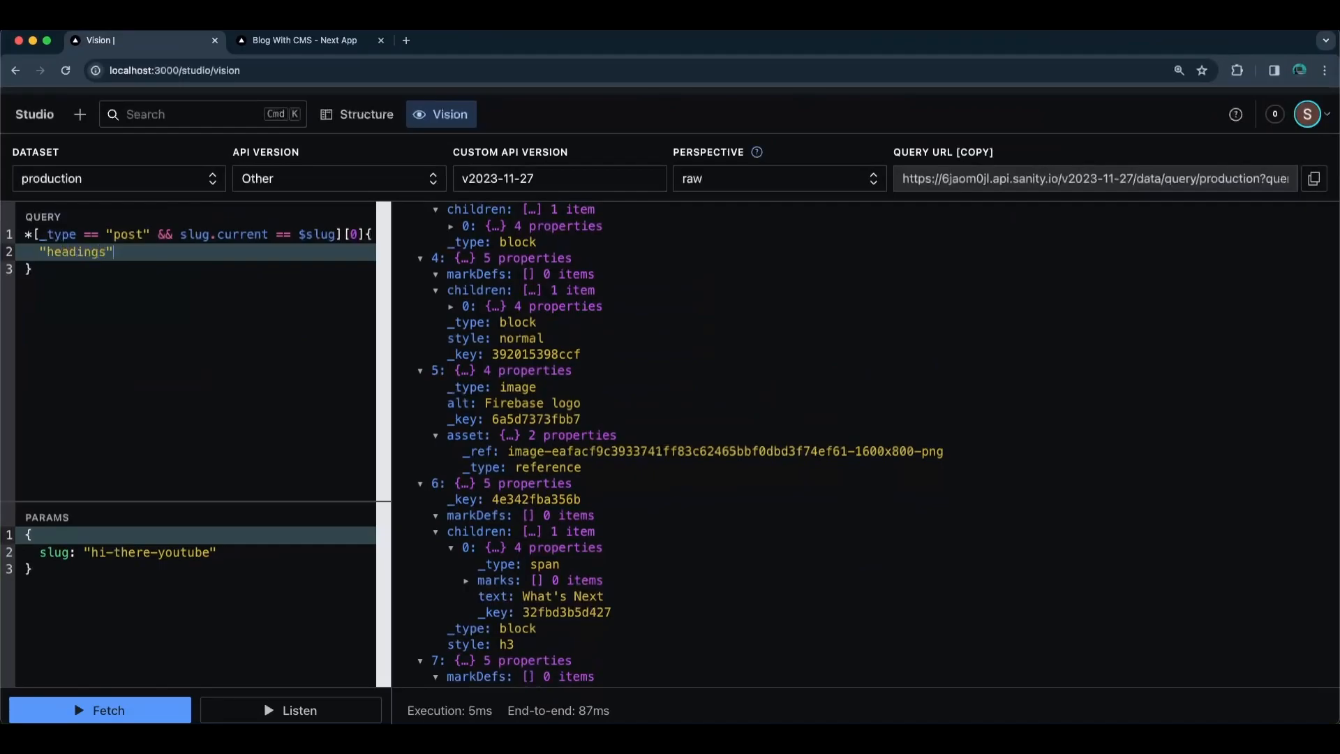
{"action": "type", "text": ":"}
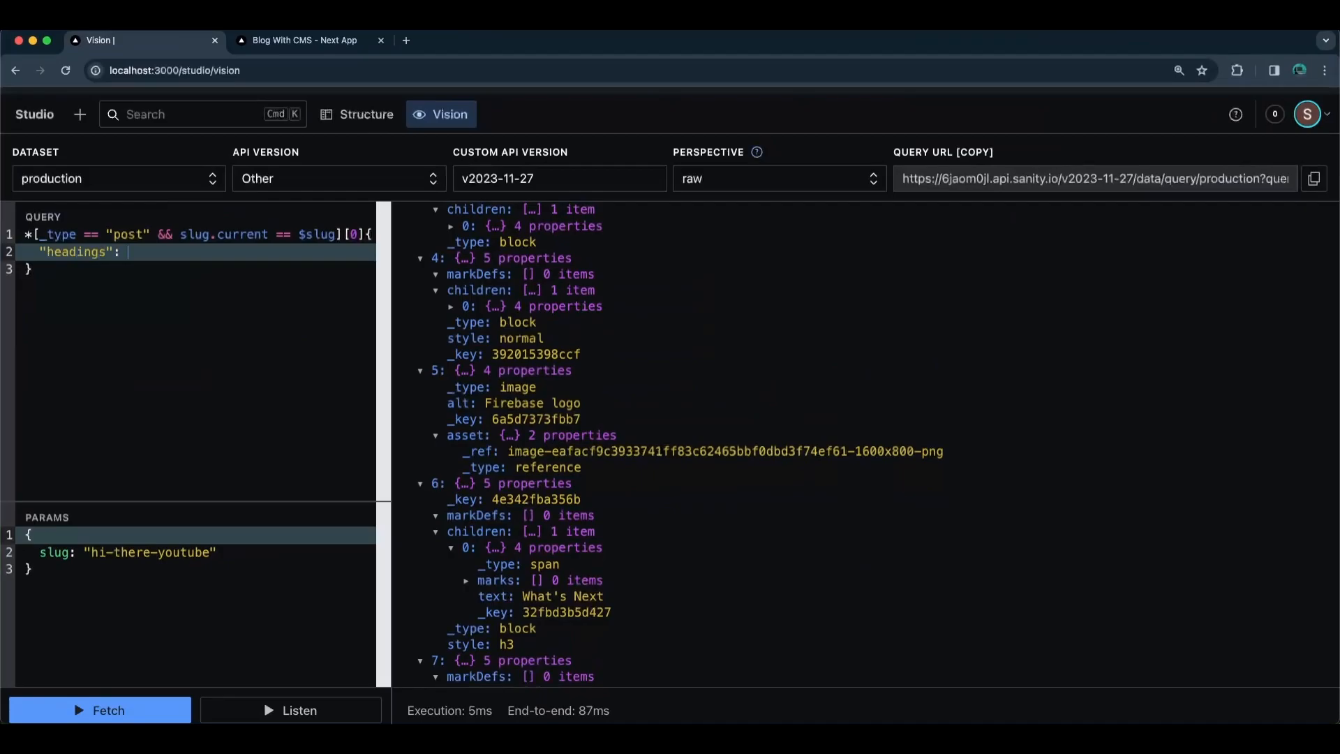
{"action": "type", "text": "b"}
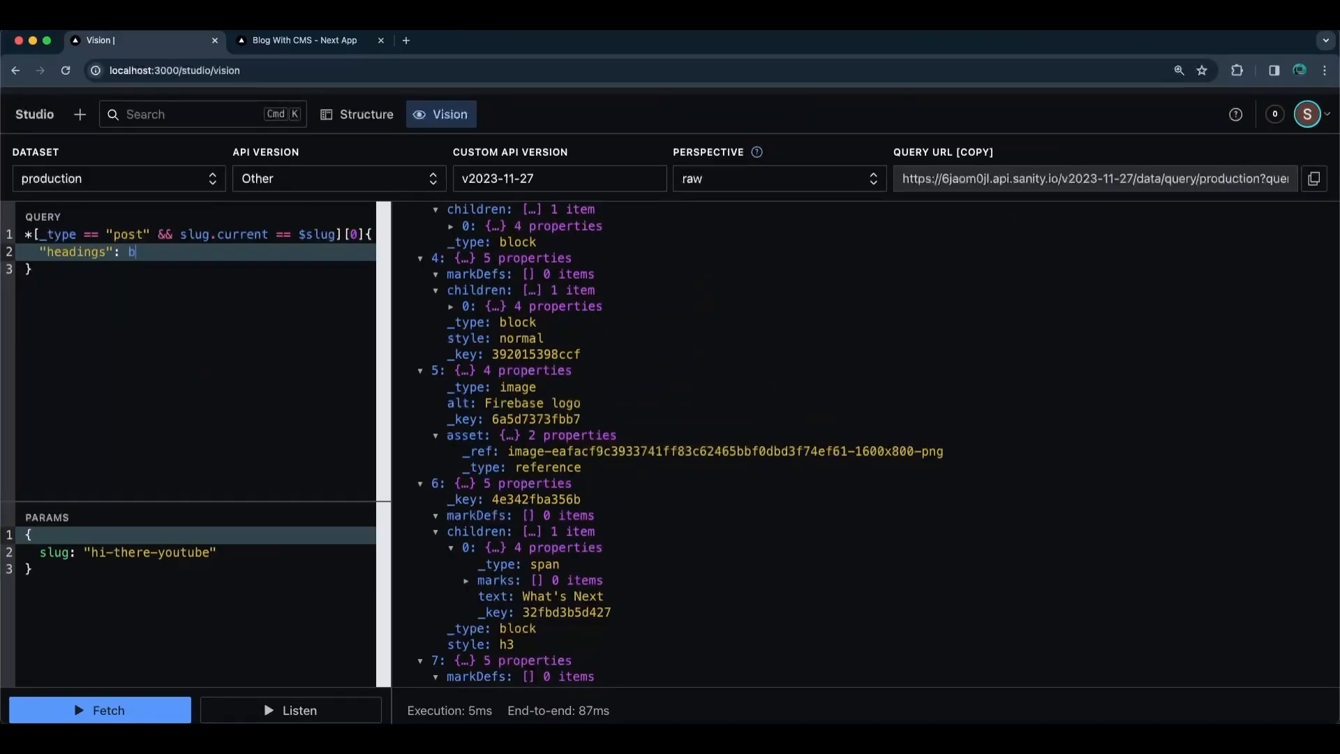
{"action": "type", "text": "ody[]"}
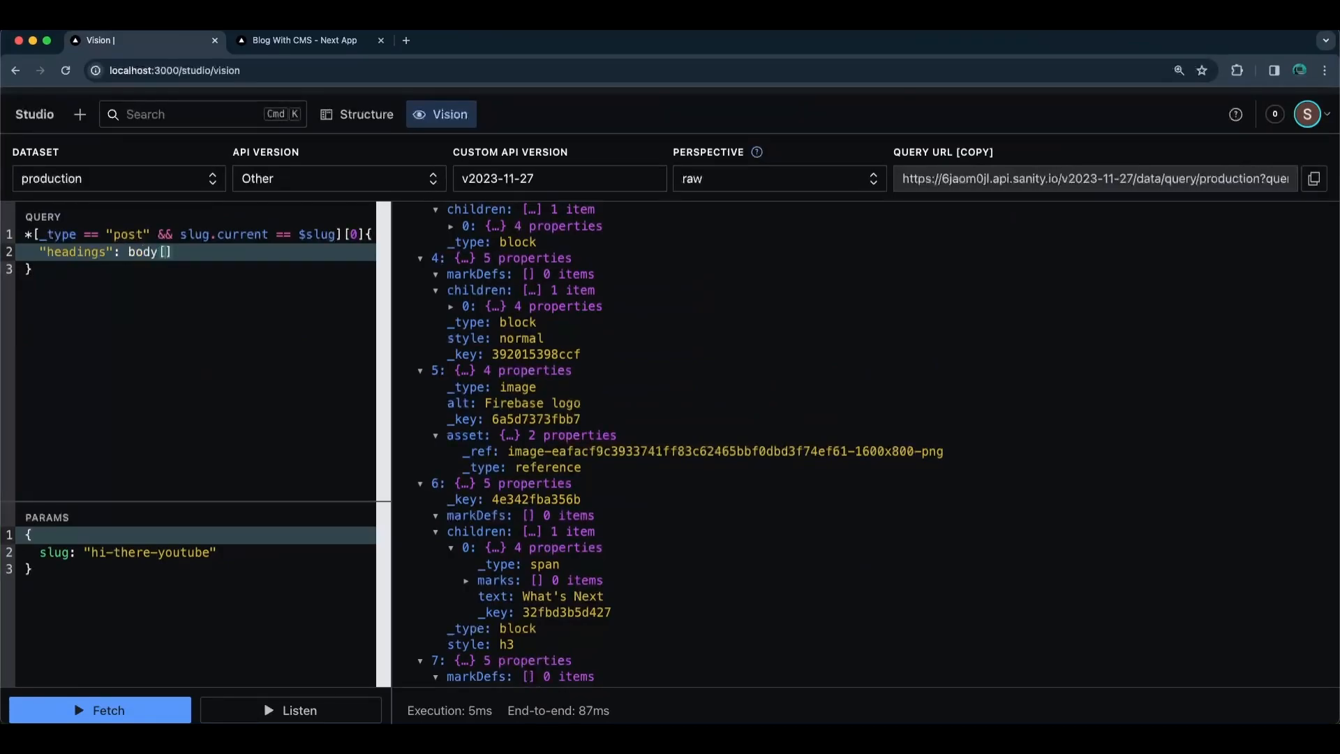
{"action": "type", "text": "style == \"h2"}
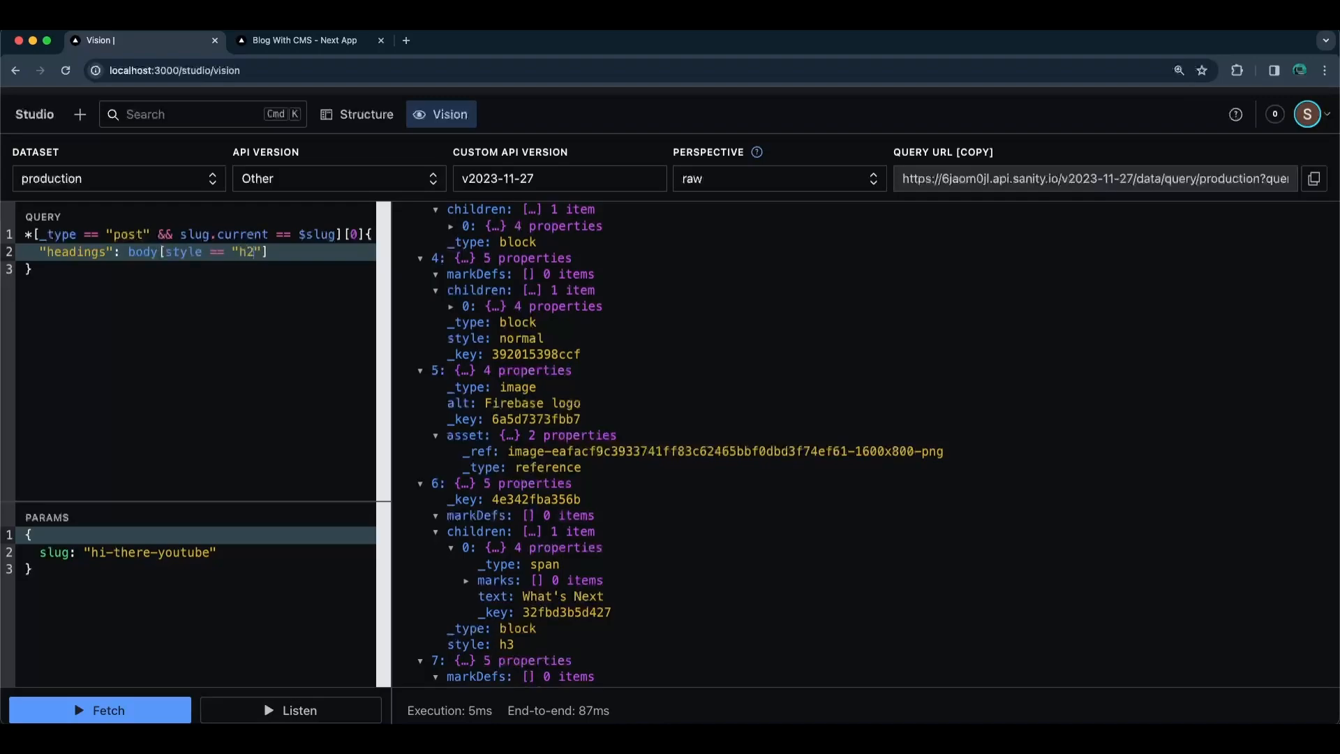
{"action": "left_click", "coordinate": [99, 710]}
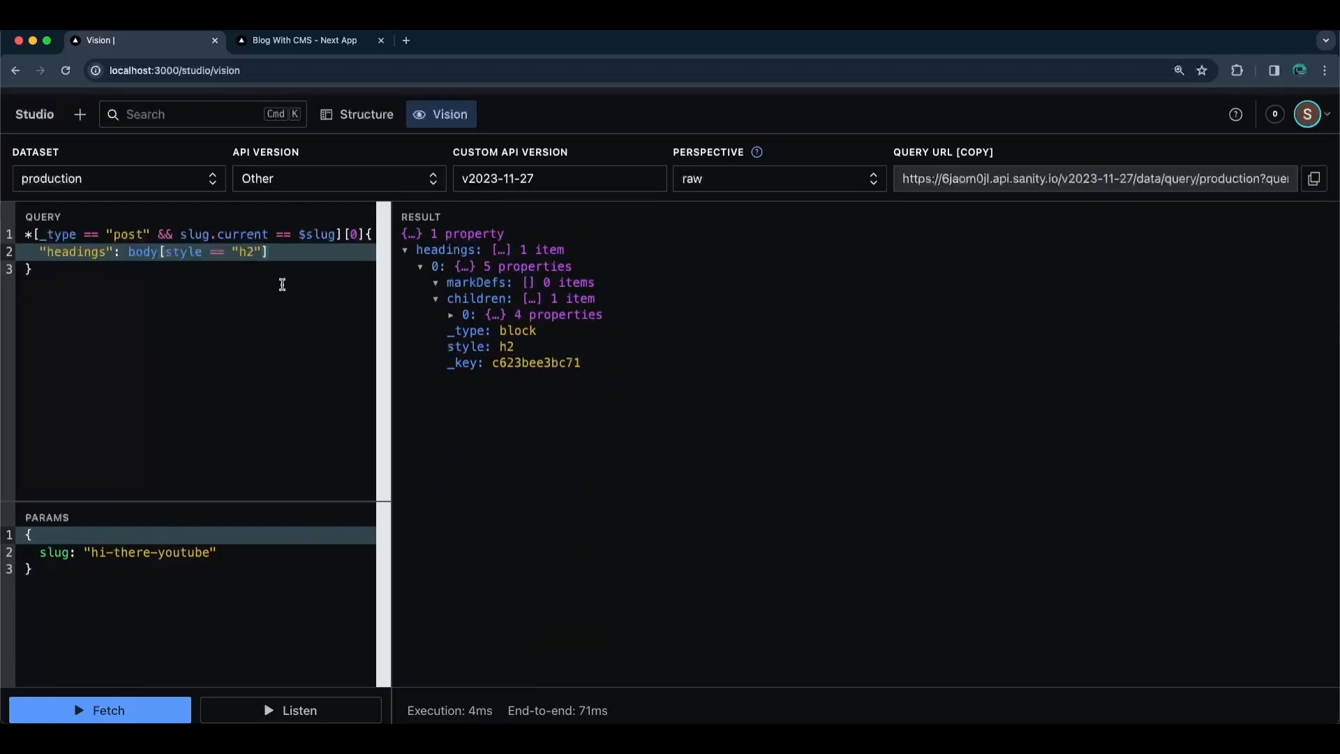
- Extend the headings filter with || style == "h3" to include h3 blocks
{"action": "type", "text": "||"}
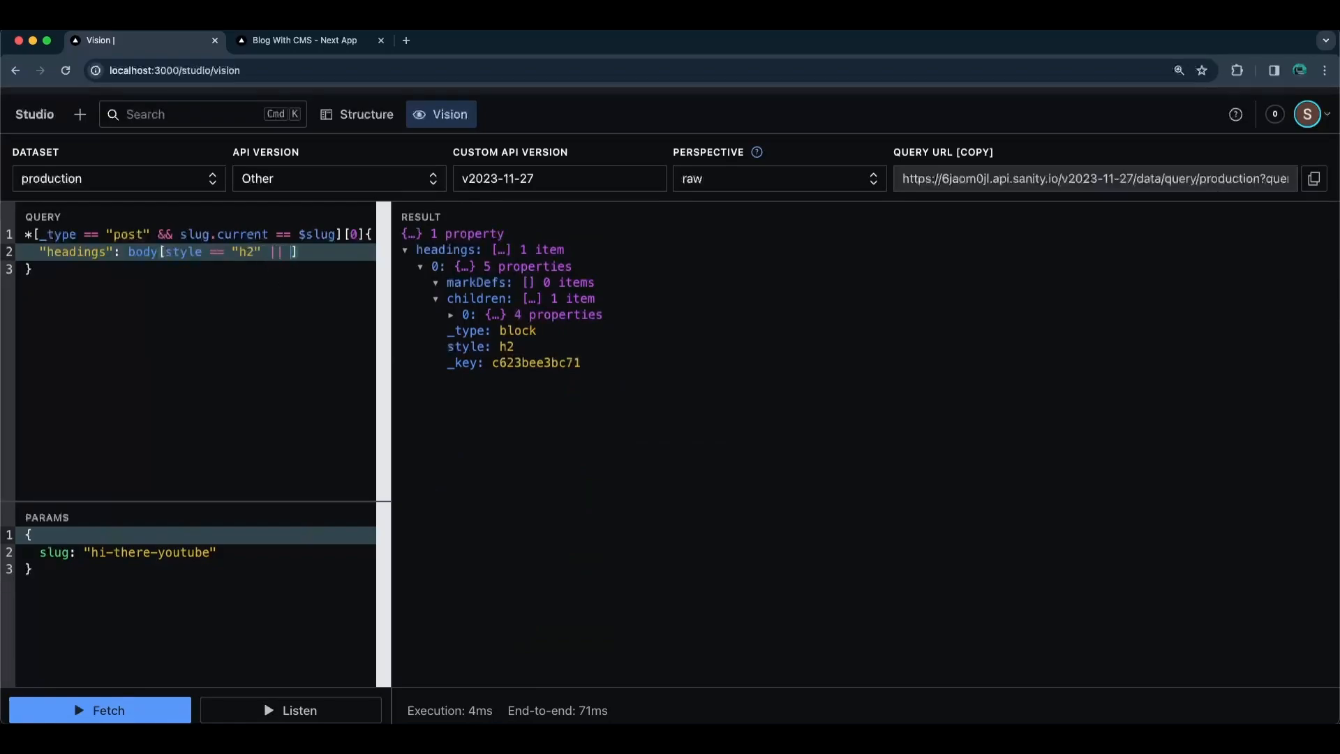
{"action": "type", "text": "style ==\""}
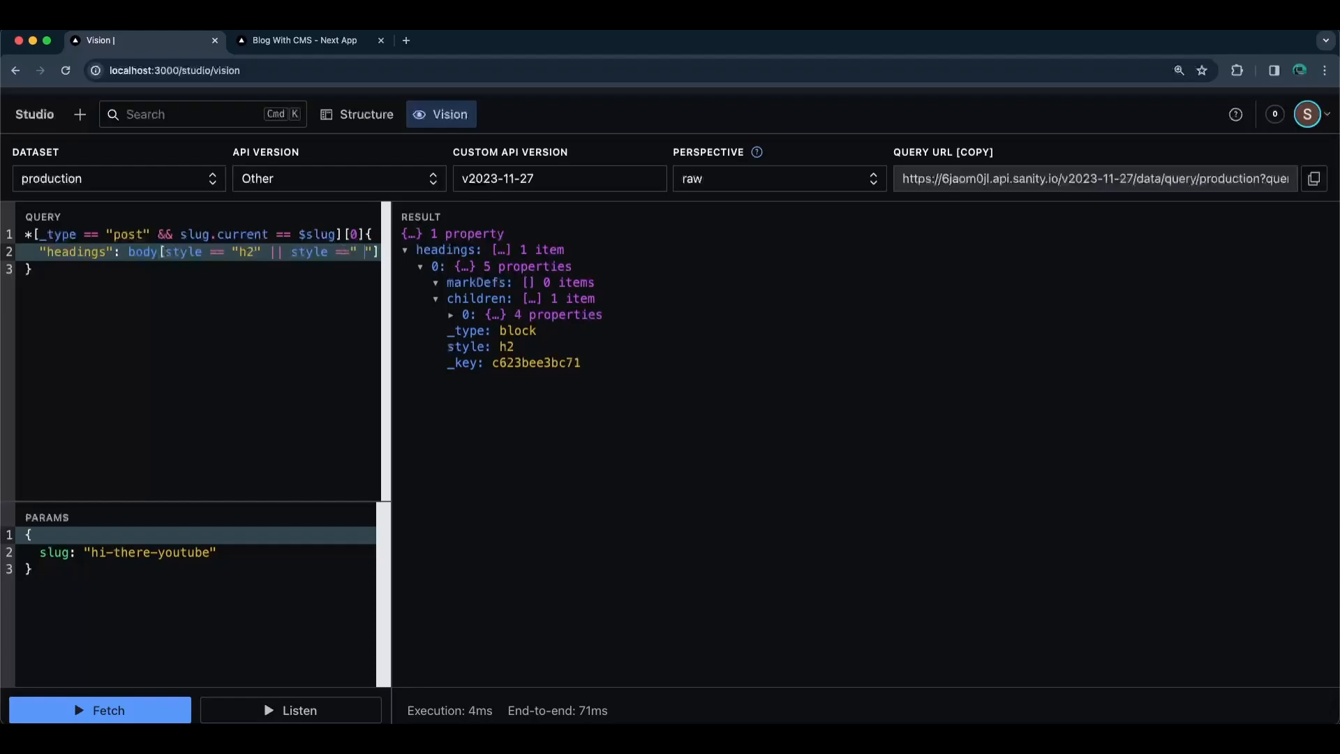
{"action": "type", "text": "\""}
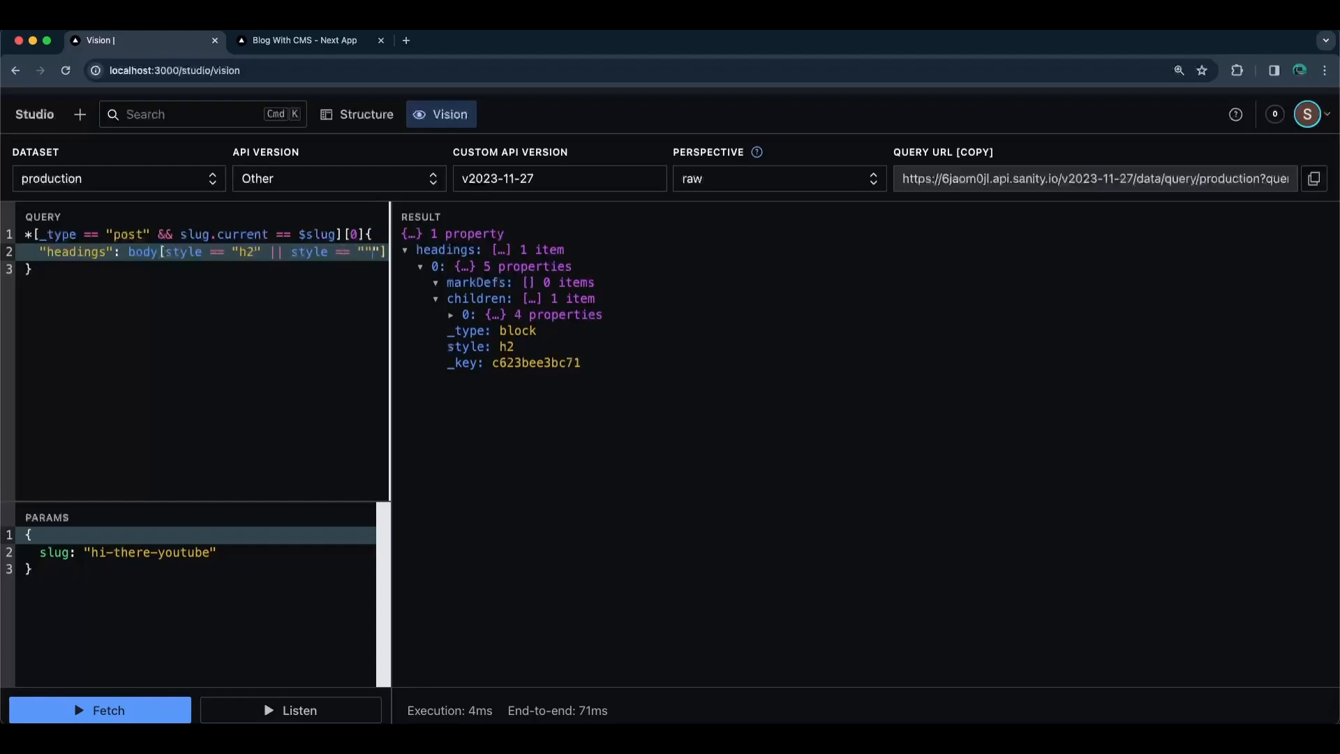
{"action": "type", "text": "h3"}
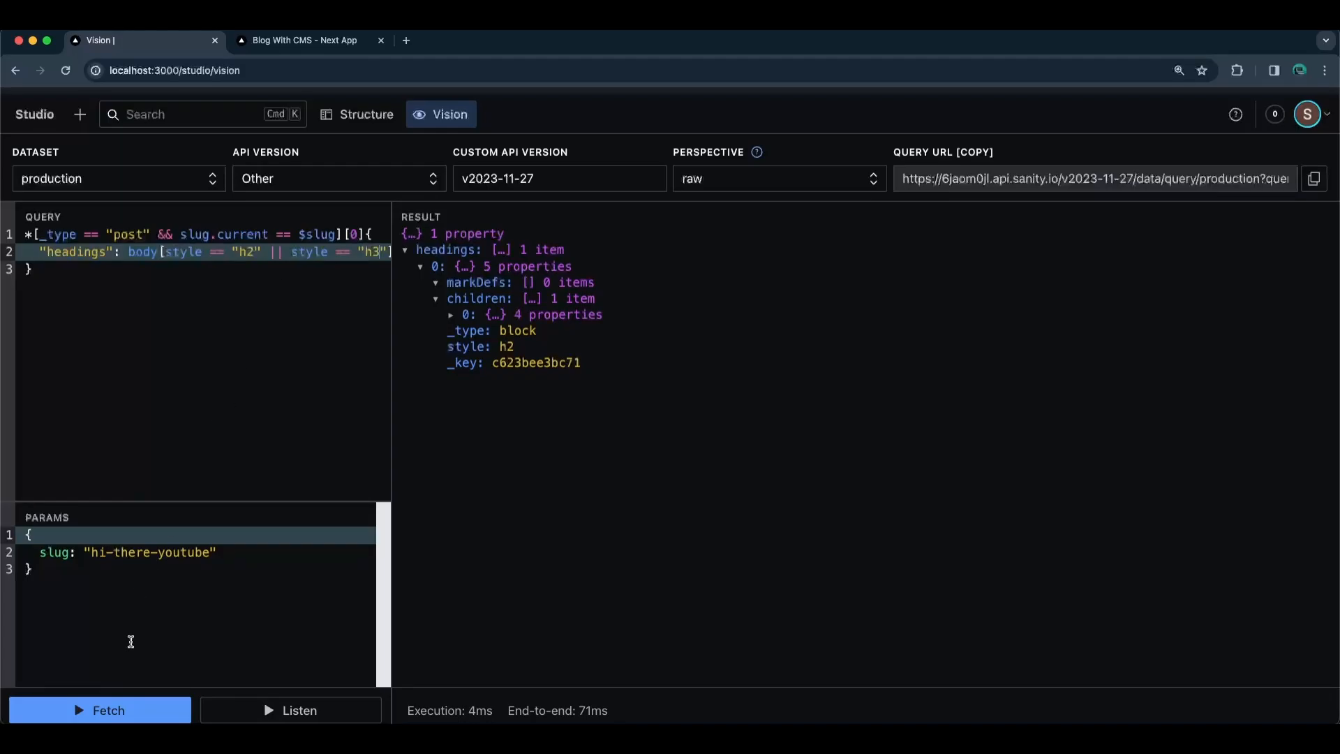
{"action": "scroll", "scroll_direction": "down", "scroll_amount": 3}
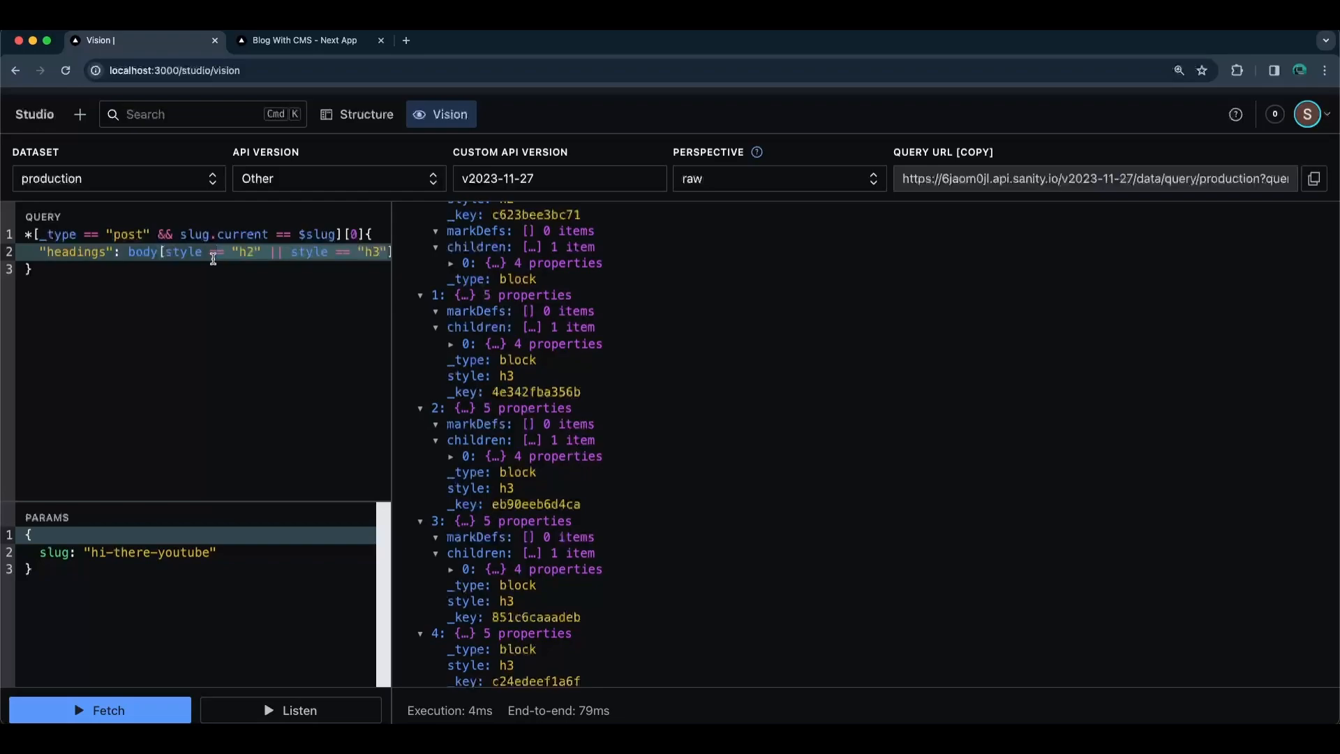
- Rewrite the headings filter as style in a list of heading styles and fetch
{"action": "key", "text": "Backspace"}
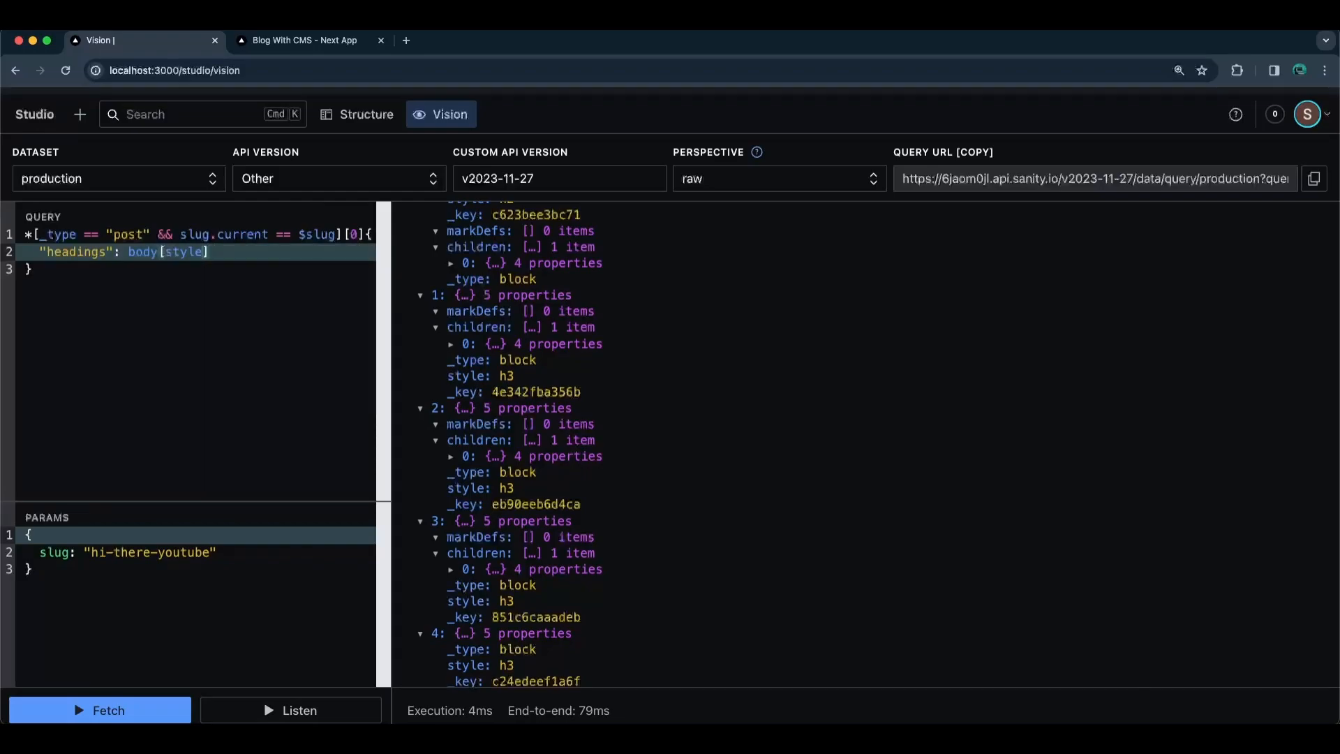
{"action": "type", "text": "in :"}
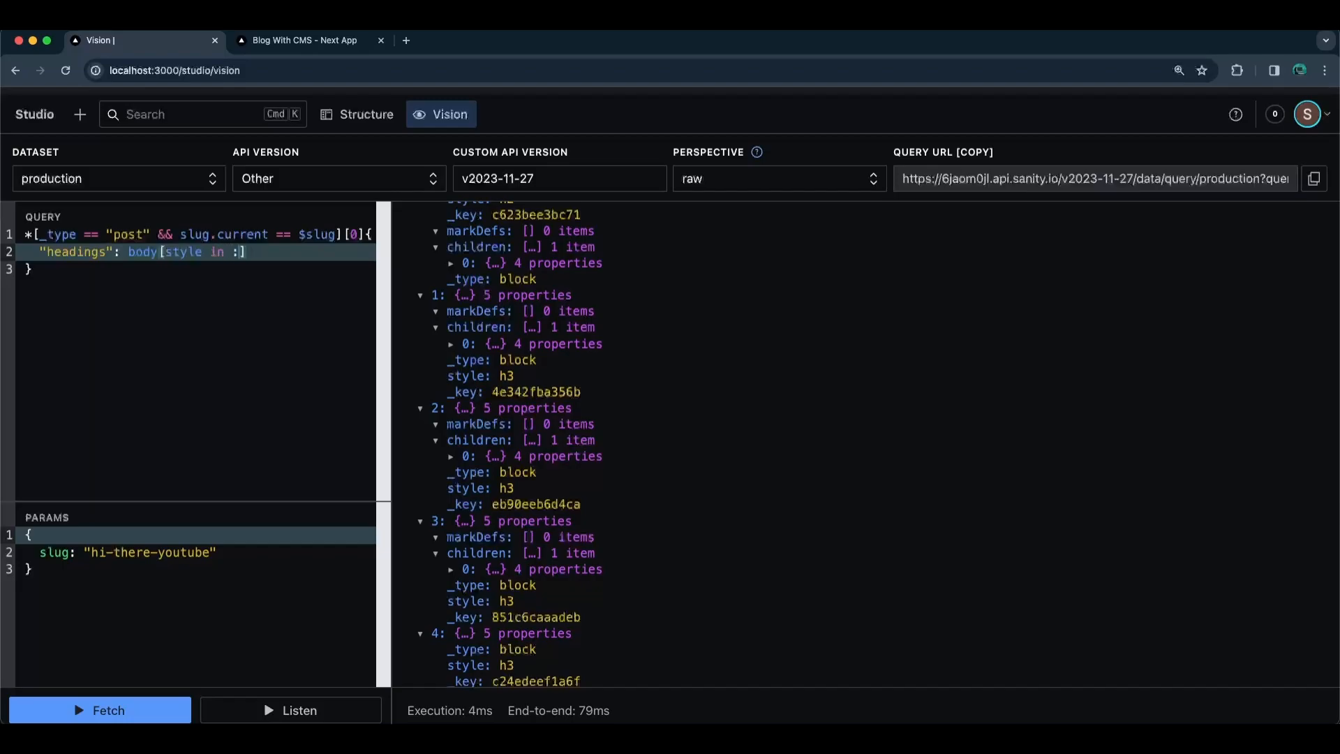
{"action": "type", "text": "\"\""}
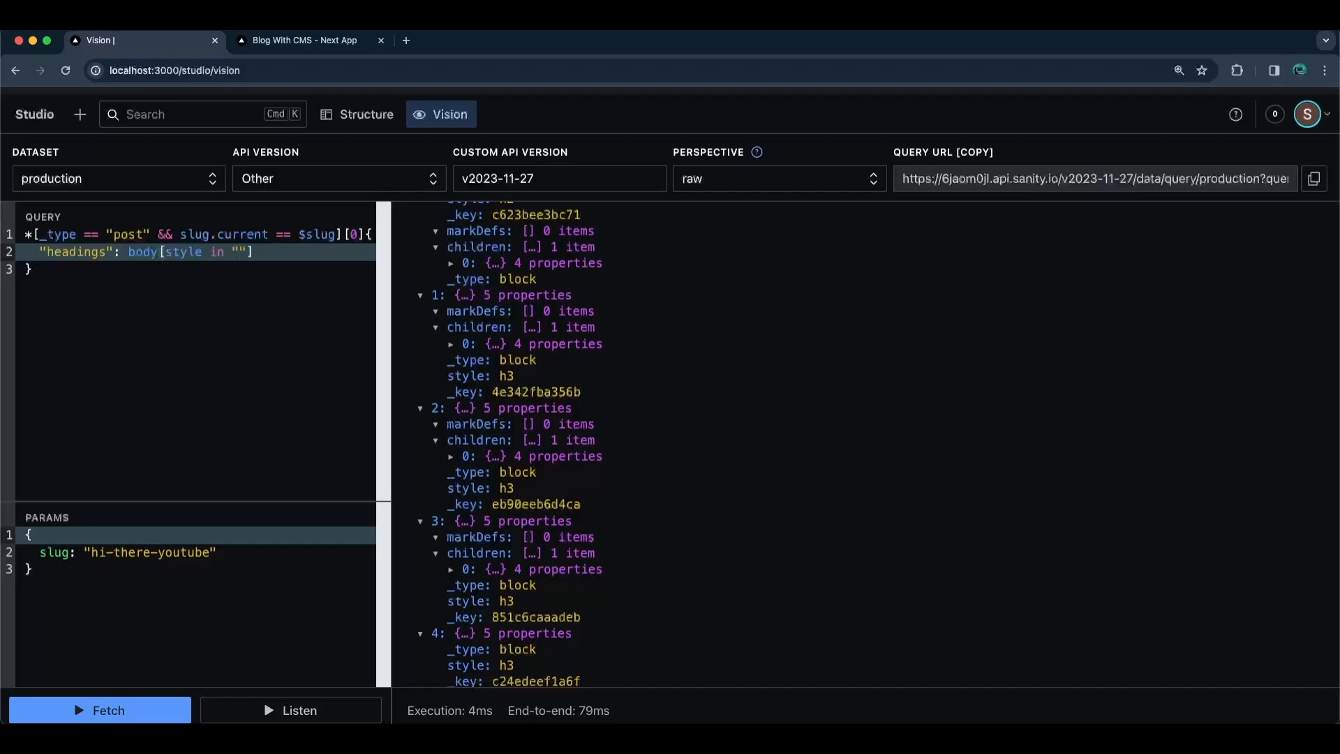
{"action": "type", "text": "h2\", \"h3\","}
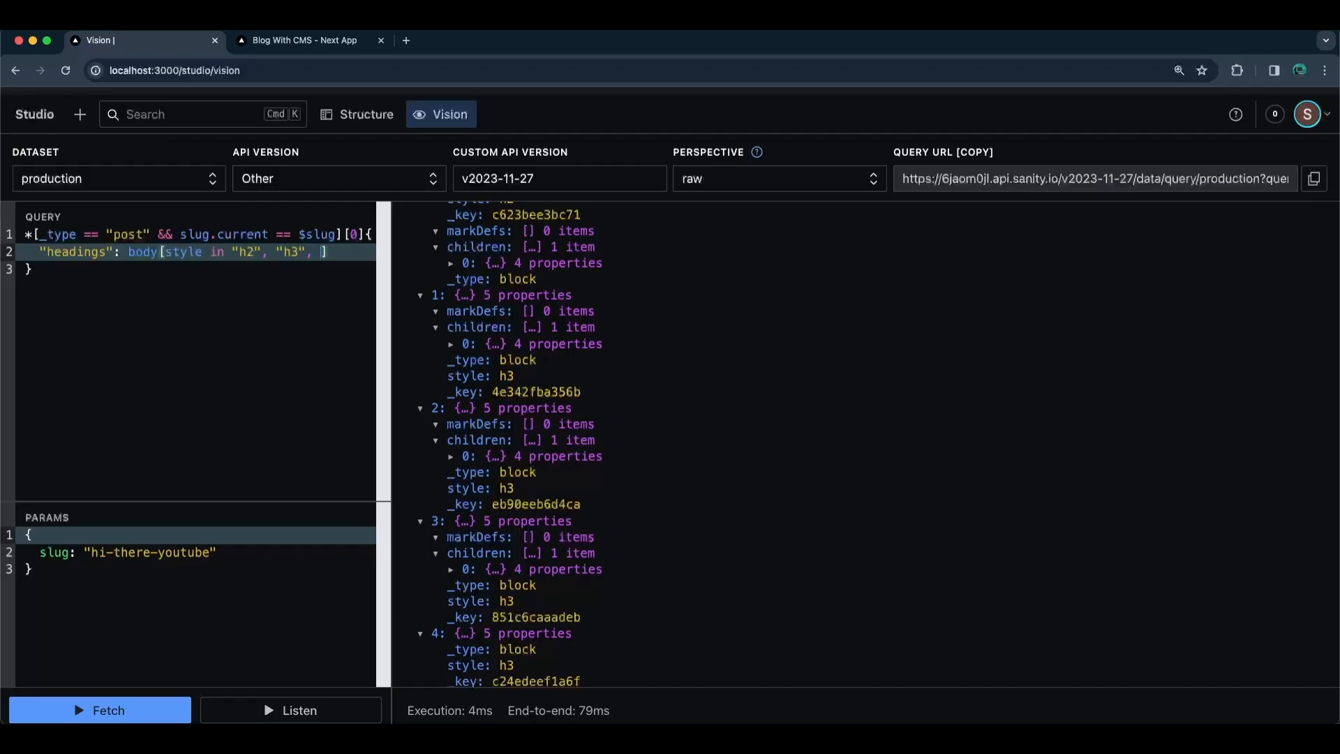
{"action": "type", "text": "\"h4\", \"h5\", \"h6\""}
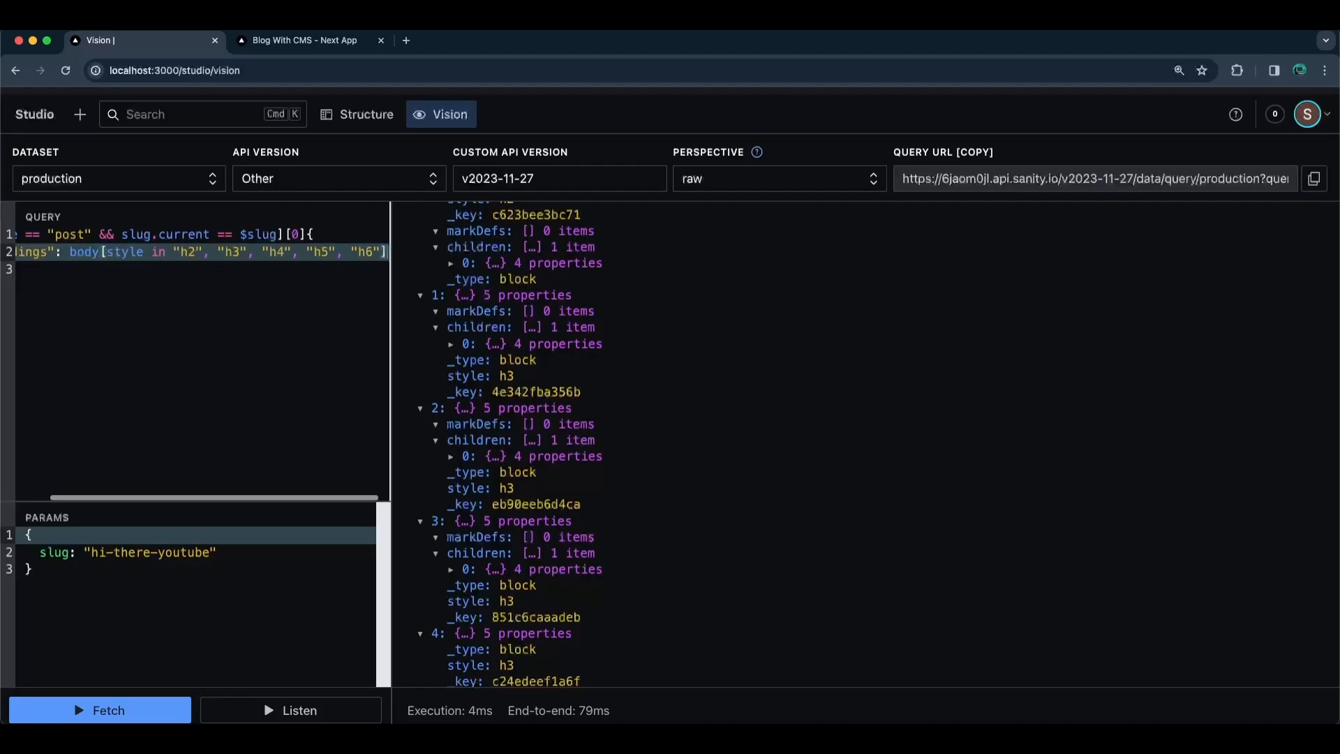
{"action": "left_click", "coordinate": [99, 709]}
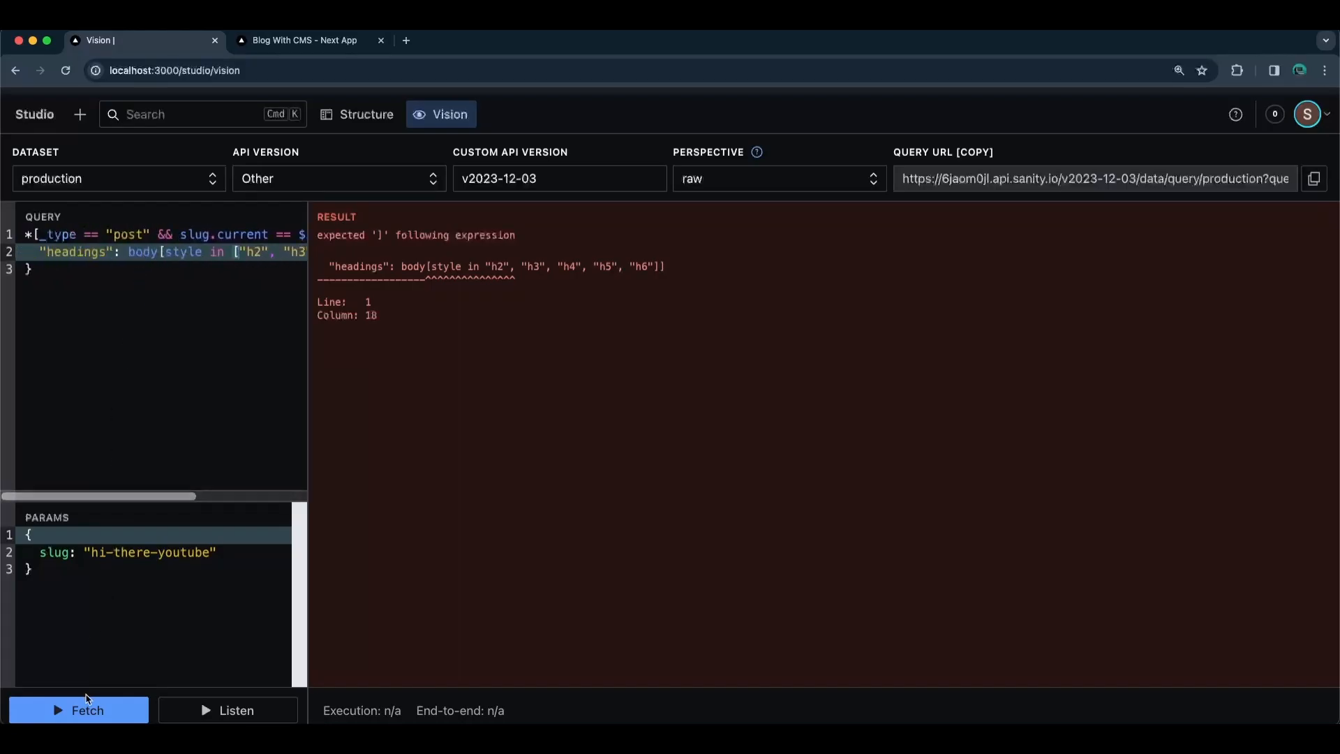
- Complete the style list with "h4", "h5", "h6" and refetch without errors
{"action": "left_click", "coordinate": [78, 711]}
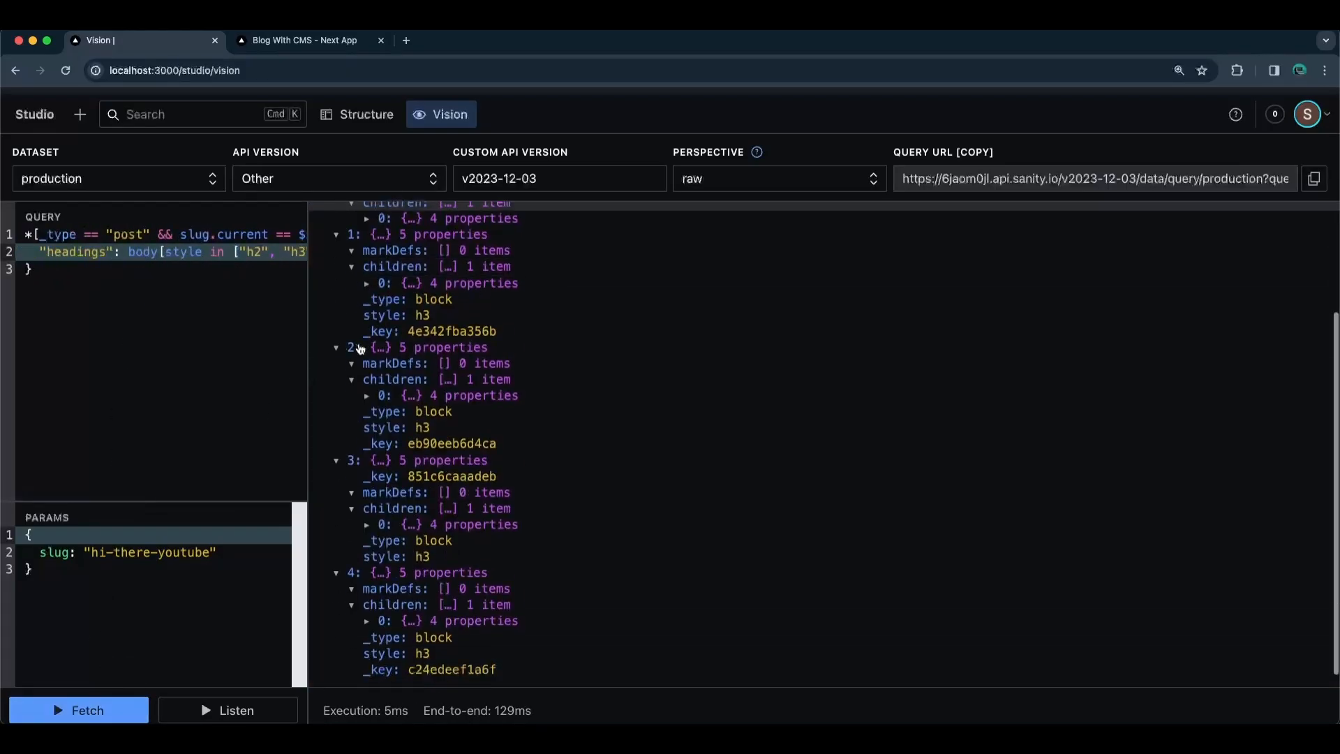
{"action": "type", "text": "\"h4\", \"h5\", \"h6\"]]"}
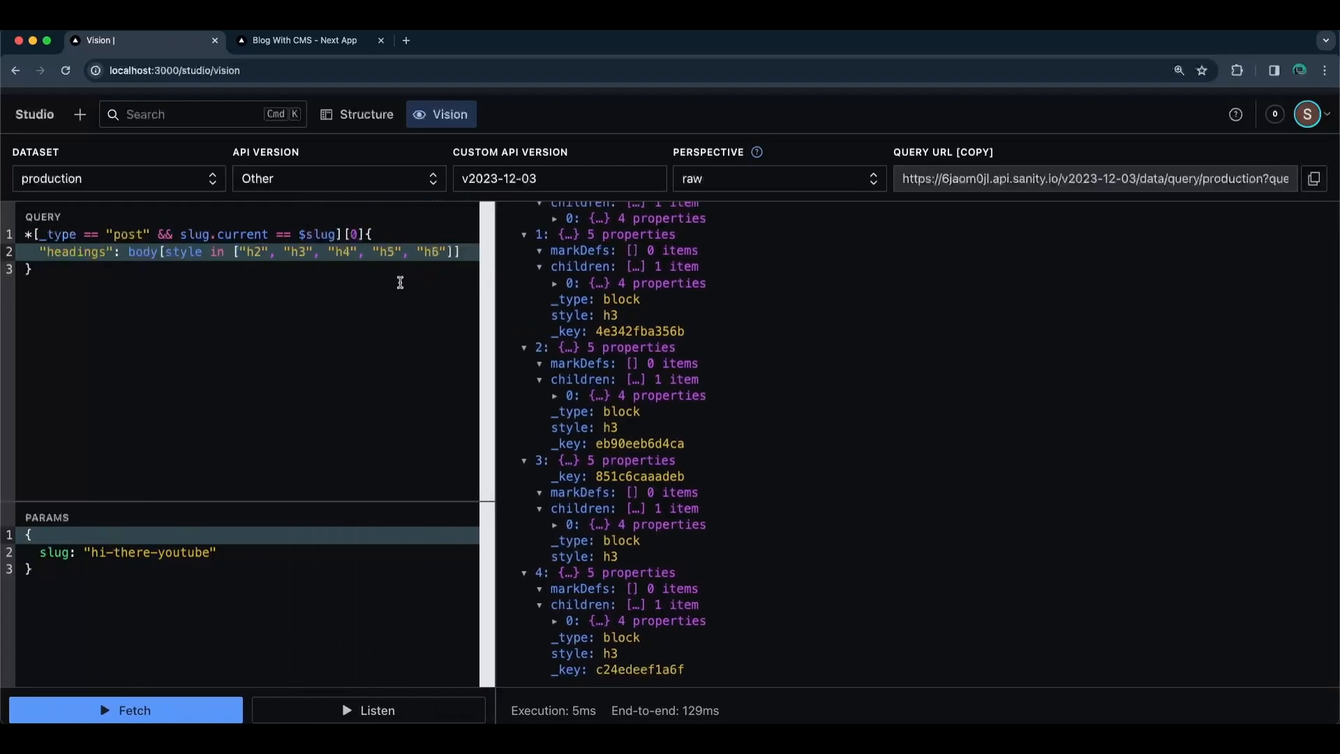
{"action": "mouse_move", "coordinate": [307, 481]}
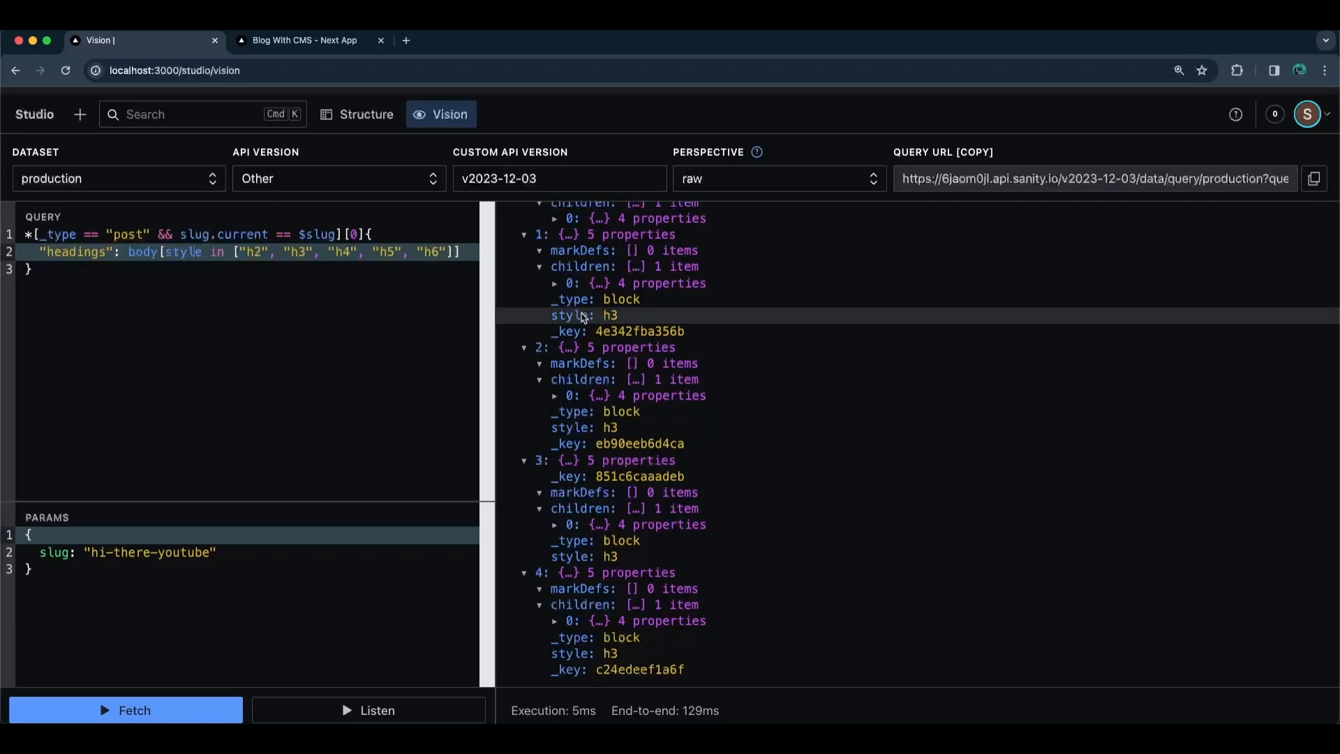
{"action": "left_click", "coordinate": [396, 268]}
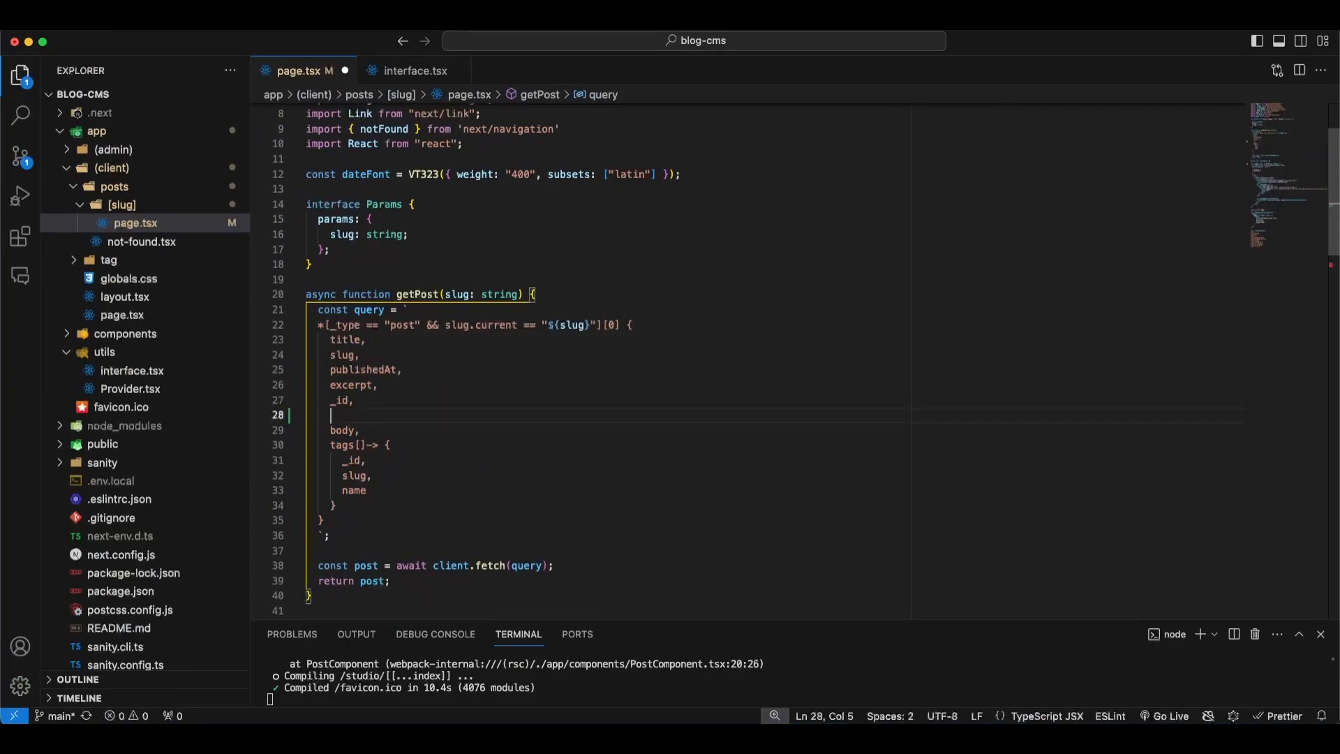
- Add "headings": body[style in ["h2"…"h6"]] to getPost and enlarge the terminal to read the log
{"action": "type", "text": "\"headings\": body[style in [\"h2\", \"h3\", \"h4\", \"h5\", \"h6\"]]"}
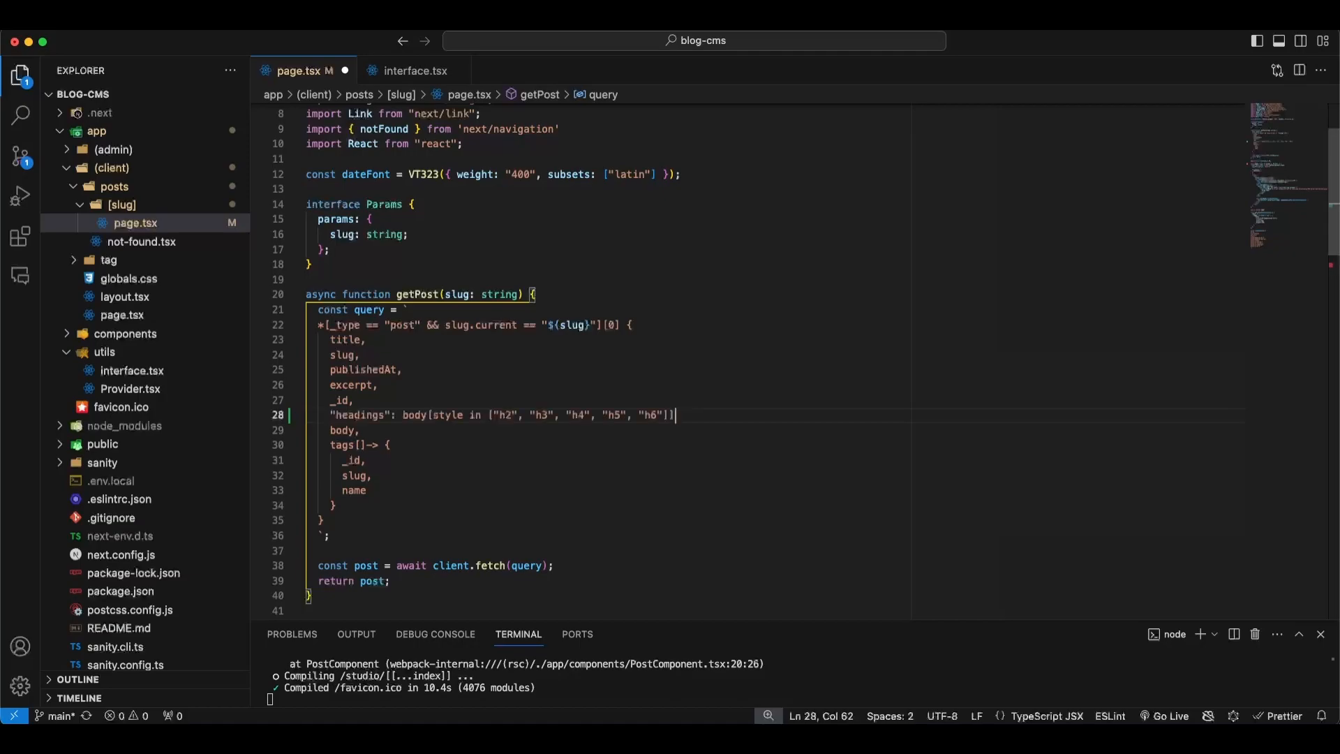
{"action": "type", "text": ","}
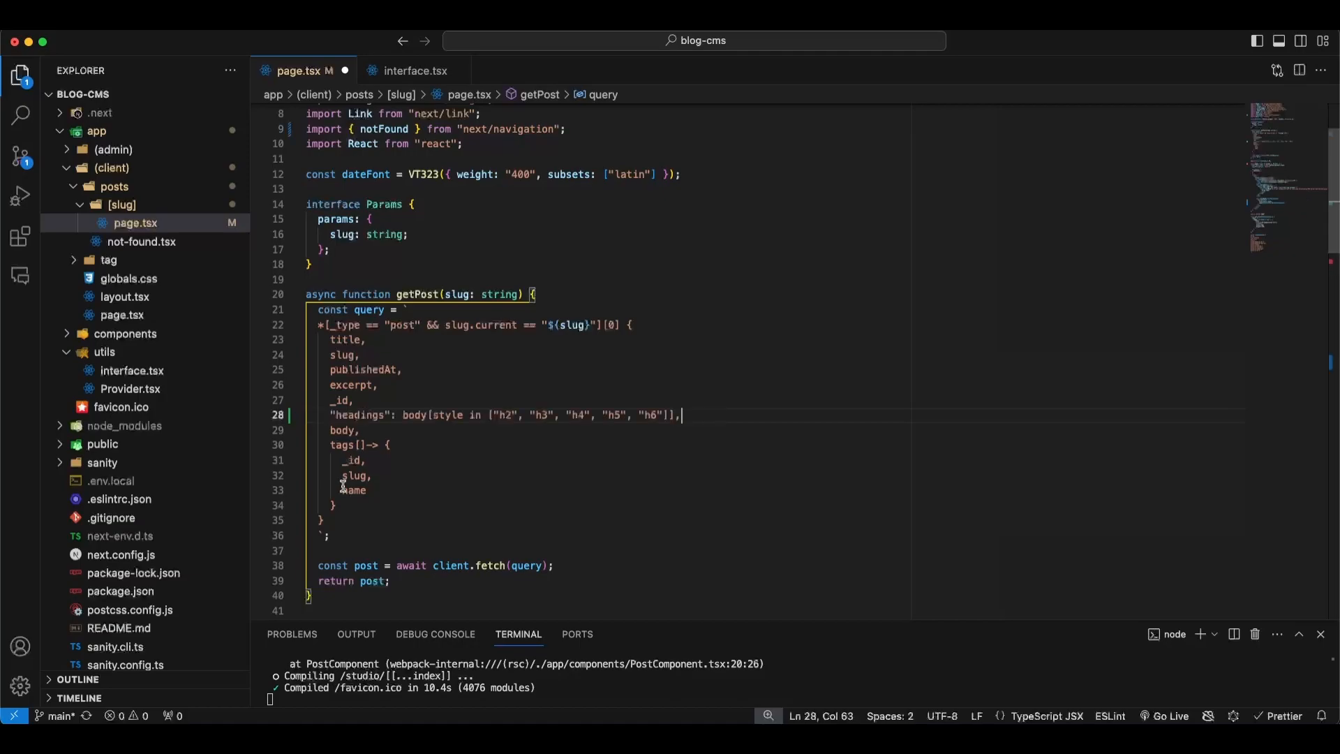
{"action": "scroll", "scroll_direction": "down", "scroll_amount": 3}
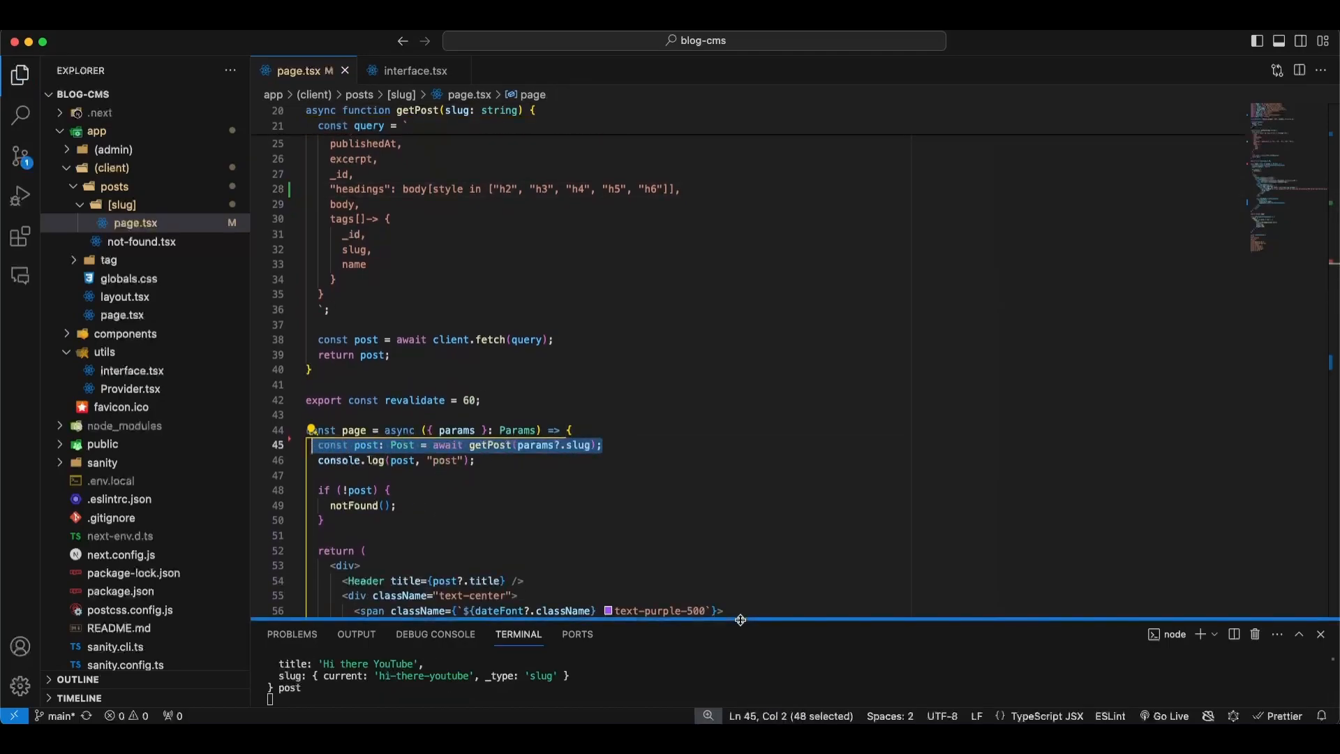
{"action": "left_click_drag", "start_coordinate": [739, 620], "coordinate": [739, 402]}
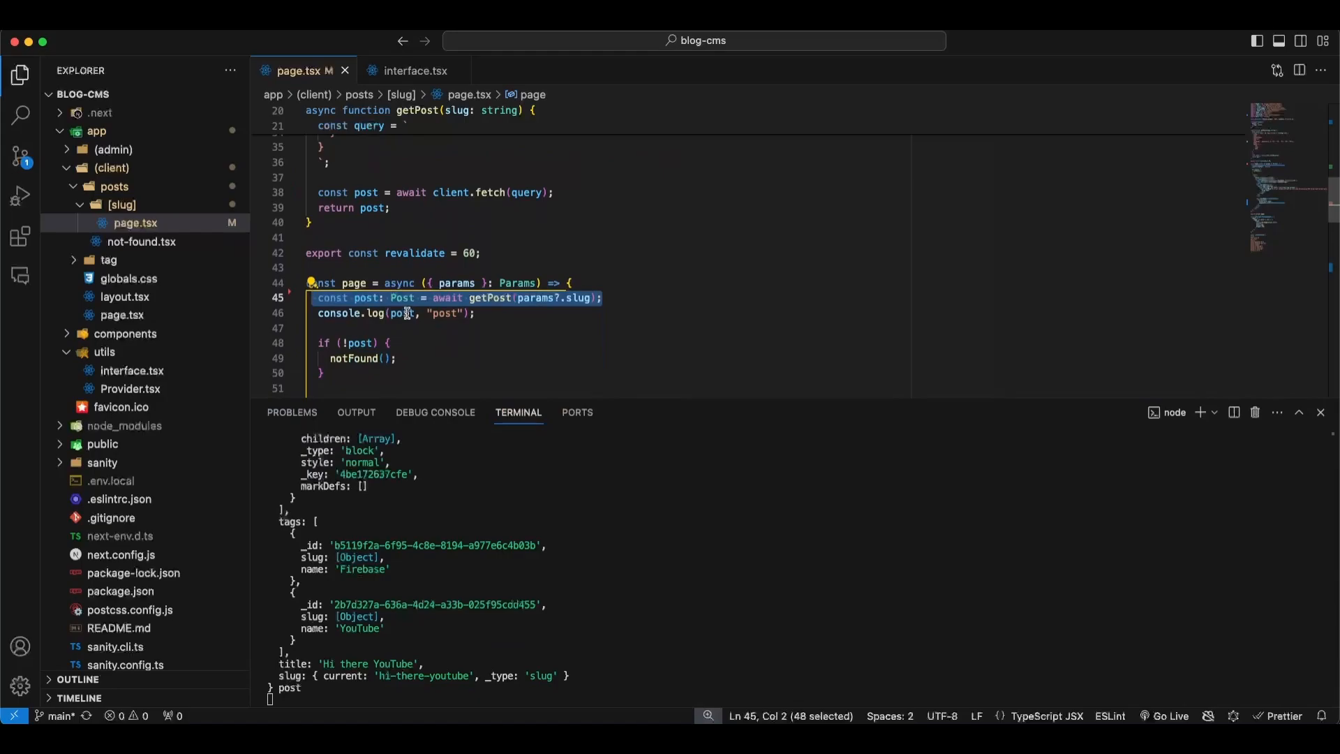
{"action": "type", "text": "."}
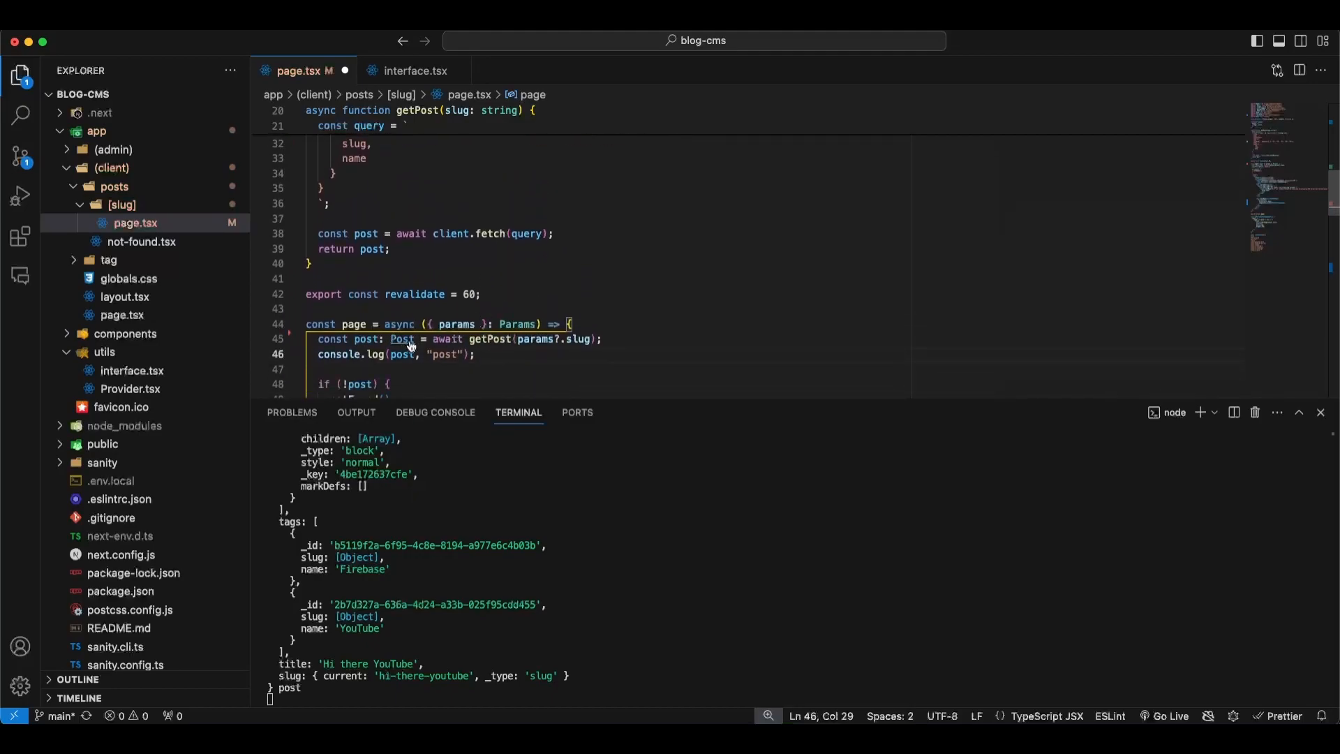
- In interface.tsx, add headings?: Array<HTMLHeadElement | string> to the Post interface
{"action": "left_click", "coordinate": [416, 69]}
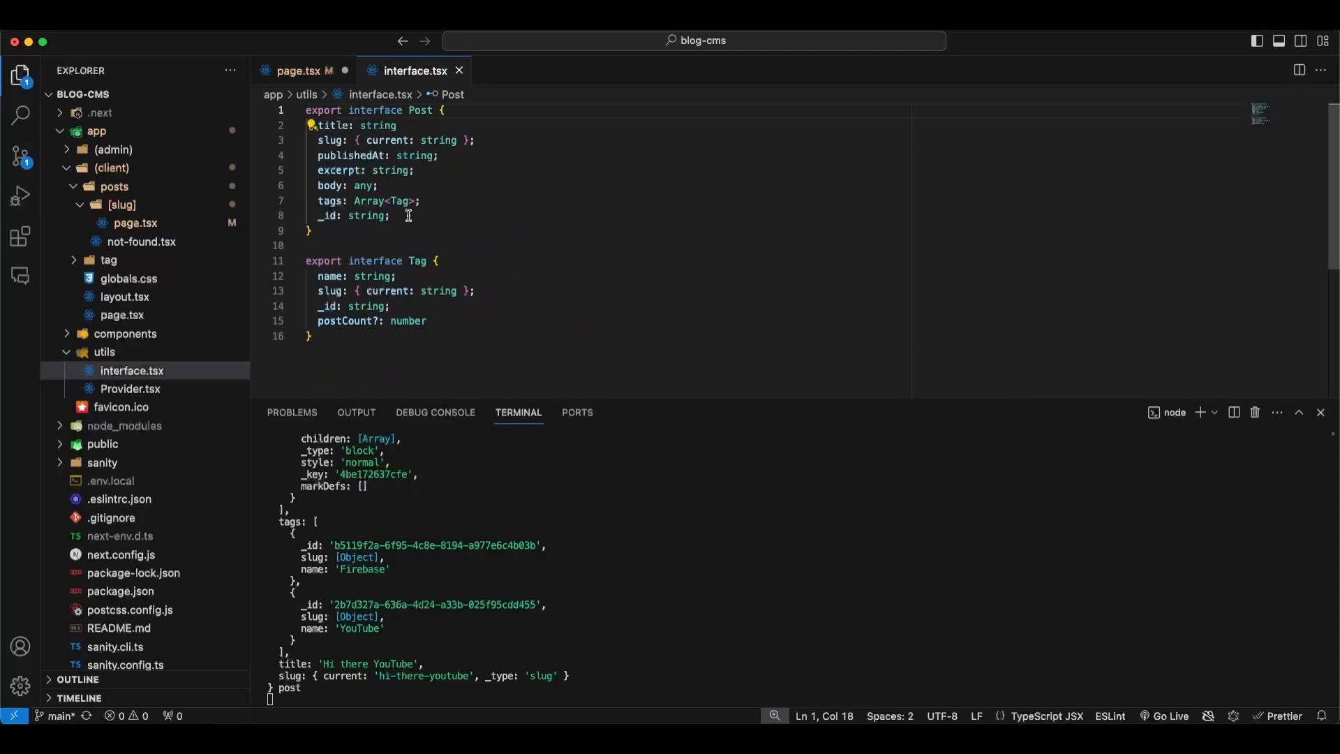
{"action": "type", "text": "he"}
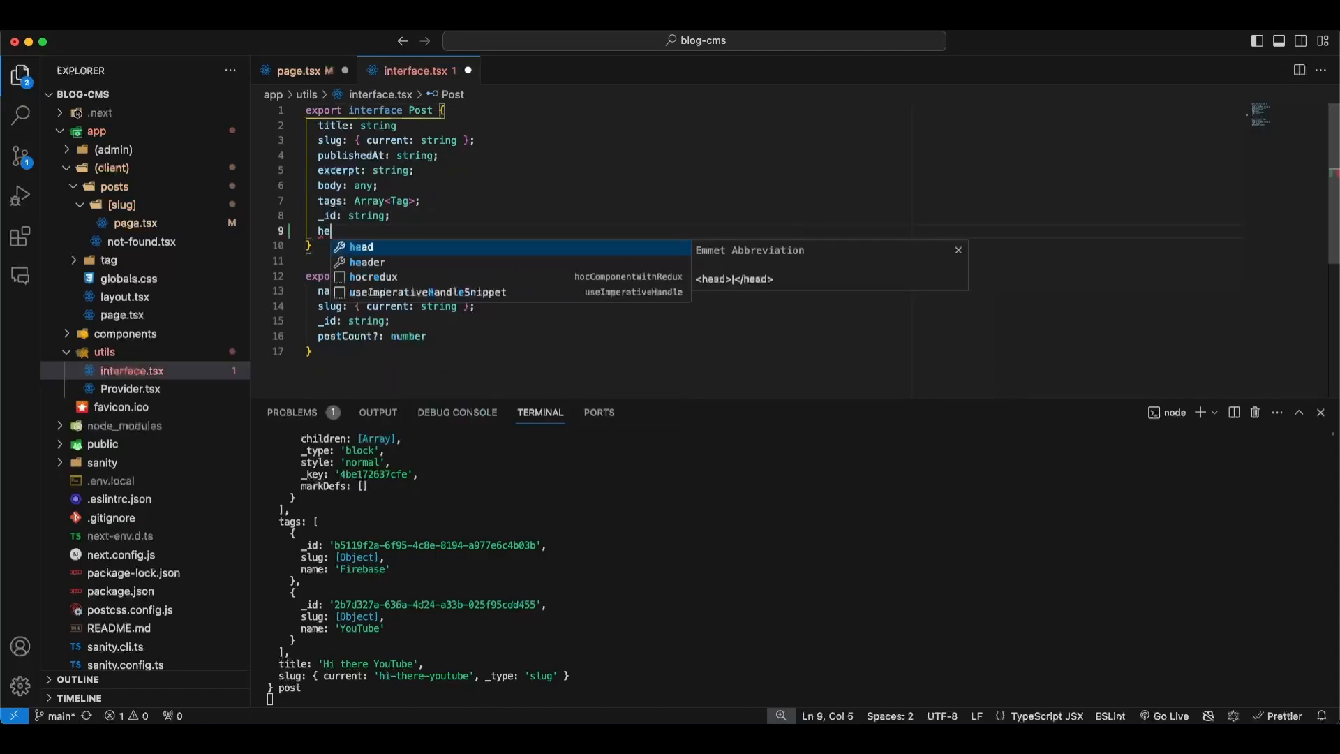
{"action": "type", "text": "adings"}
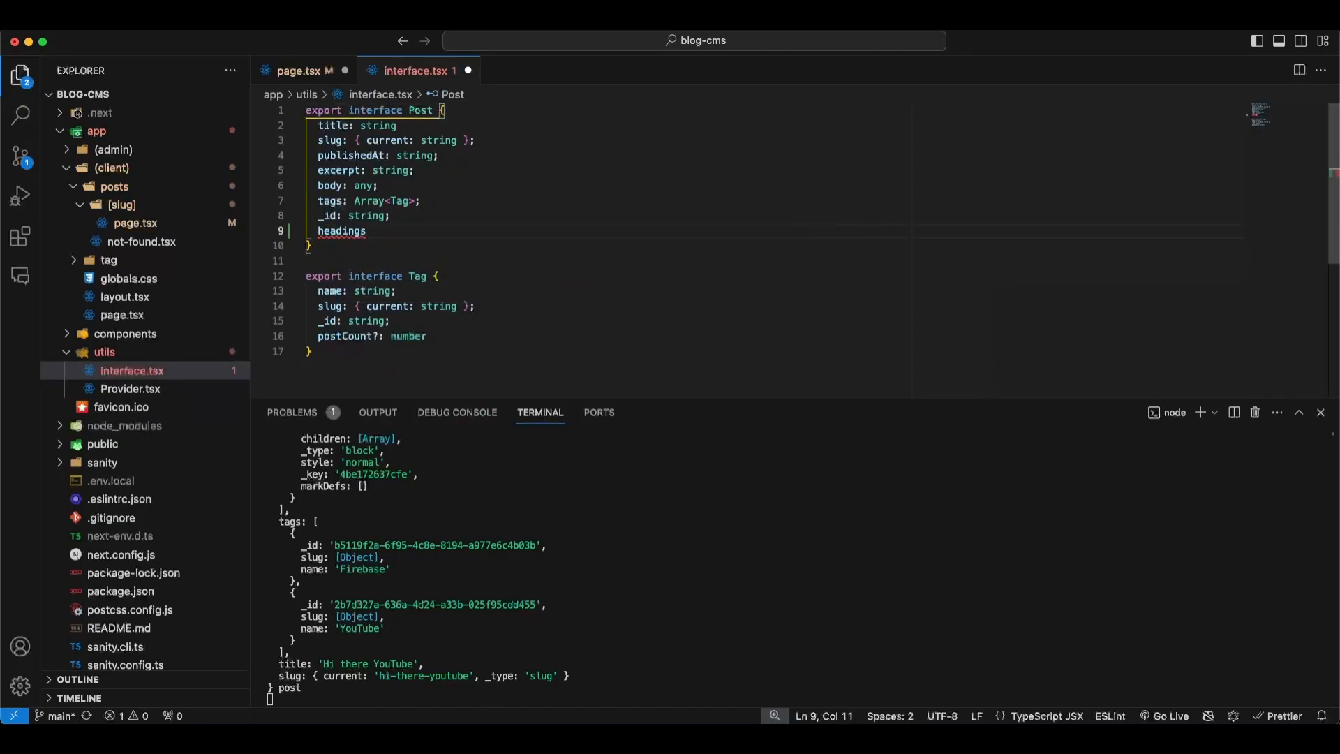
{"action": "type", "text": "?:"}
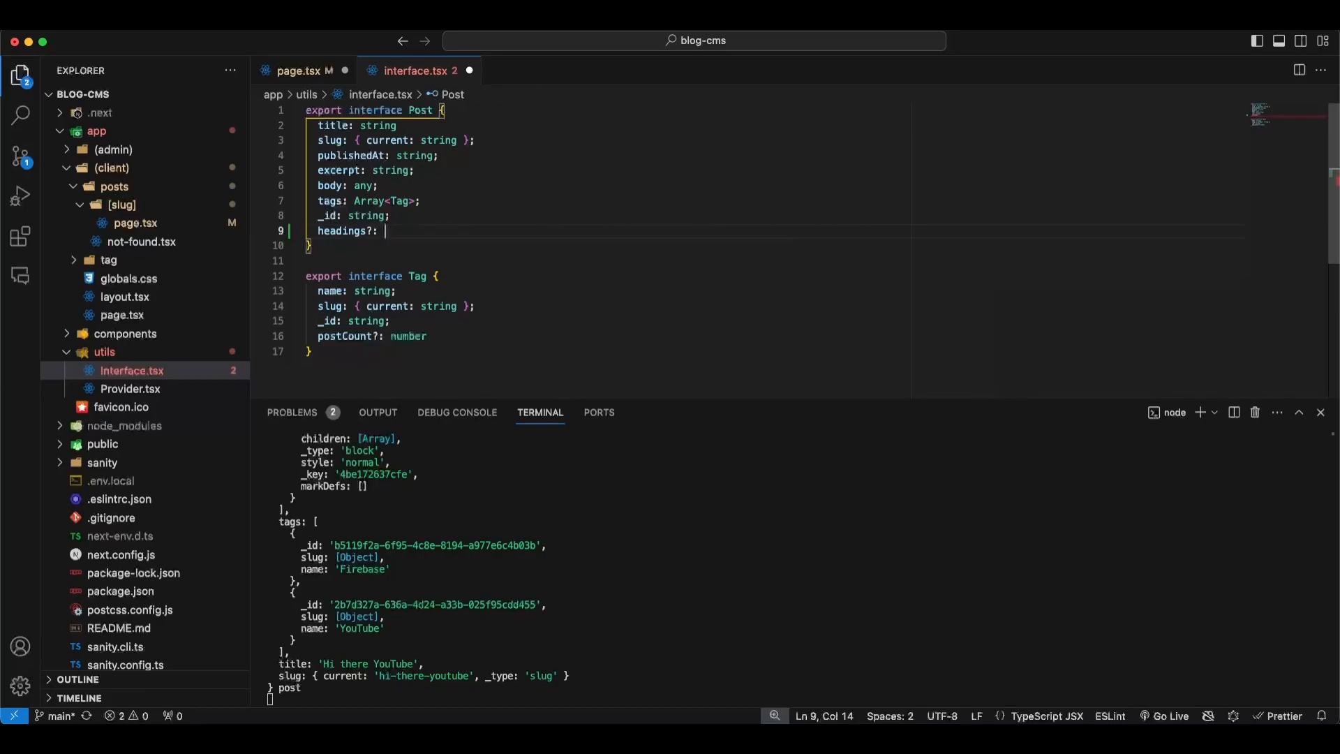
{"action": "type", "text": "Ar"}
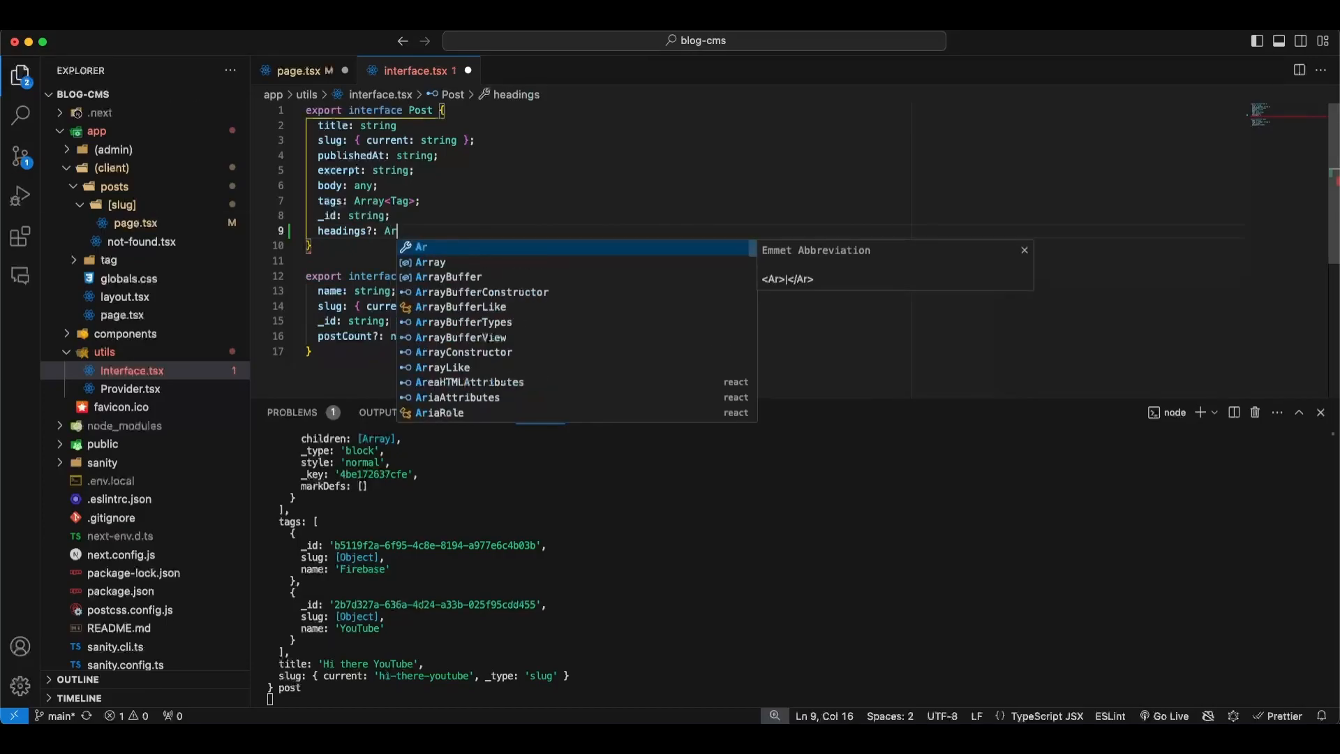
{"action": "type", "text": "ray<"}
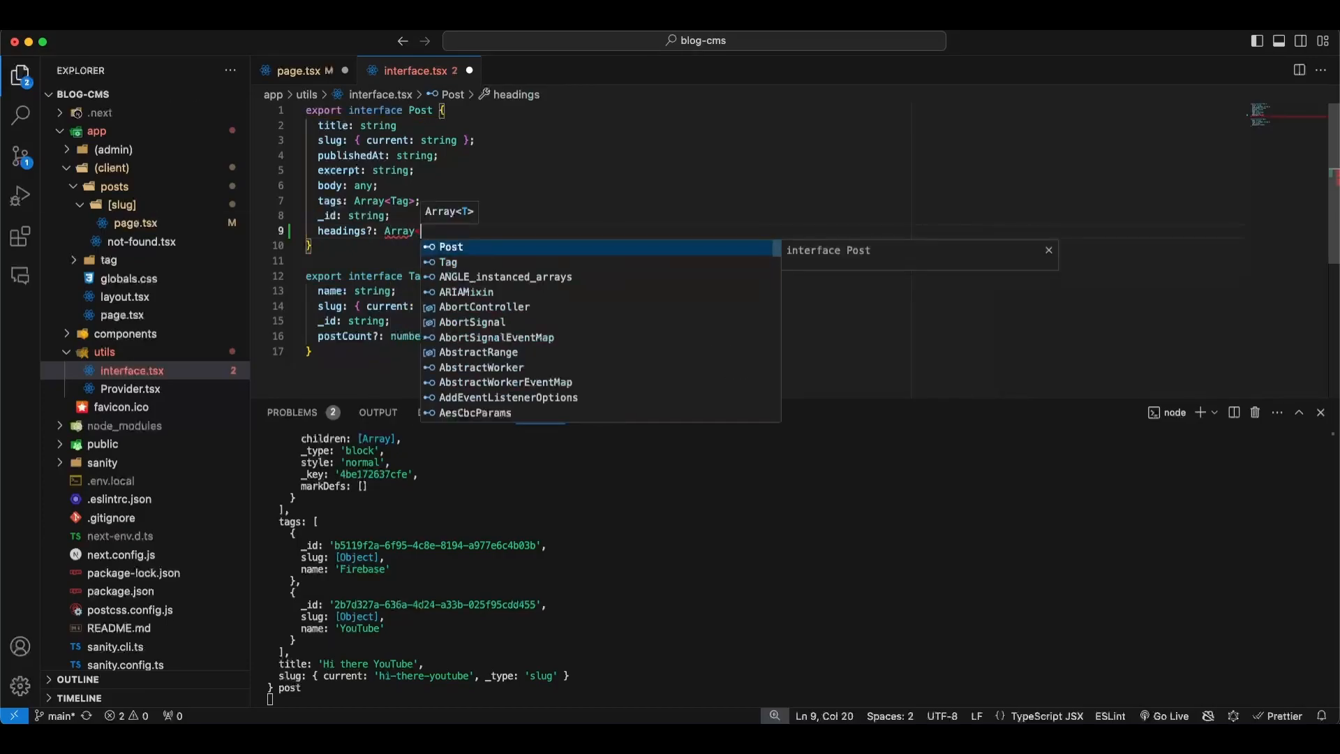
{"action": "type", "text": "string>"}
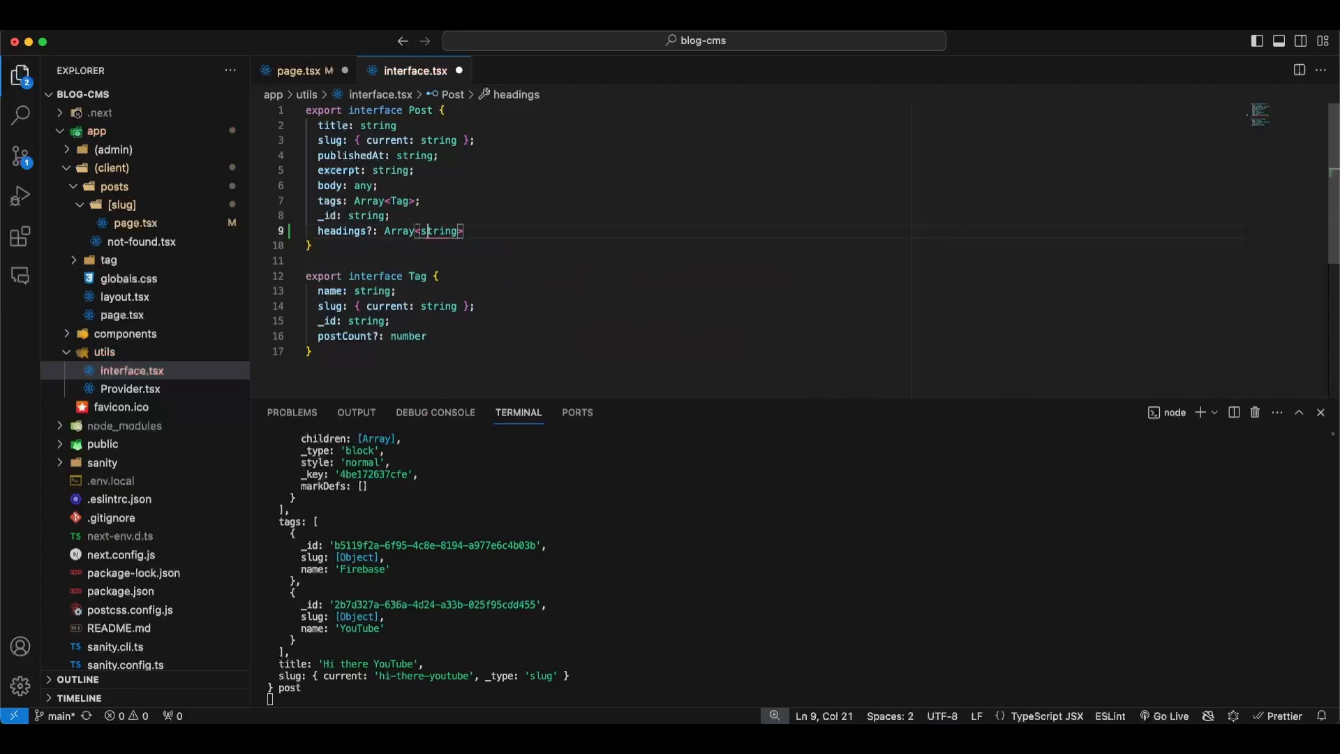
{"action": "key", "text": "Backspace"}
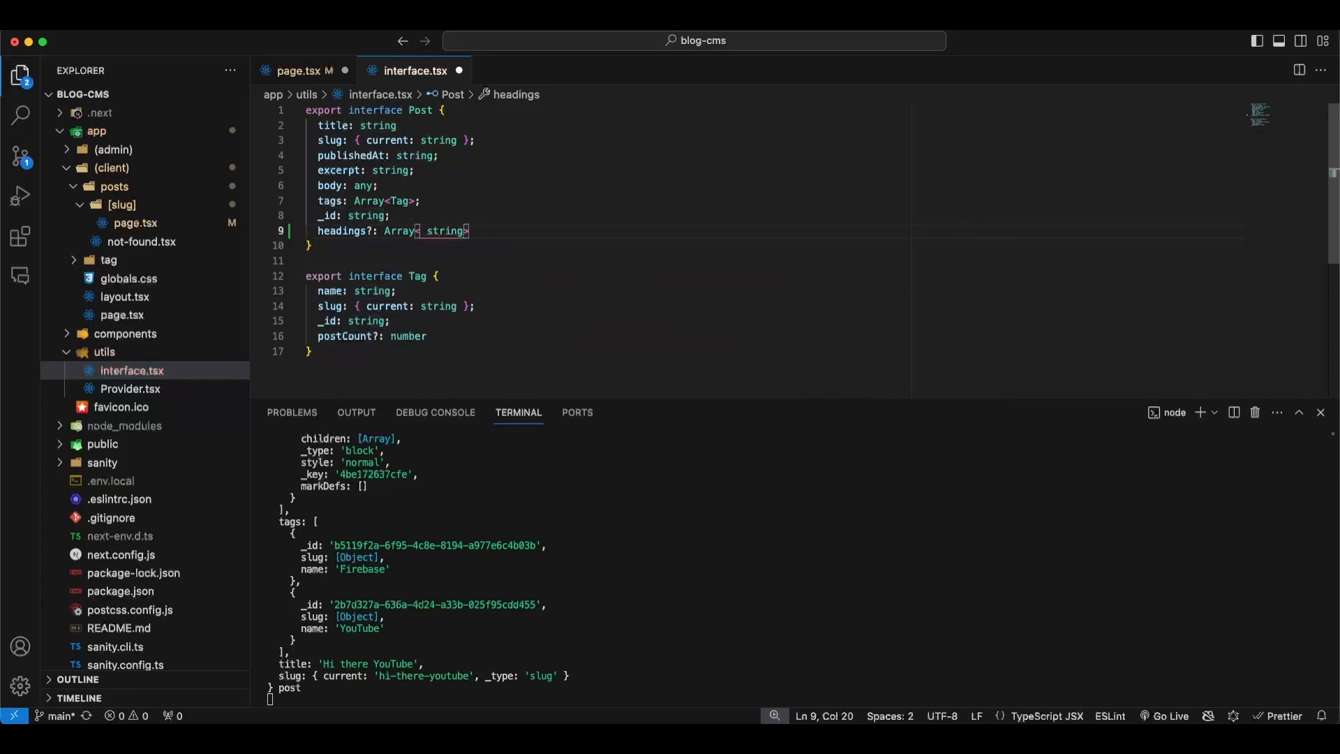
{"action": "type", "text": "HTMLHeadElement |"}
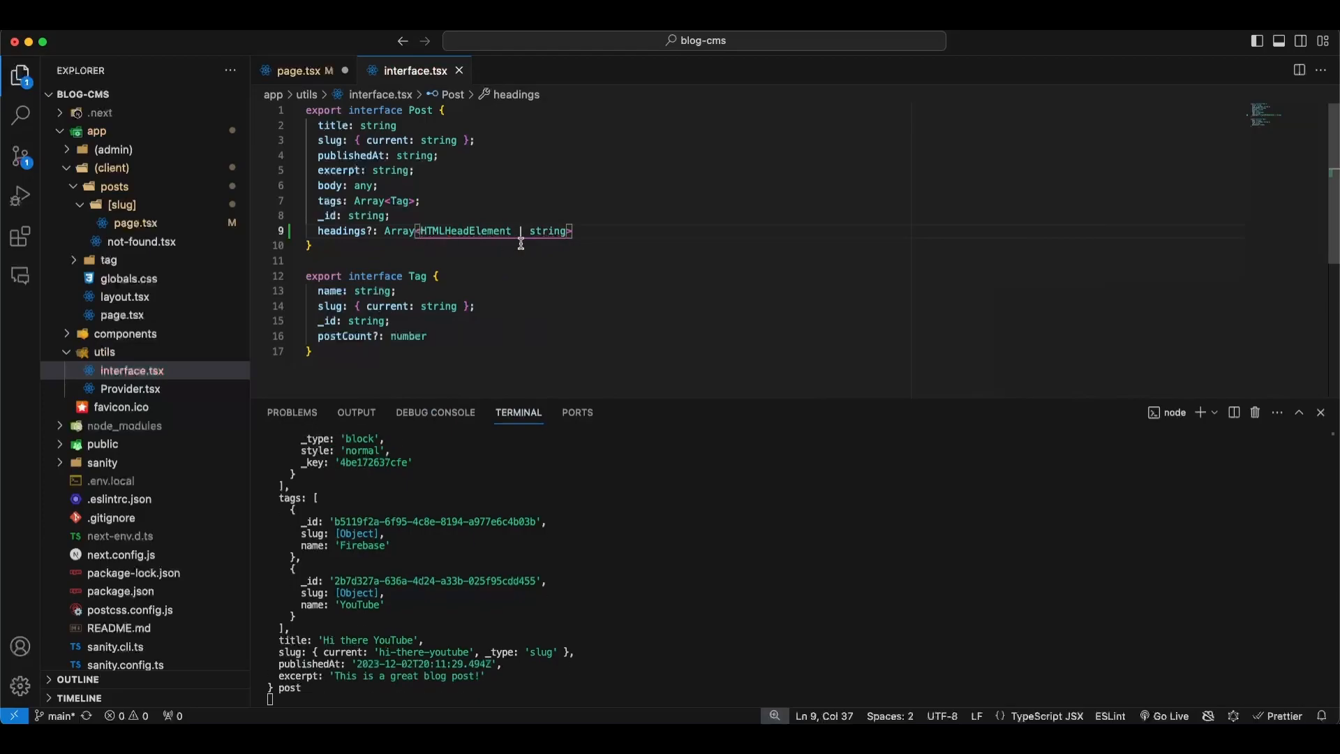
- Change page.tsx's console.log to print post.headings and check the terminal output
{"action": "left_click", "coordinate": [301, 70]}
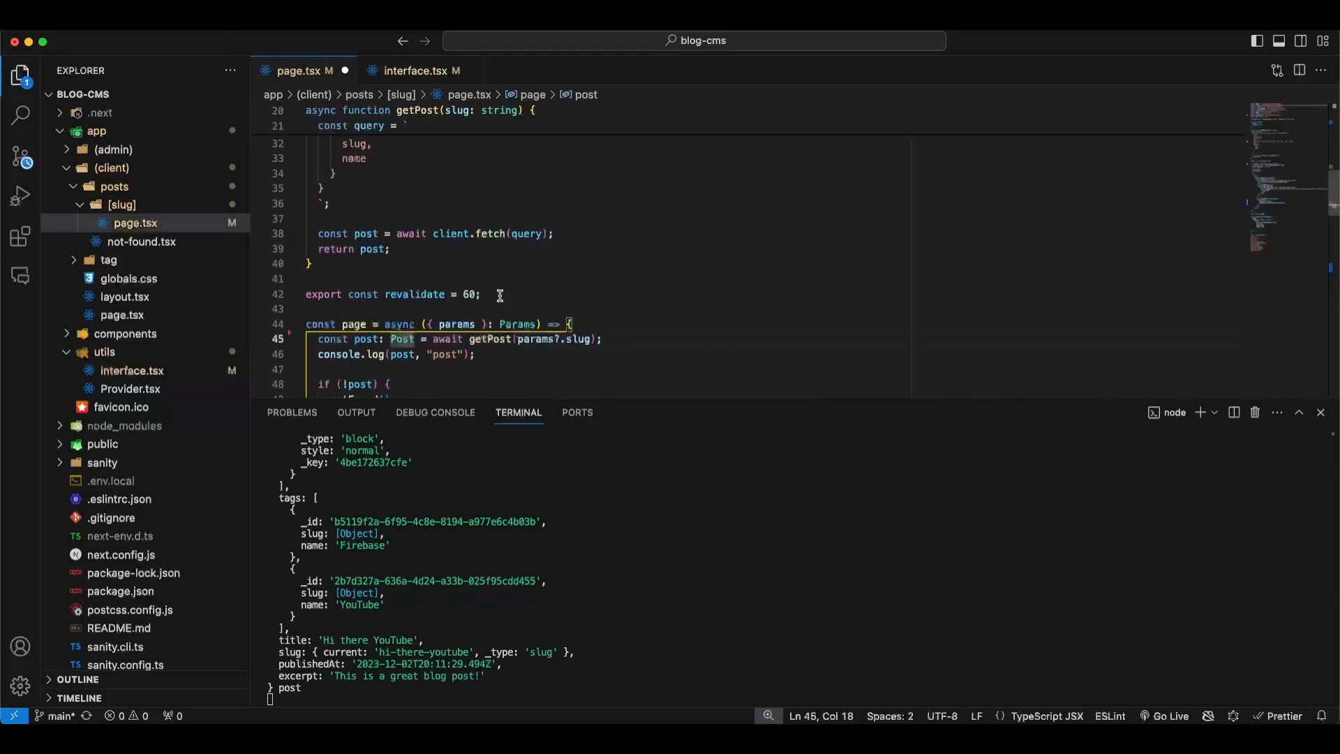
{"action": "type", "text": "."}
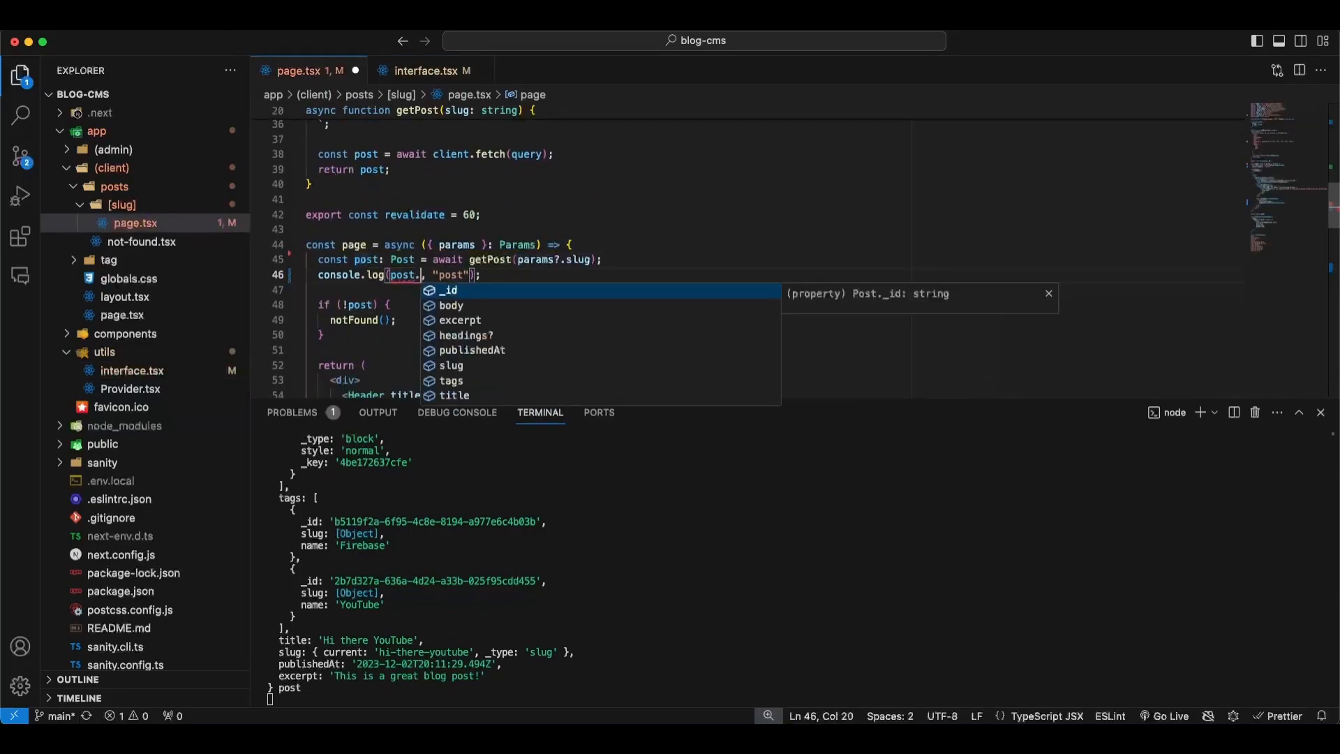
{"action": "type", "text": "headings"}
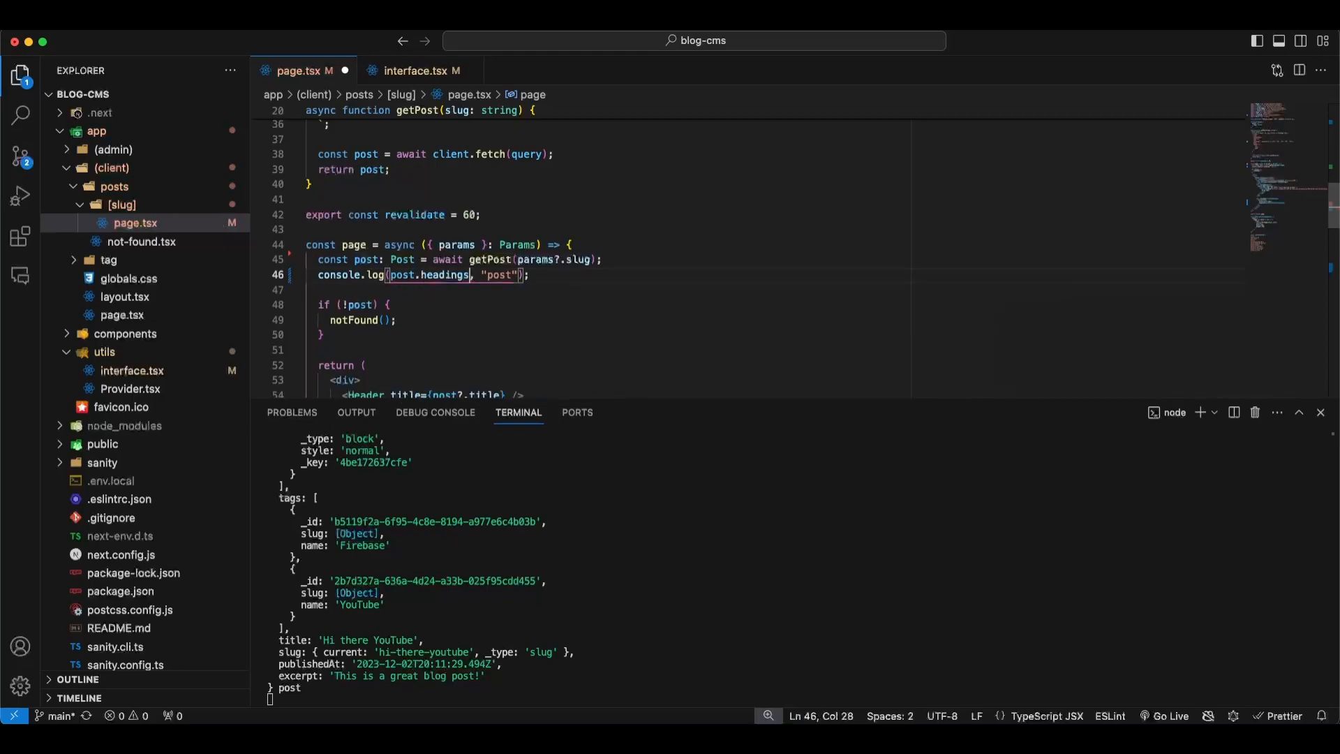
{"action": "type", "text": "post."}
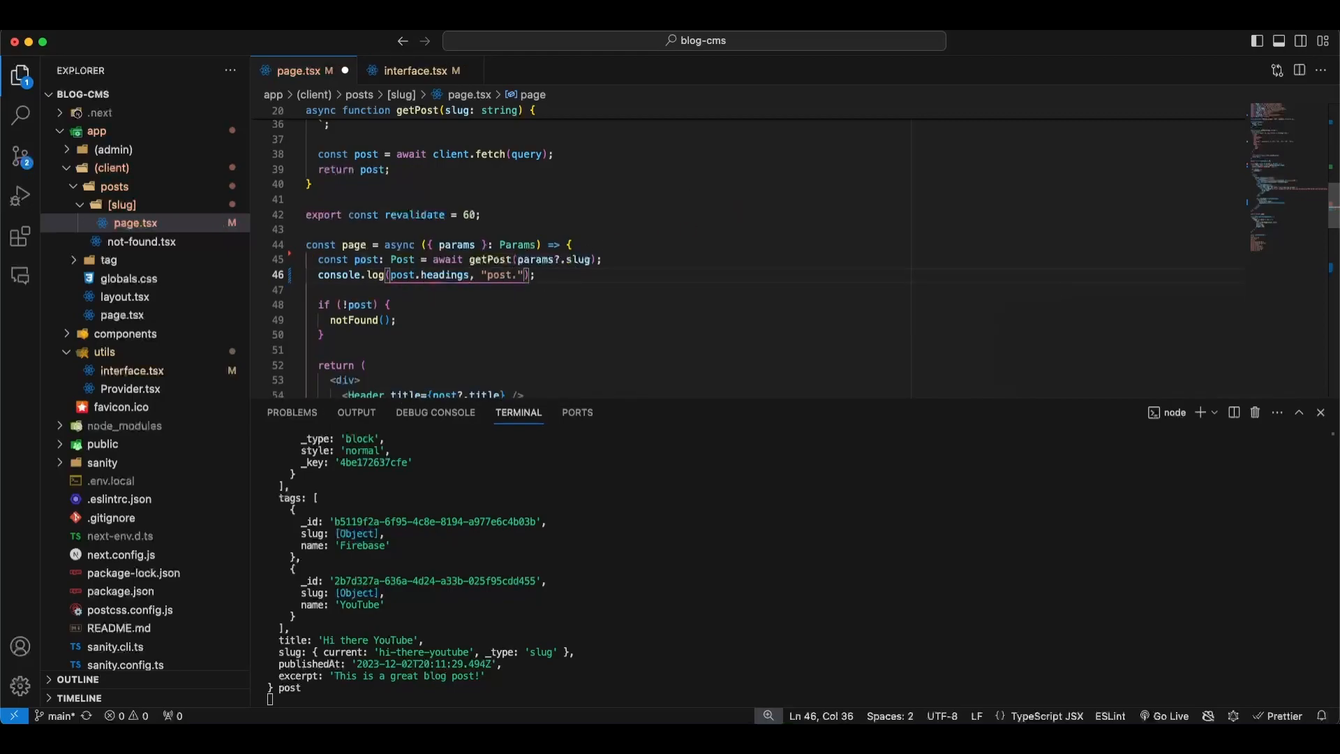
{"action": "type", "text": "headings"}
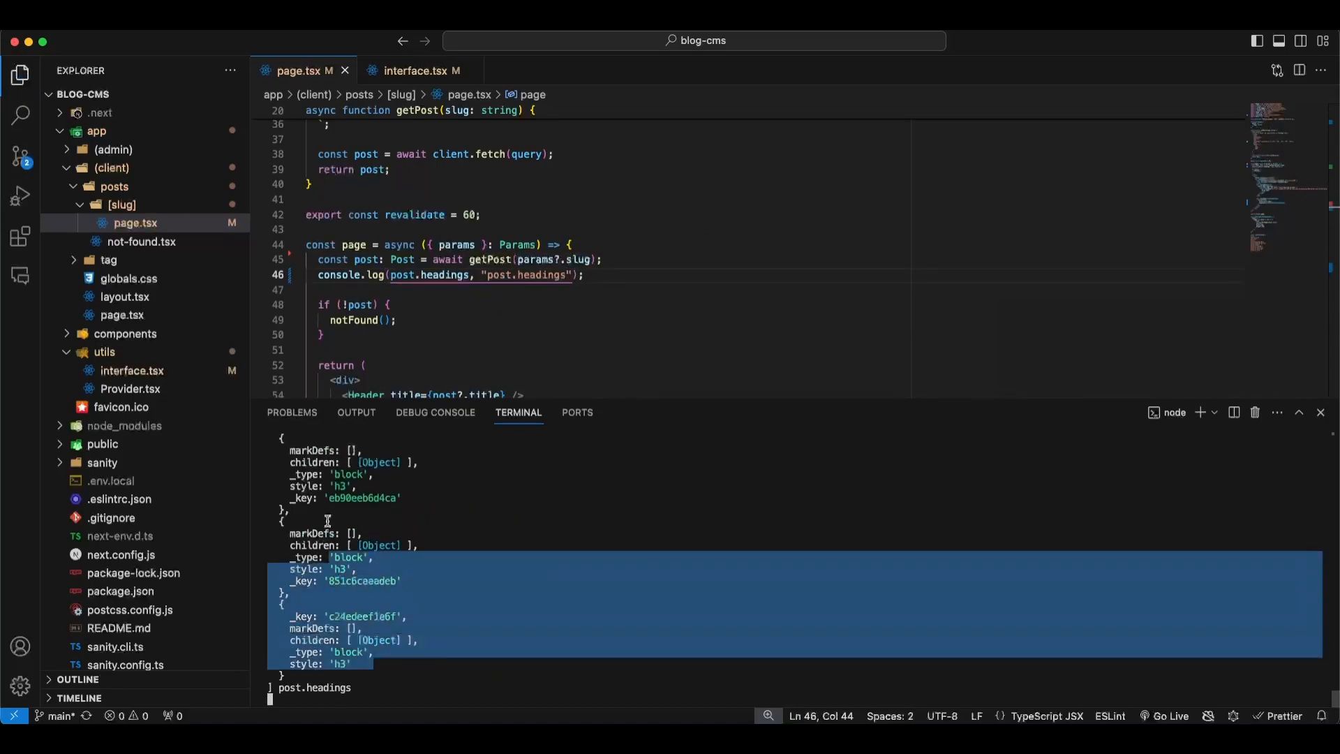
{"action": "scroll", "scroll_direction": "down", "scroll_amount": 3}
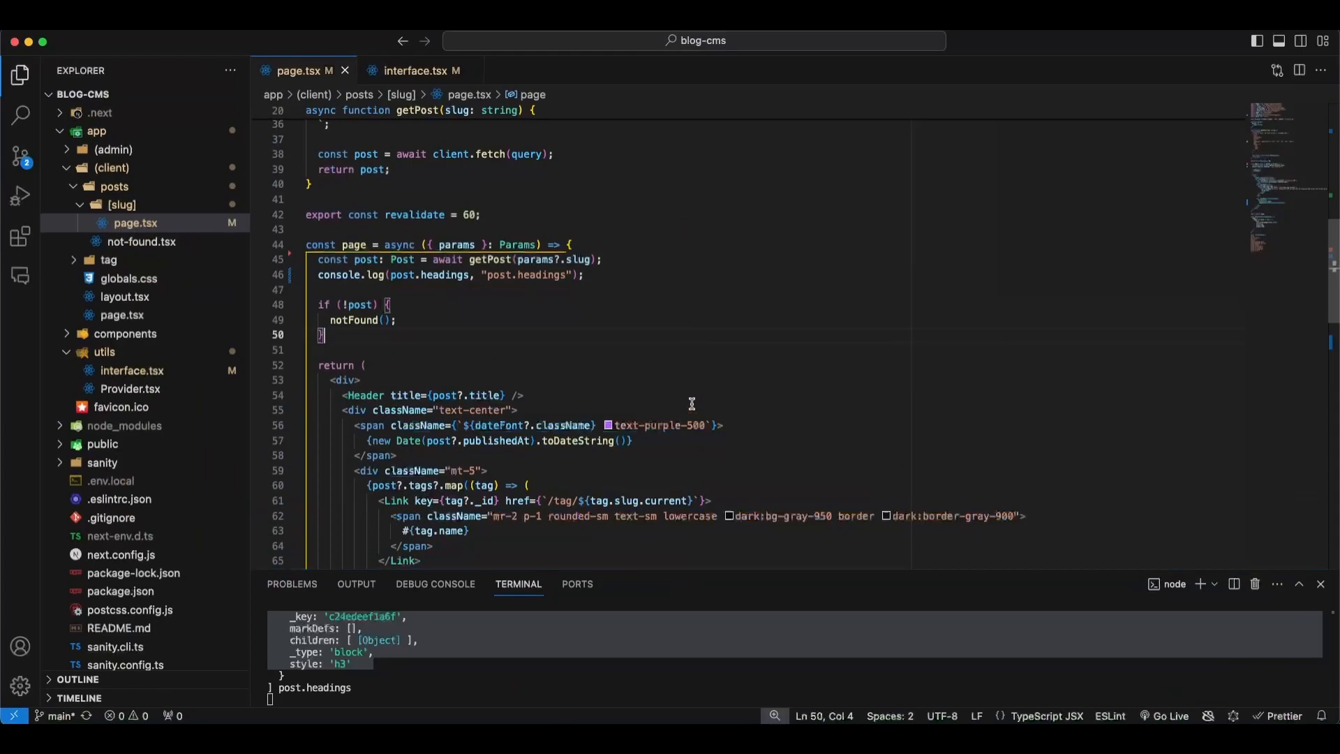
- Create a Toc arrow component containing a Table of Contents title div
{"action": "scroll", "scroll_direction": "down", "scroll_amount": 3}
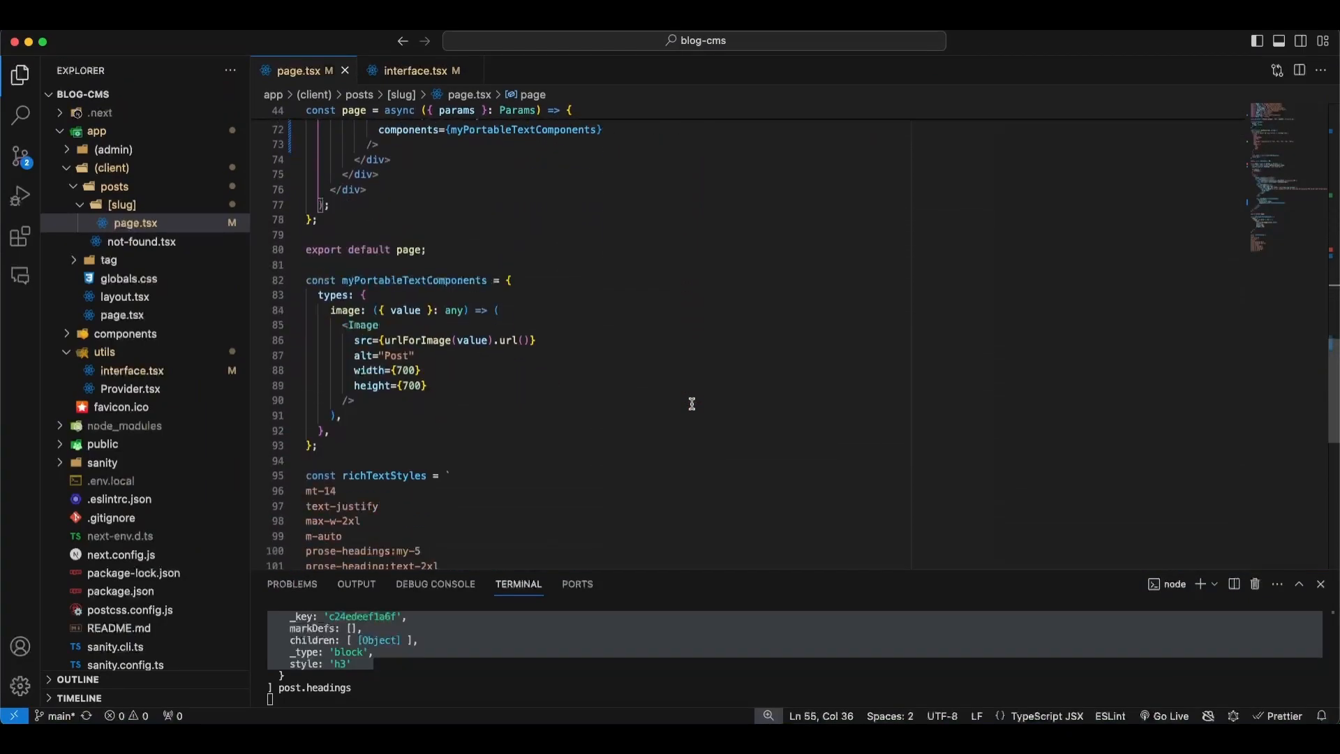
{"action": "scroll", "scroll_direction": "down", "scroll_amount": 3}
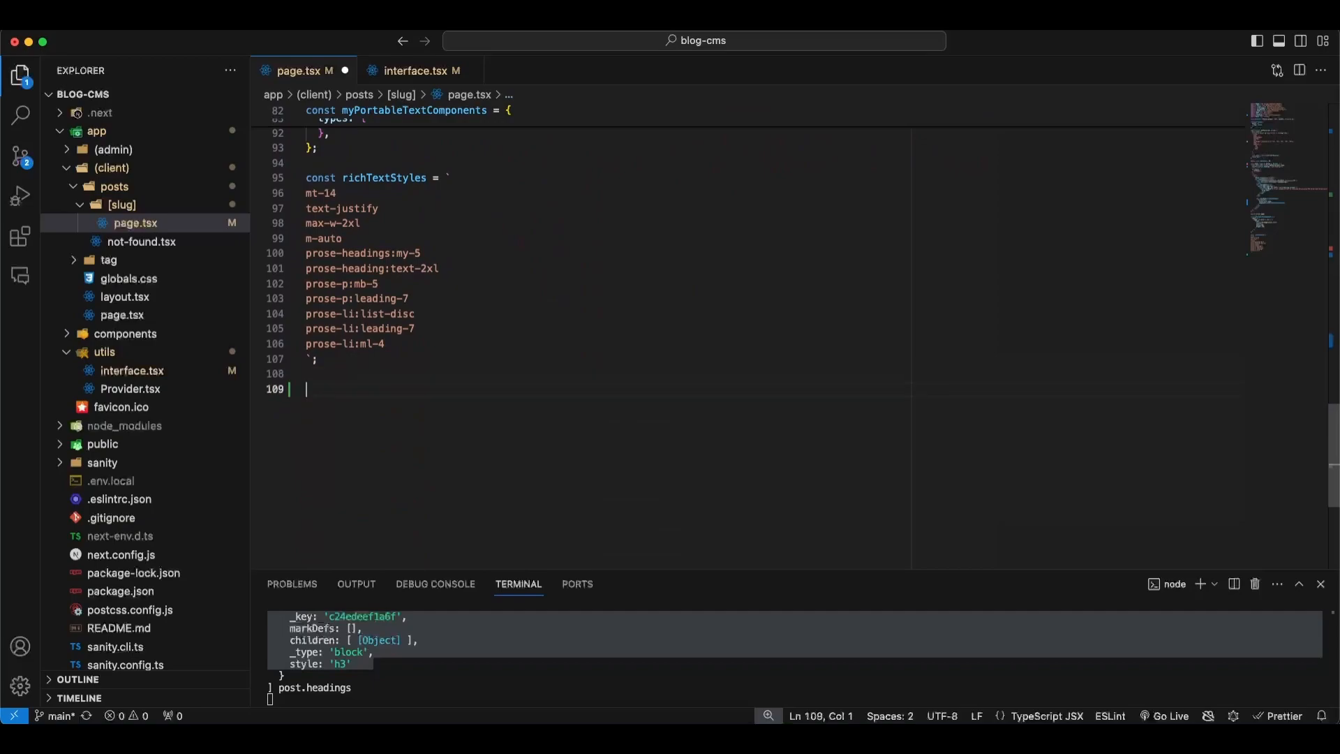
{"action": "mouse_move", "coordinate": [542, 410]}
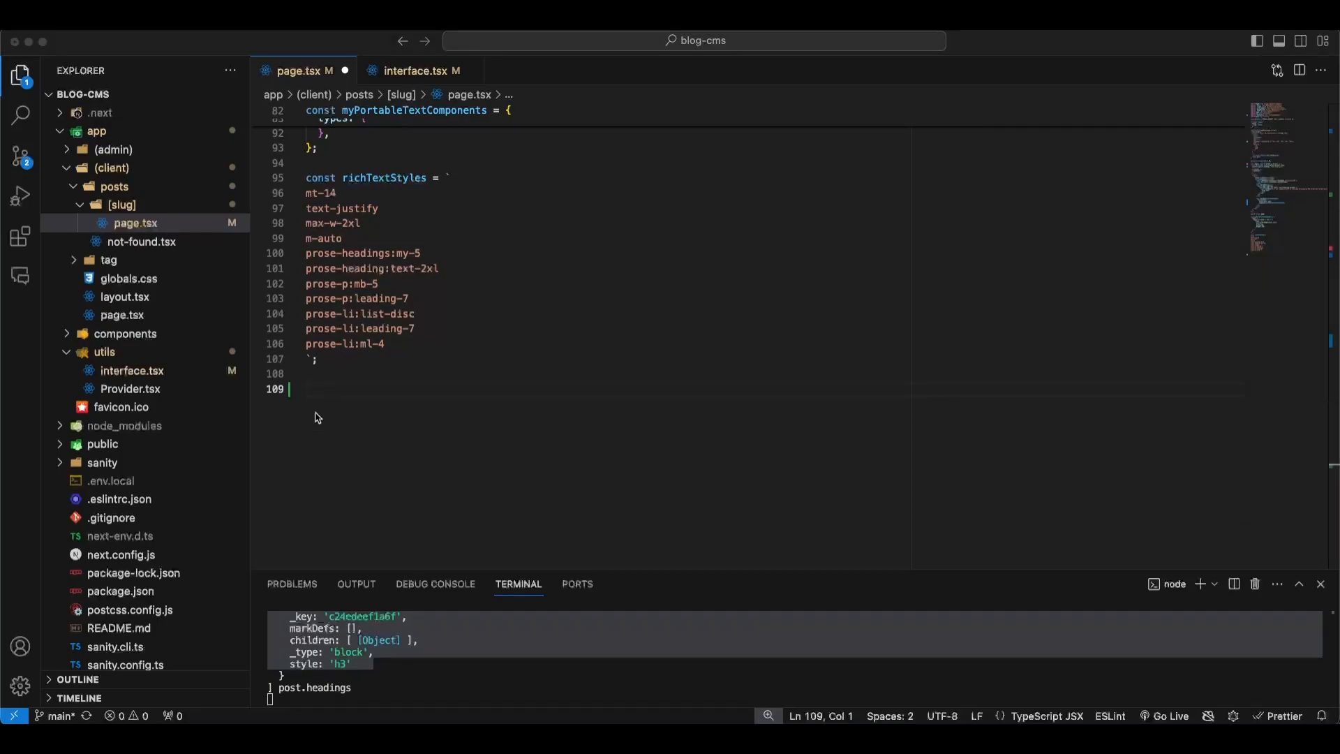
{"action": "type", "text": "const"}
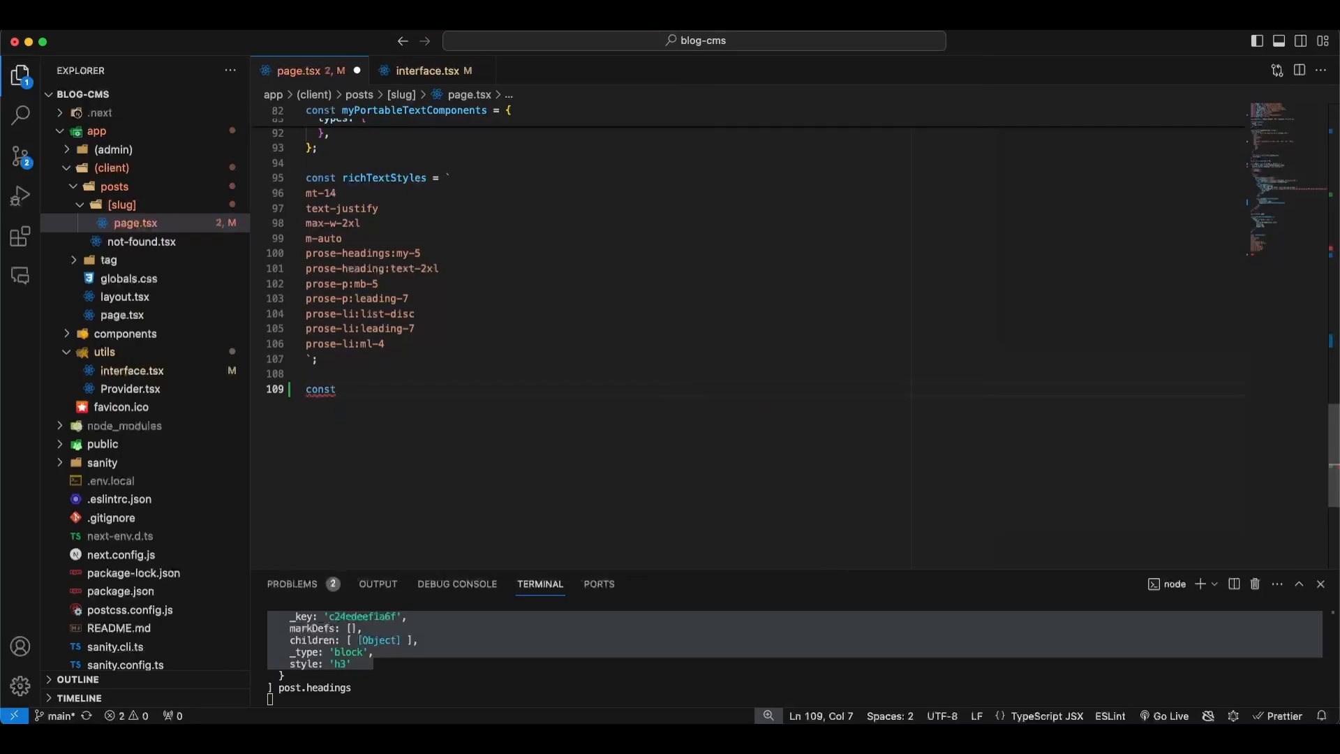
{"action": "type", "text": "Toc = ()"}
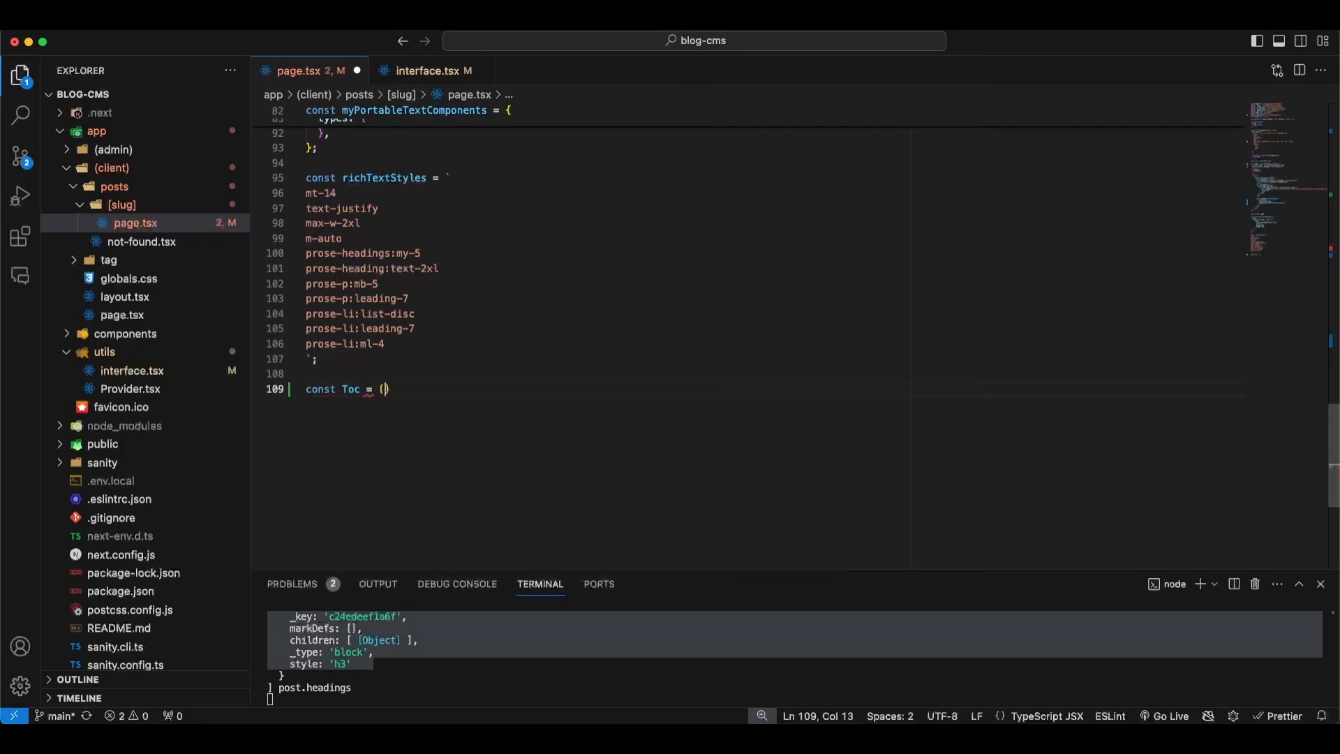
{"action": "type", "text": "{}"}
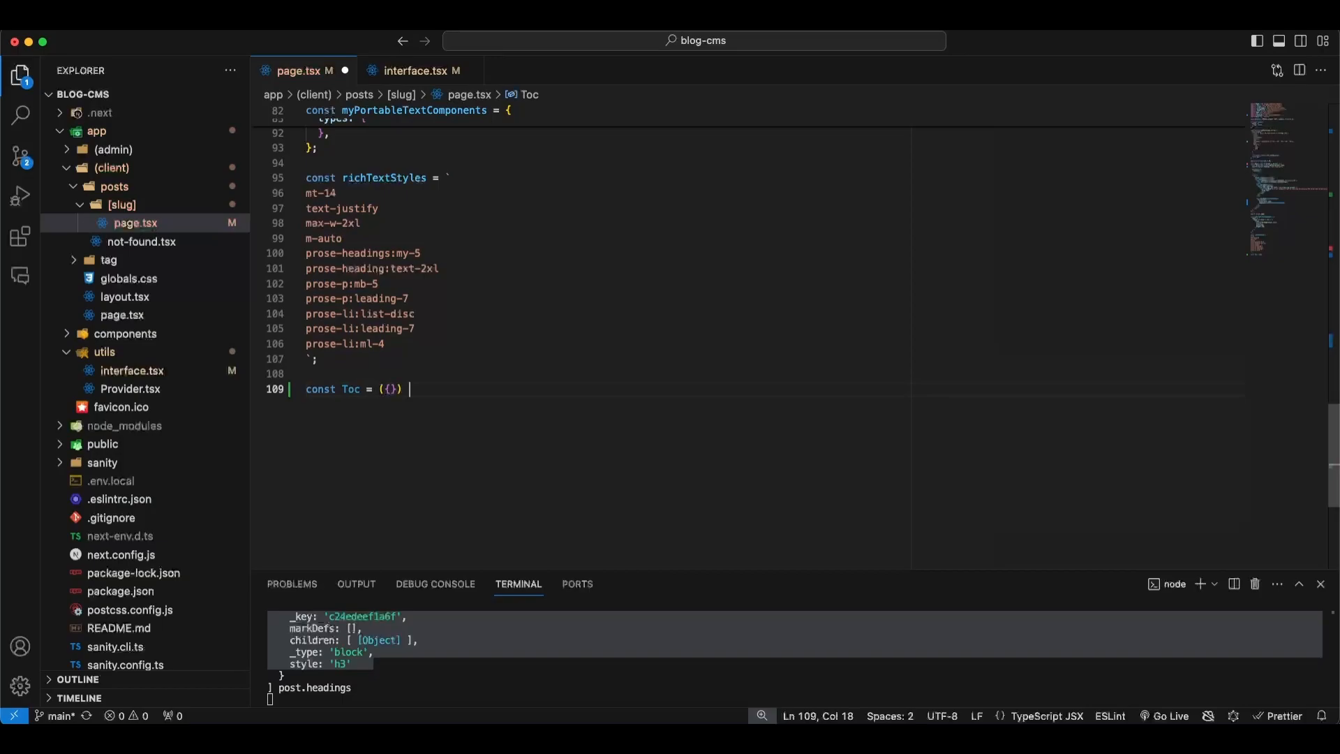
{"action": "type", "text": "=> {}"}
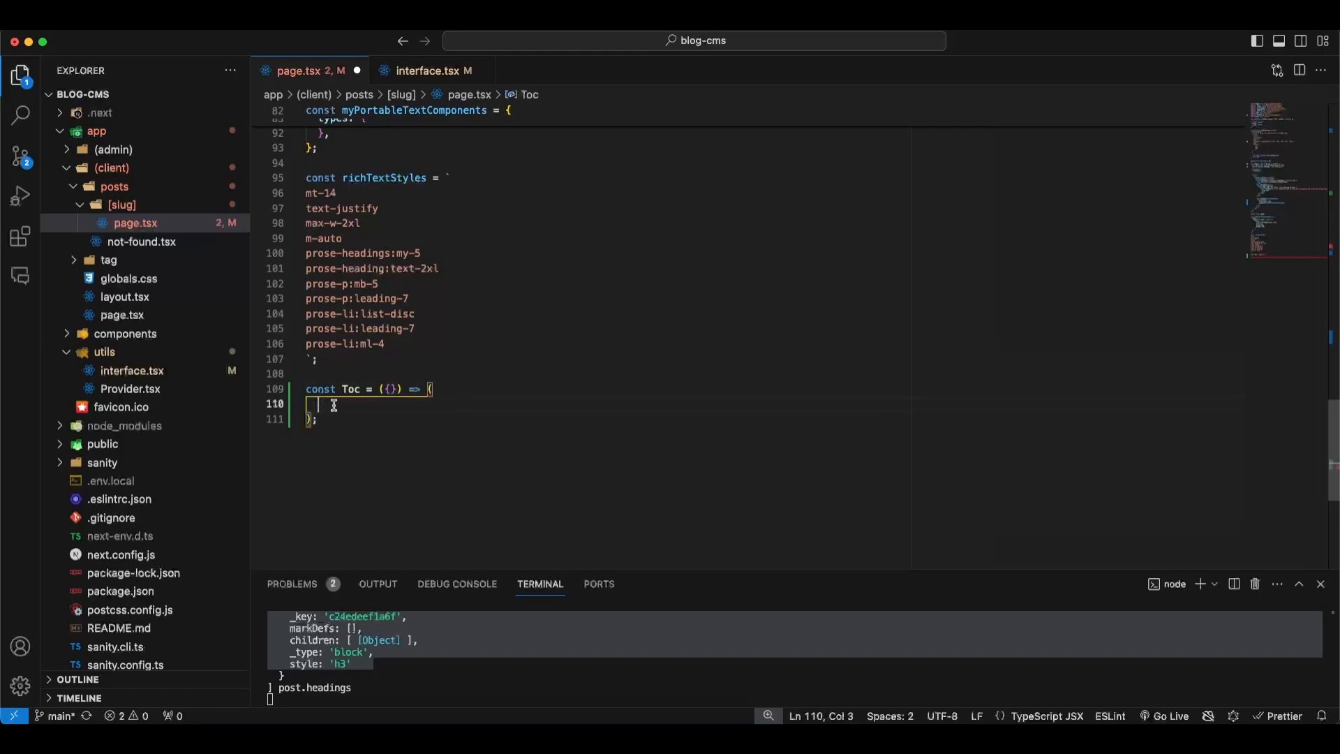
{"action": "type", "text": "headings"}
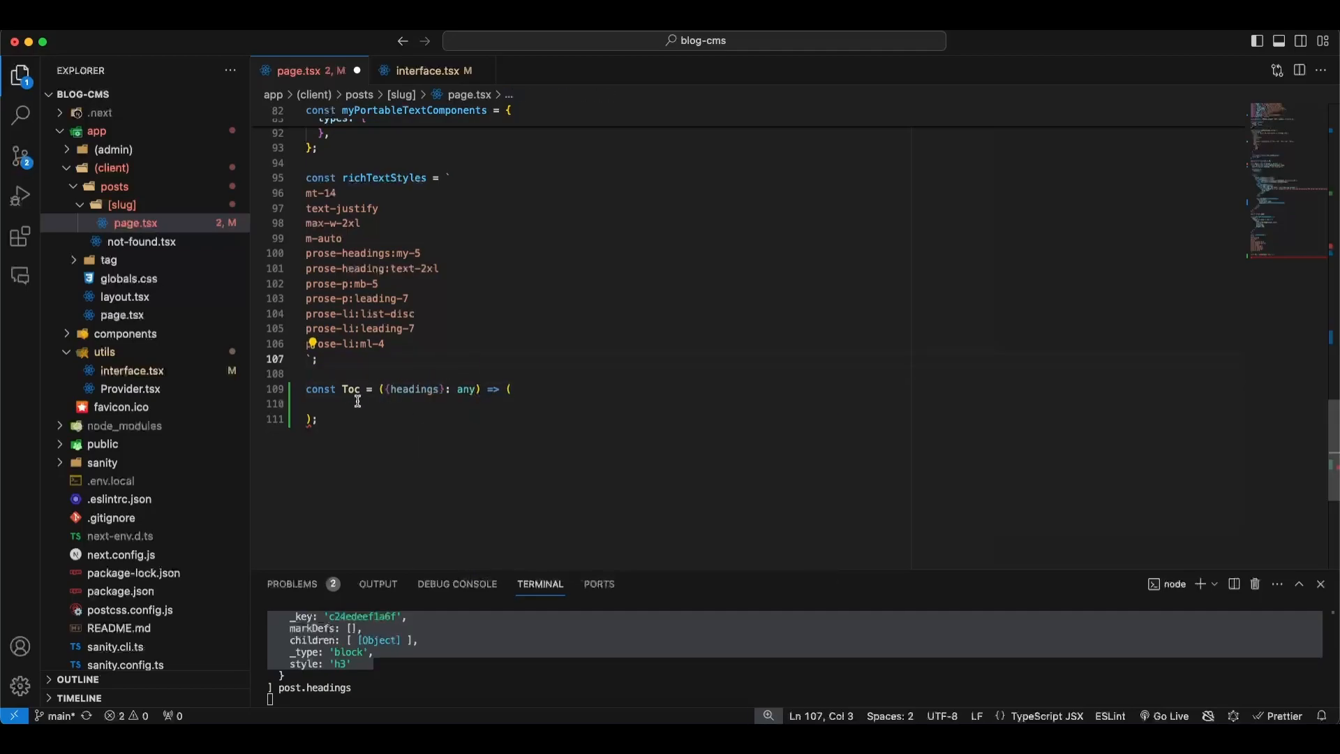
{"action": "type", "text": "div>"}
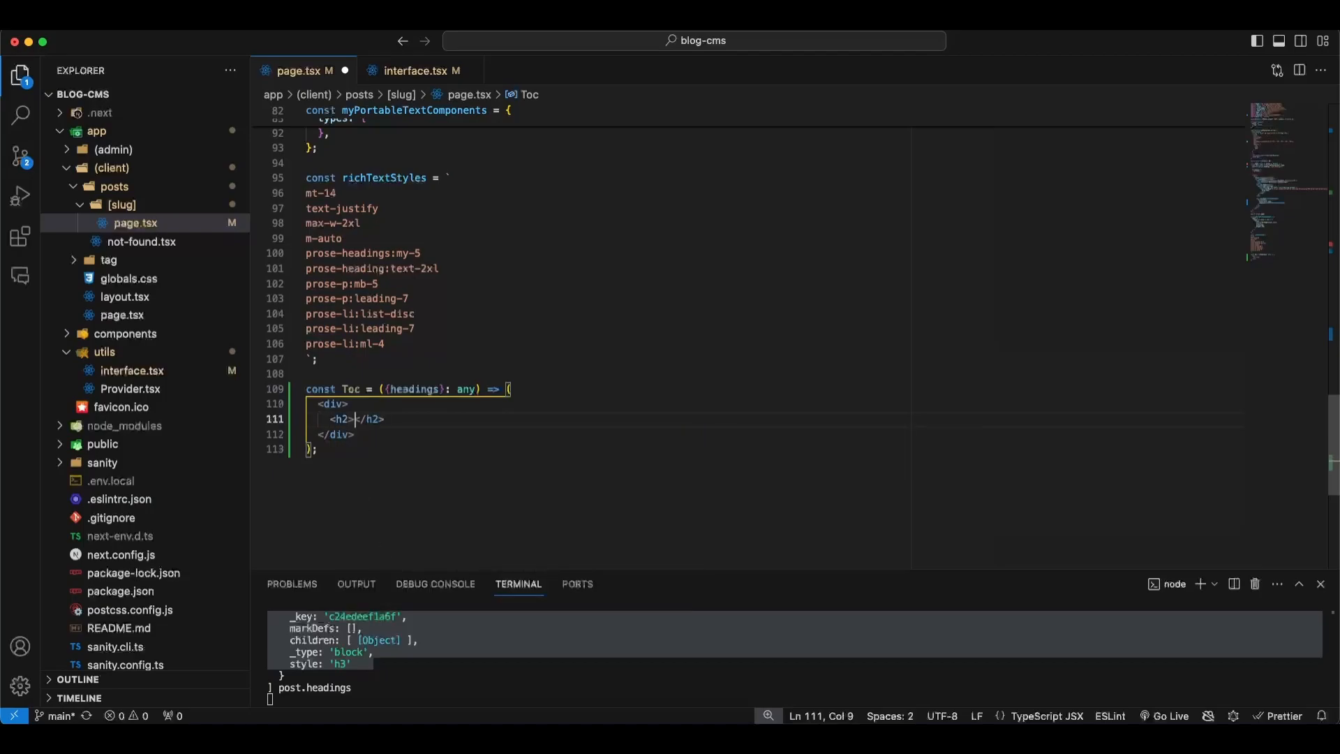
{"action": "type", "text": "Table of Contents"}
{"action": "type", "text": "{"}
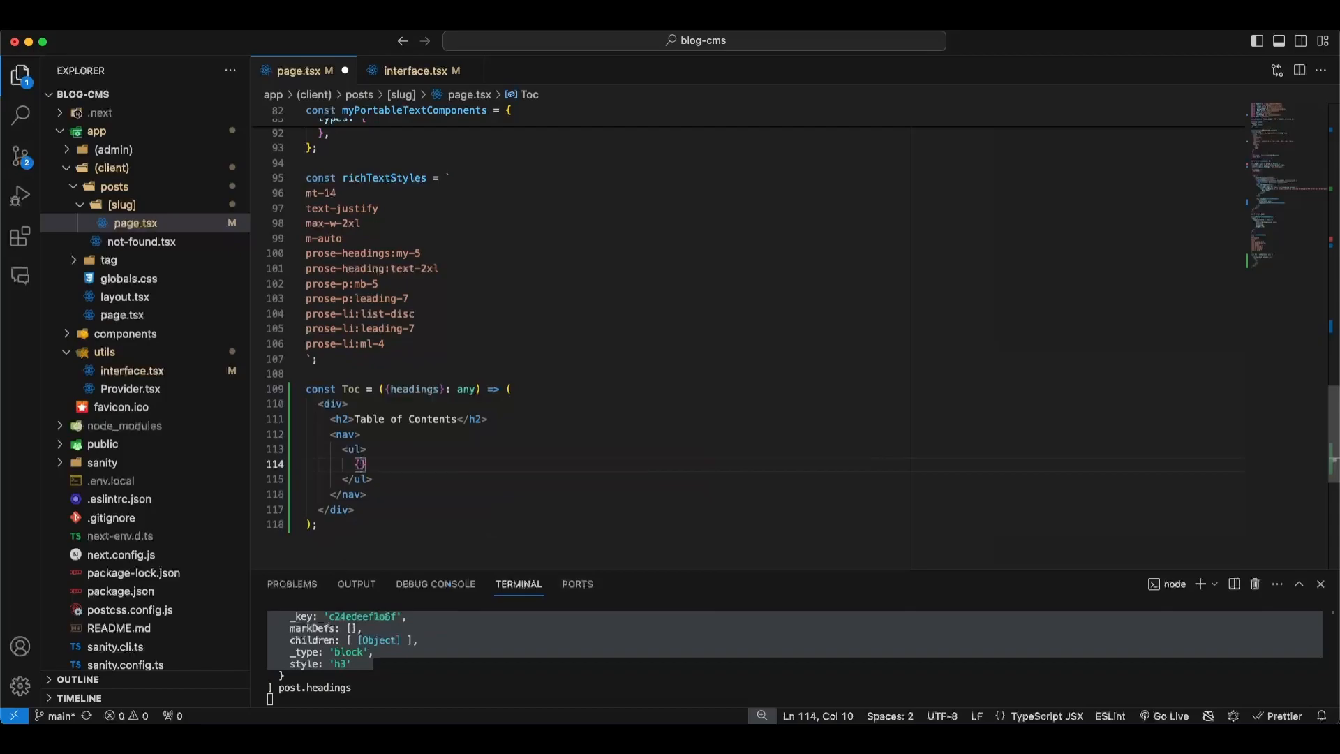
- Inside the list, map headings?. to <li> items with a key attribute
{"action": "type", "text": "headings?.map("}
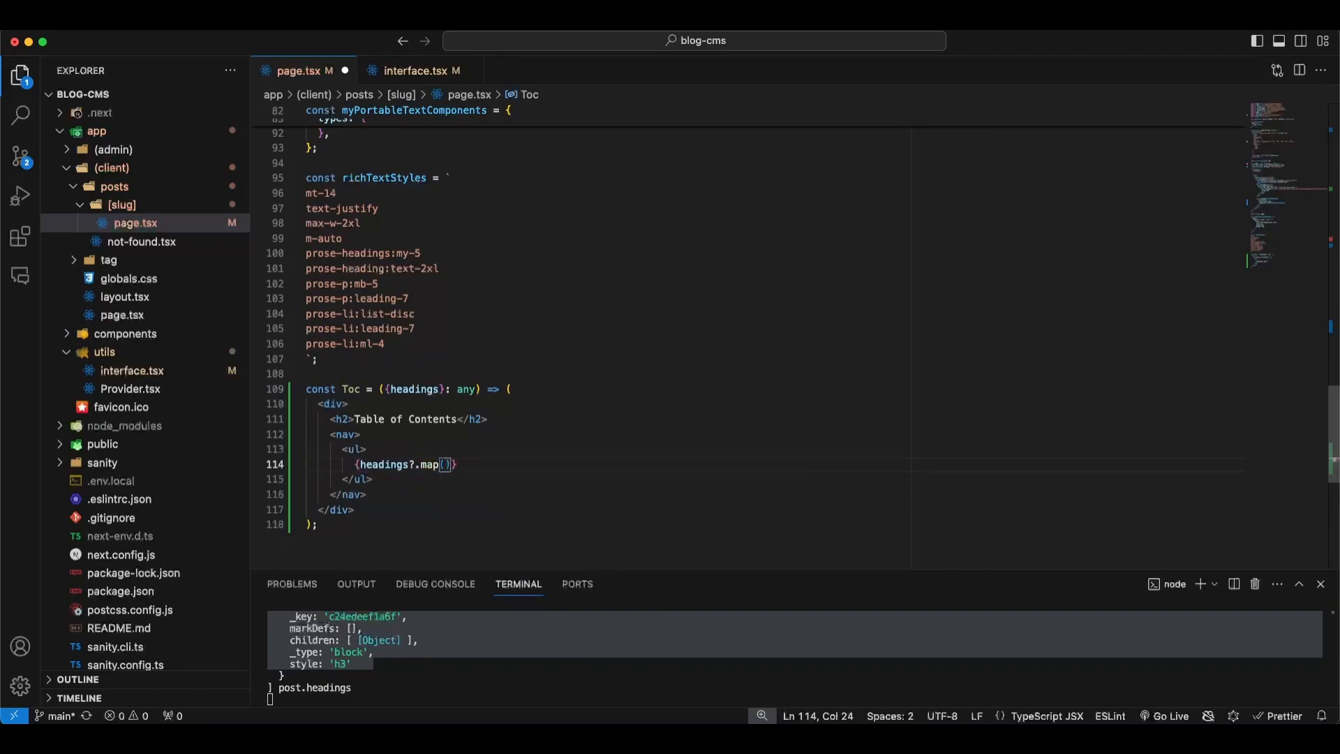
{"action": "type", "text": "heading:)"}
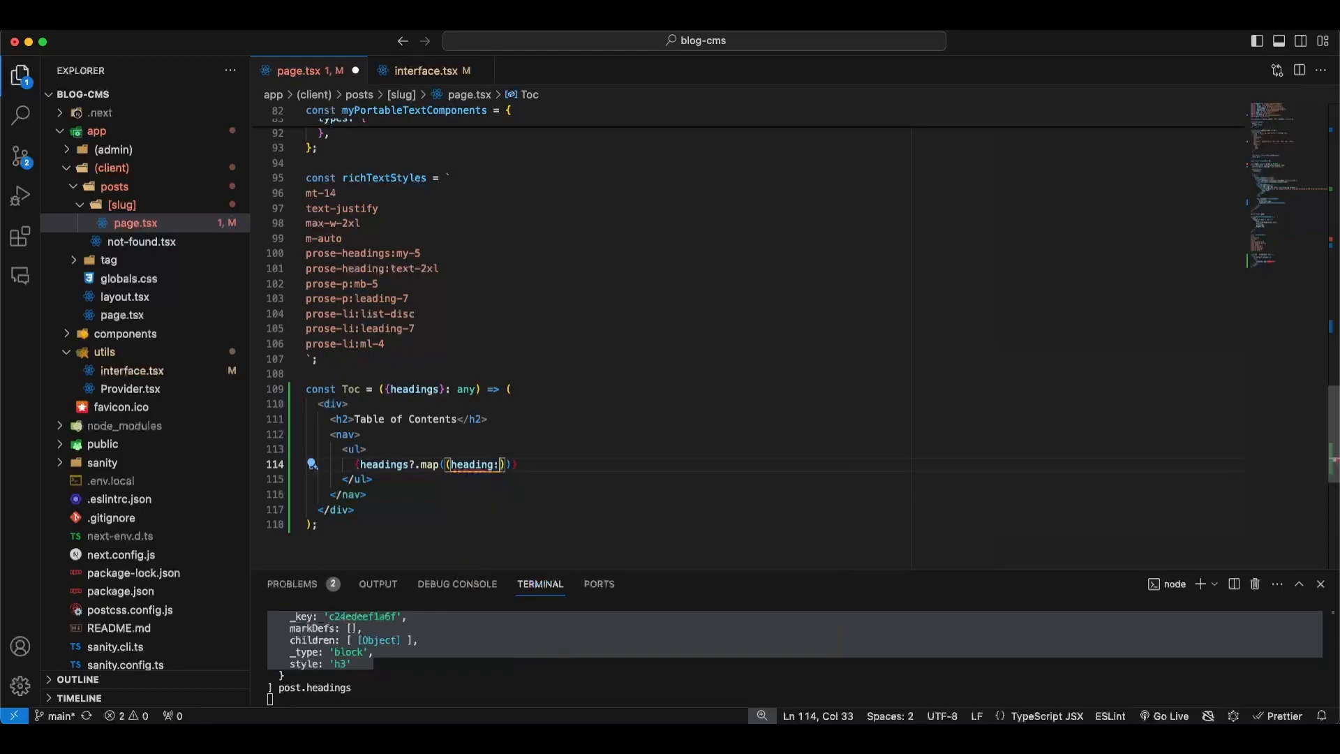
{"action": "type", "text": ": any"}
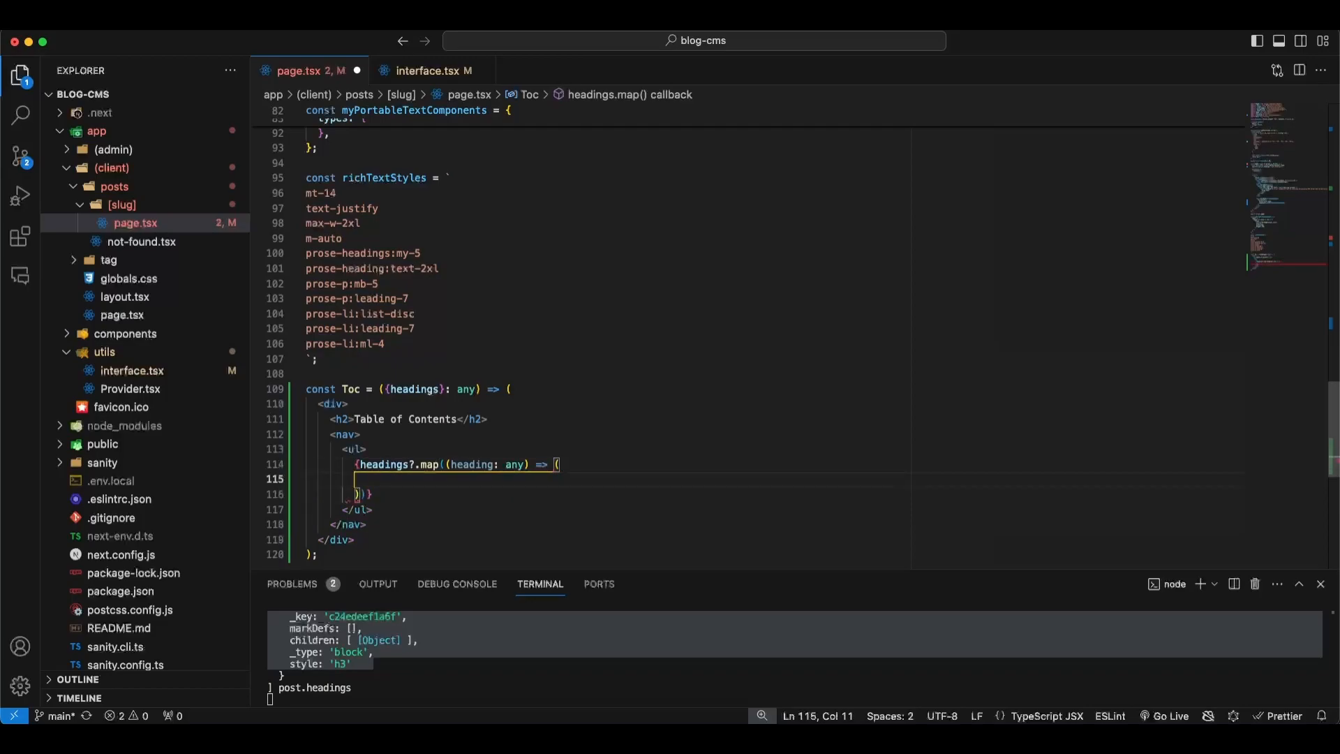
{"action": "type", "text": "<li></li>"}
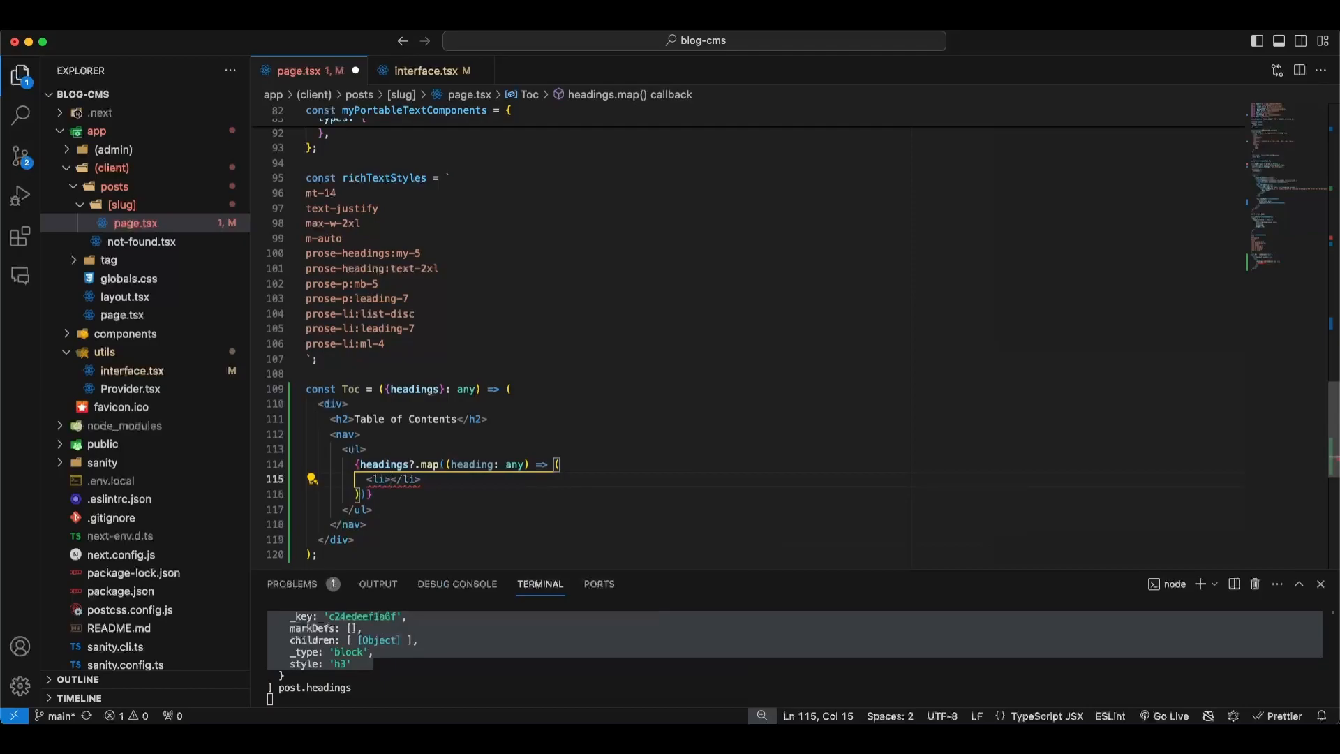
{"action": "type", "text": "key={}"}
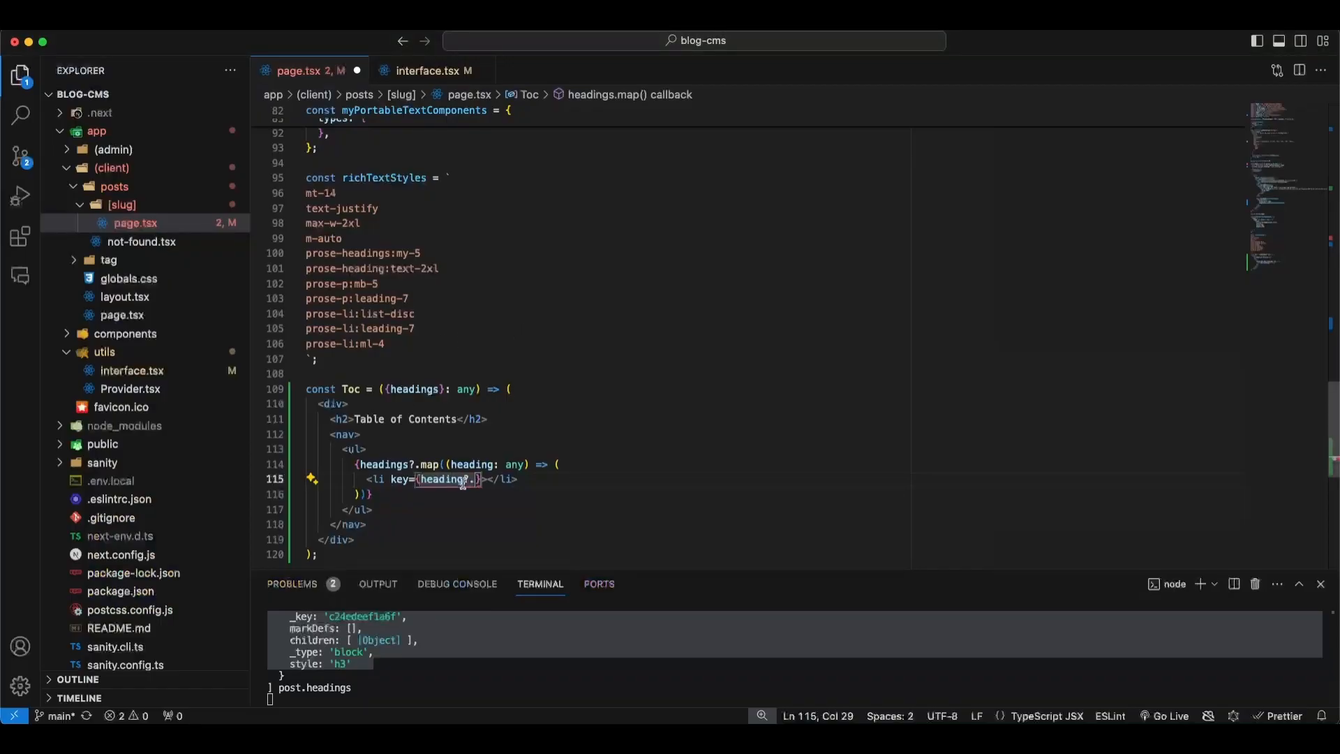
- Key items by heading._key after inspecting heading blocks, with className and placeholder "something" links to #
{"action": "double_click", "coordinate": [472, 464]}
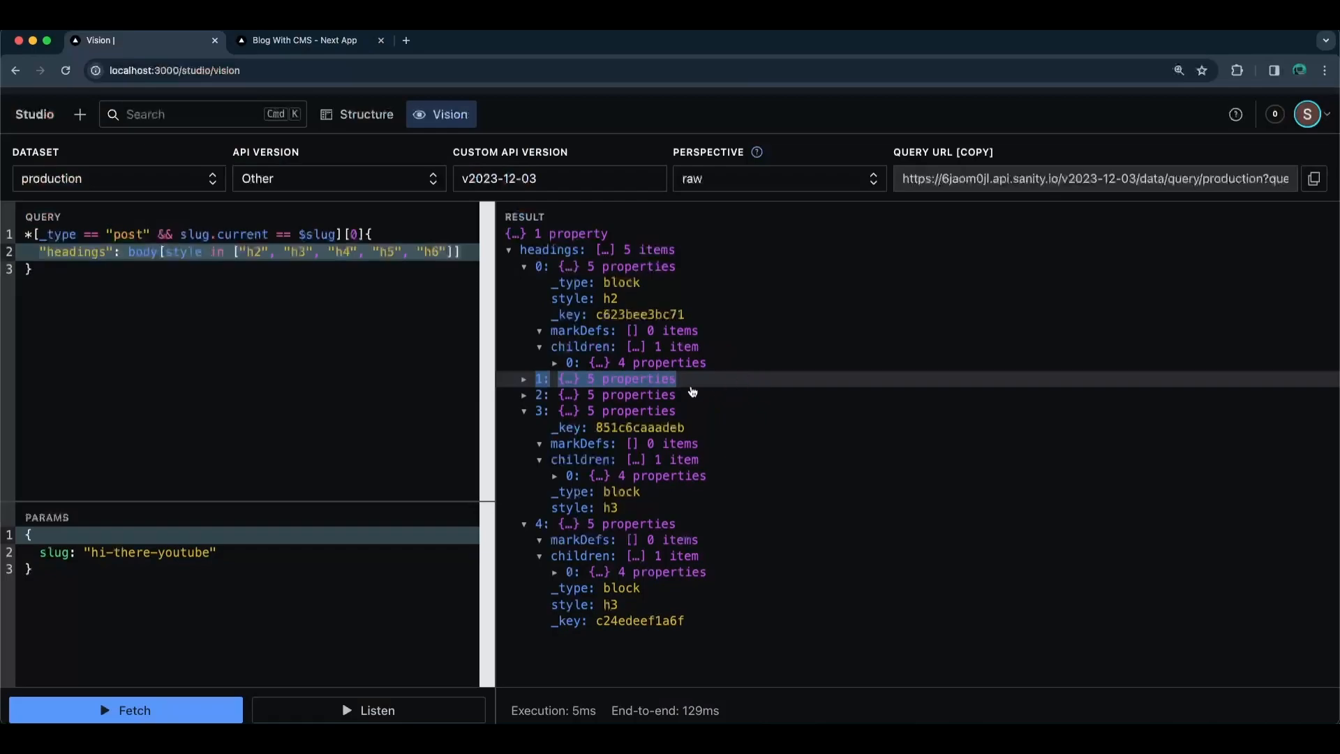
{"action": "left_click", "coordinate": [524, 378]}
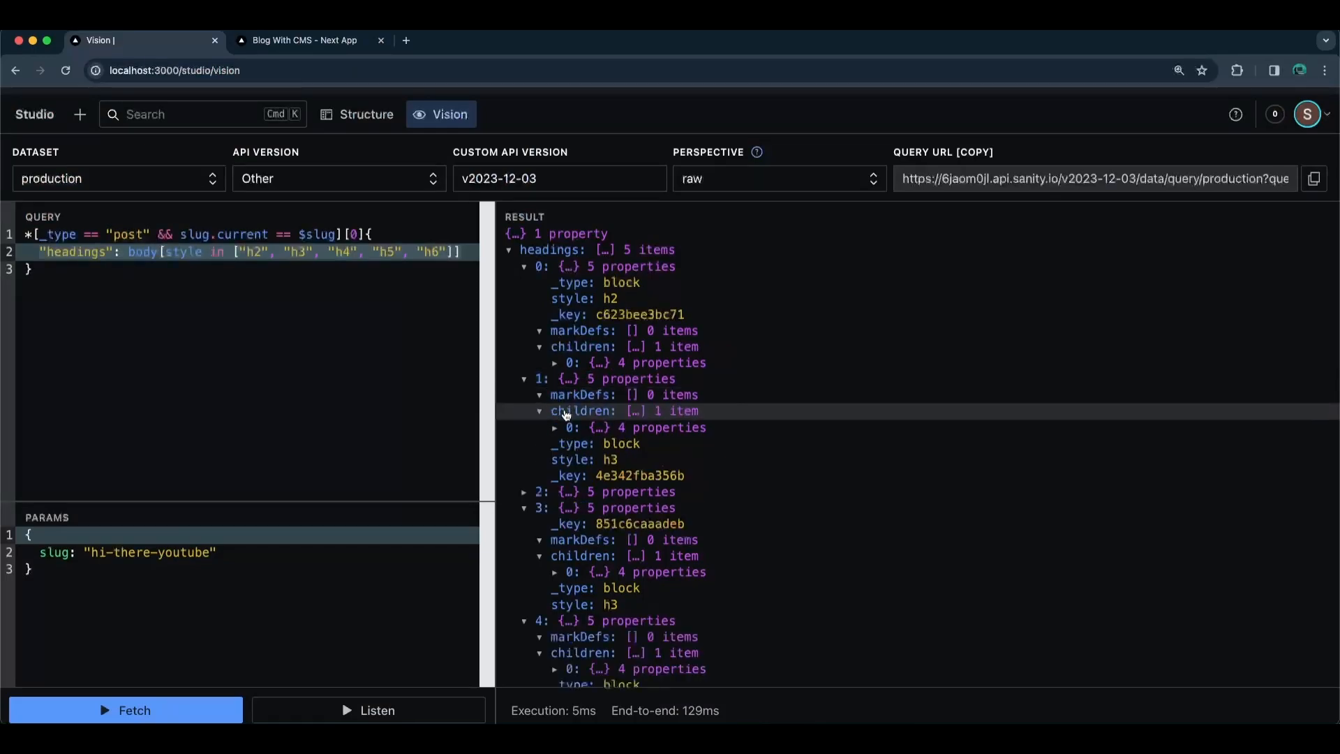
{"action": "double_click", "coordinate": [640, 475]}
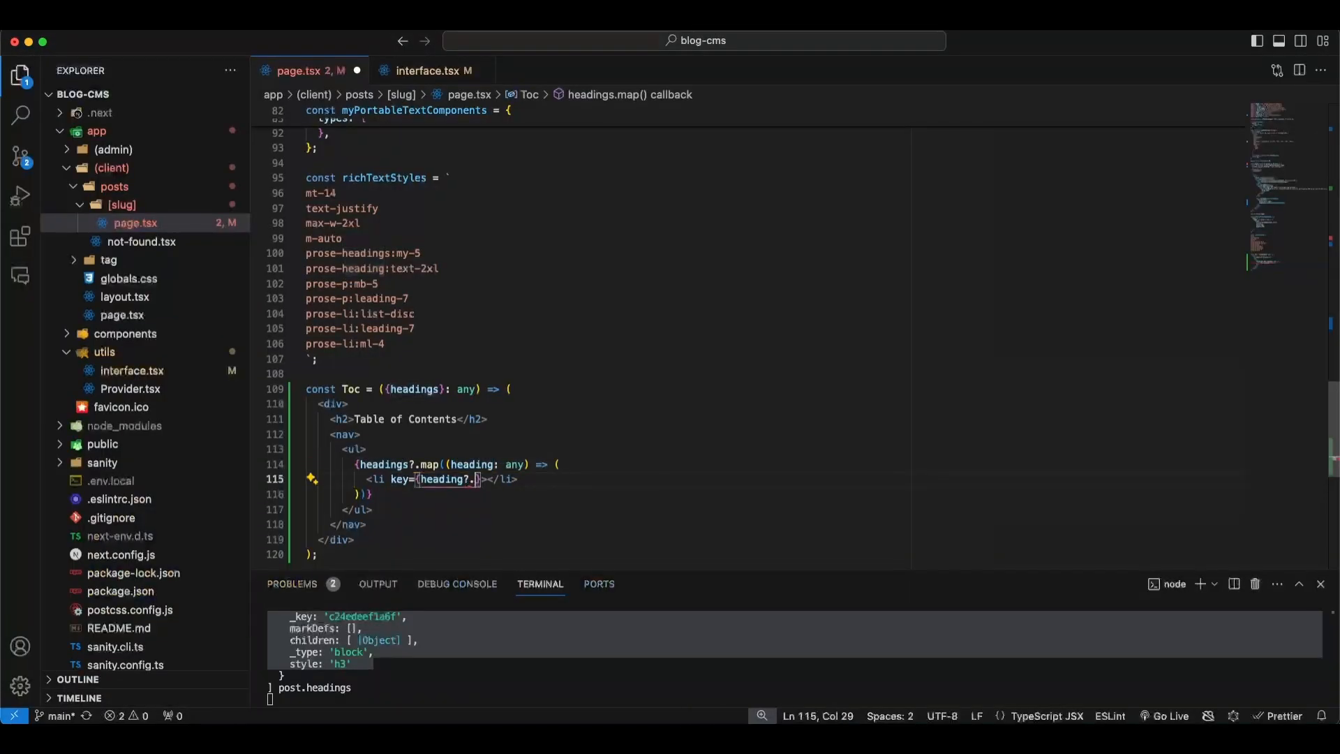
{"action": "type", "text": "_key"}
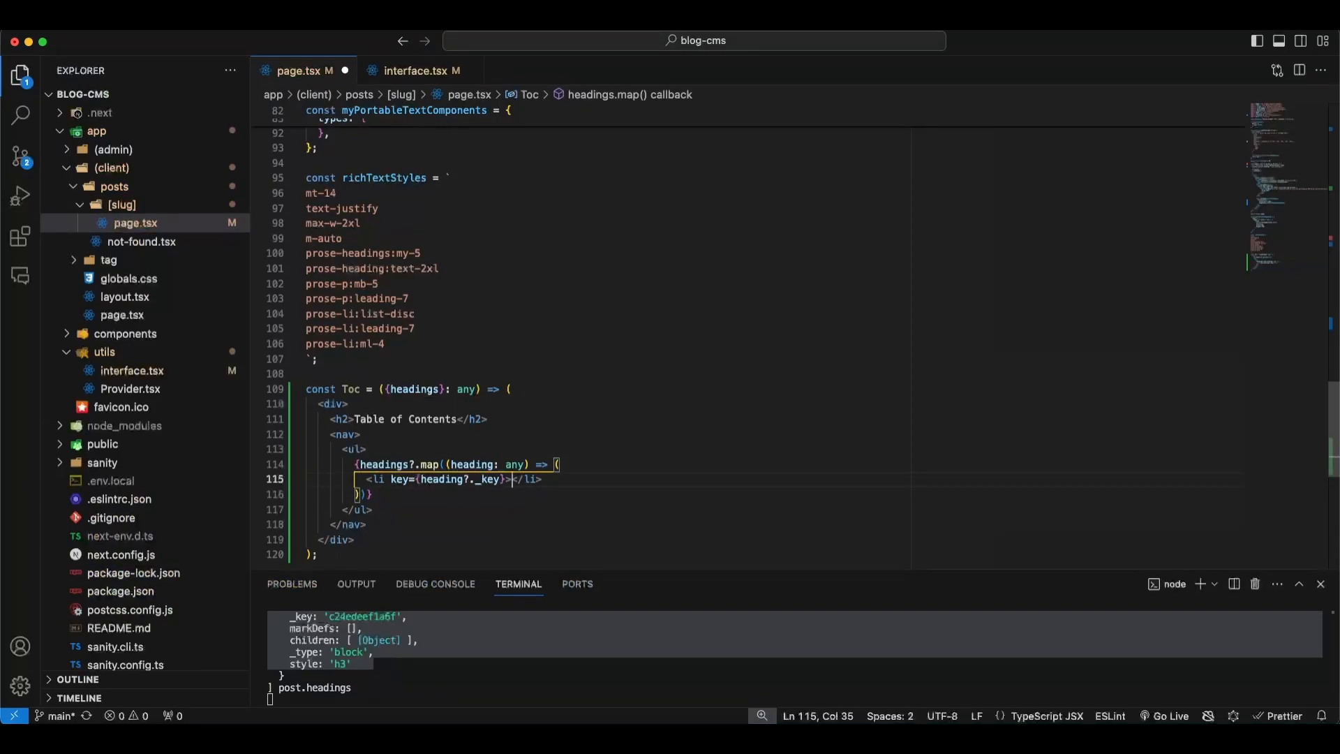
{"action": "type", "text": "className=\"\""}
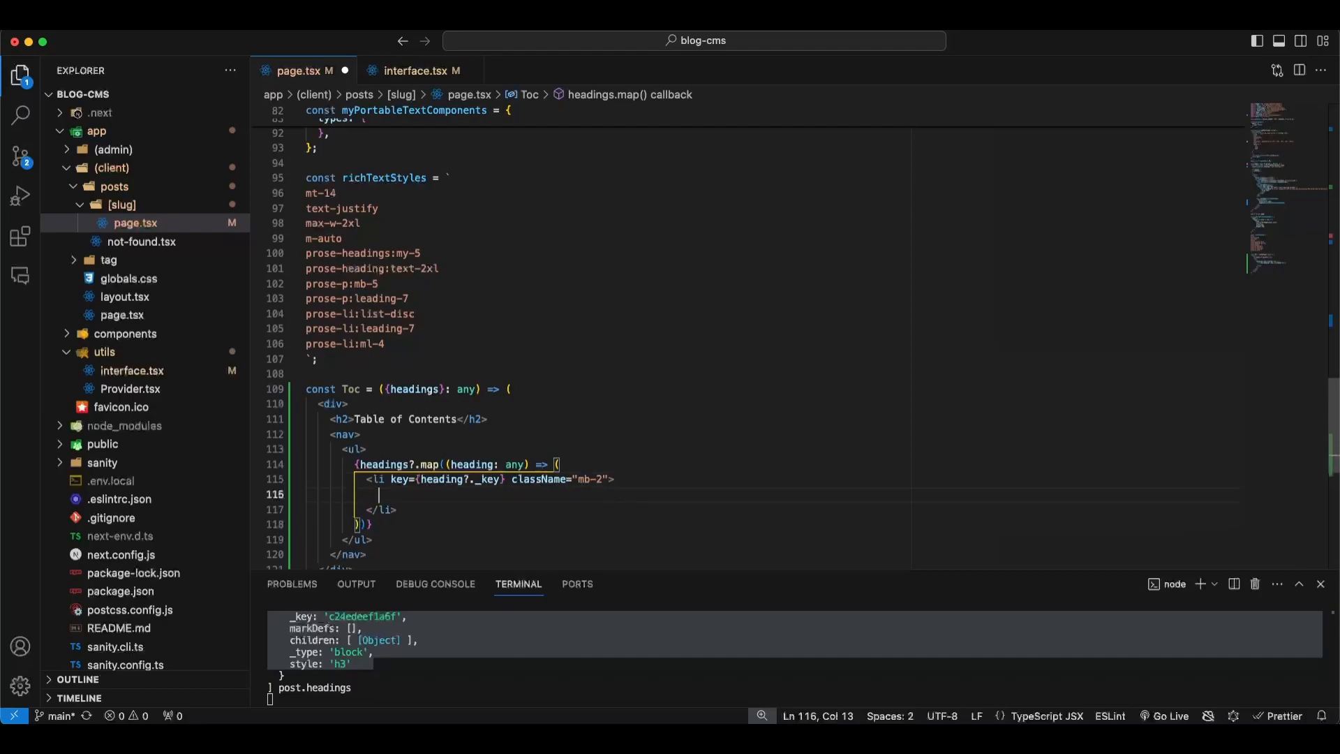
{"action": "type", "text": "a"}
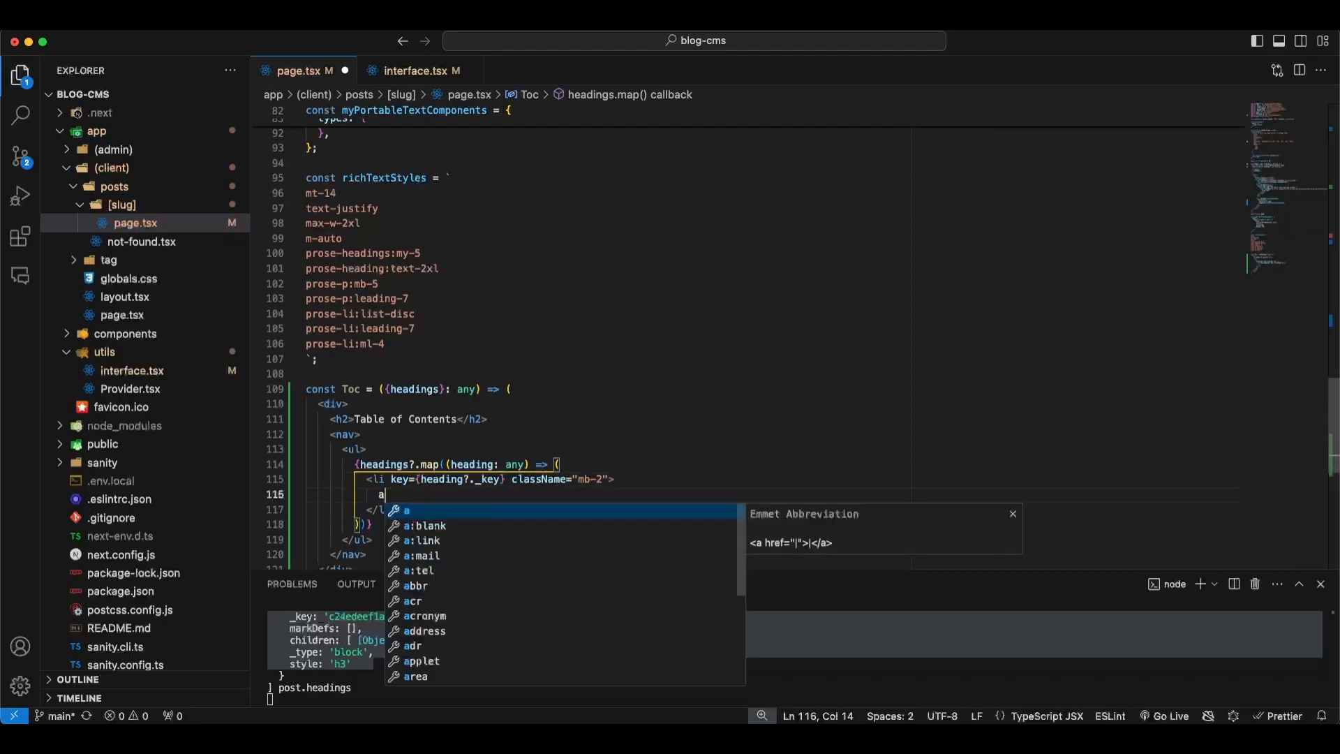
{"action": "key", "text": "Tab"}
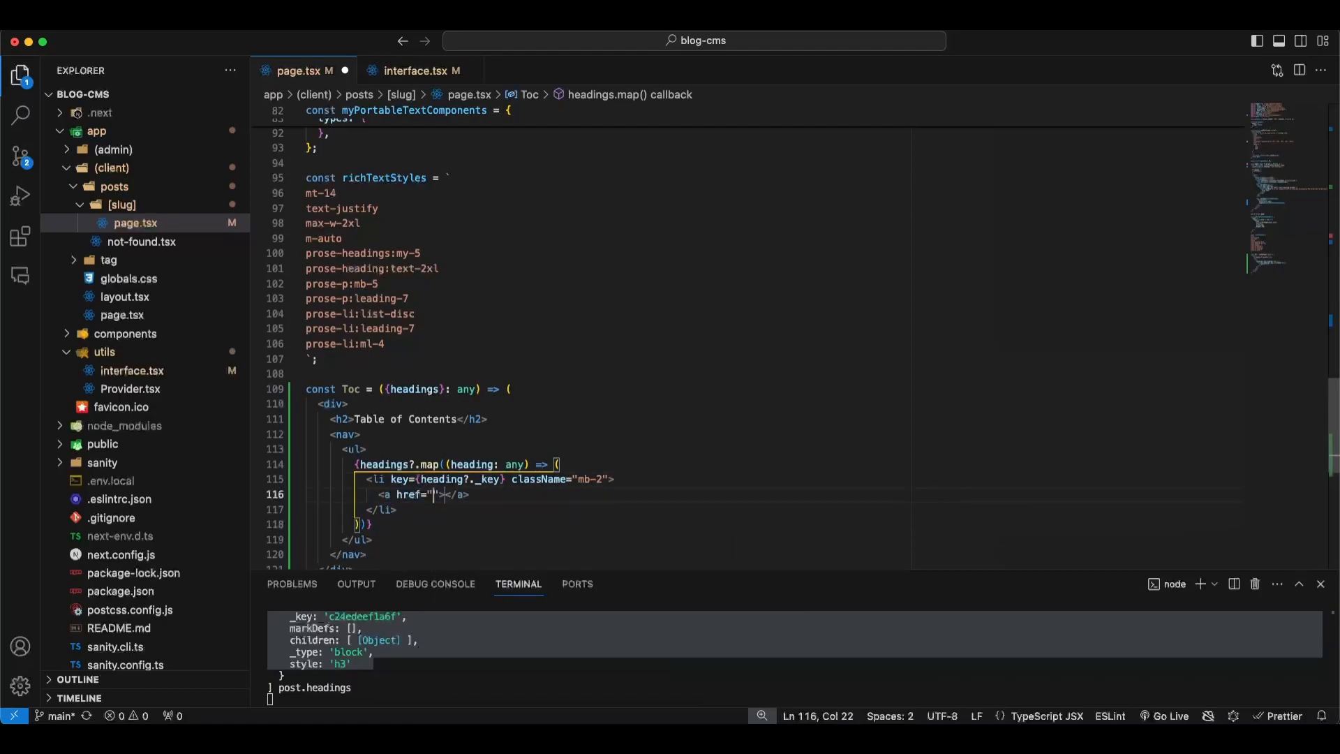
{"action": "type", "text": "#"}
{"action": "type", "text": "{"}
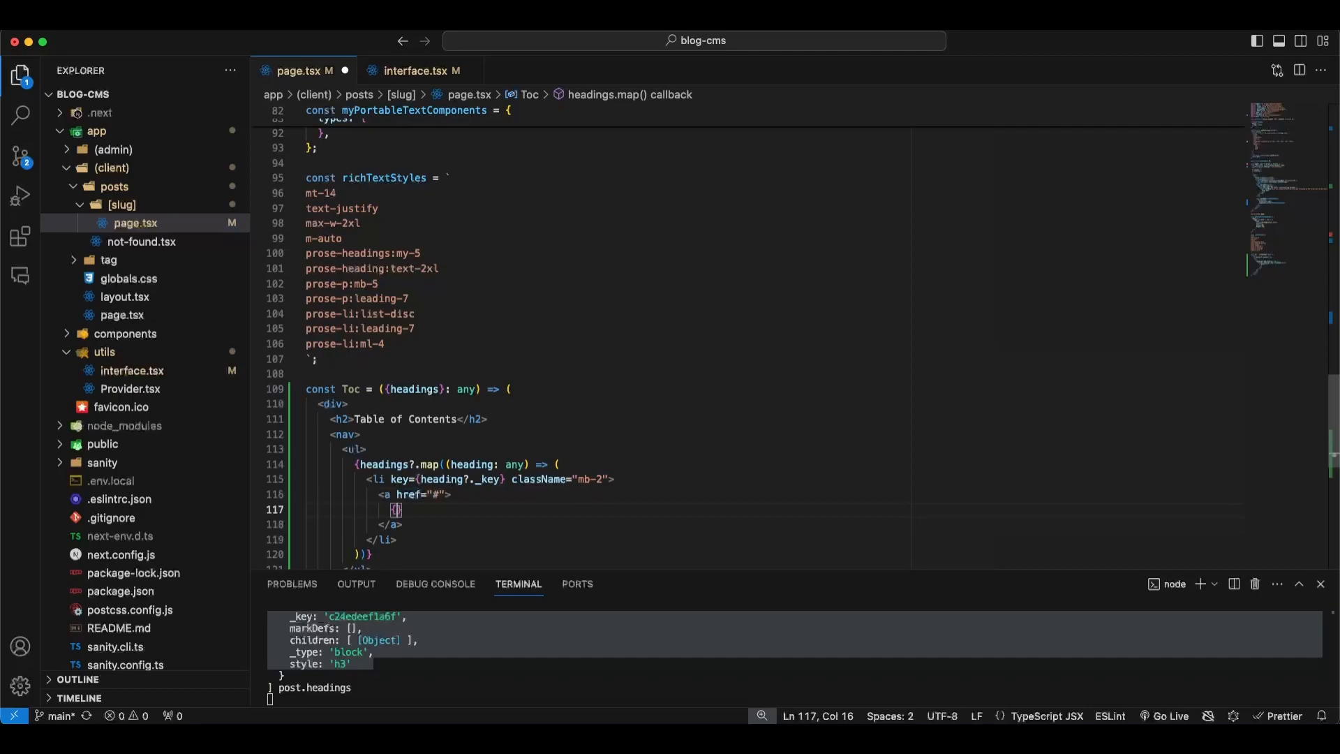
{"action": "type", "text": "\"some\""}
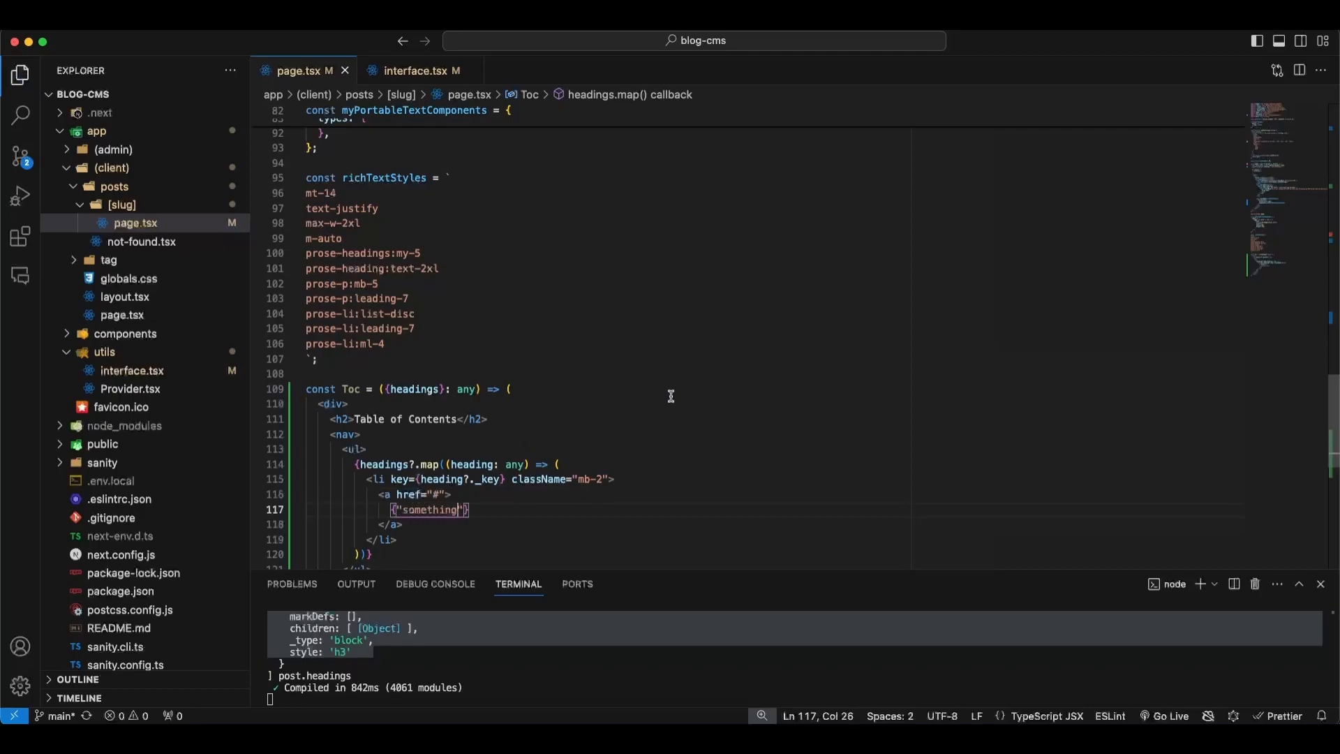
{"action": "scroll", "scroll_direction": "down", "scroll_amount": 3}
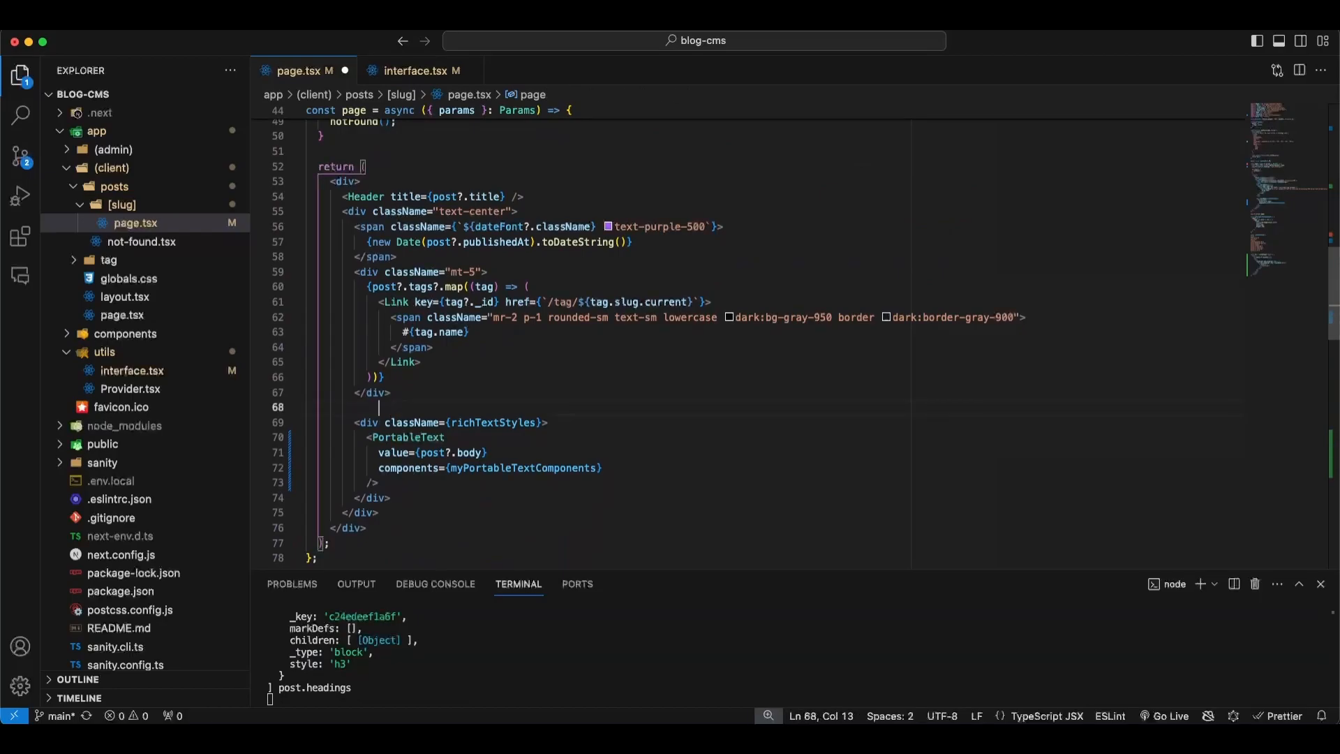
- Insert <Toc headings={post?.headings} /> above the richTextStyles div, then check the rendered post page
{"action": "type", "text": "<Toc />"}
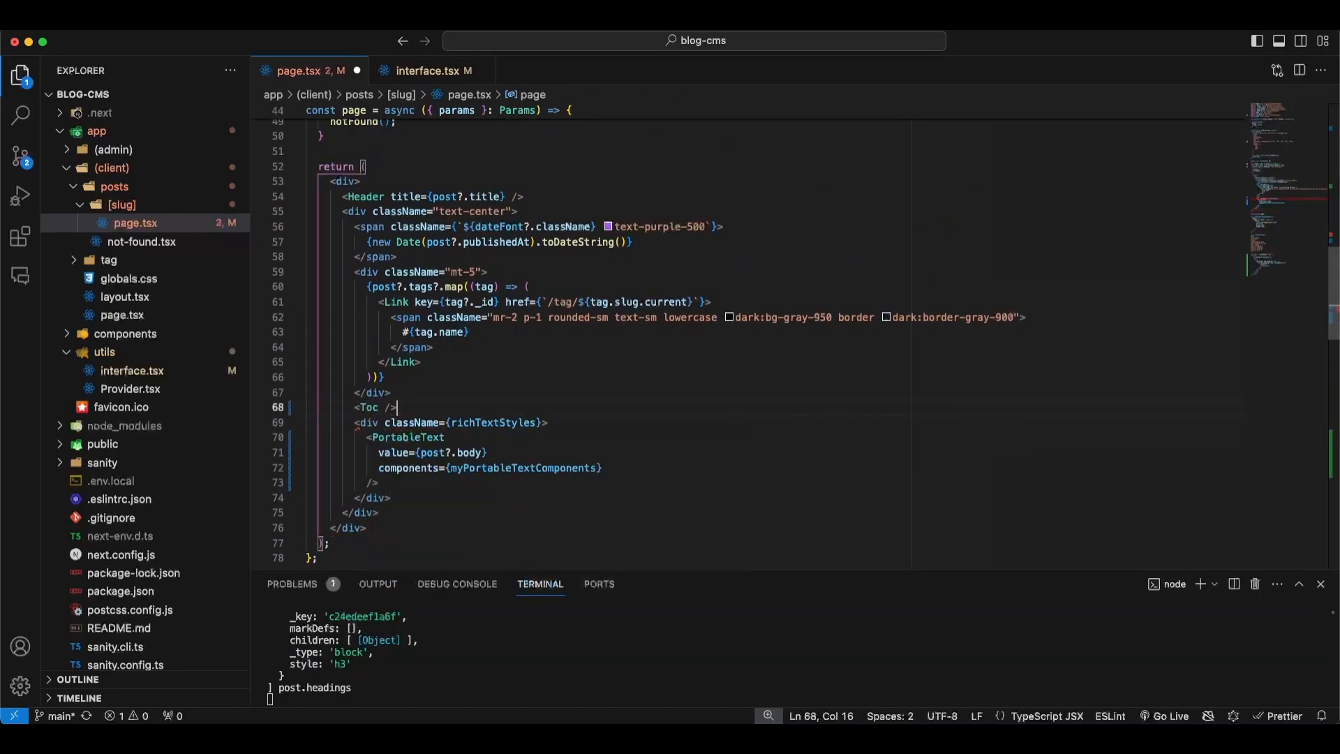
{"action": "type", "text": "headings"}
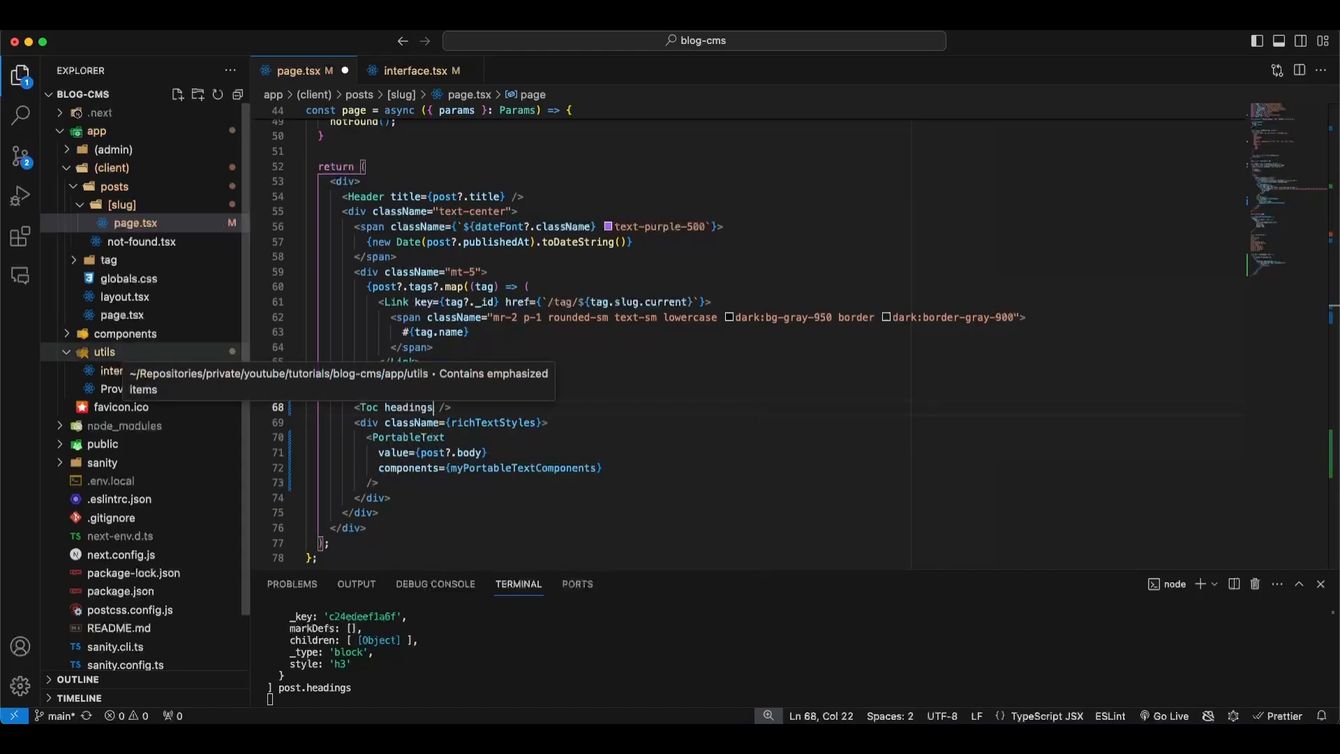
{"action": "type", "text": "={}"}
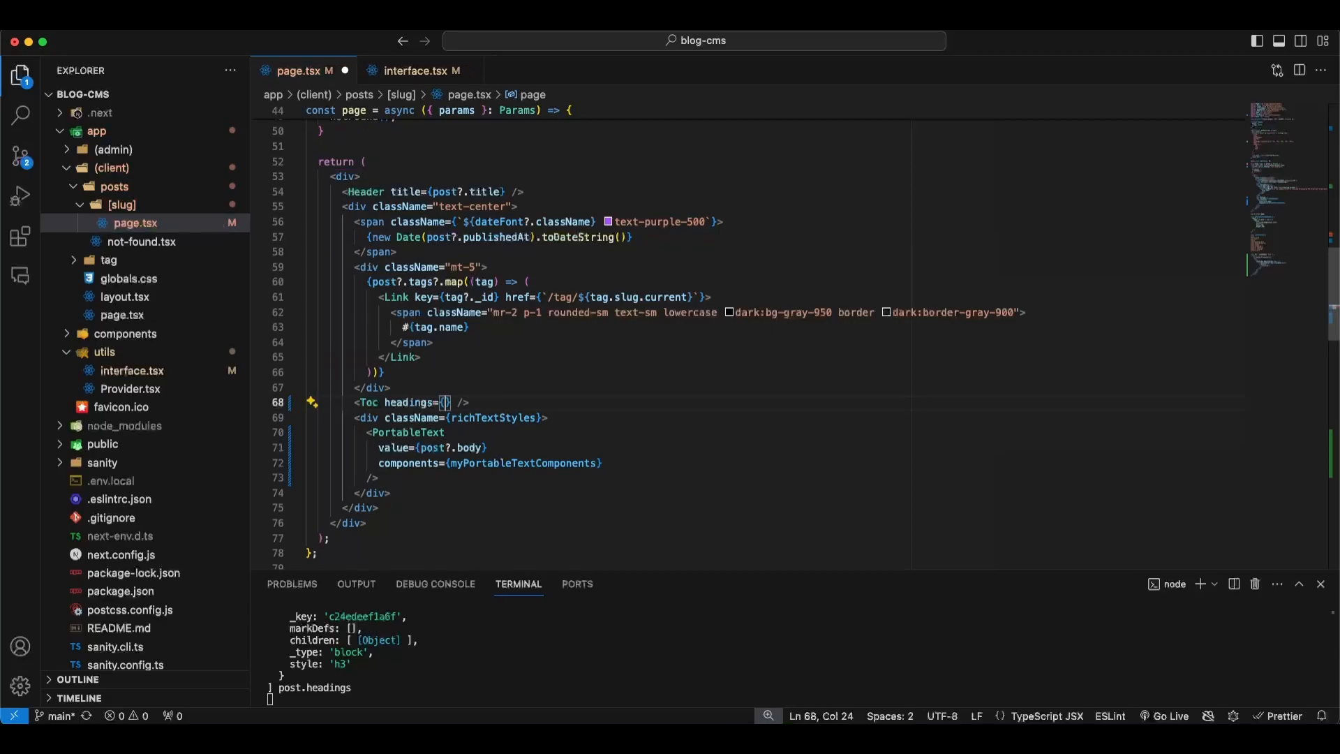
{"action": "type", "text": "headings"}
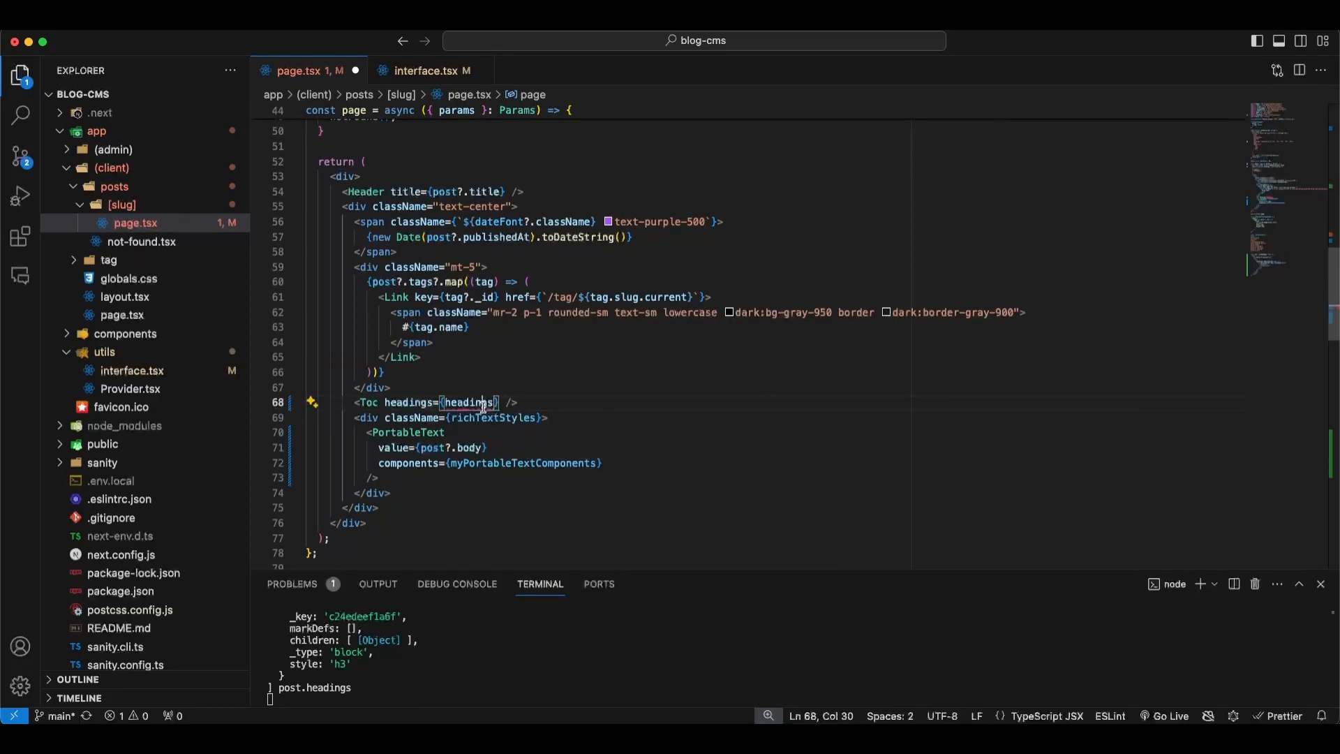
{"action": "type", "text": "h"}
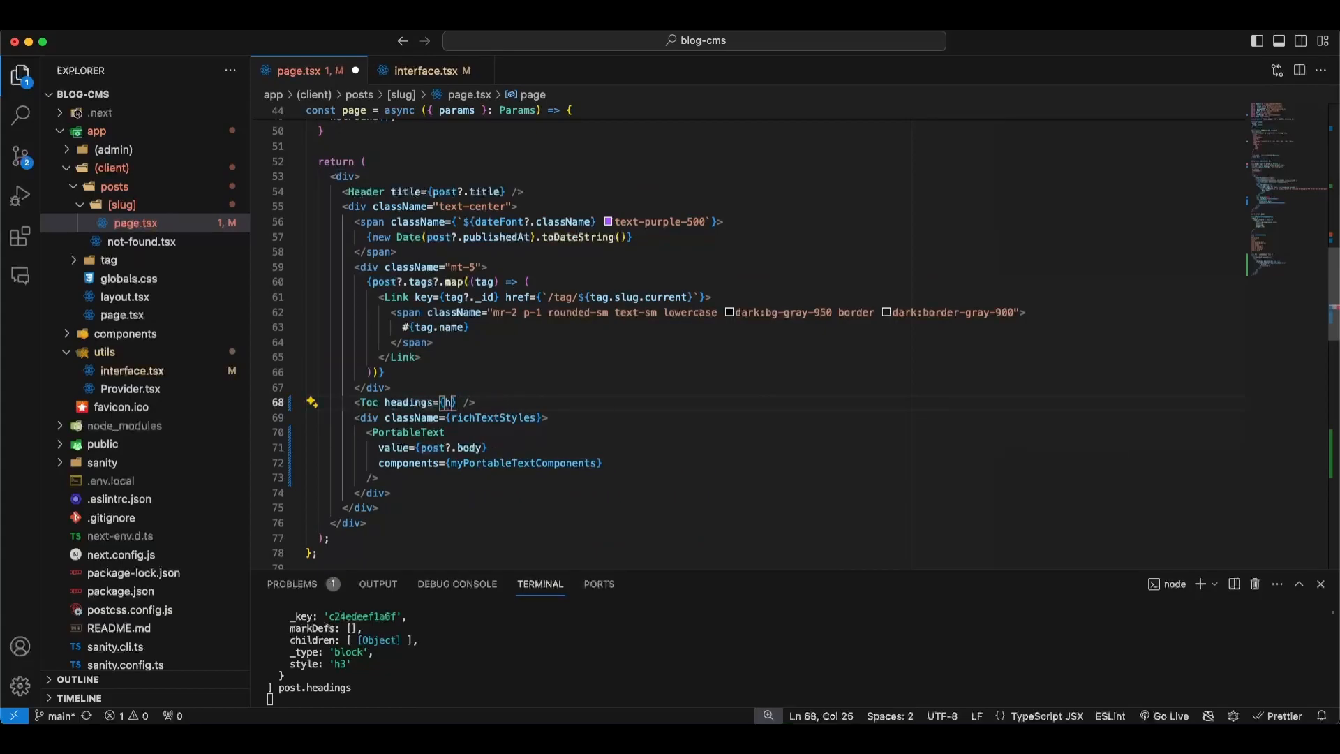
{"action": "type", "text": "post?."}
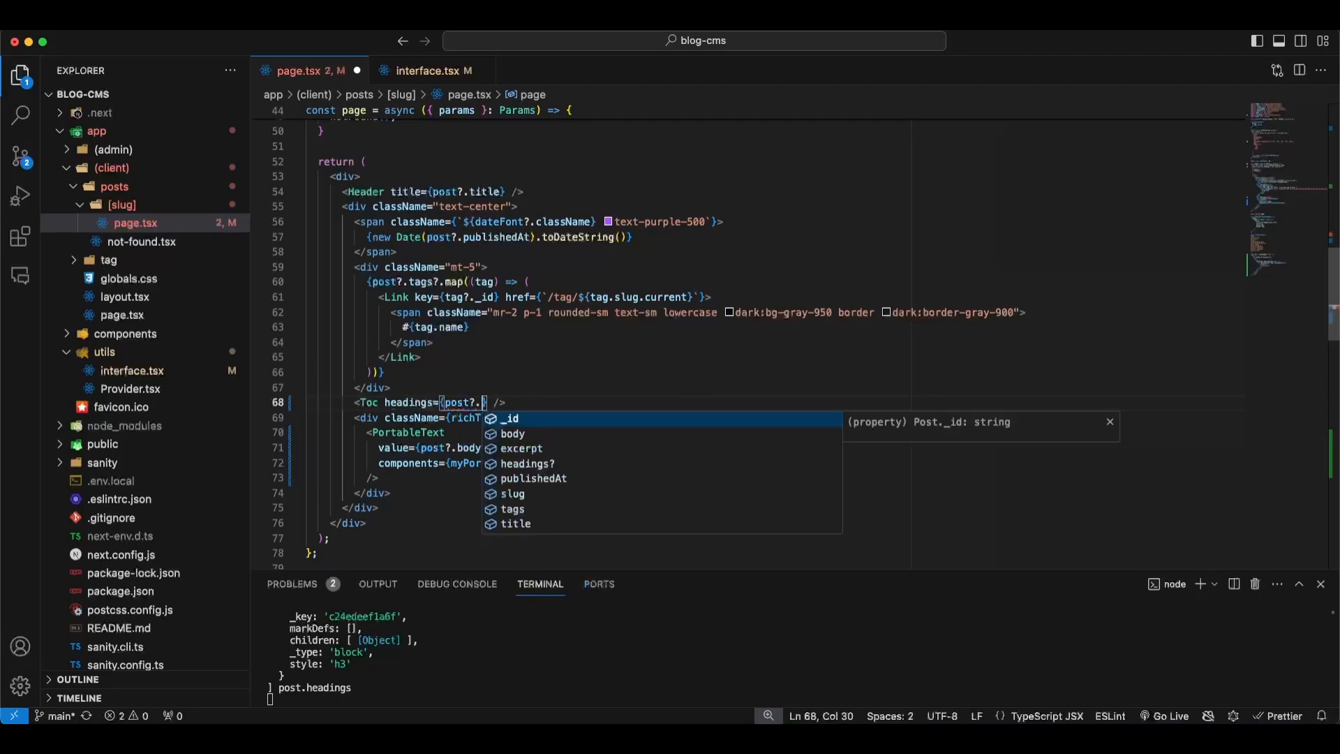
{"action": "type", "text": "headings"}
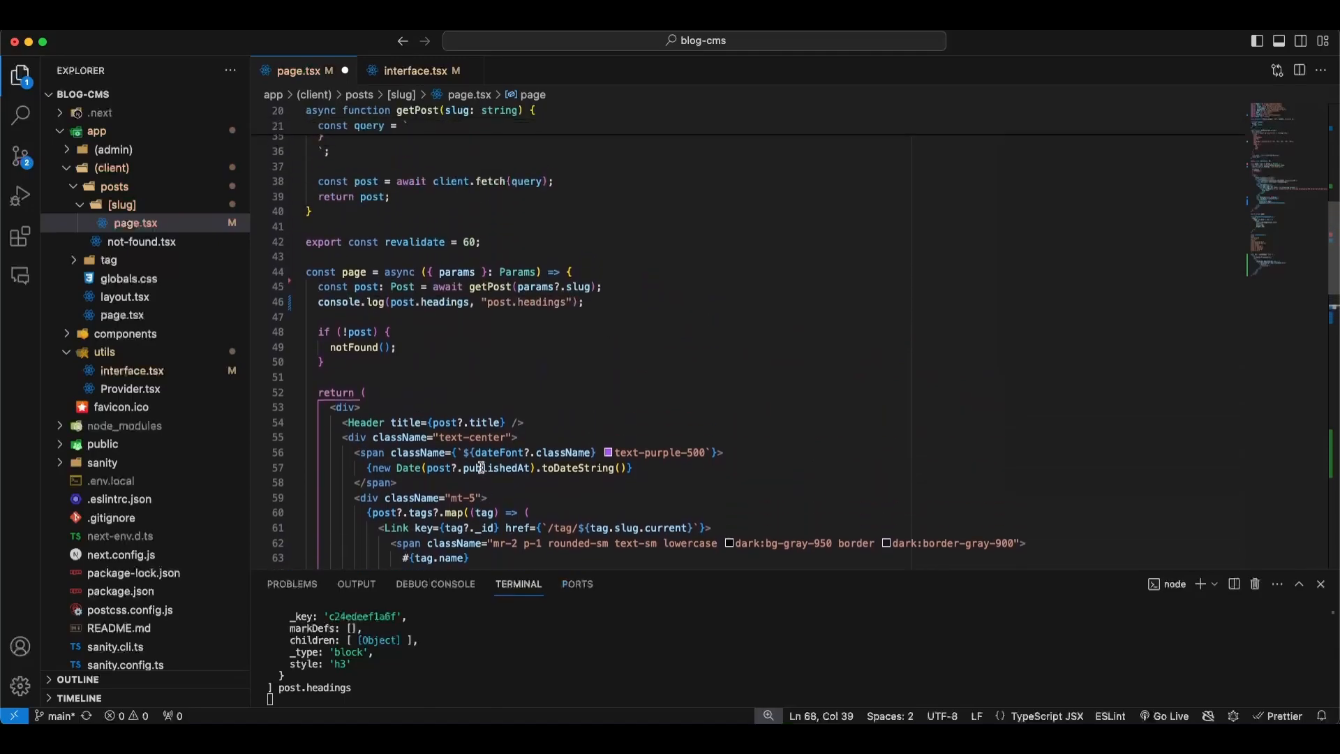
{"action": "double_click", "coordinate": [506, 381]}
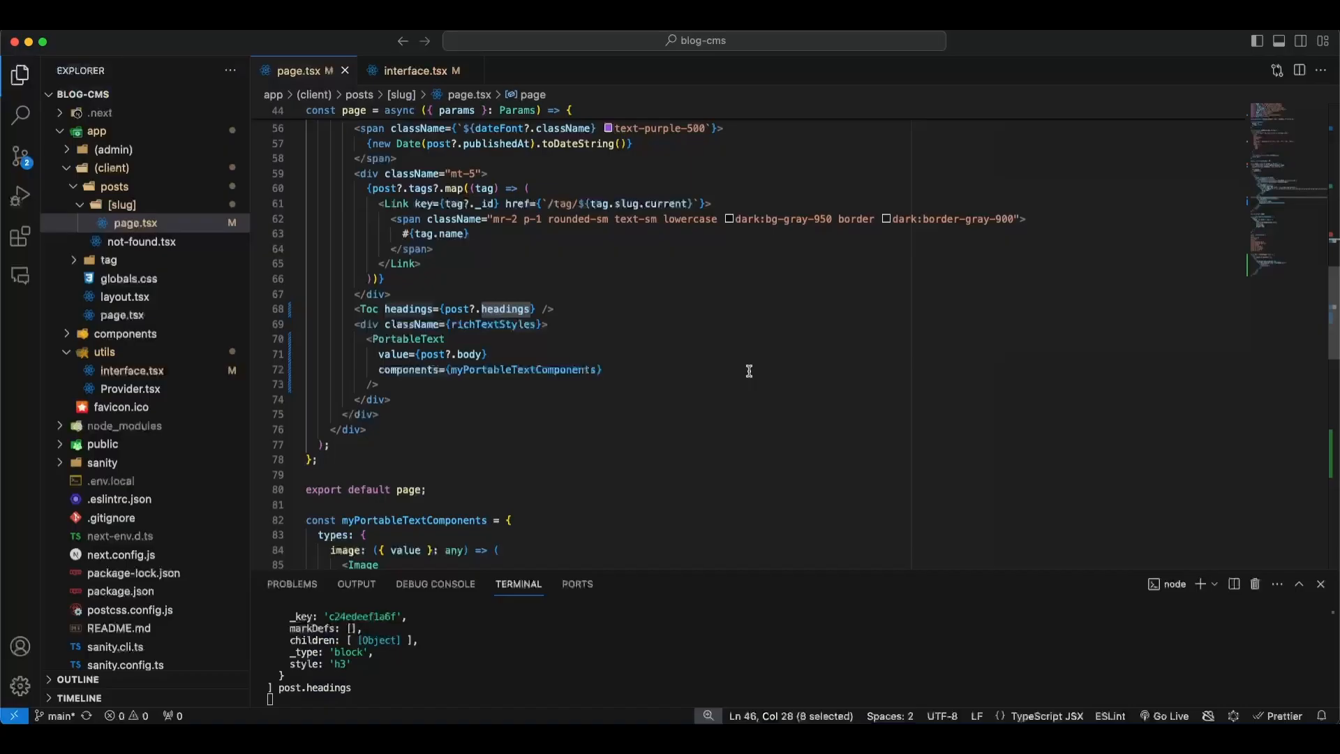
{"action": "left_click", "coordinate": [303, 40]}
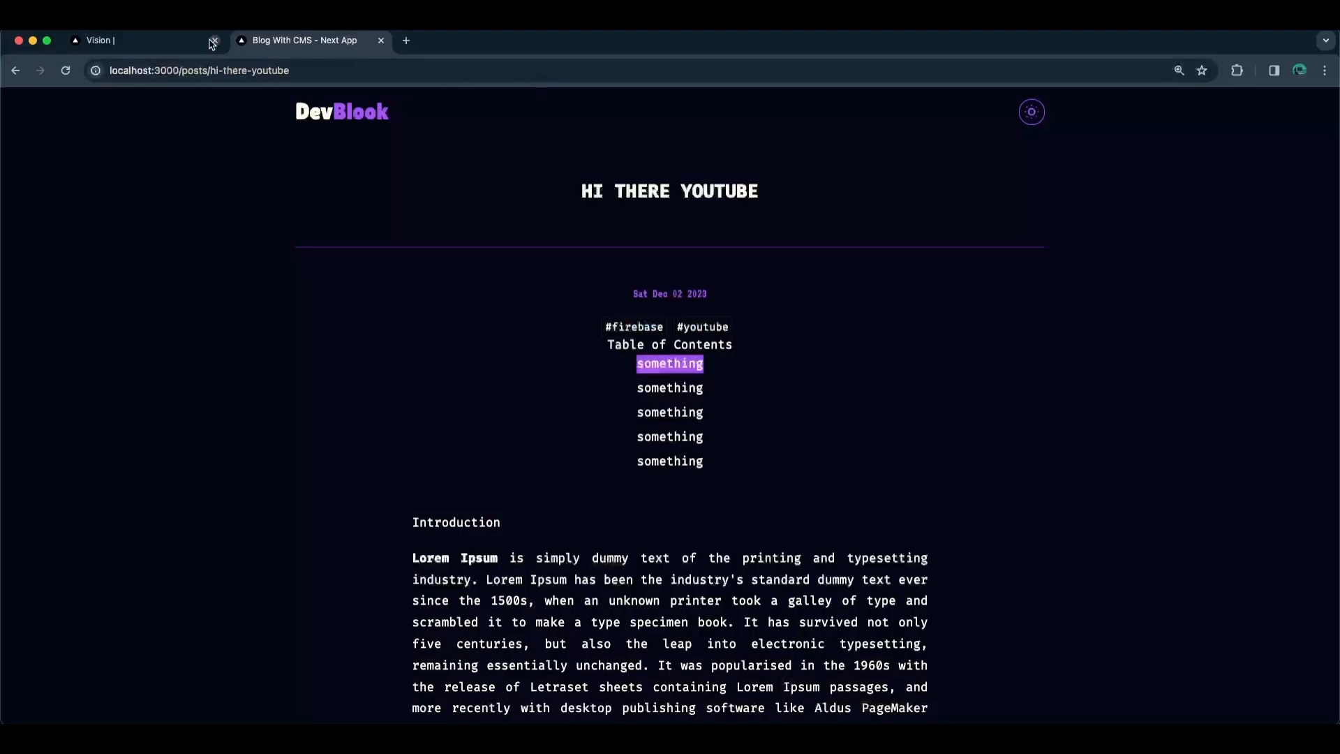
- In Sanity's Vision headings results, expand a heading block's first child to inspect its data
{"action": "left_click", "coordinate": [142, 40]}
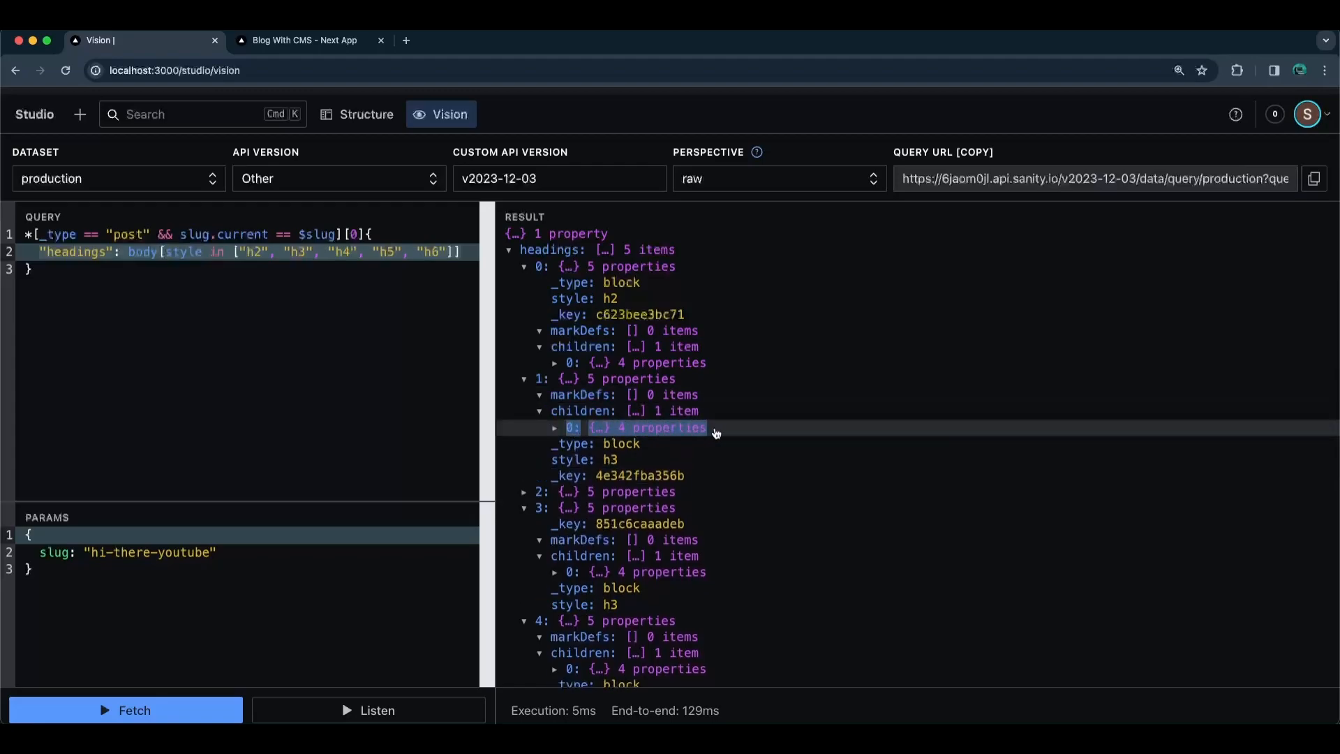
{"action": "left_click", "coordinate": [554, 427]}
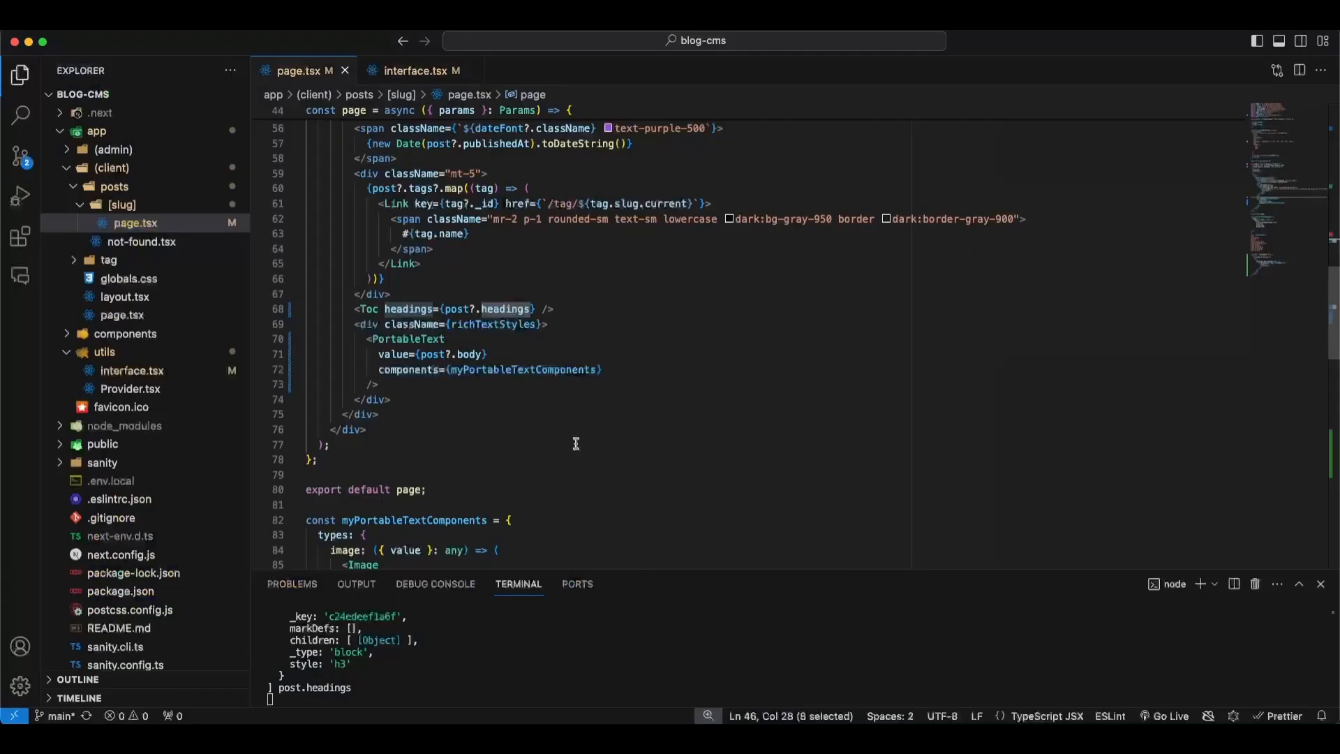
- Replace the placeholder Toc link text with {heading.children[0].text}
{"action": "scroll", "scroll_direction": "down", "scroll_amount": 3}
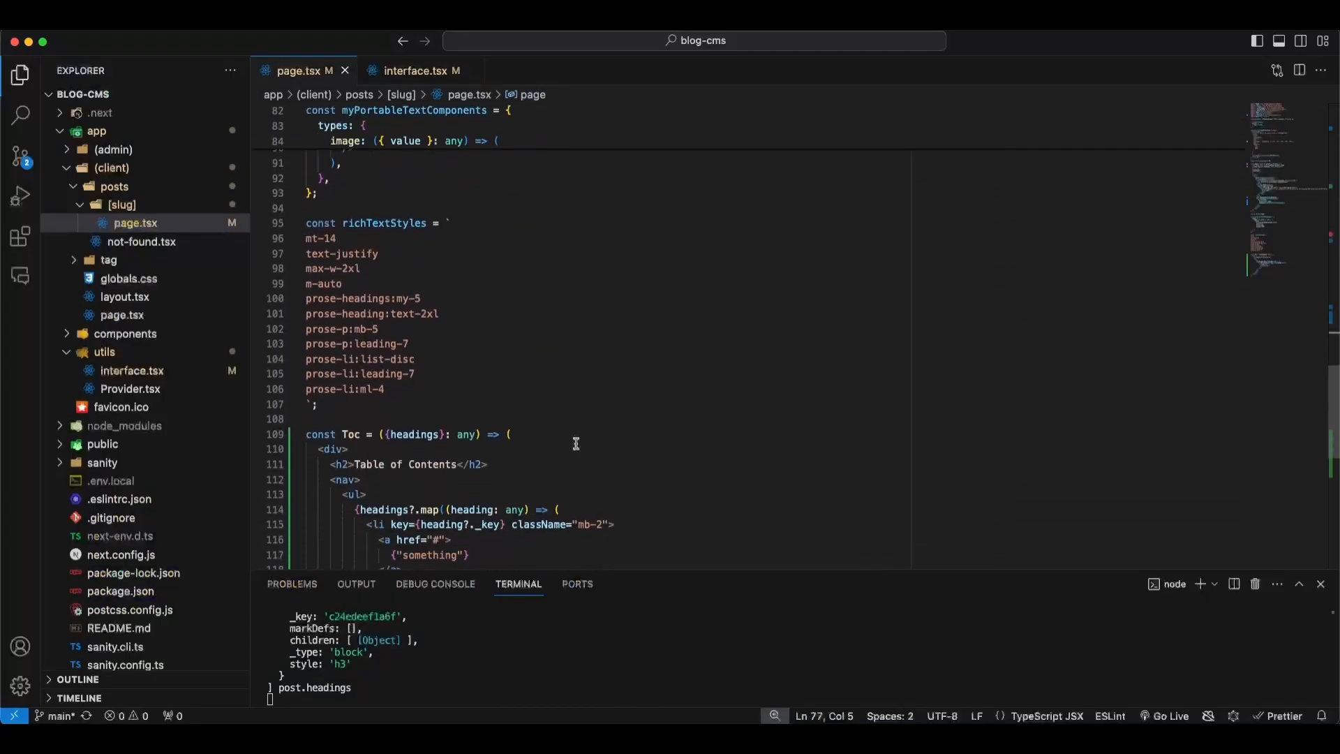
{"action": "scroll", "scroll_direction": "down", "scroll_amount": 3}
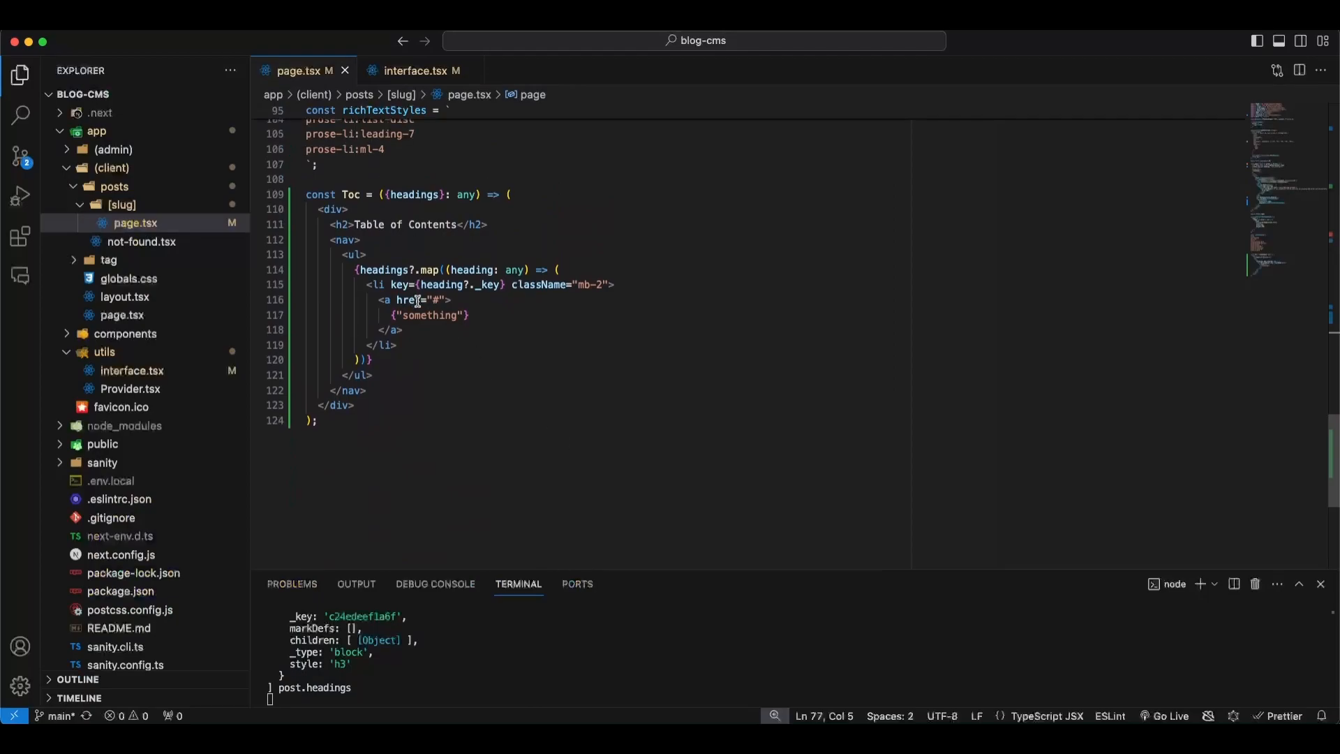
{"action": "double_click", "coordinate": [437, 315]}
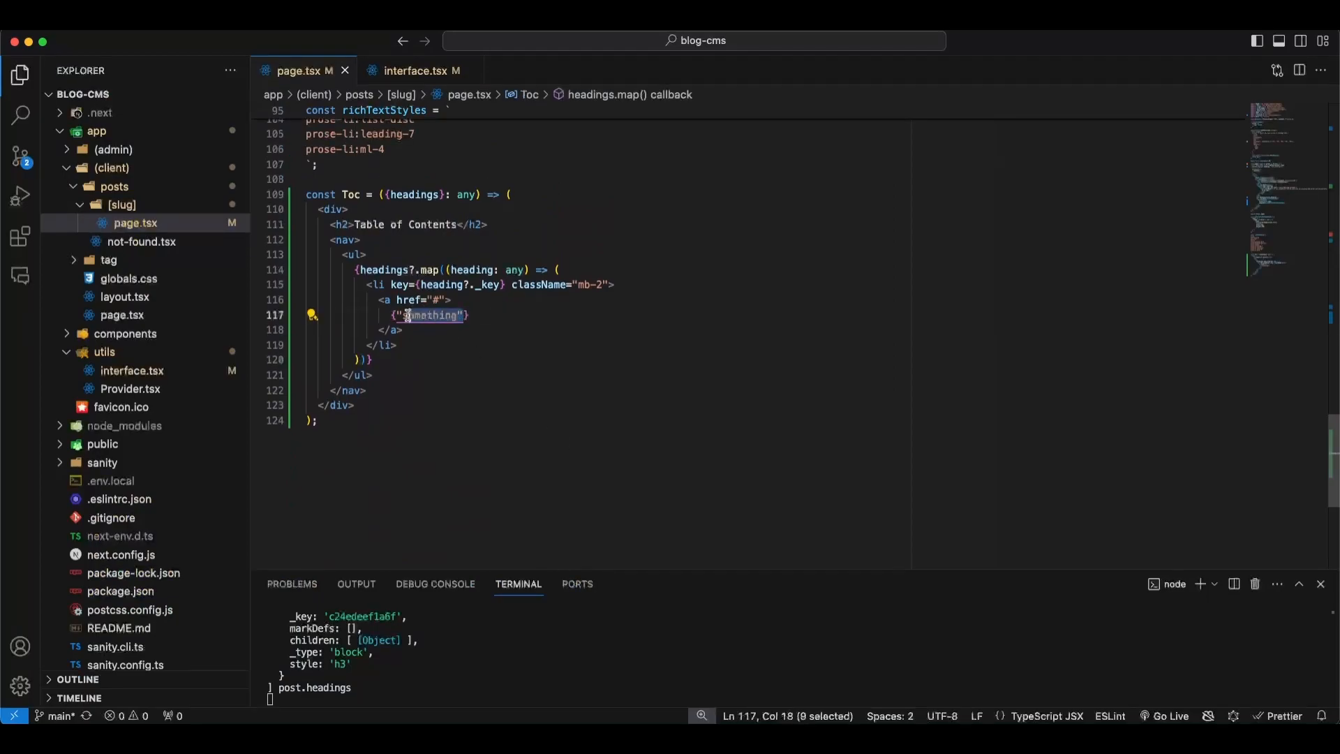
{"action": "key", "text": "Delete"}
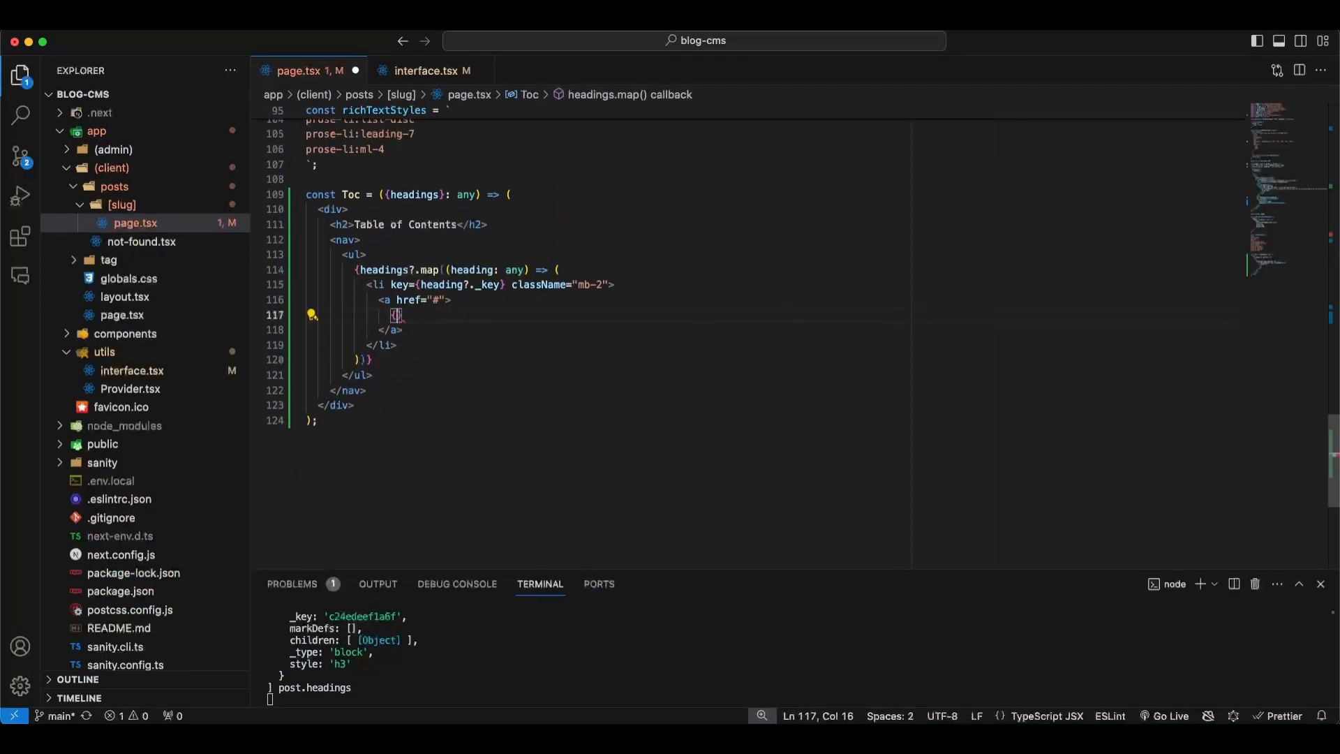
{"action": "type", "text": "hea"}
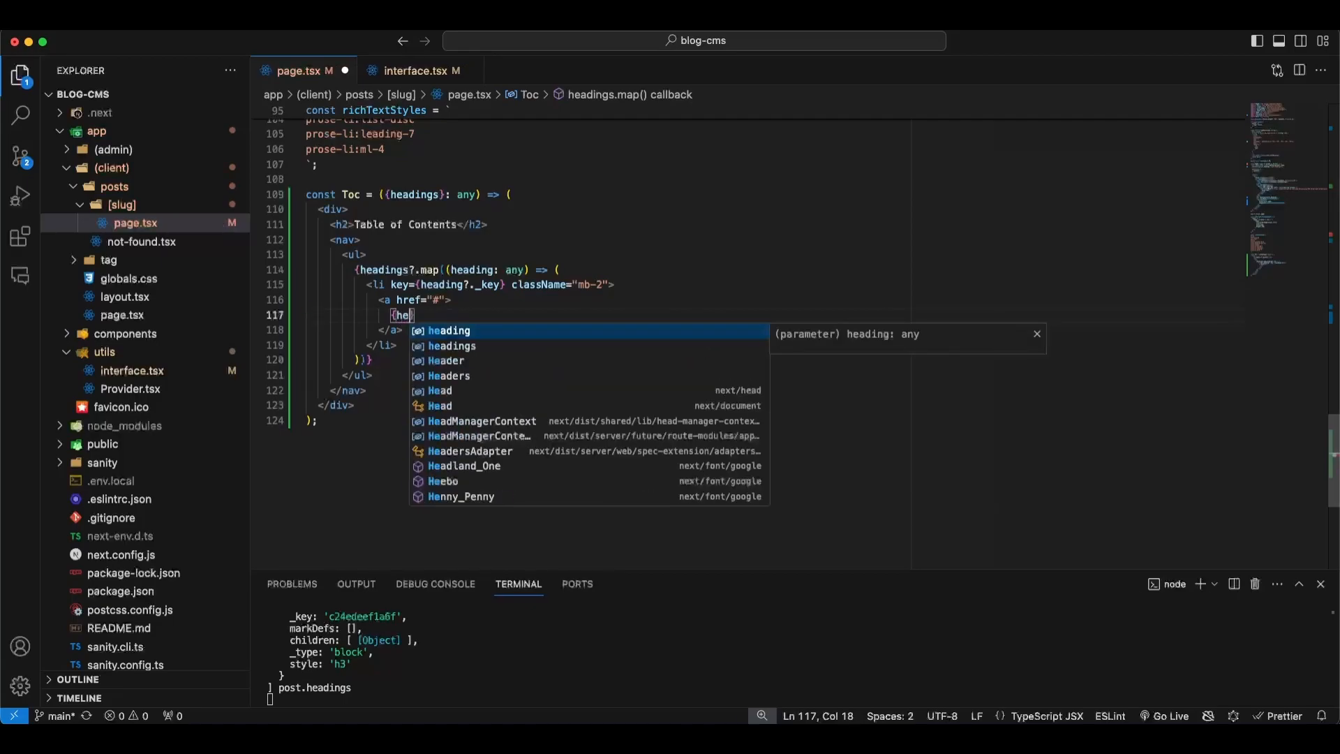
{"action": "type", "text": "heading.c"}
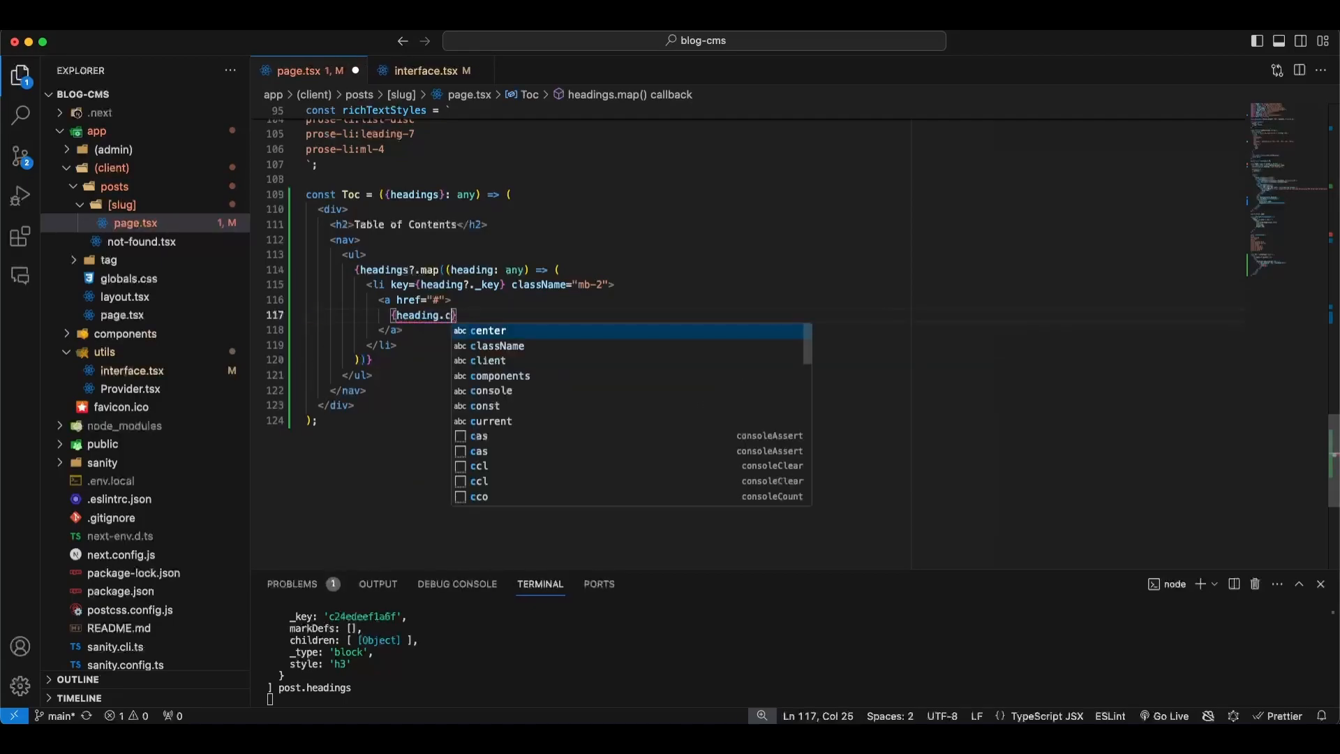
{"action": "type", "text": "hildren"}
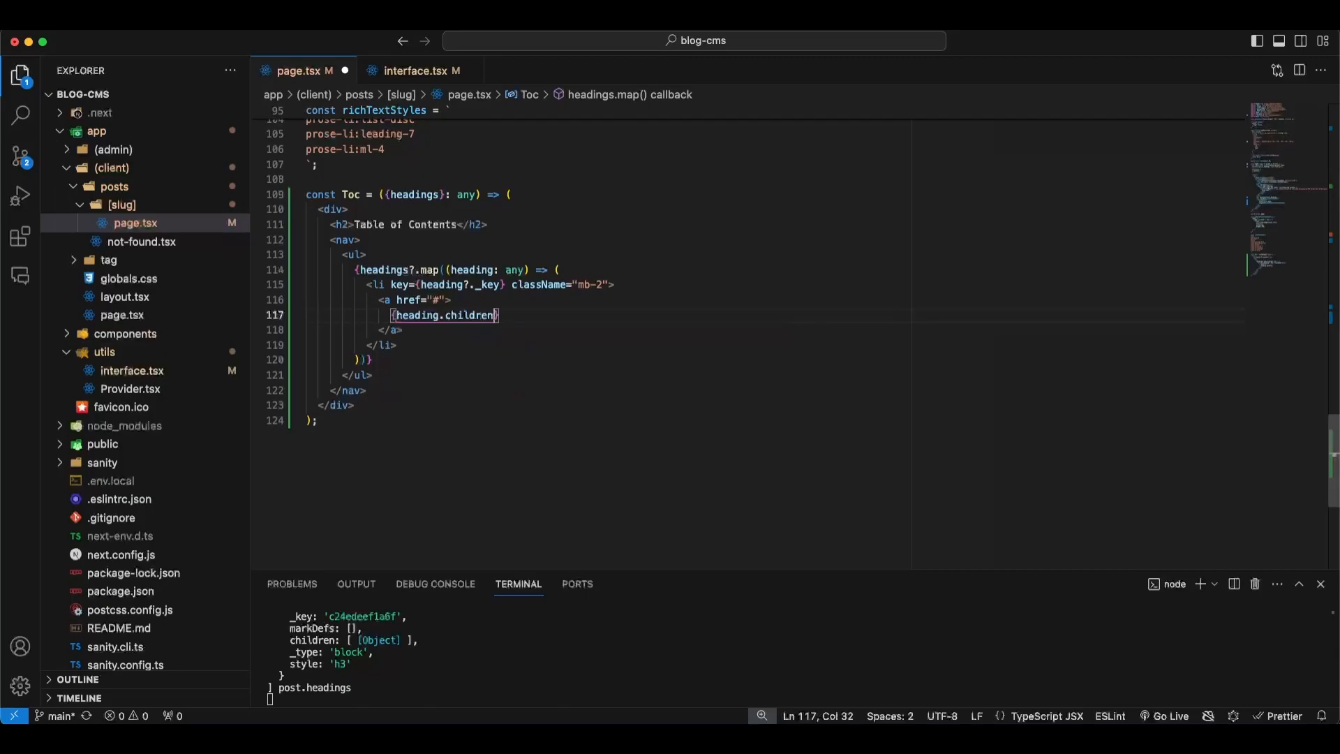
{"action": "type", "text": "[0]"}
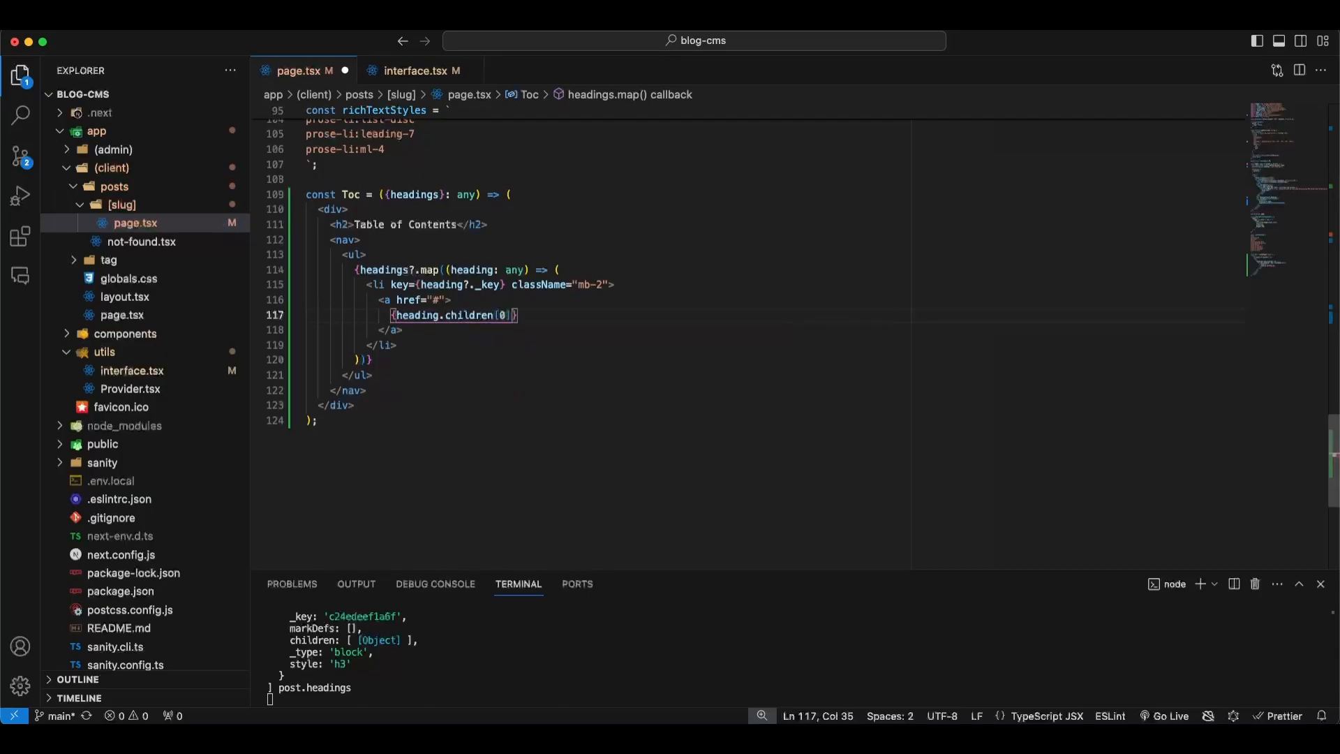
{"action": "type", "text": ".te"}
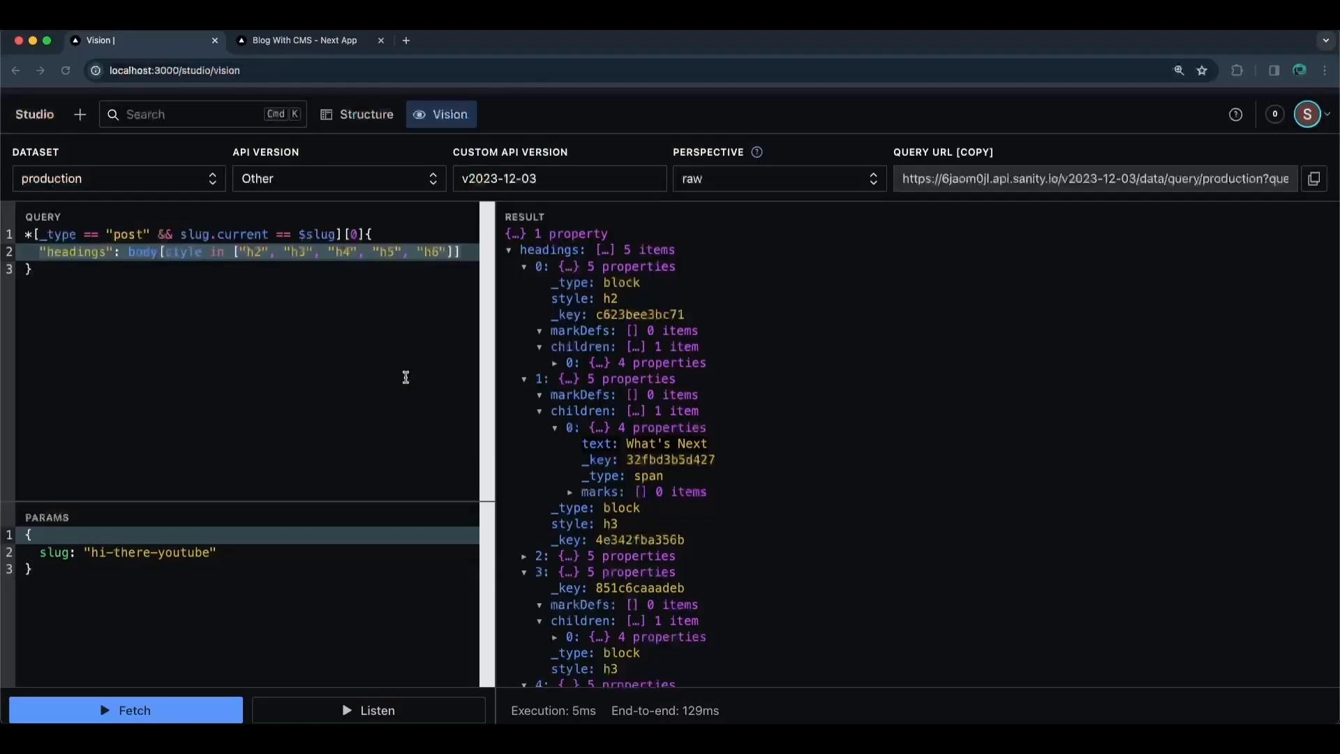
{"action": "left_click", "coordinate": [303, 41]}
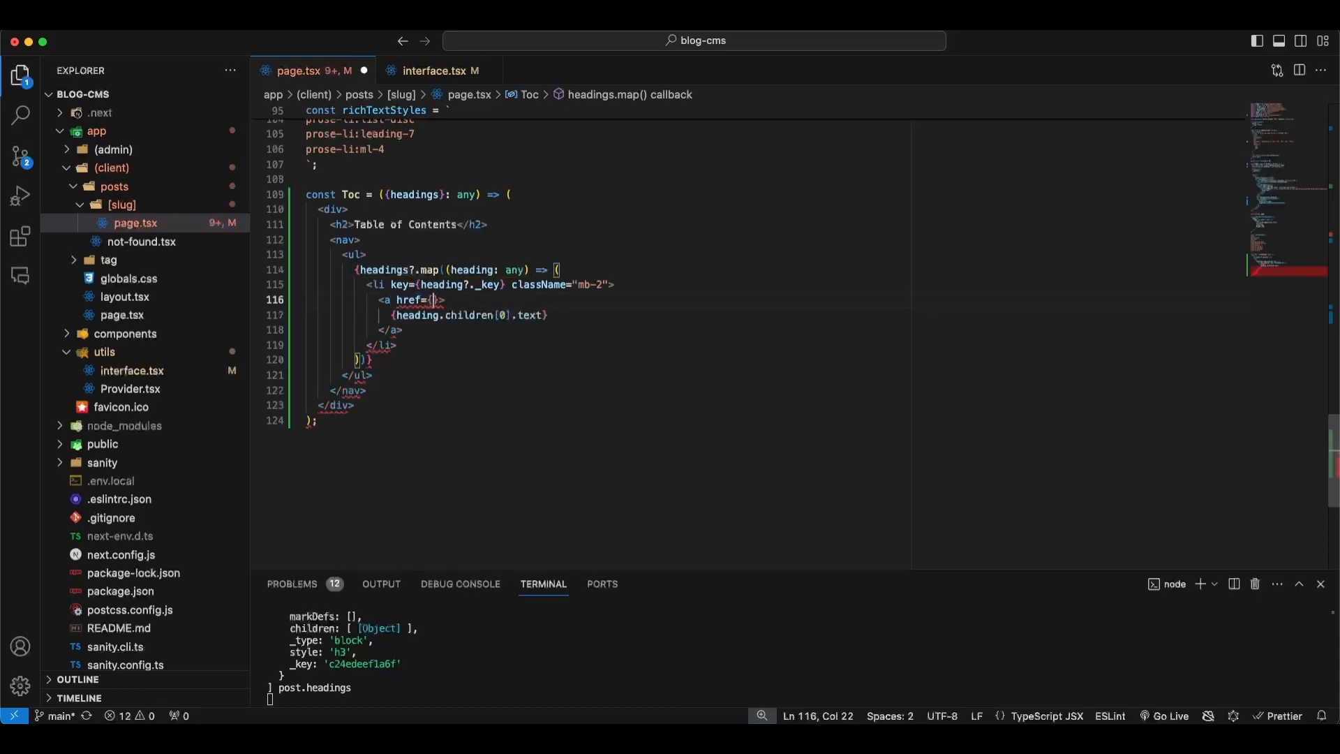
- Set the Toc link href to the template literal `#${heading?._key}`
{"action": "type", "text": "#`"}
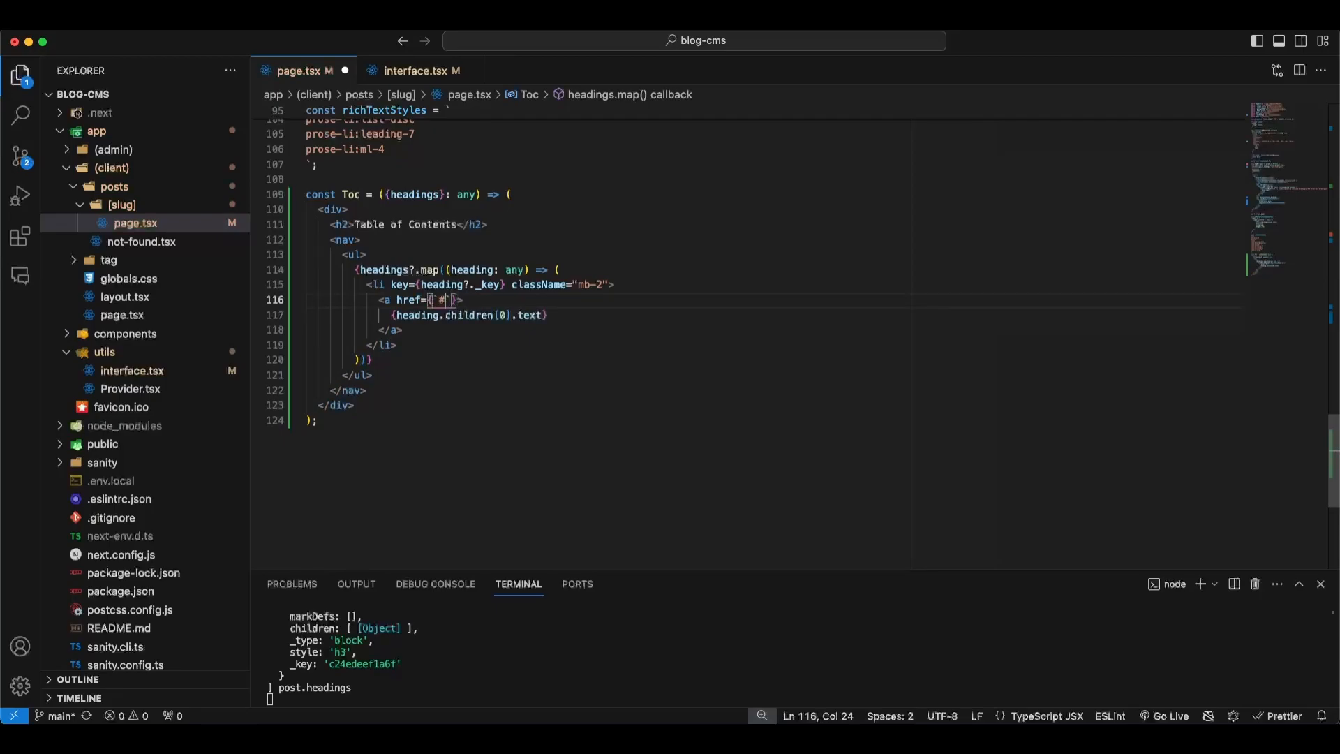
{"action": "double_click", "coordinate": [439, 299]}
{"action": "type", "text": "${heading?."}
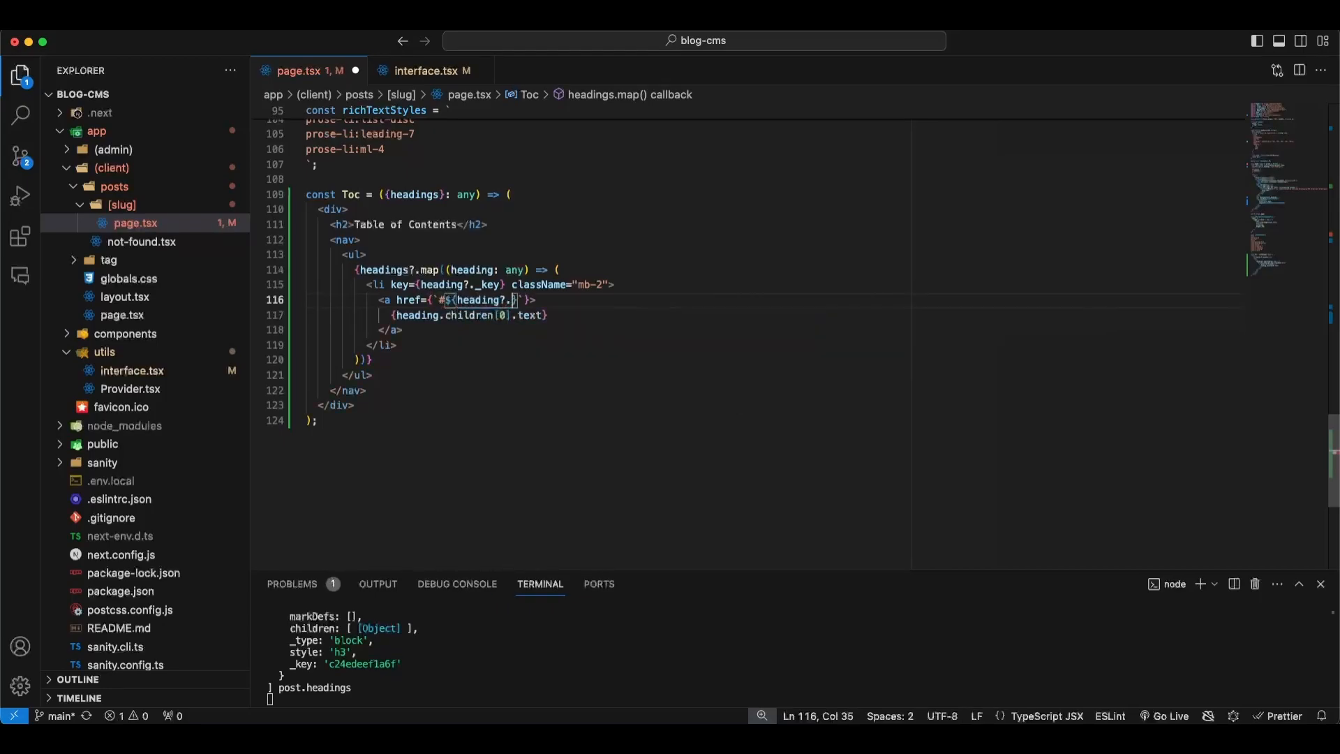
{"action": "type", "text": "key"}
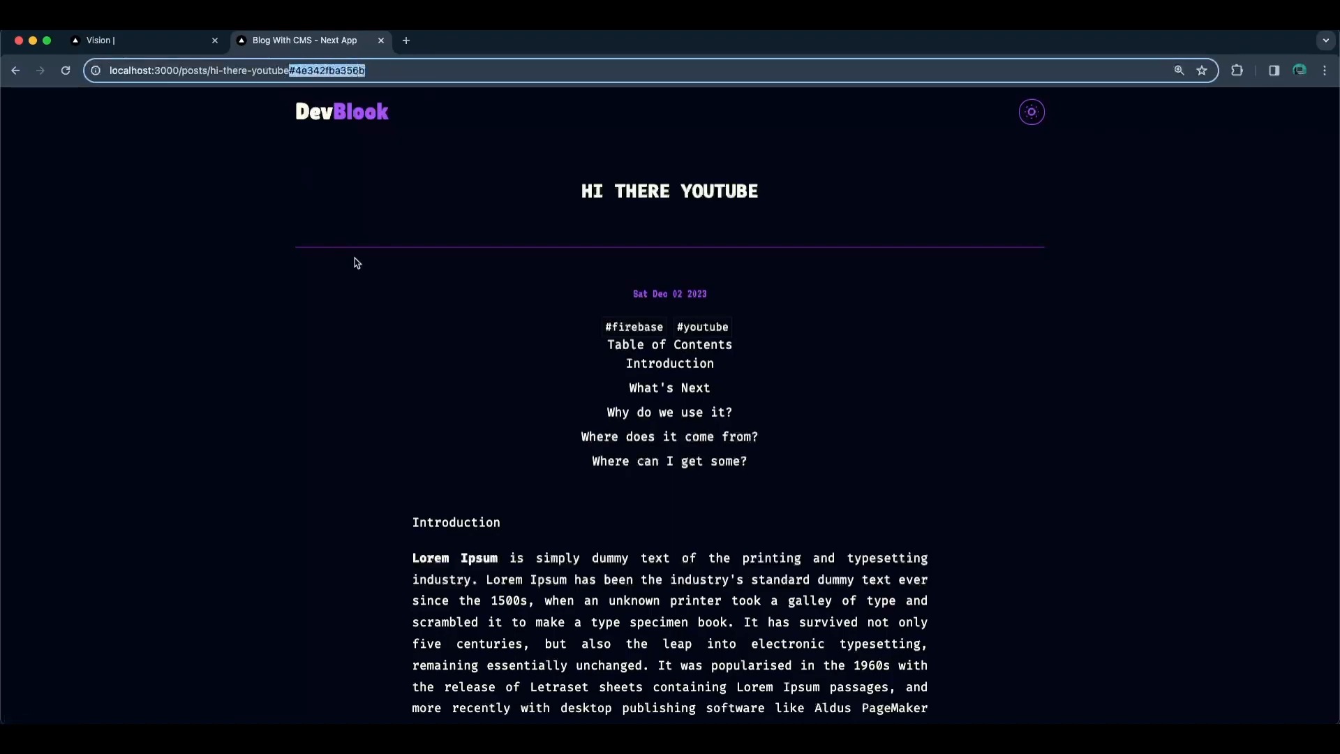
{"action": "mouse_move", "coordinate": [415, 412]}
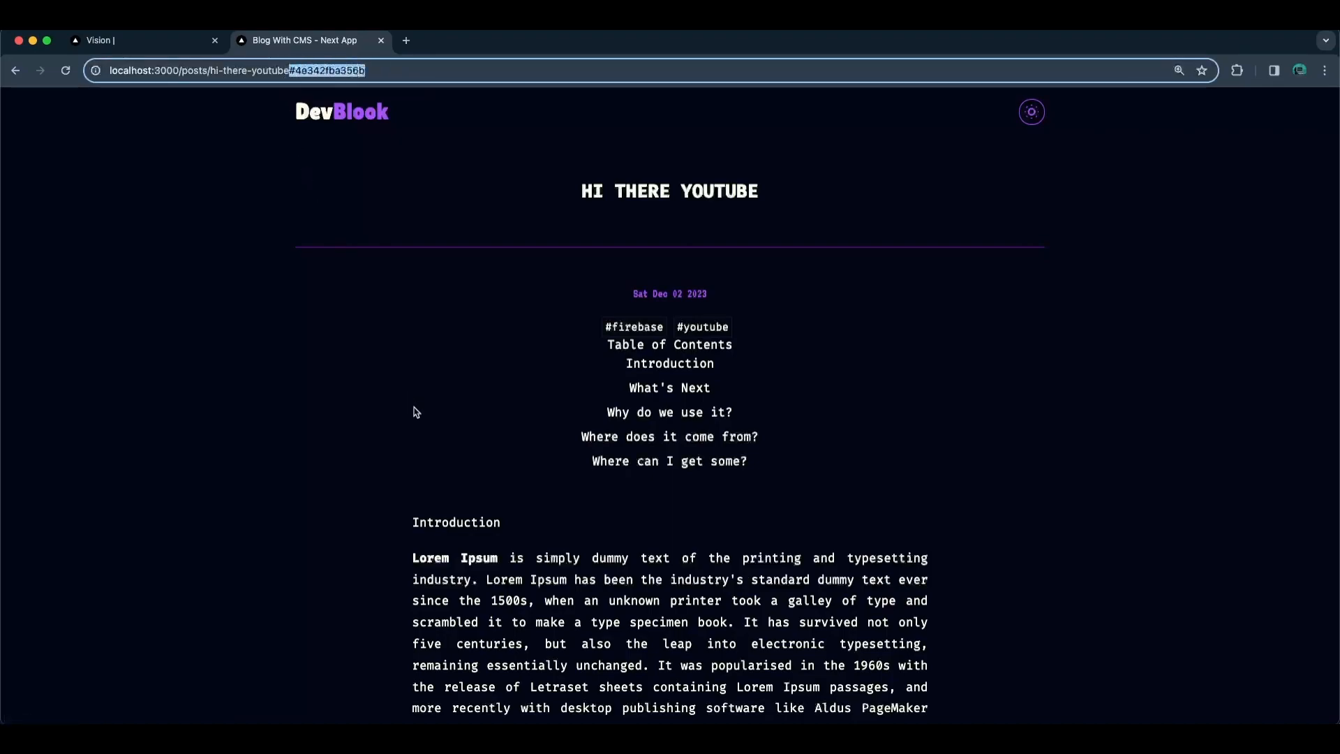
{"action": "mouse_move", "coordinate": [537, 389]}
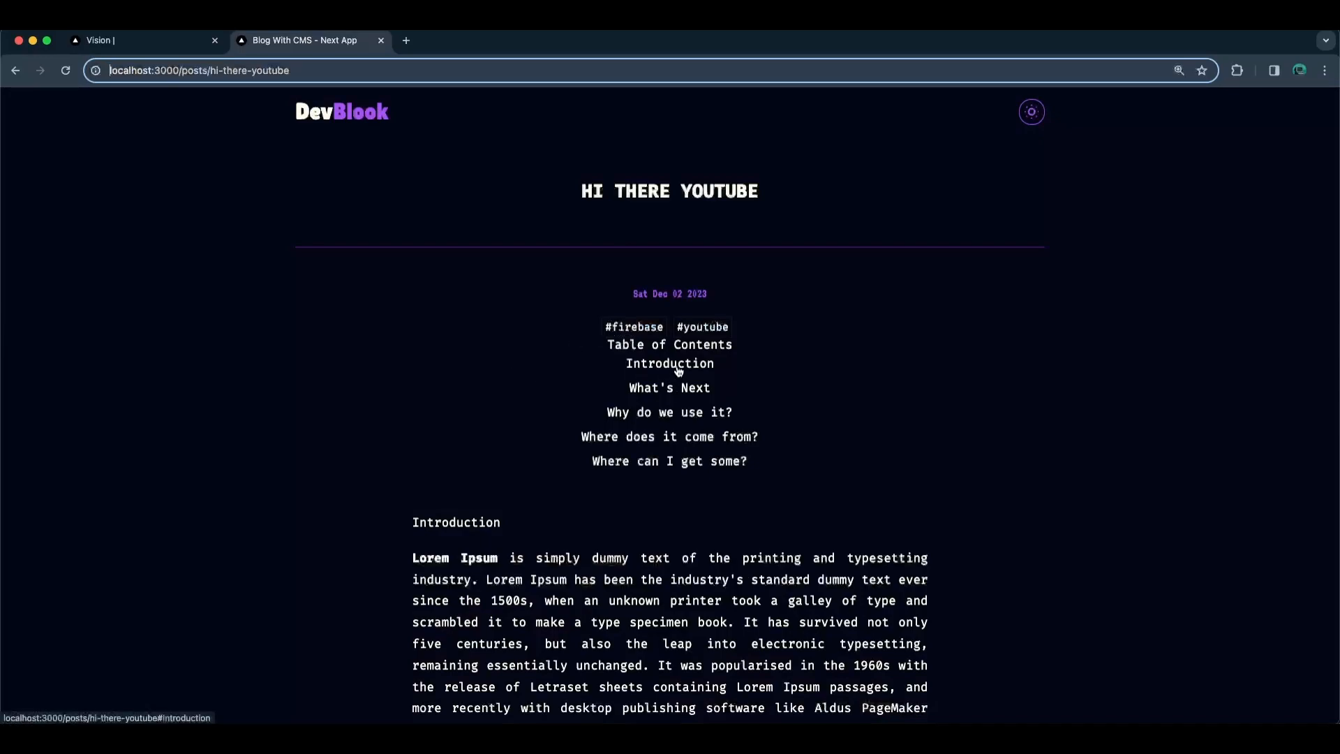
- Follow a table of contents entry and check the heading-text hash in the URL
{"action": "left_click", "coordinate": [669, 387]}
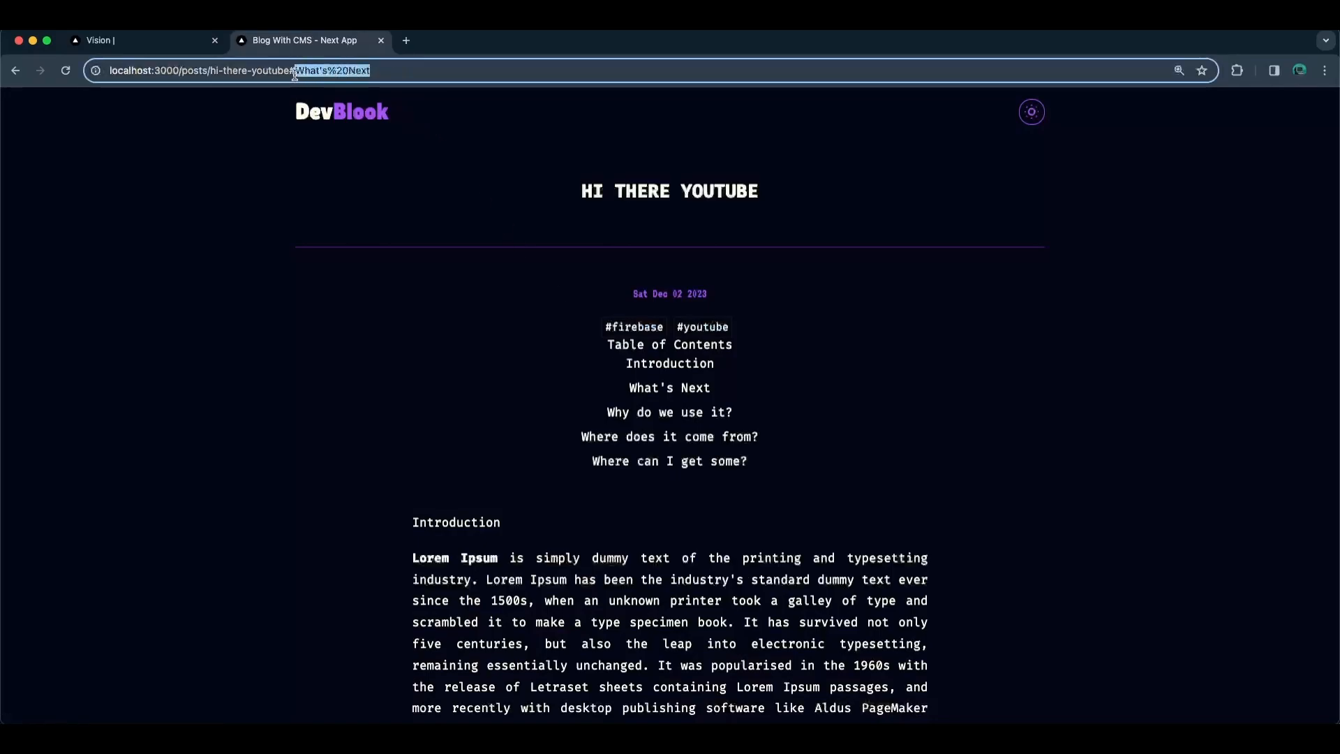
{"action": "mouse_move", "coordinate": [354, 85]}
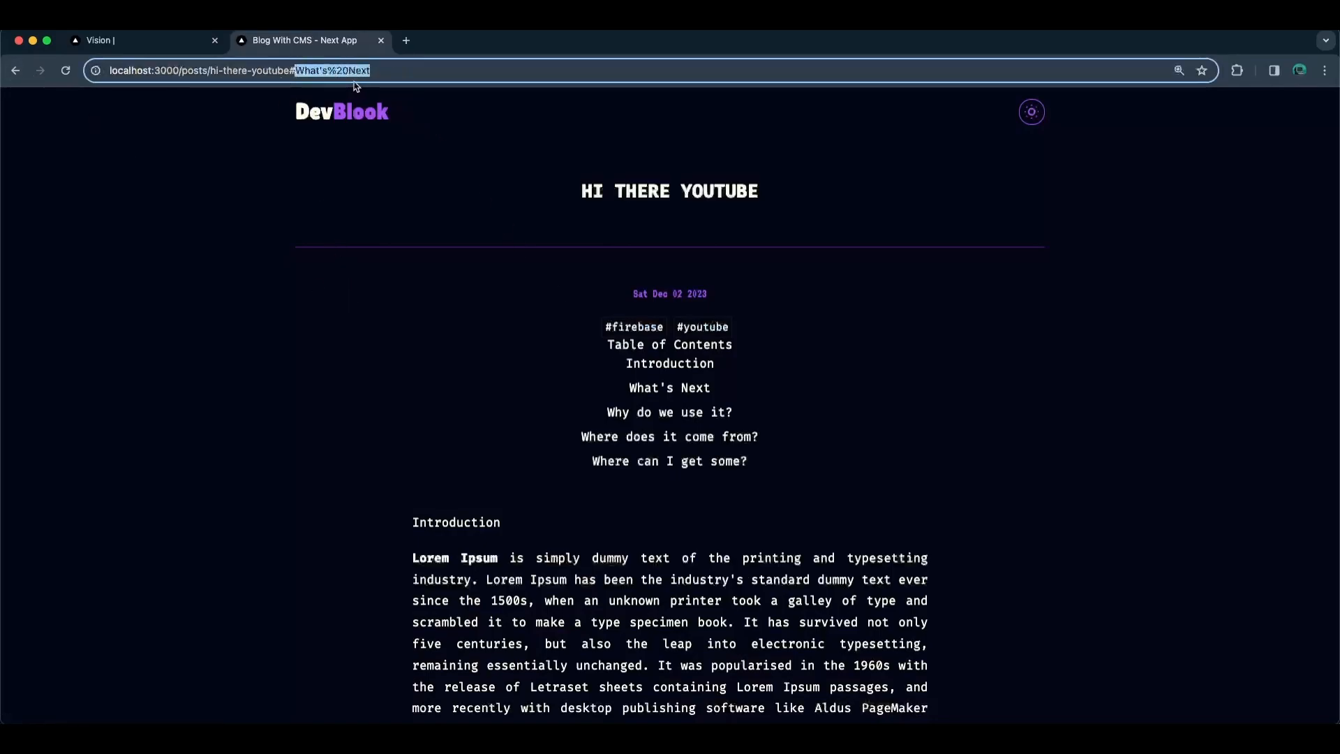
{"action": "mouse_move", "coordinate": [294, 70]}
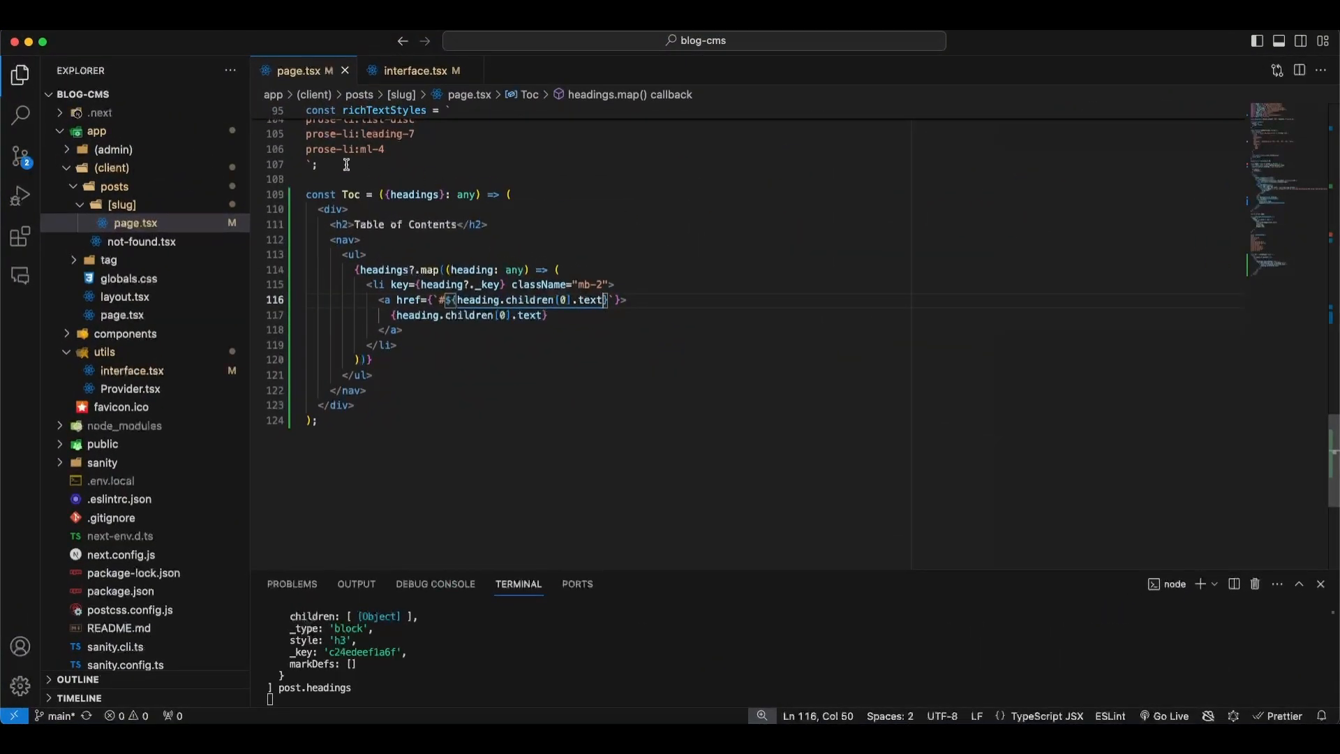
{"action": "mouse_move", "coordinate": [129, 278]}
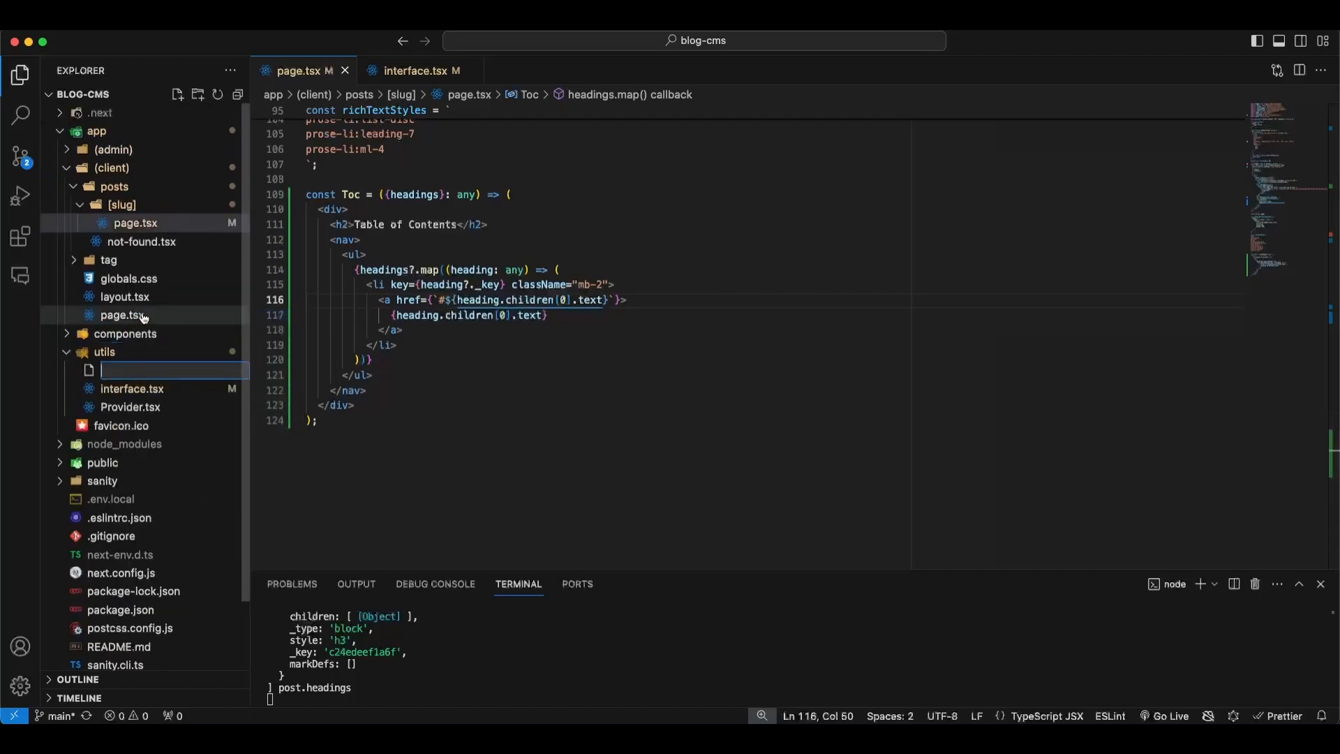
{"action": "mouse_move", "coordinate": [125, 315]}
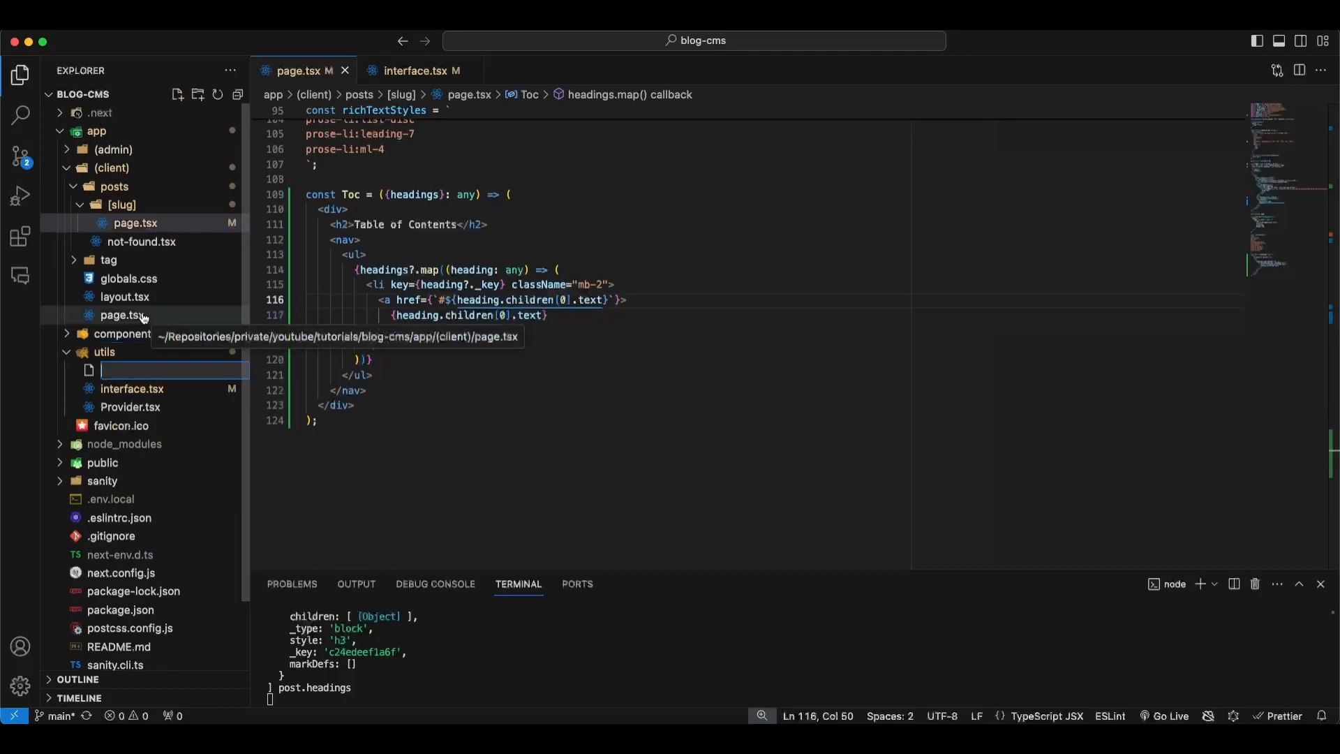
- Create app/utils/helpers.ts and paste the slugify function into it
{"action": "type", "text": "helpers/"}
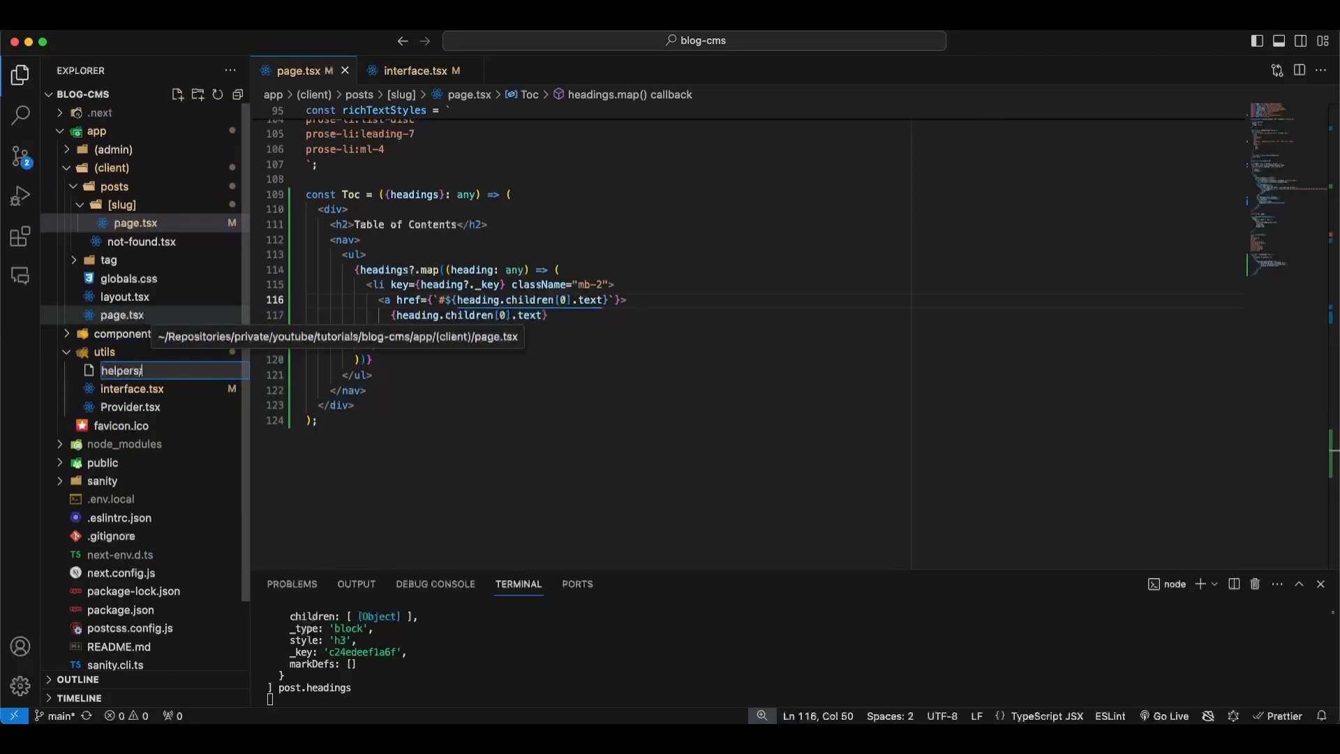
{"action": "type", "text": ".ts"}
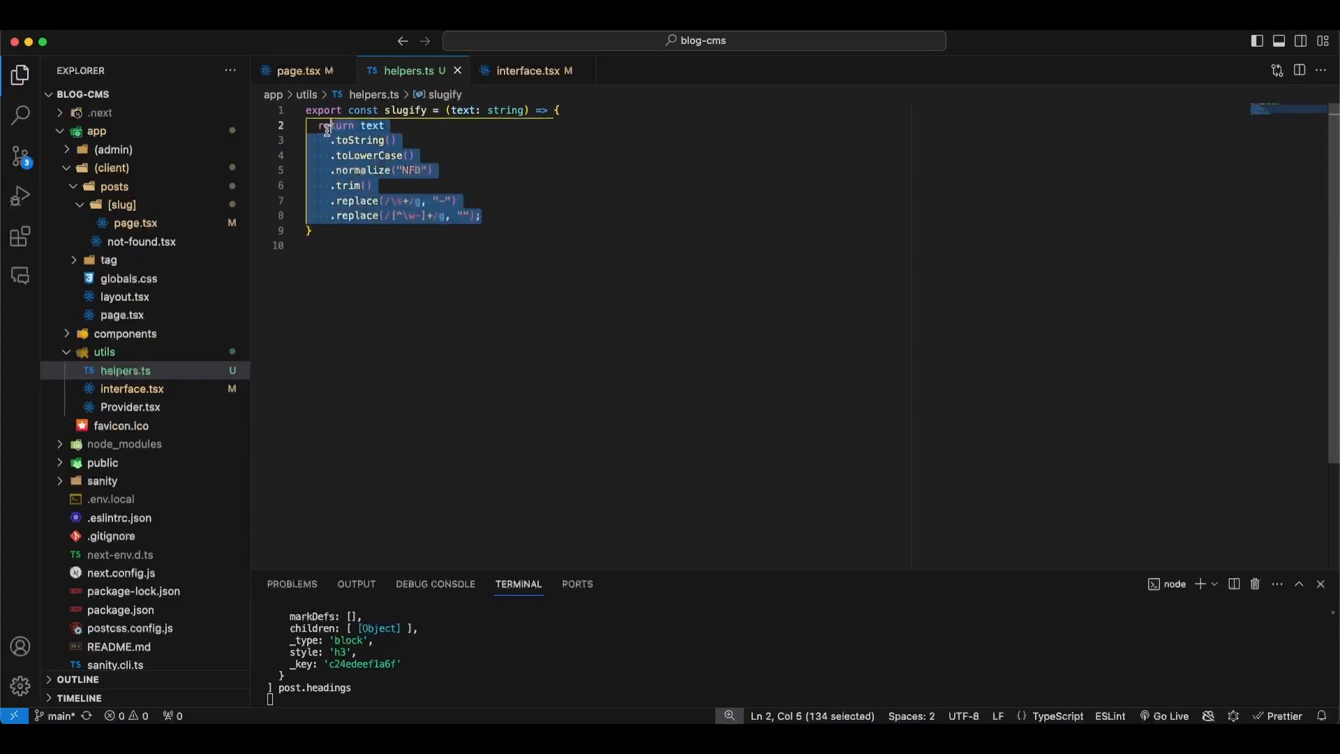
{"action": "left_click", "coordinate": [365, 246]}
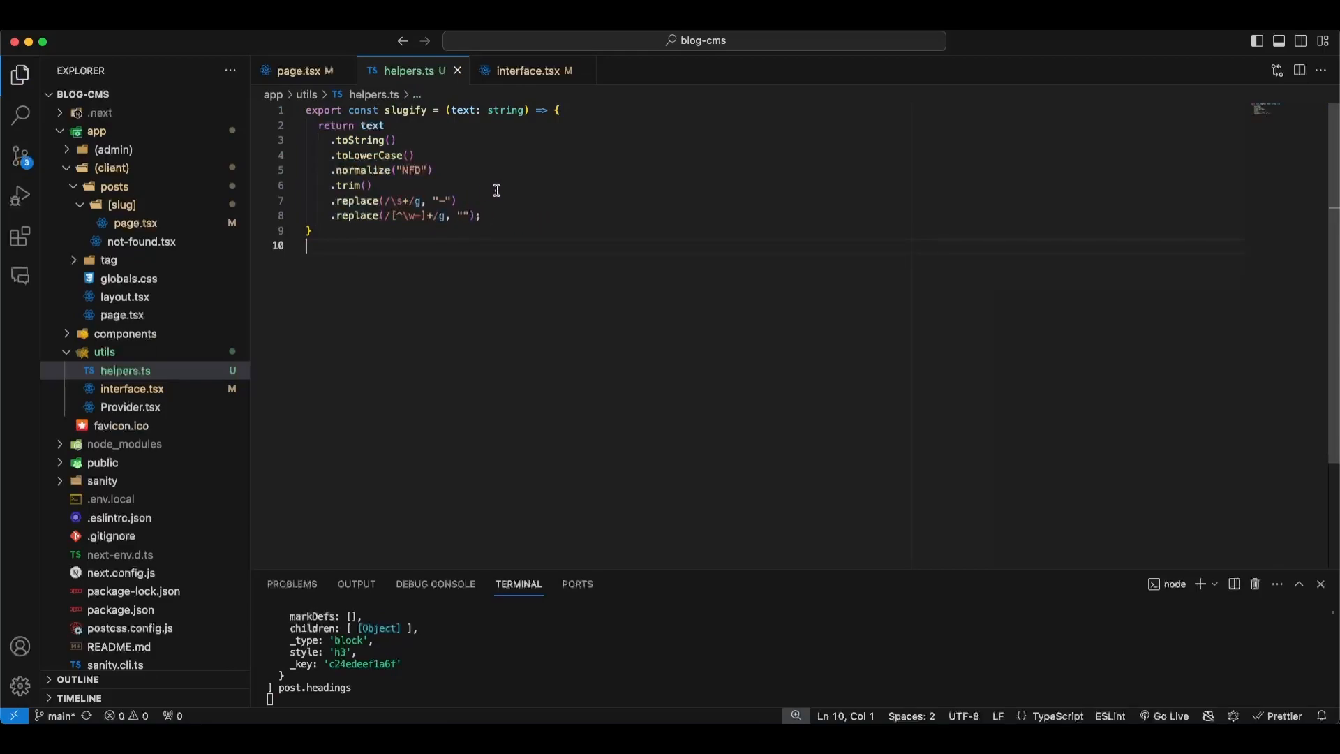
{"action": "left_click", "coordinate": [395, 140]}
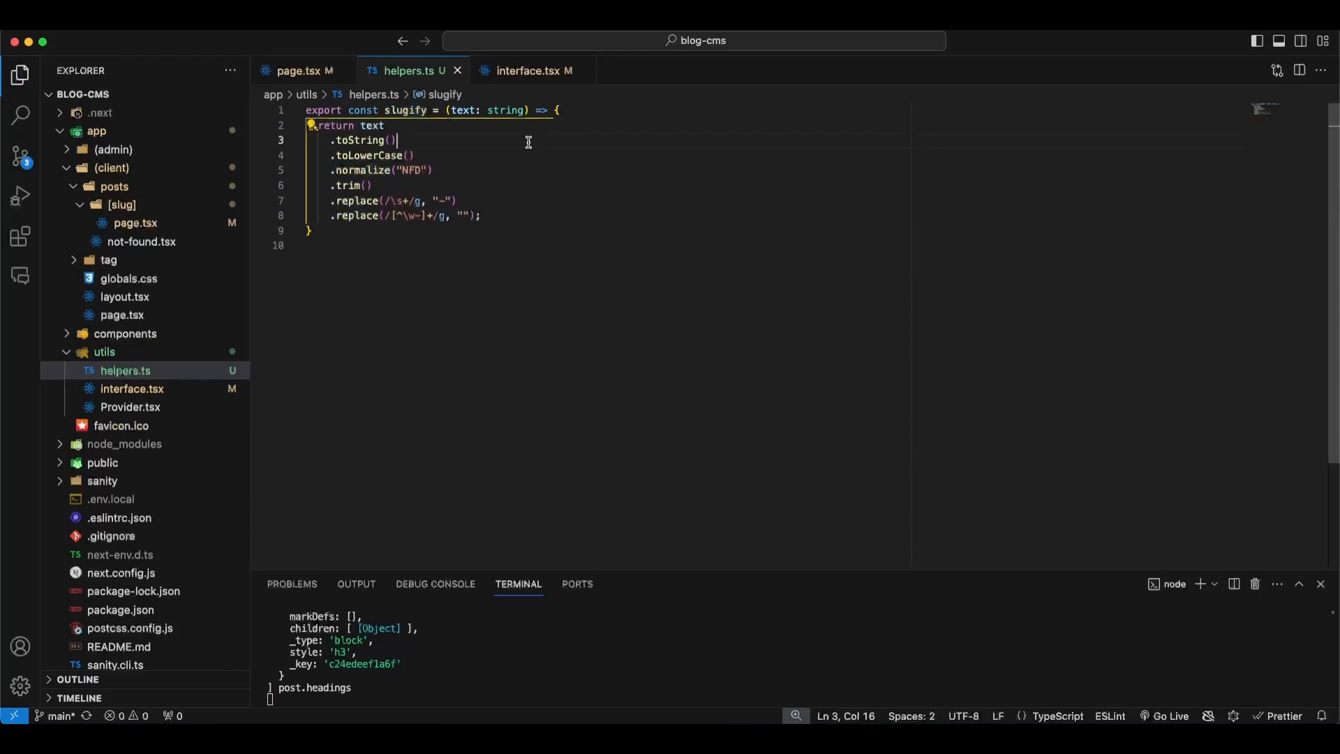
{"action": "mouse_move", "coordinate": [436, 140]}
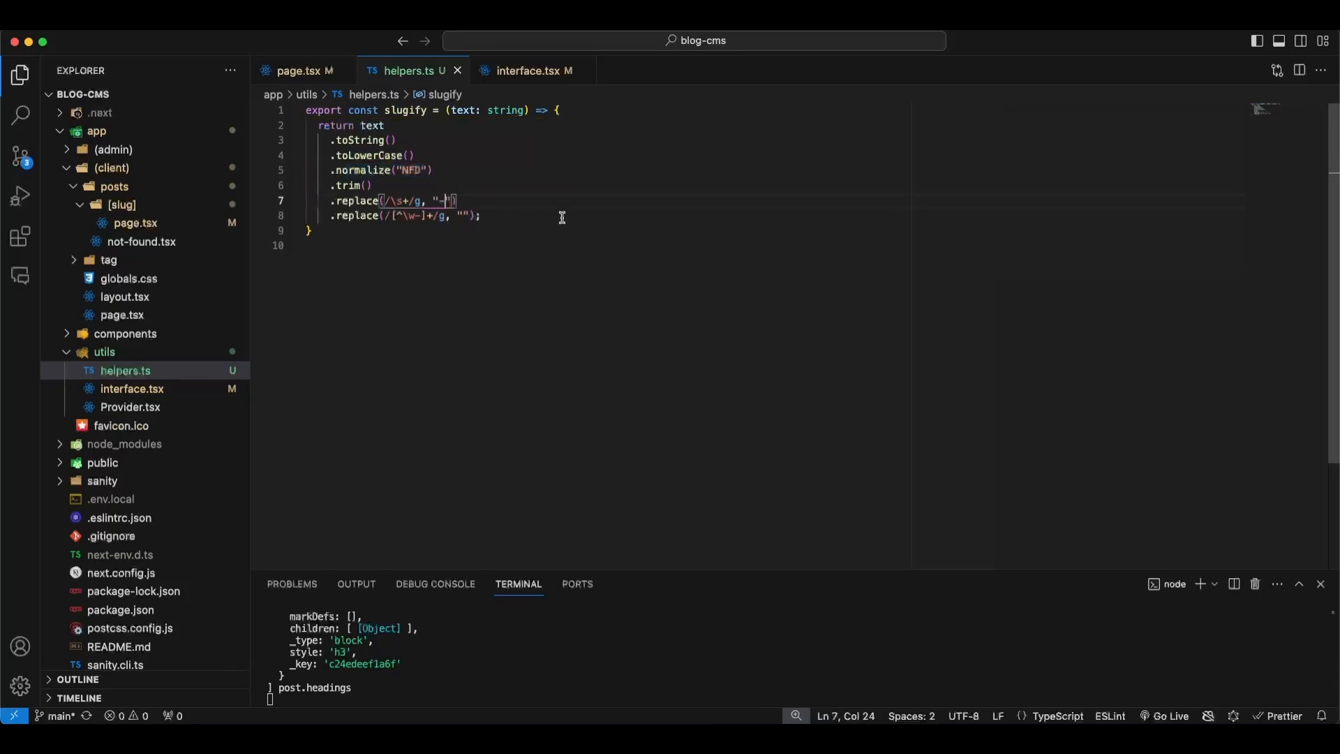
- Wrap the Toc link href text in slugify() in page.tsx
{"action": "left_click", "coordinate": [299, 69]}
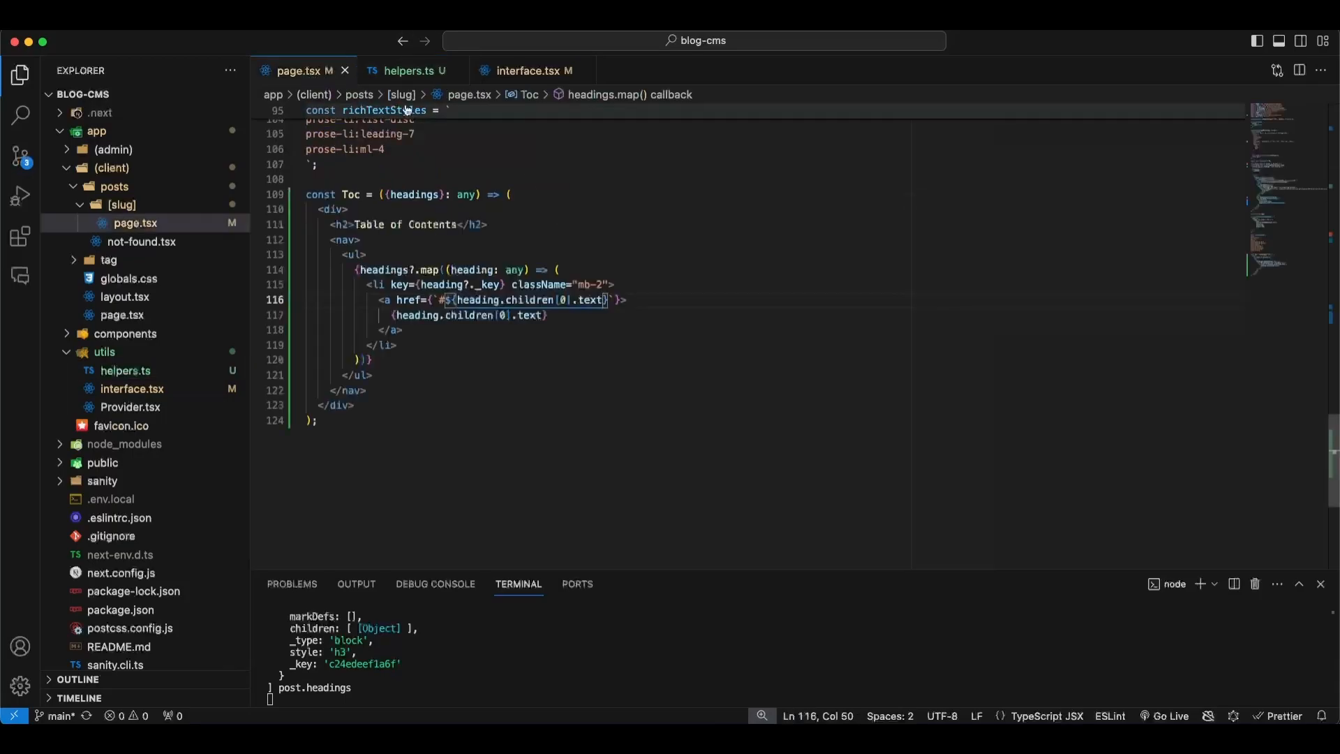
{"action": "left_click", "coordinate": [409, 70]}
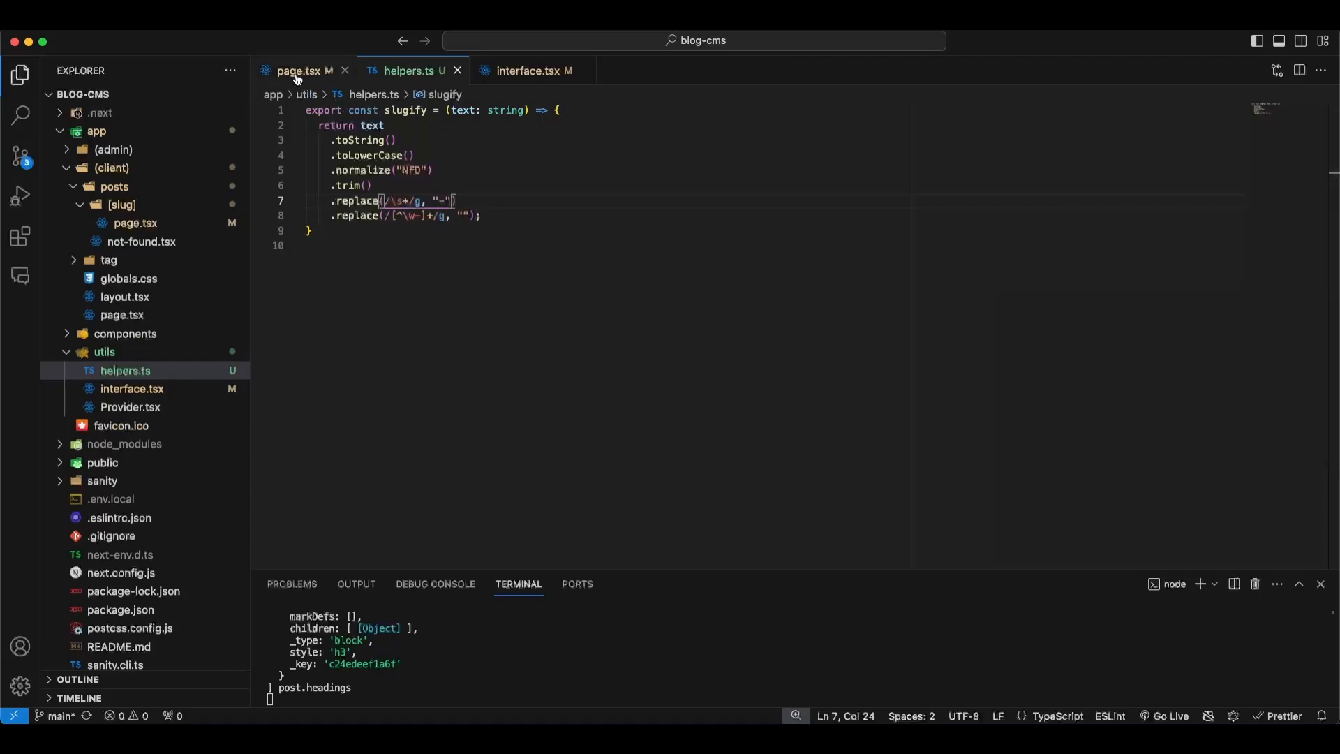
{"action": "left_click", "coordinate": [299, 69]}
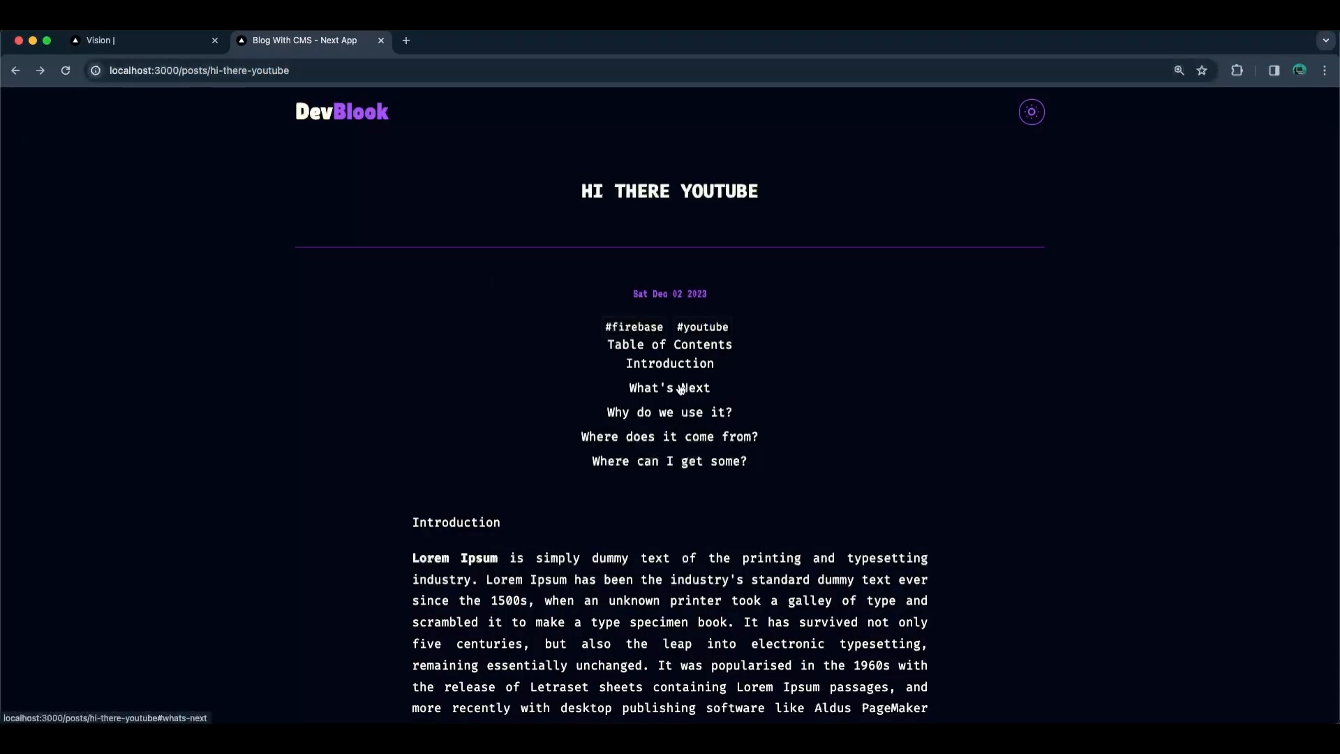
- Follow the What's Next contents link and confirm the #whats-next hash
{"action": "left_click", "coordinate": [669, 387]}
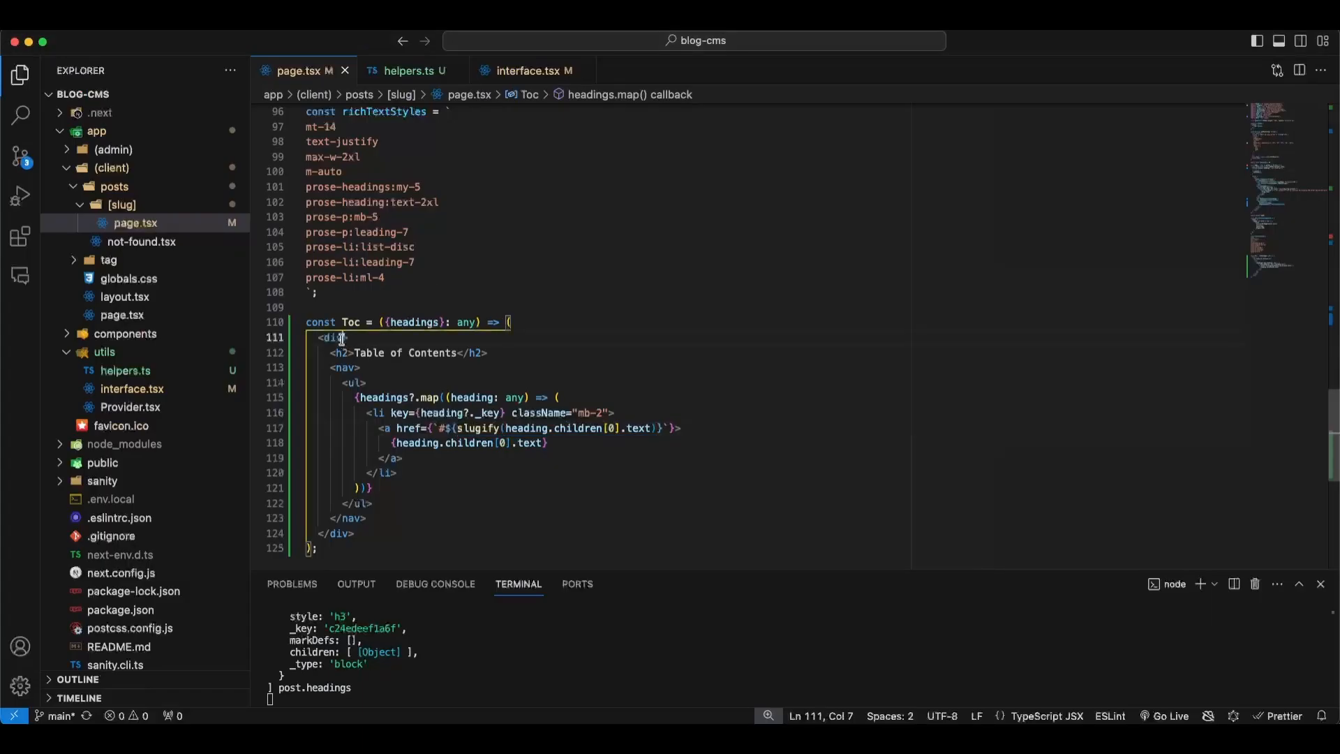
- Give the Toc wrapper div a className with max-w-2xl and mx-auto
{"action": "type", "text": "className=\"\""}
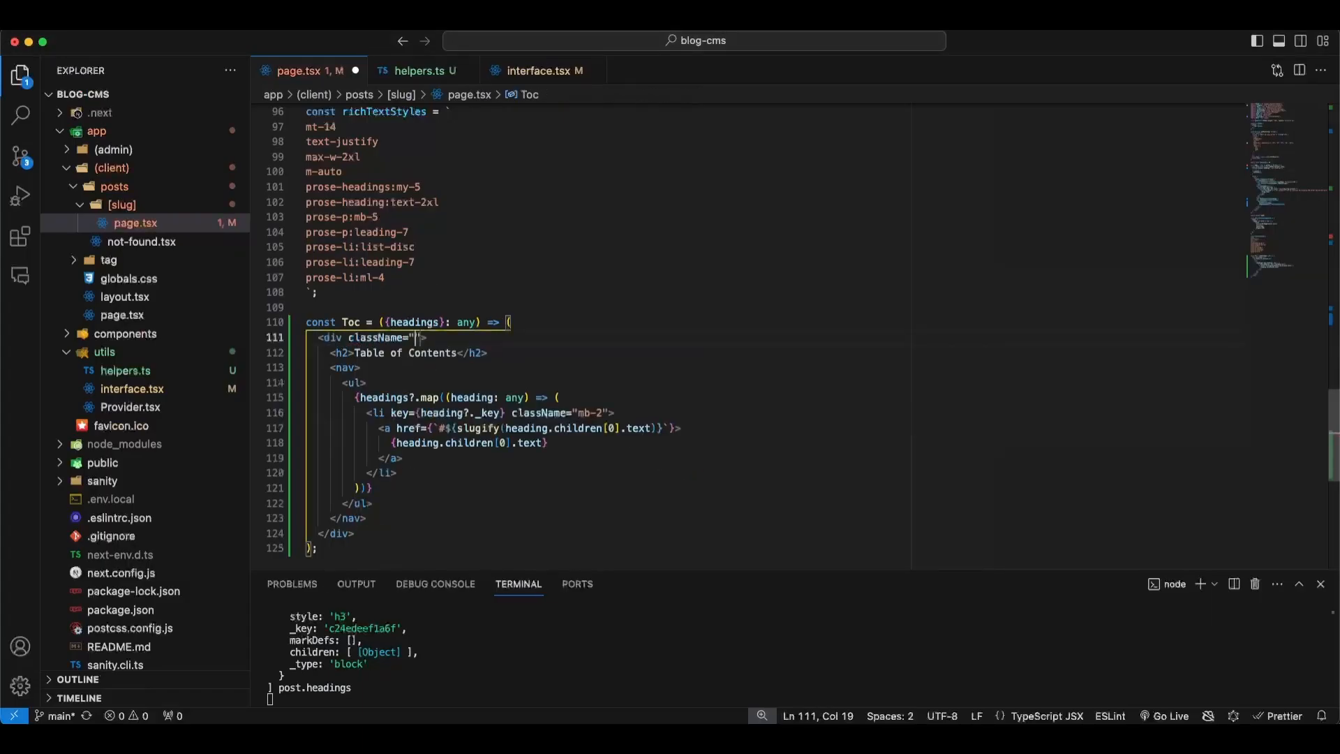
{"action": "type", "text": "max"}
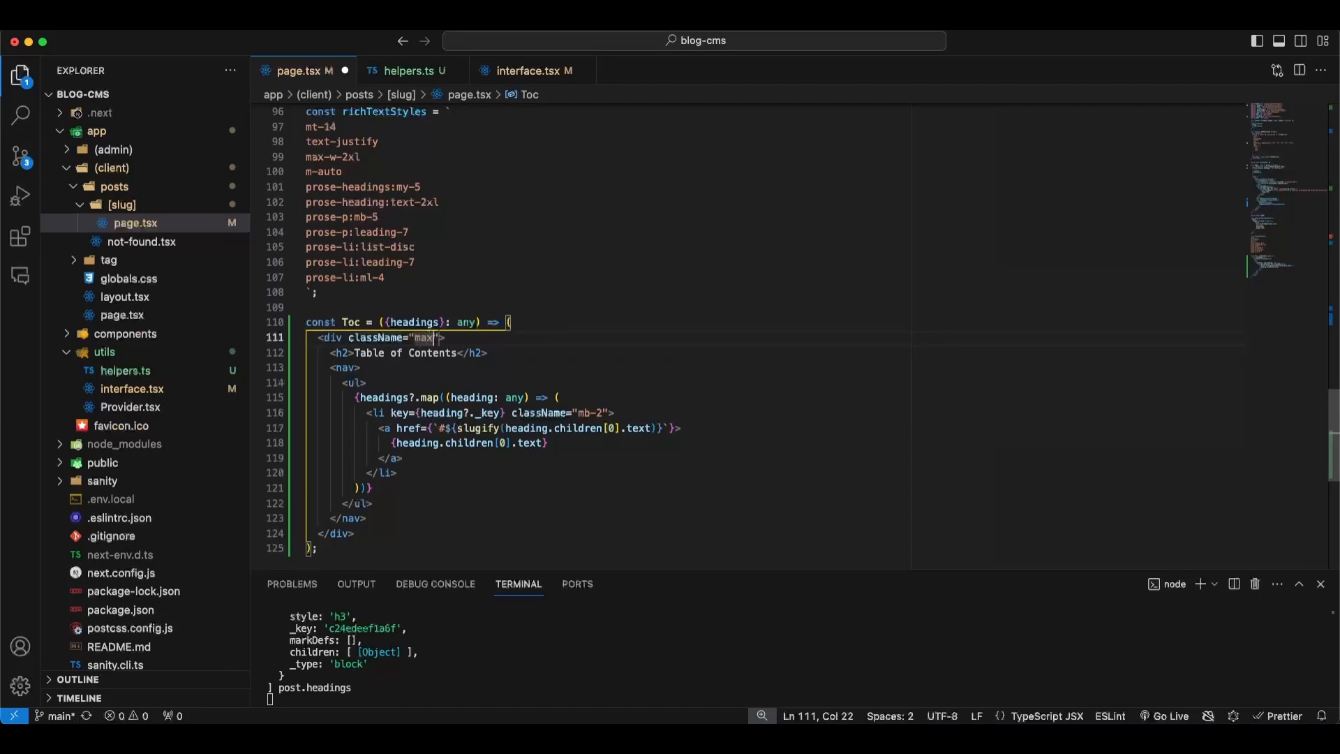
{"action": "type", "text": "-w-x"}
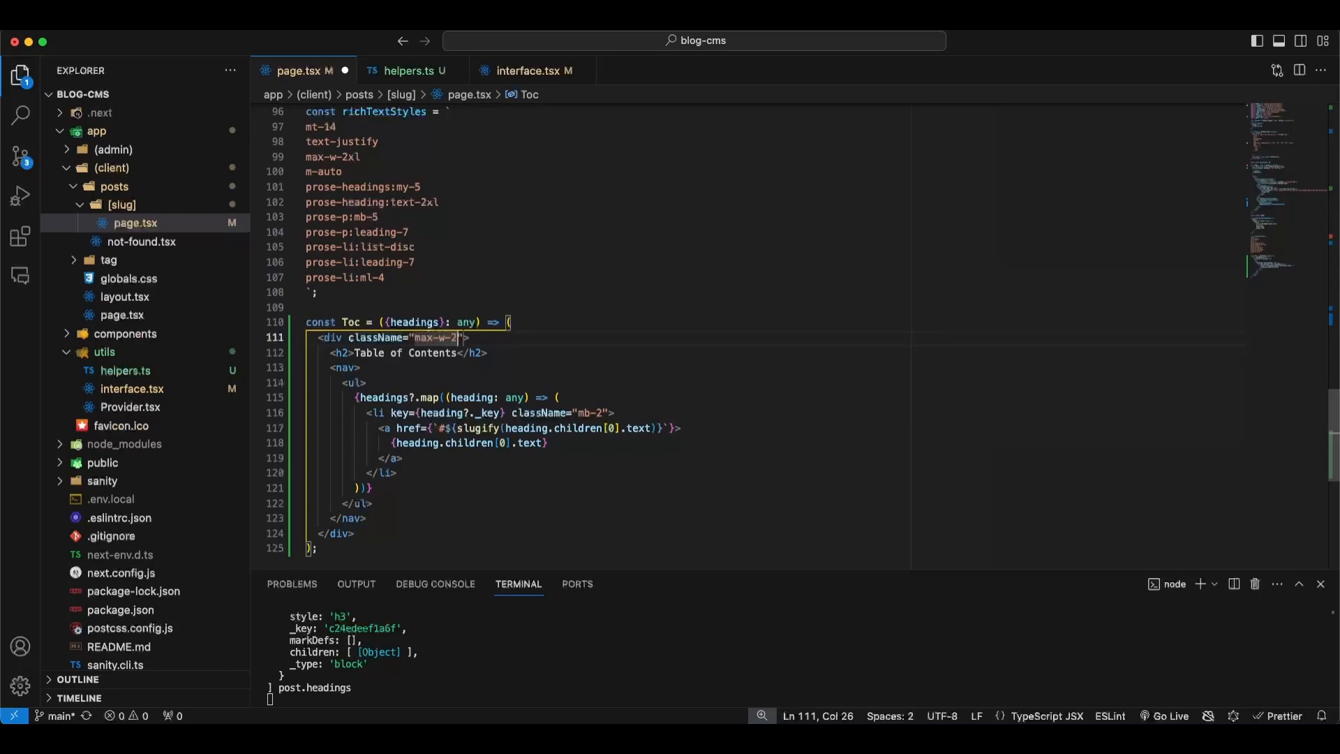
{"action": "type", "text": "xl"}
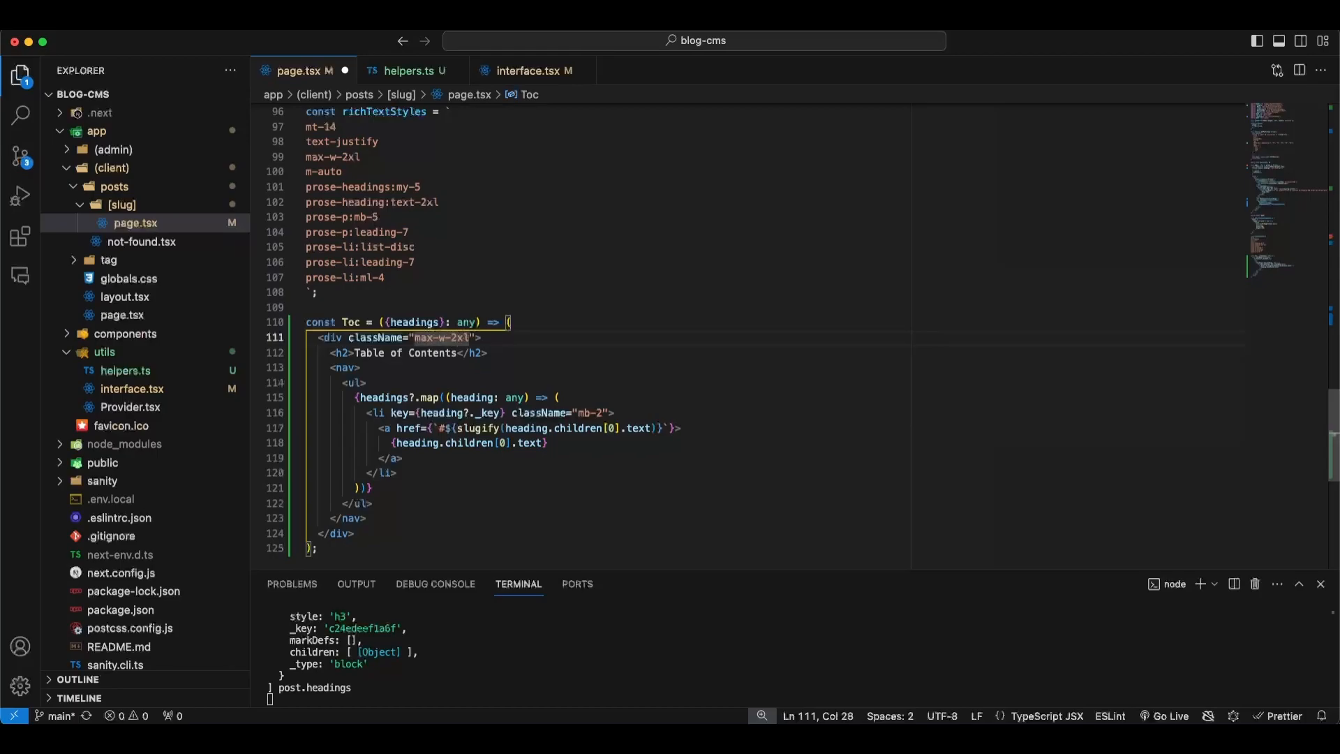
{"action": "type", "text": "mx-auto"}
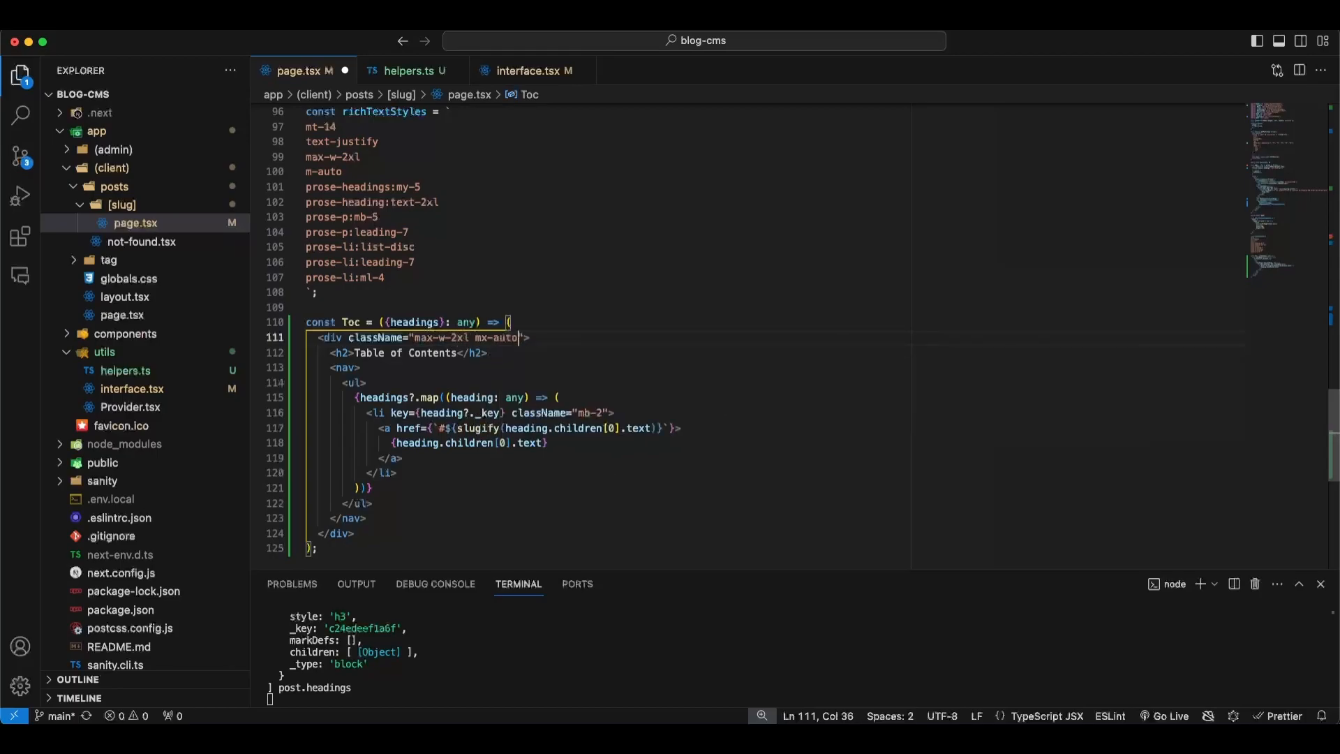
- Add mt-8, text-center, border, rounded-sm and dark:border-purple-950 to the Toc wrapper
{"action": "type", "text": "mt-"}
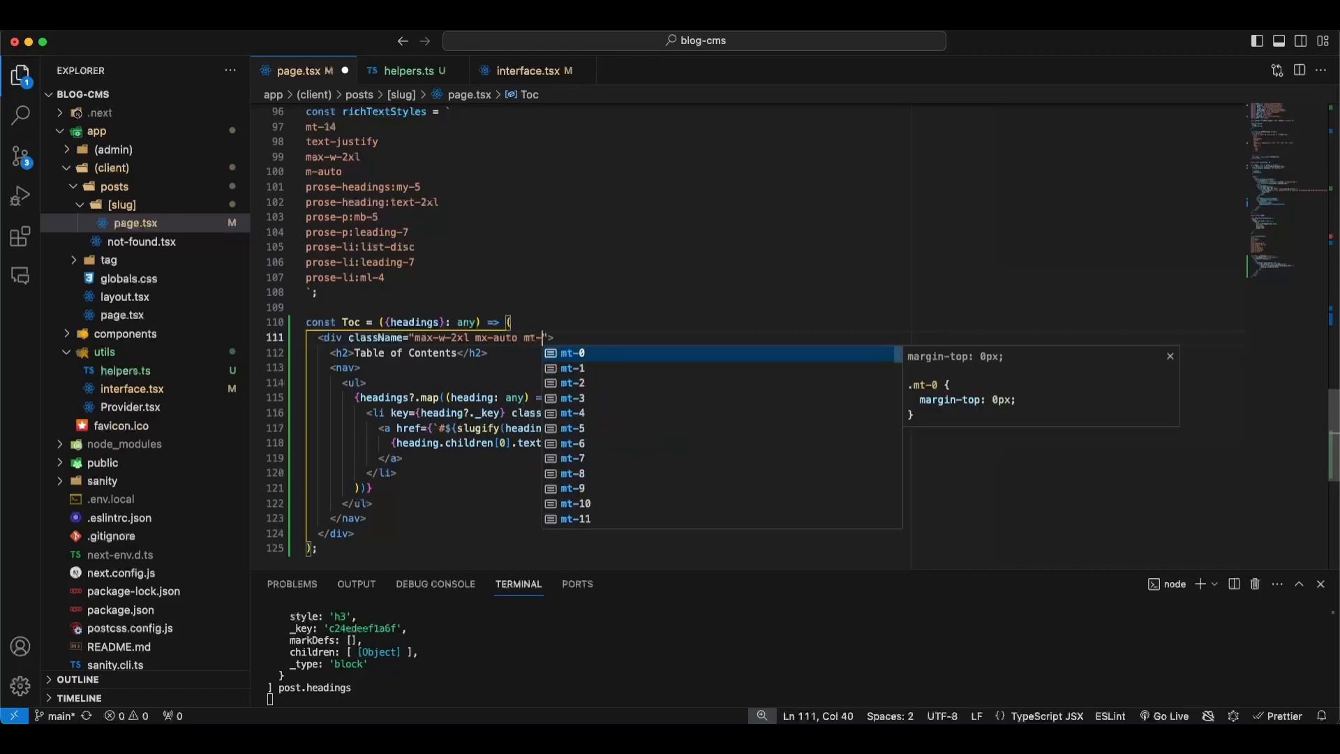
{"action": "type", "text": "8"}
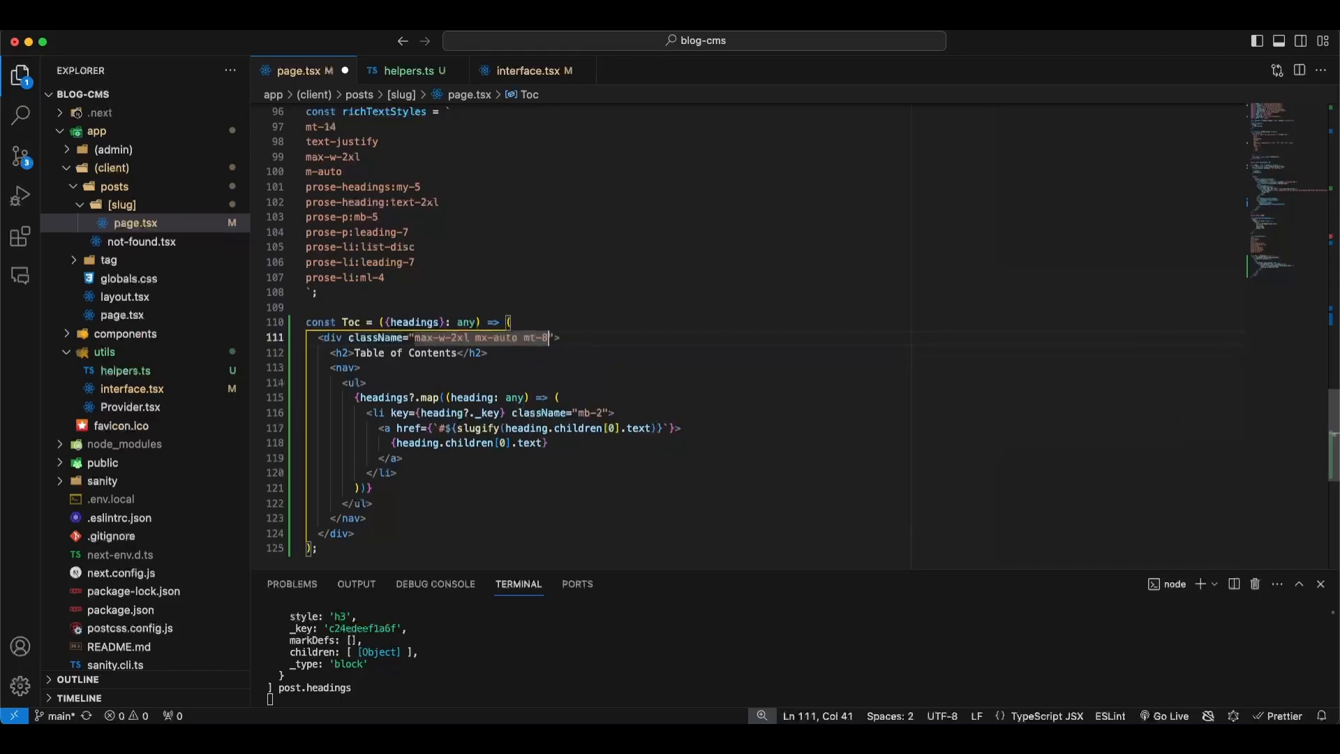
{"action": "type", "text": "tex"}
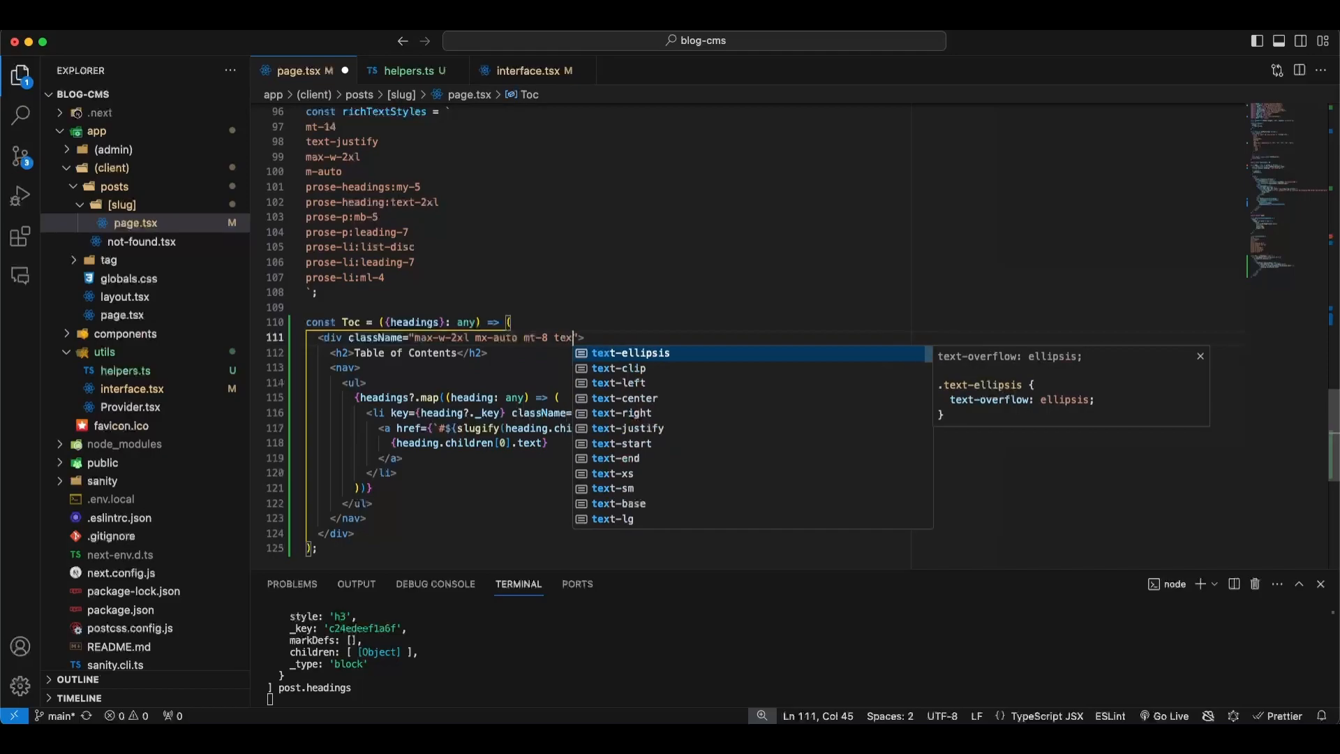
{"action": "type", "text": "-"}
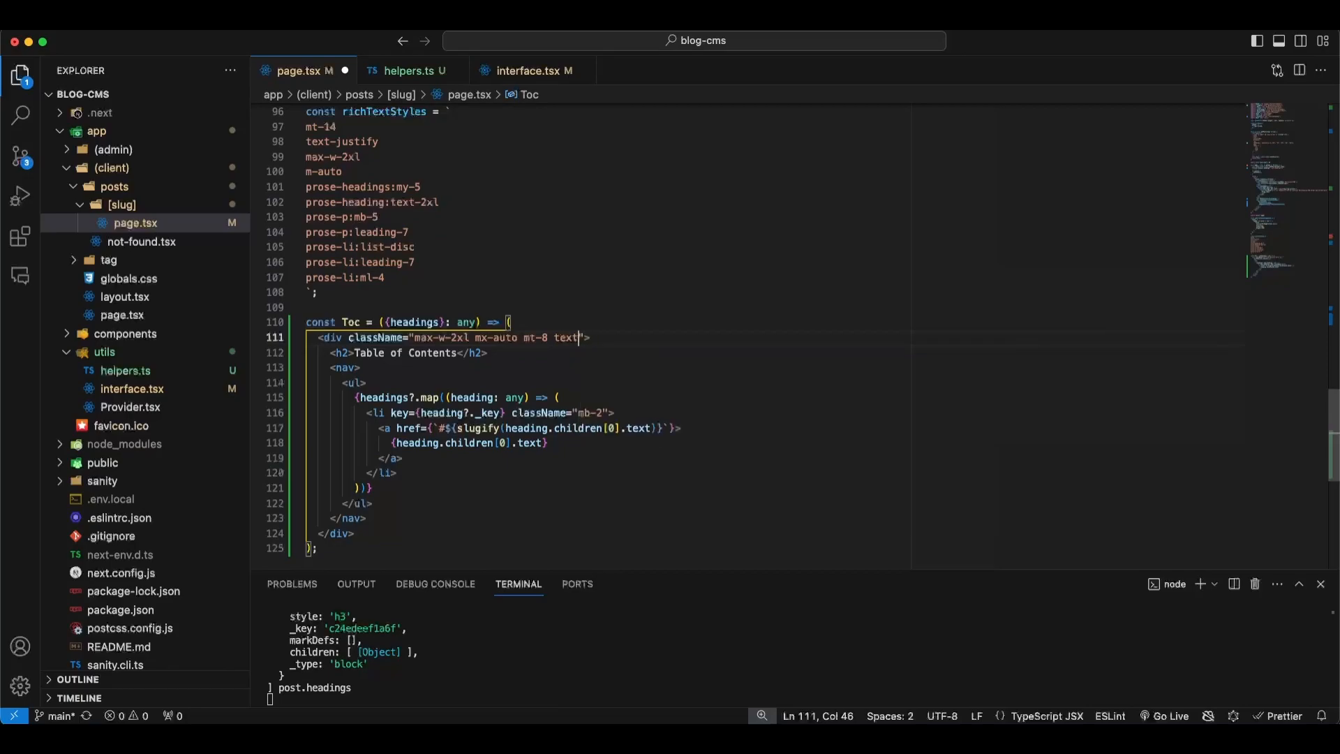
{"action": "type", "text": "-center"}
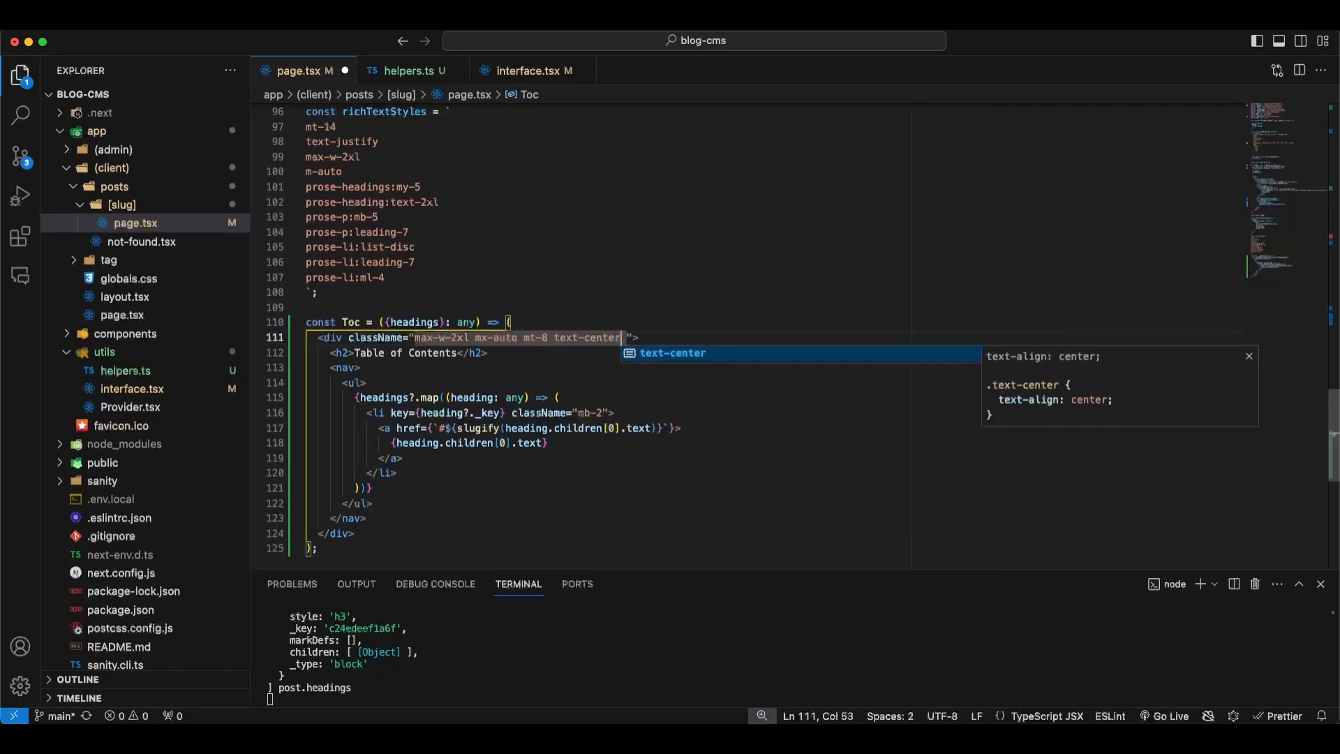
{"action": "type", "text": "borde"}
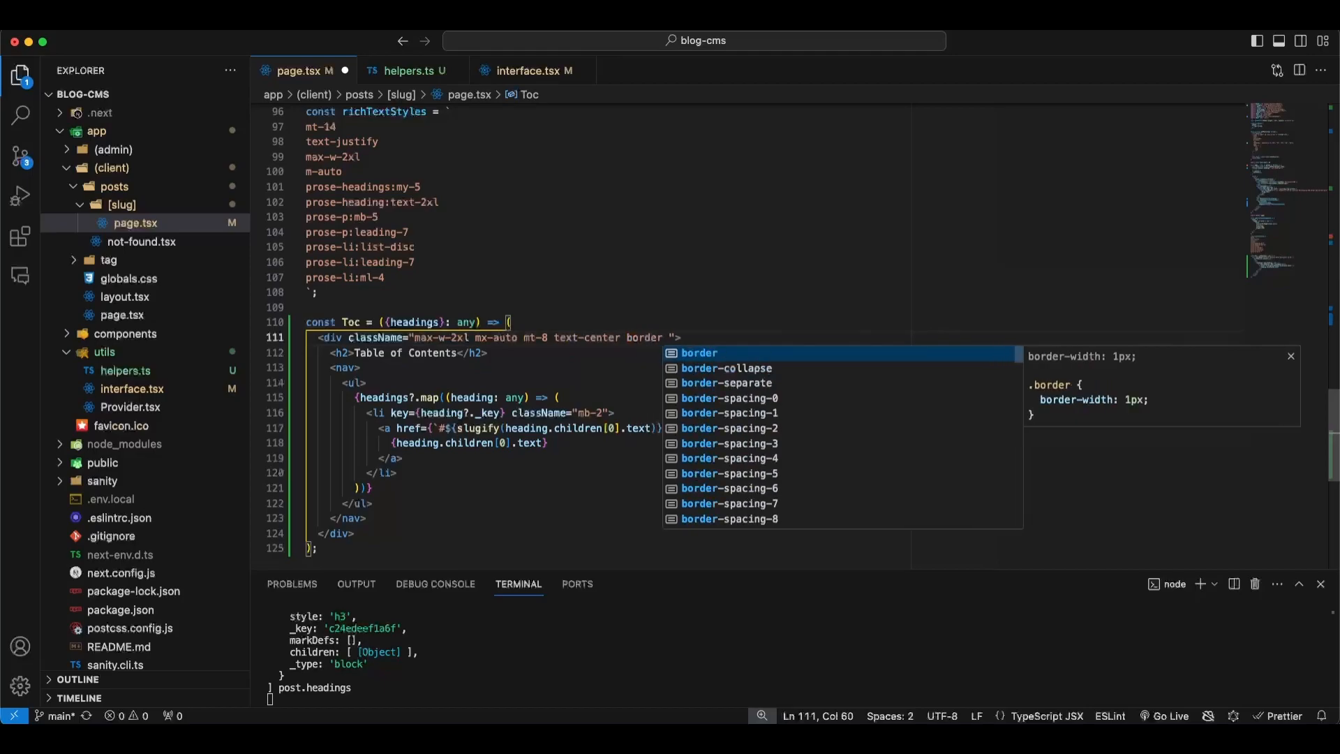
{"action": "type", "text": "rounded-sm"}
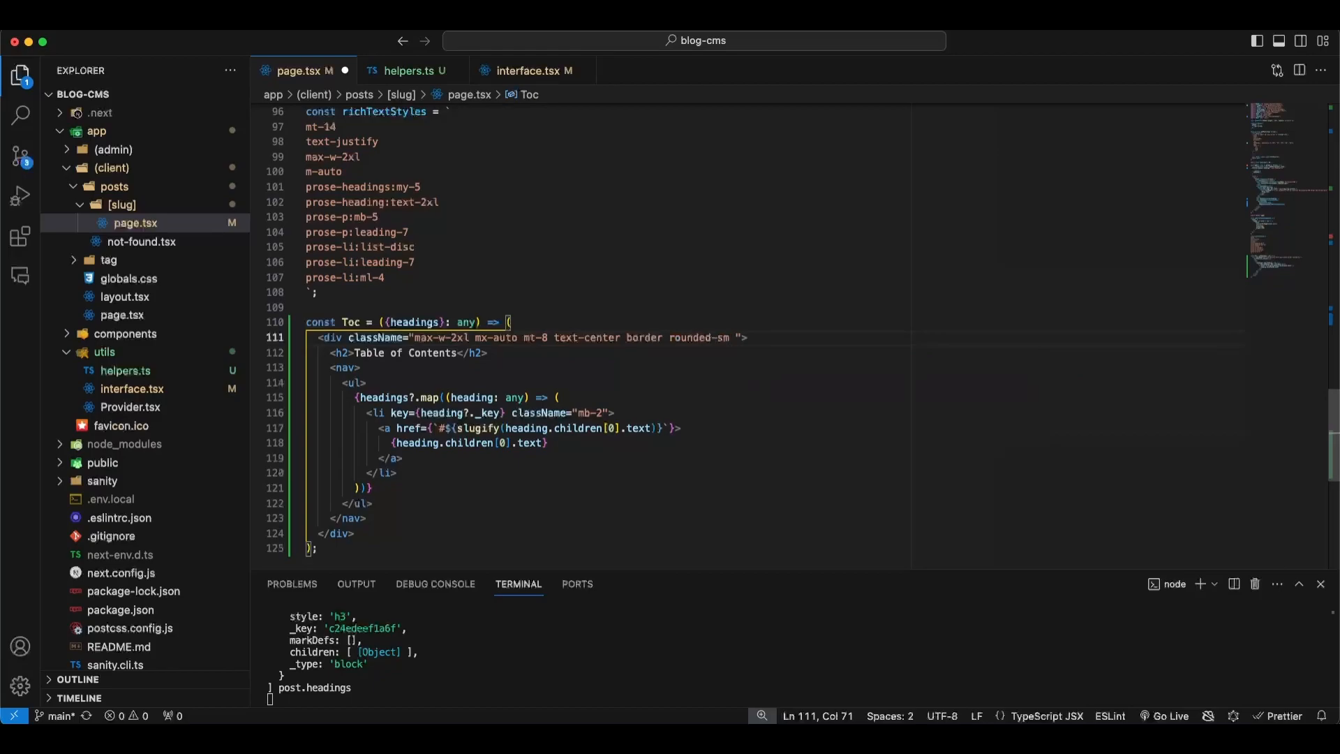
{"action": "type", "text": "der-purple-950"}
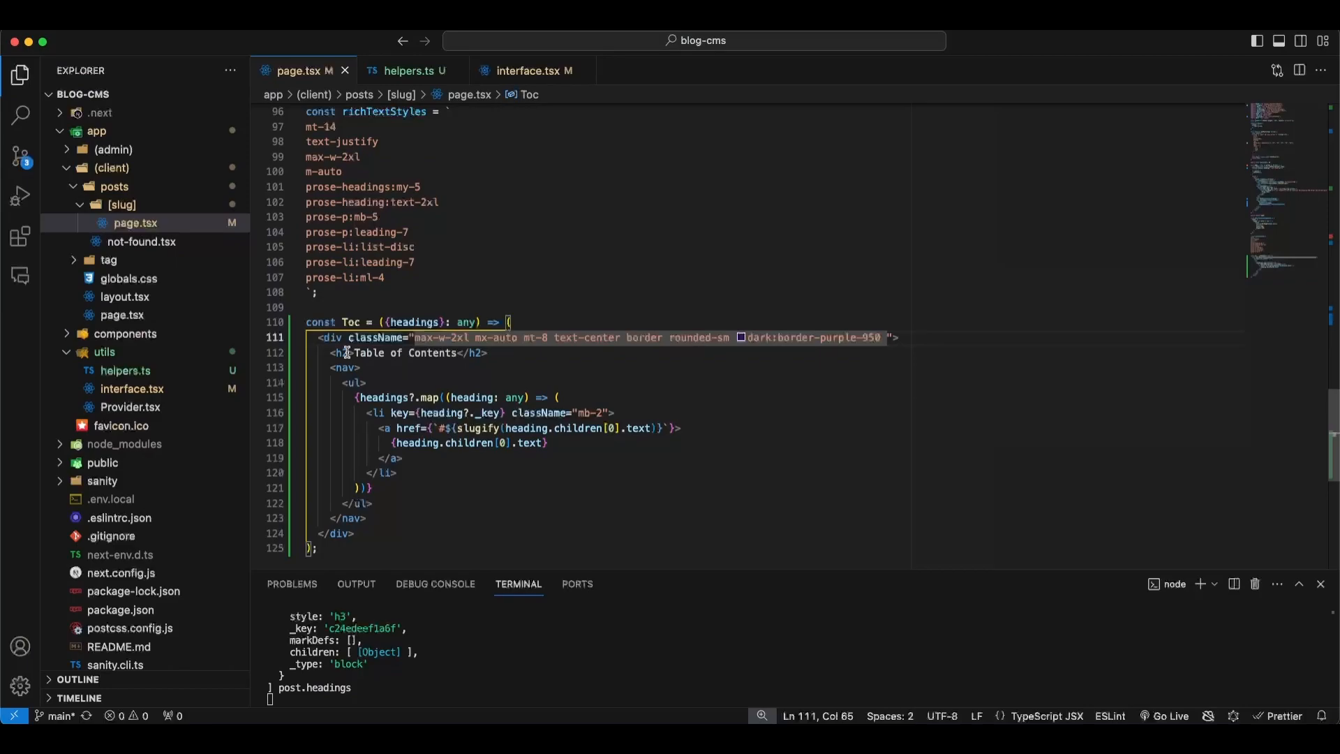
- Give the Toc h2 the classes text-xl, font-bold, p-2, mb-5 and border-b
{"action": "type", "text": "className=\""}
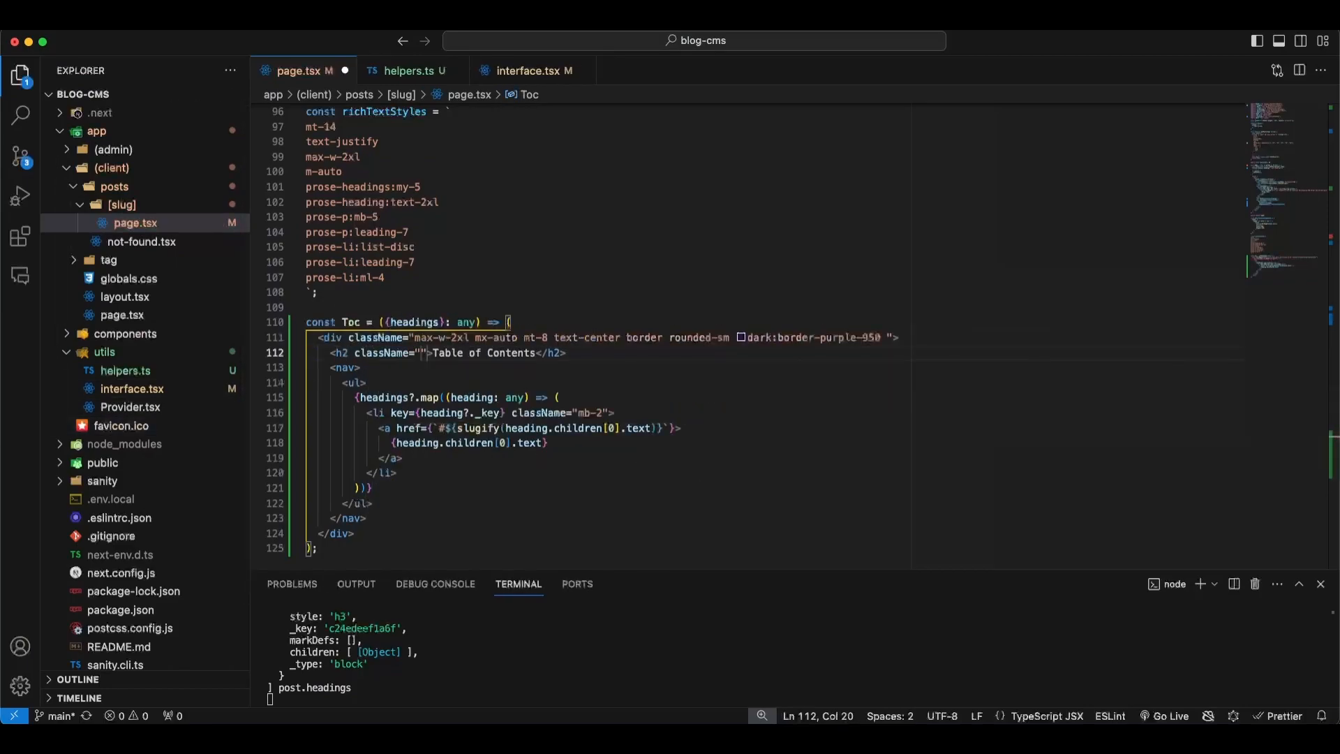
{"action": "type", "text": "text-xl"}
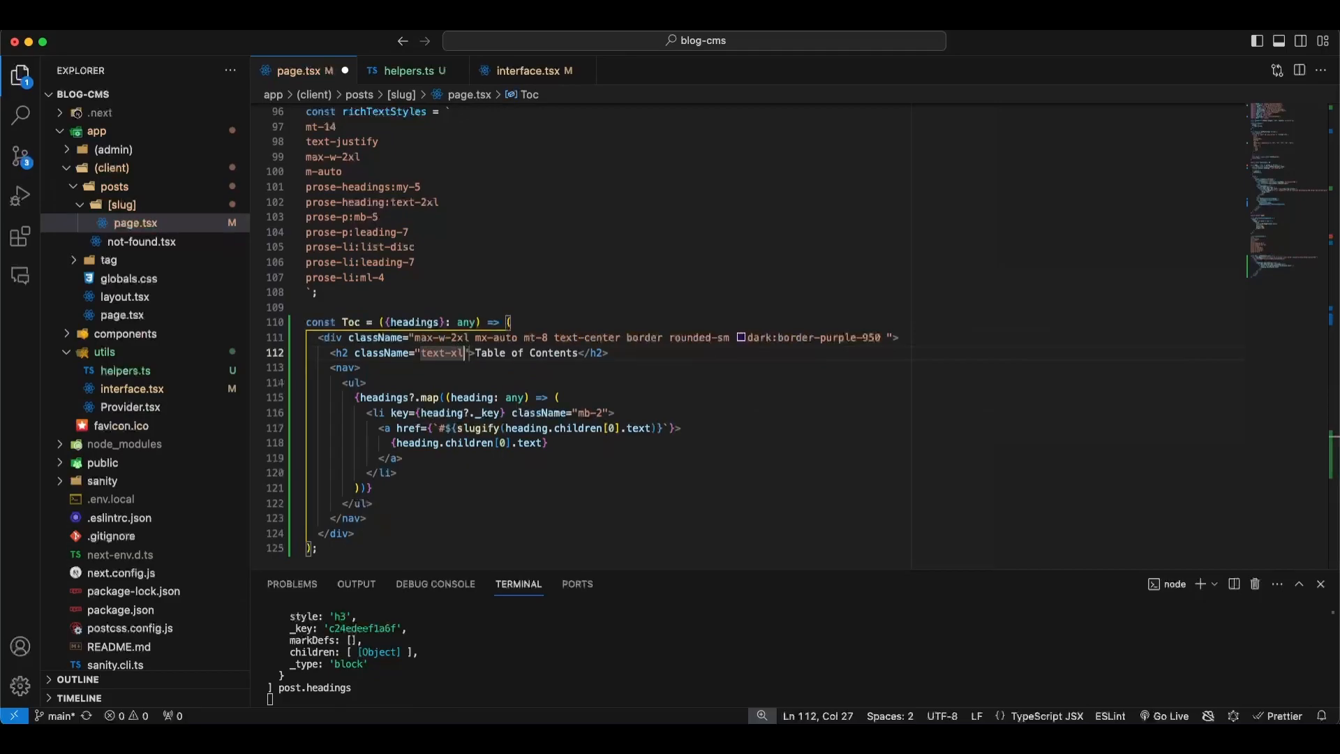
{"action": "type", "text": "font-bold p-2 m"}
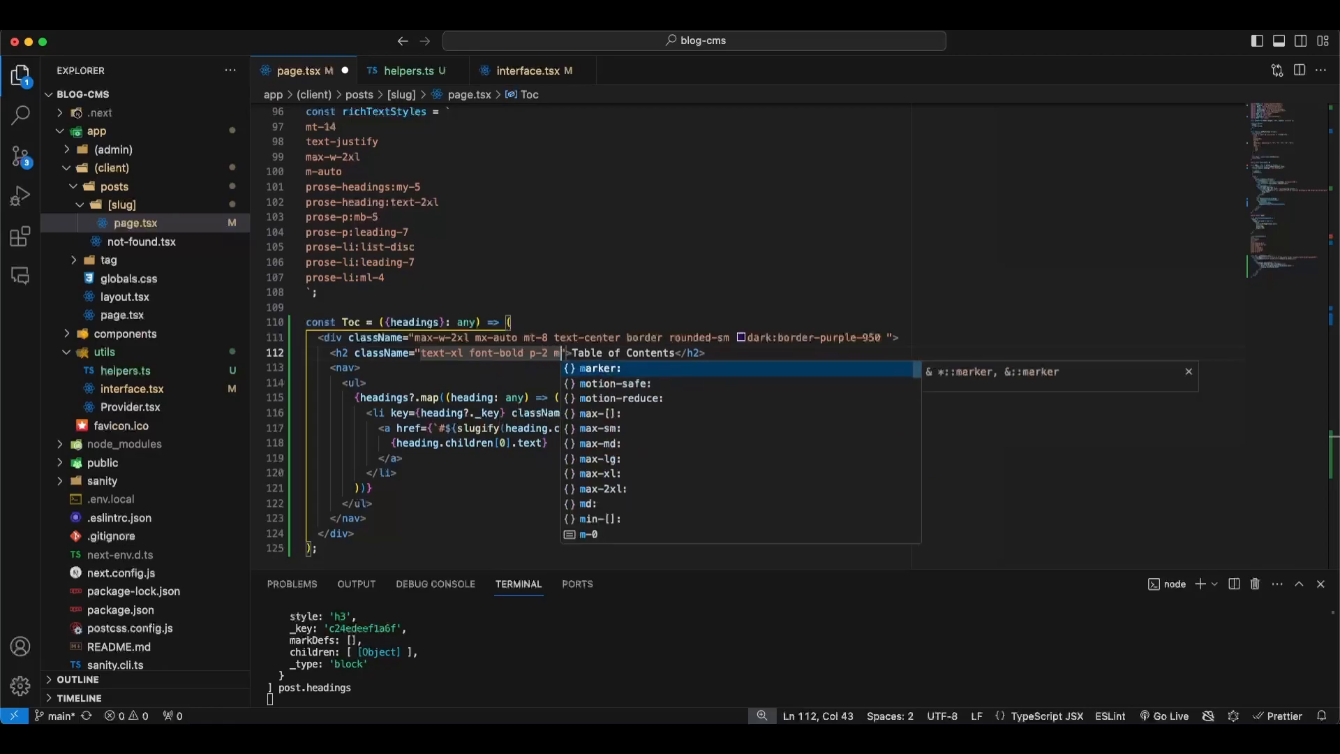
{"action": "type", "text": "b-5"}
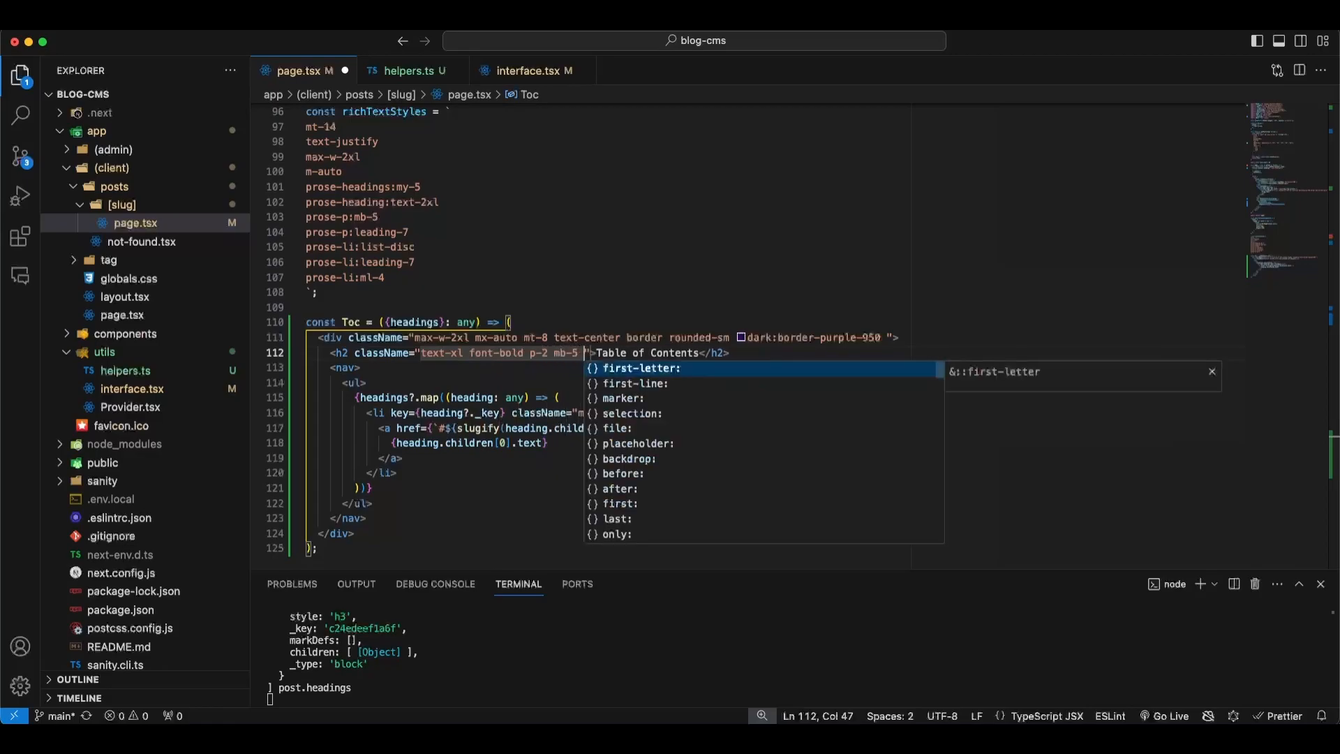
{"action": "type", "text": "border-"}
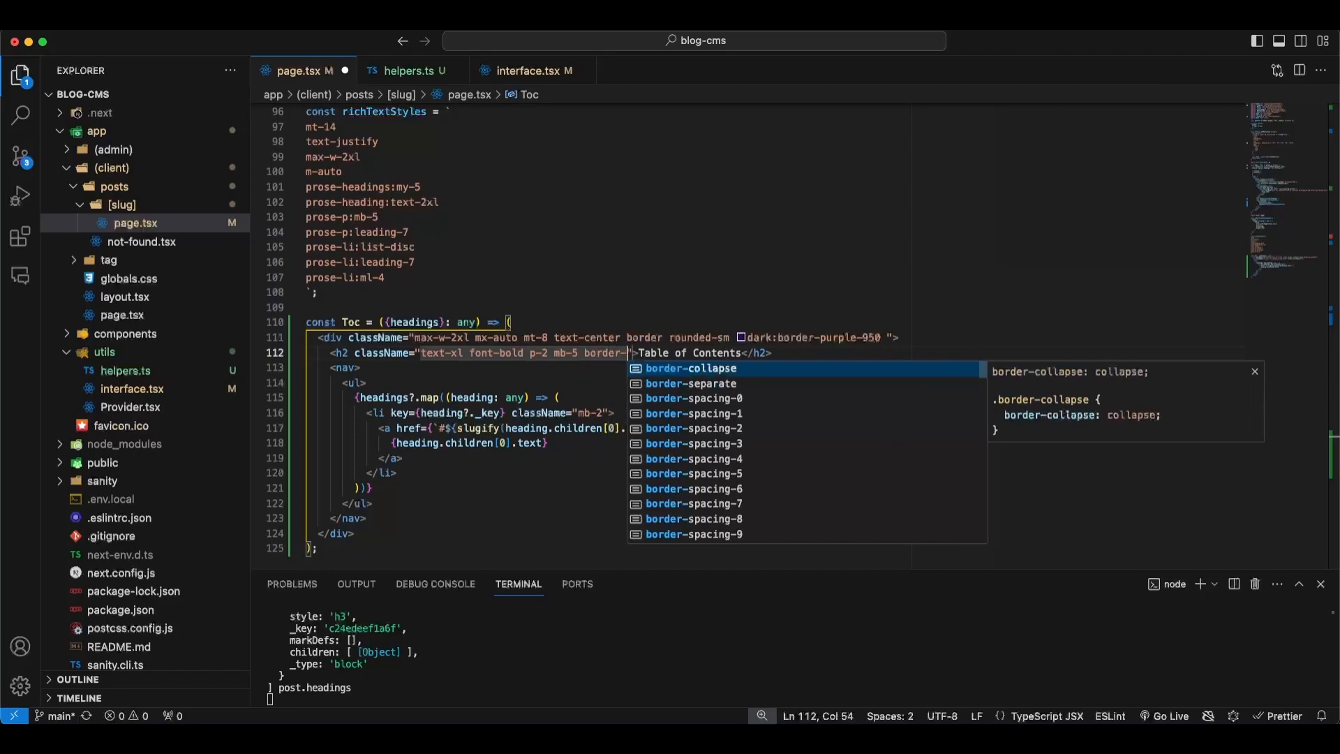
{"action": "type", "text": "b"}
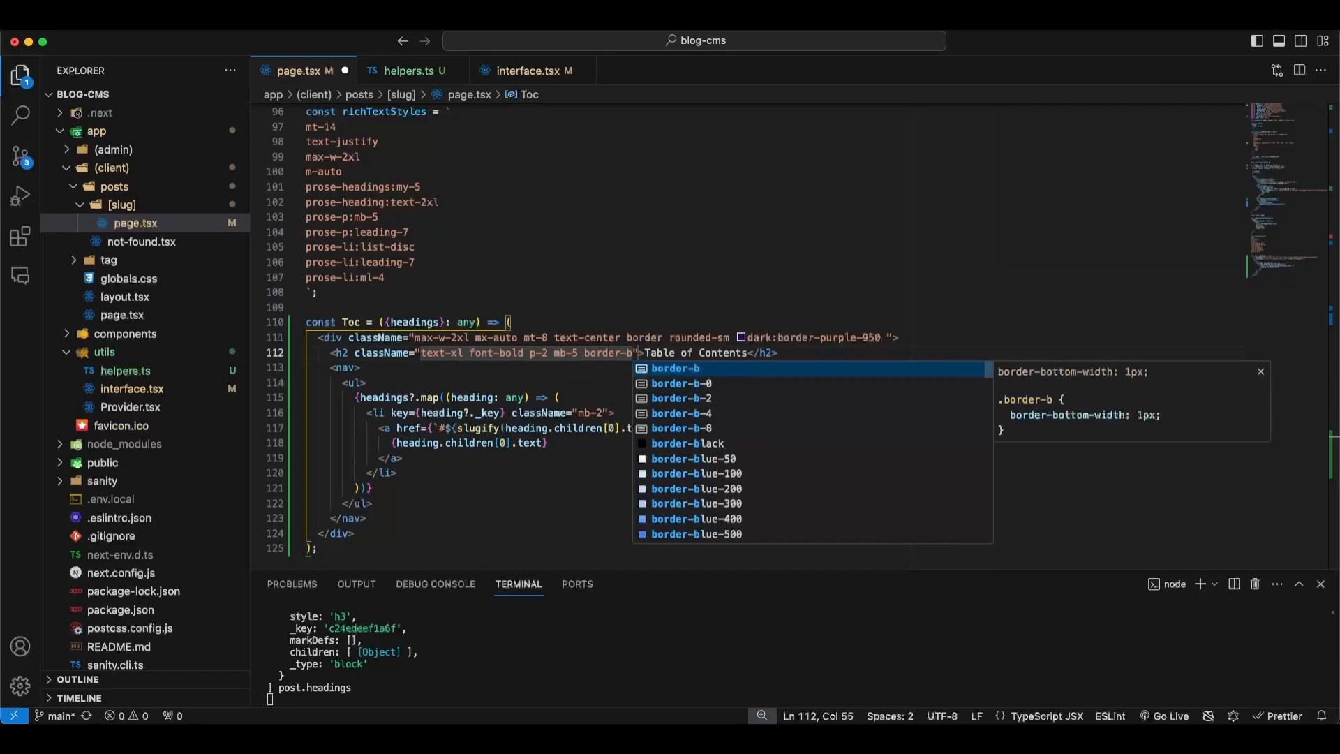
- Add dark:border-purple-950, bg-amber-50 and dark:bg-slate-950/20 to the Toc heading
{"action": "type", "text": "dark:"}
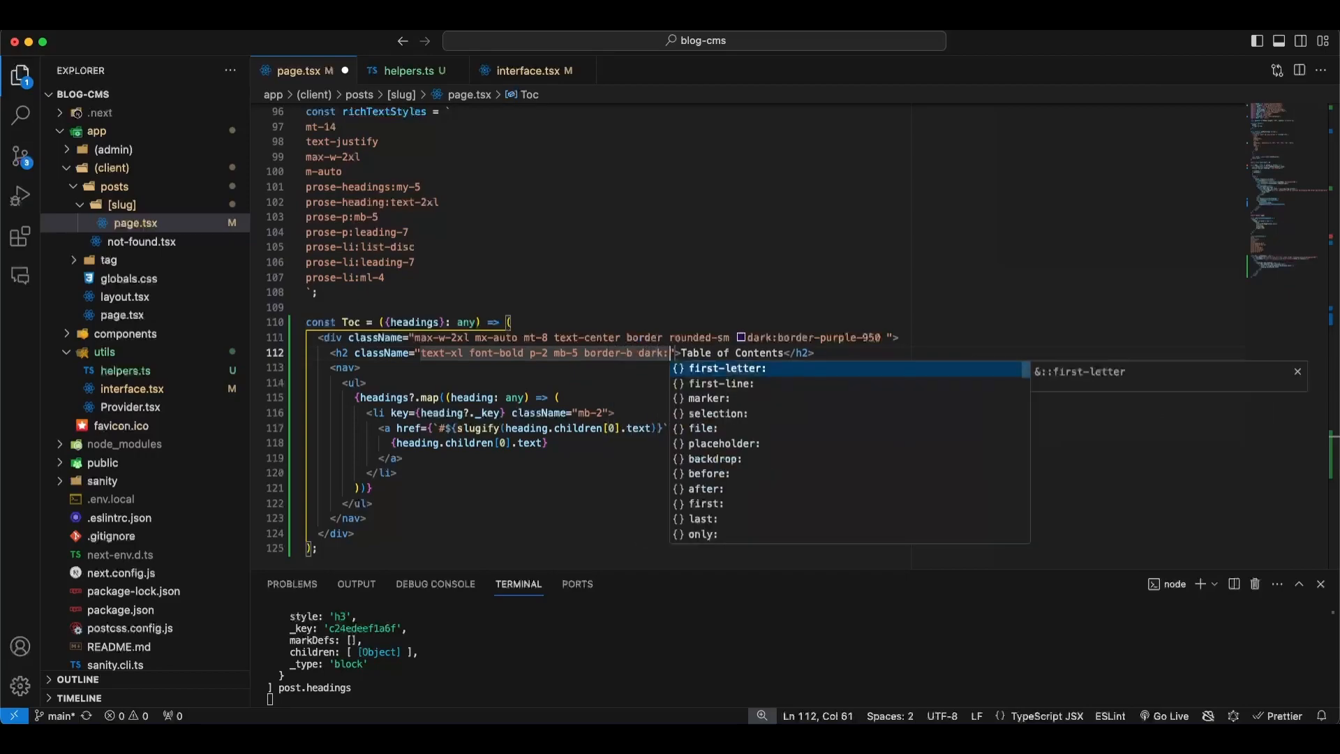
{"action": "type", "text": "border"}
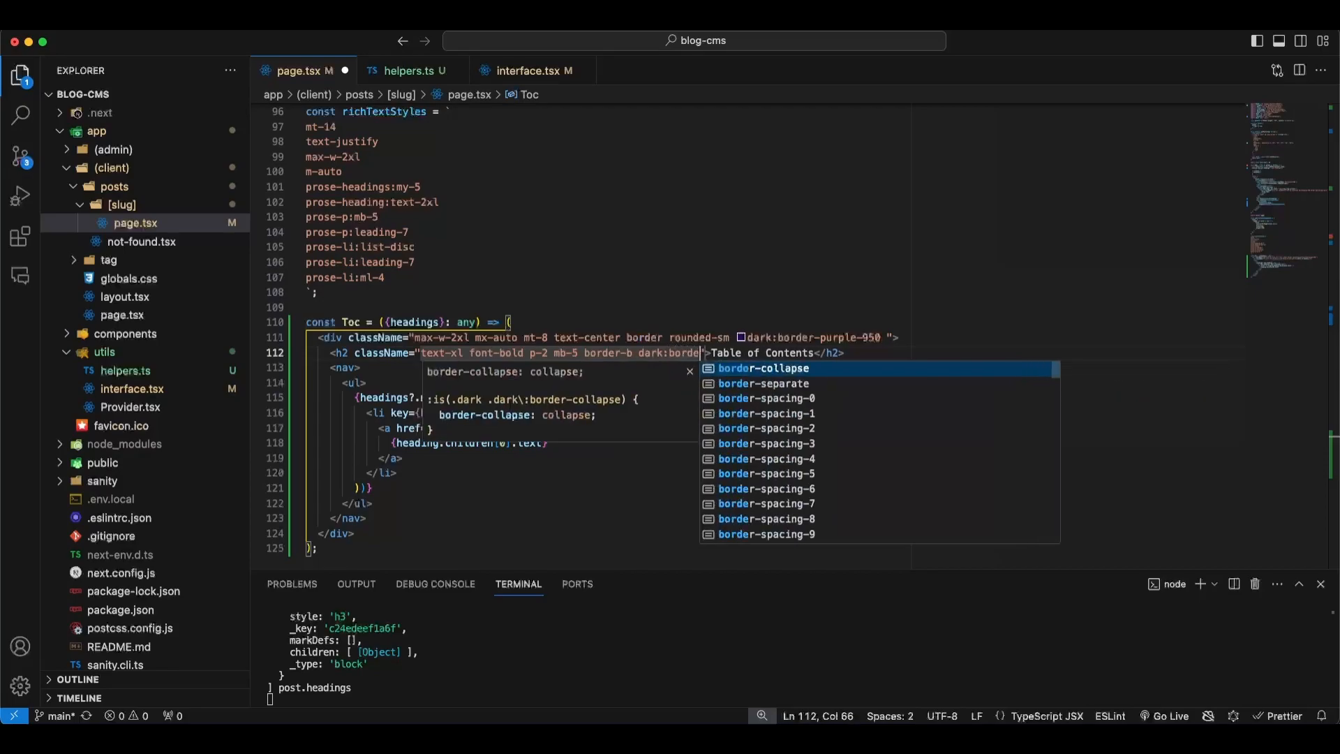
{"action": "type", "text": "-purple-950"}
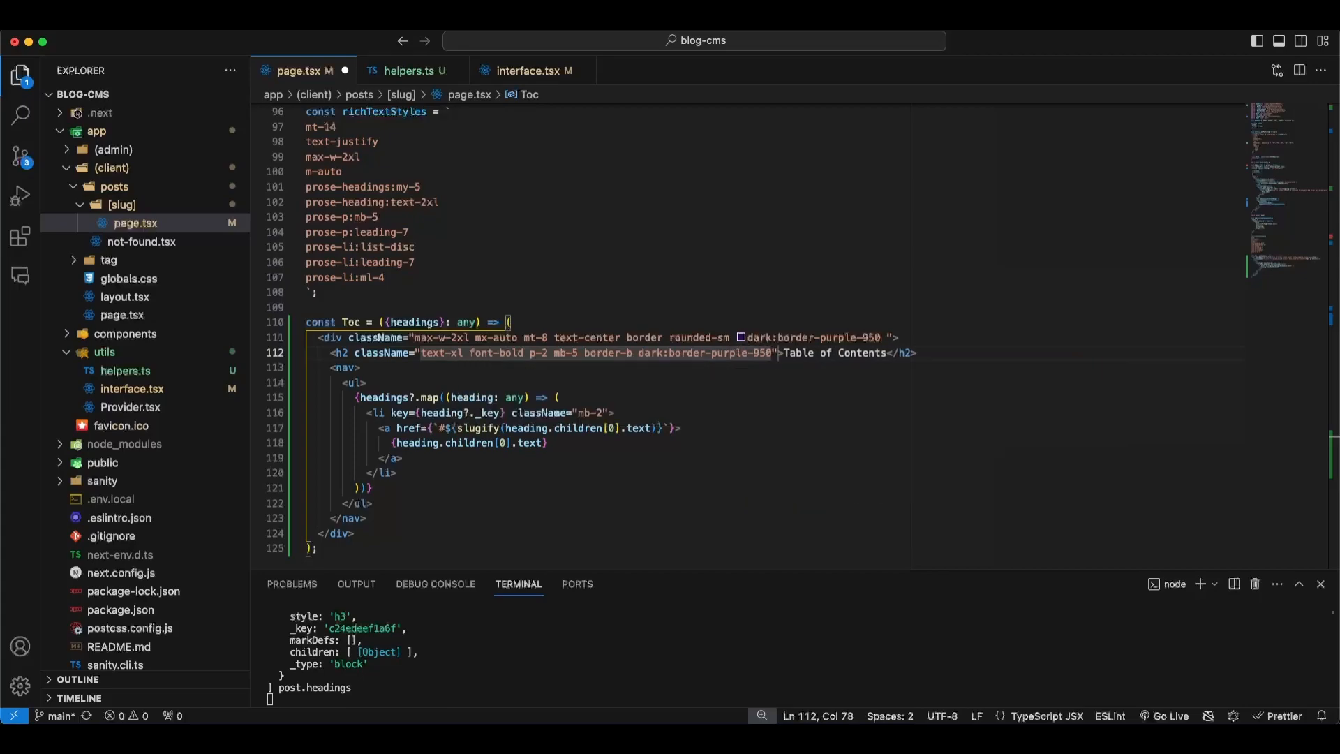
{"action": "type", "text": "bg:"}
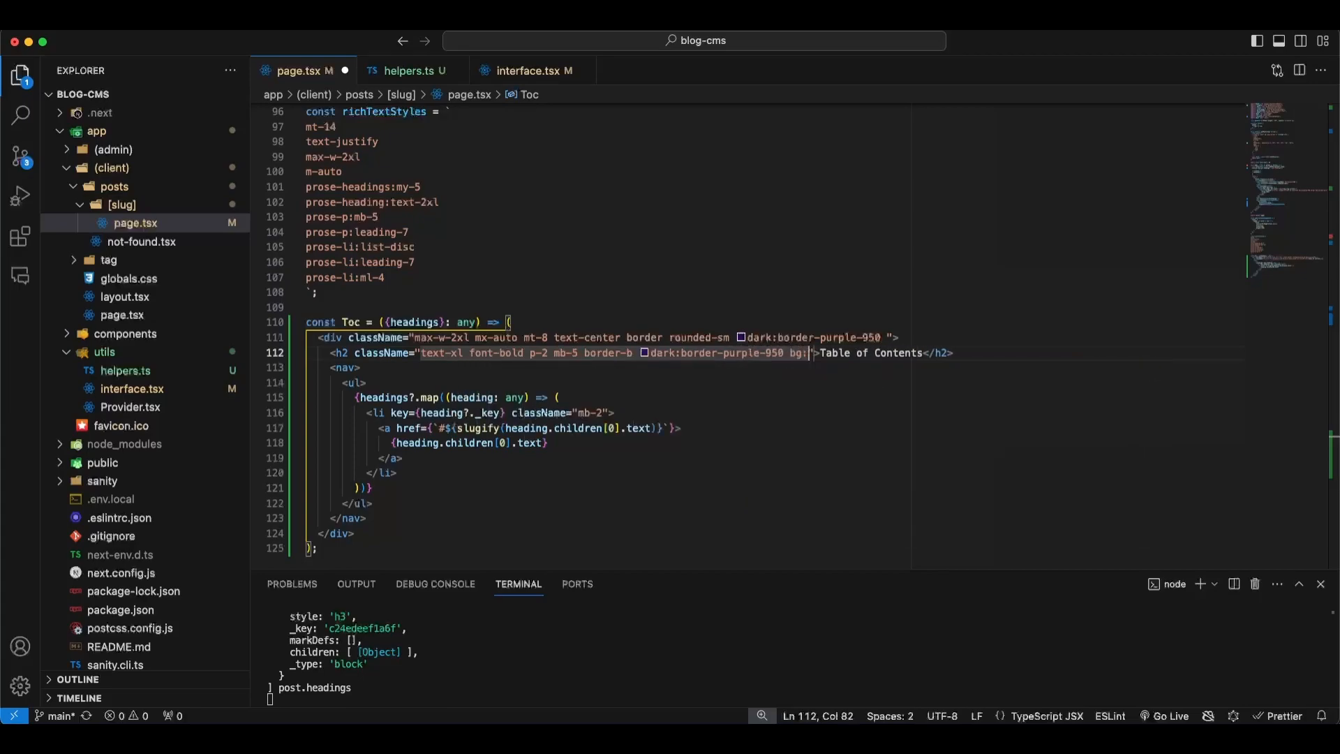
{"action": "type", "text": "amber"}
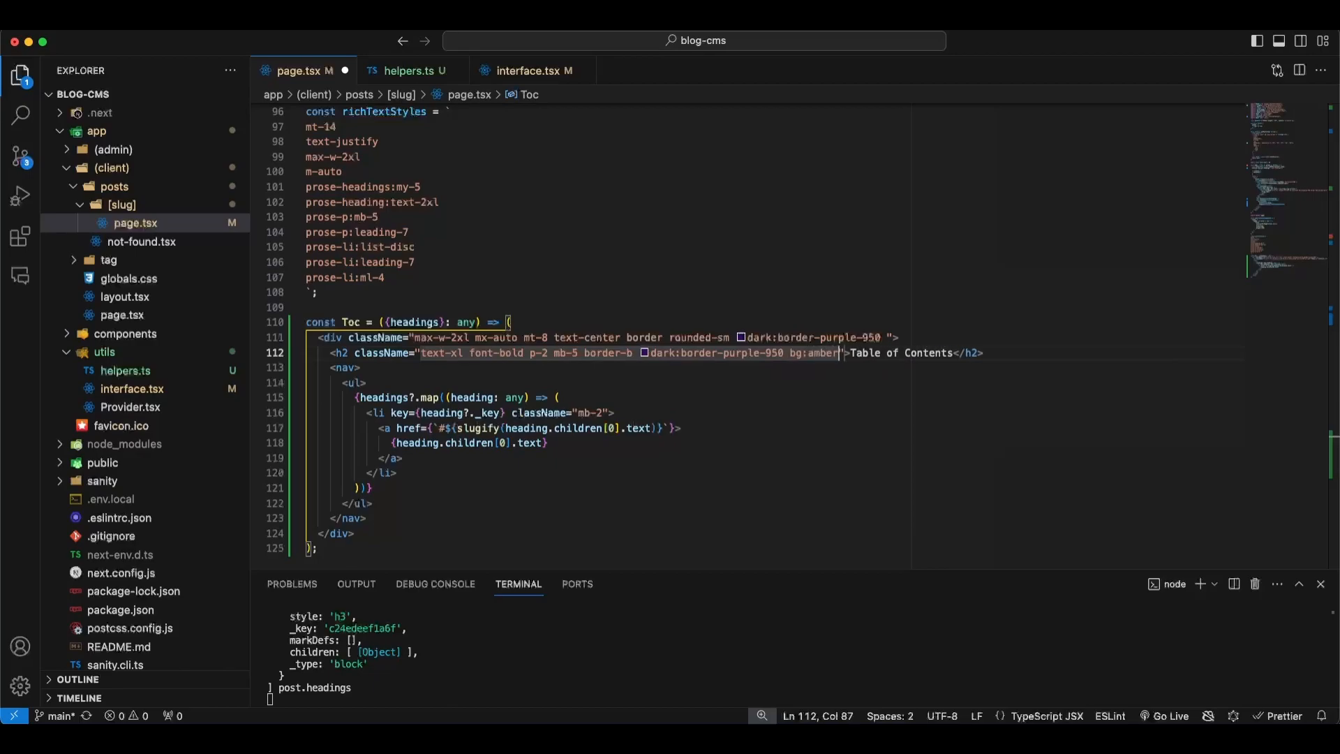
{"action": "type", "text": "-50"}
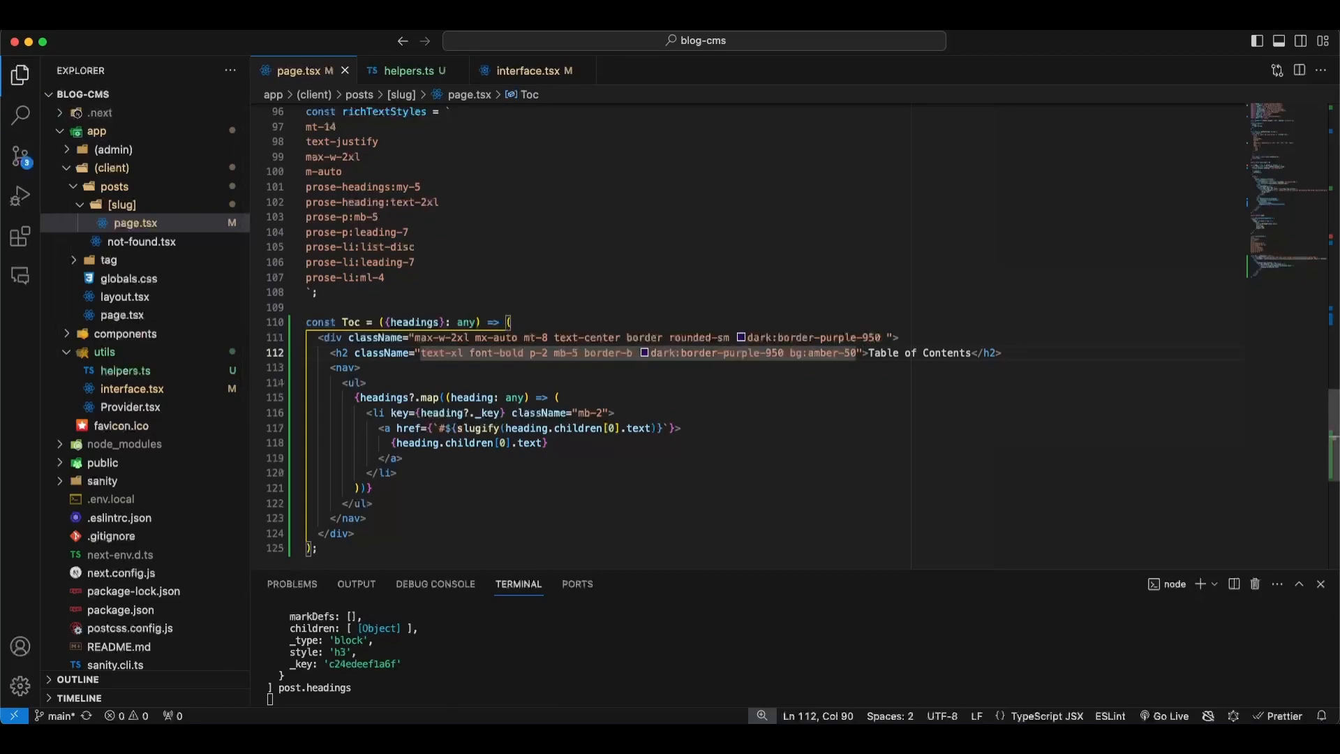
{"action": "type", "text": "da"}
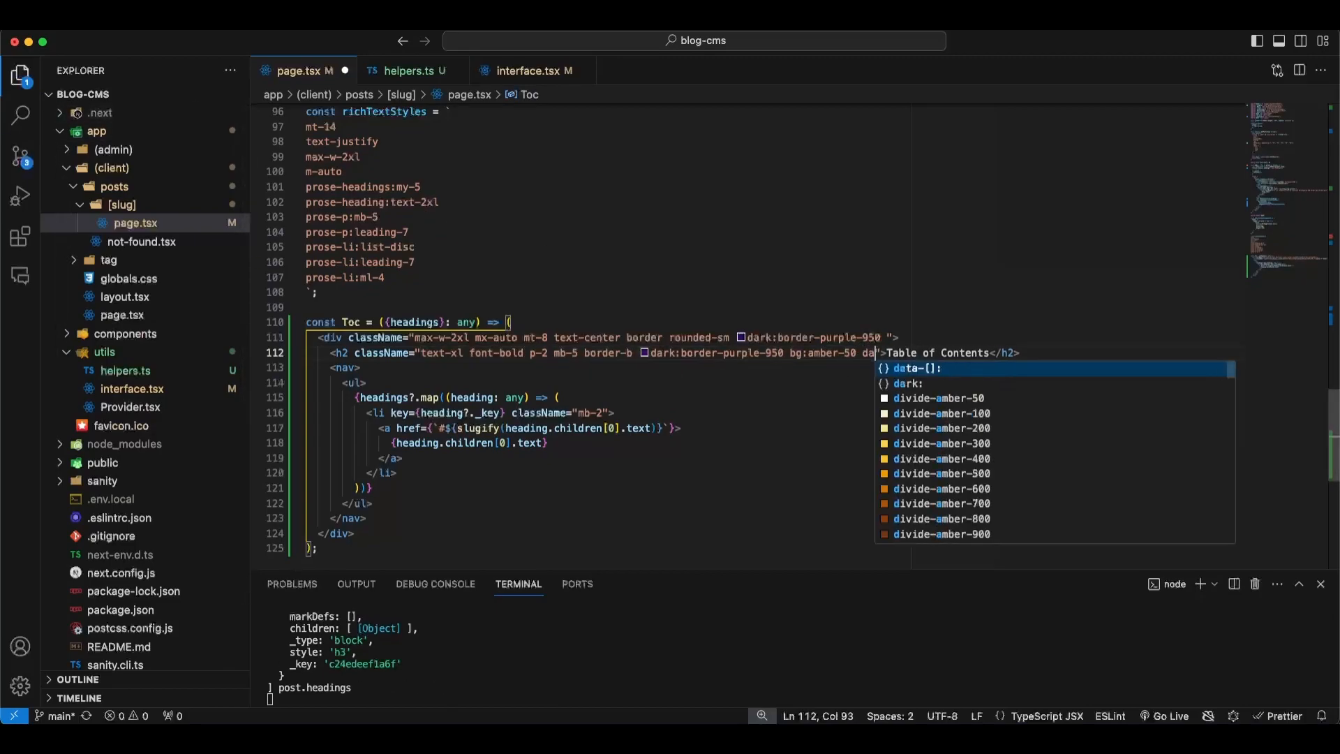
{"action": "type", "text": "dark:"}
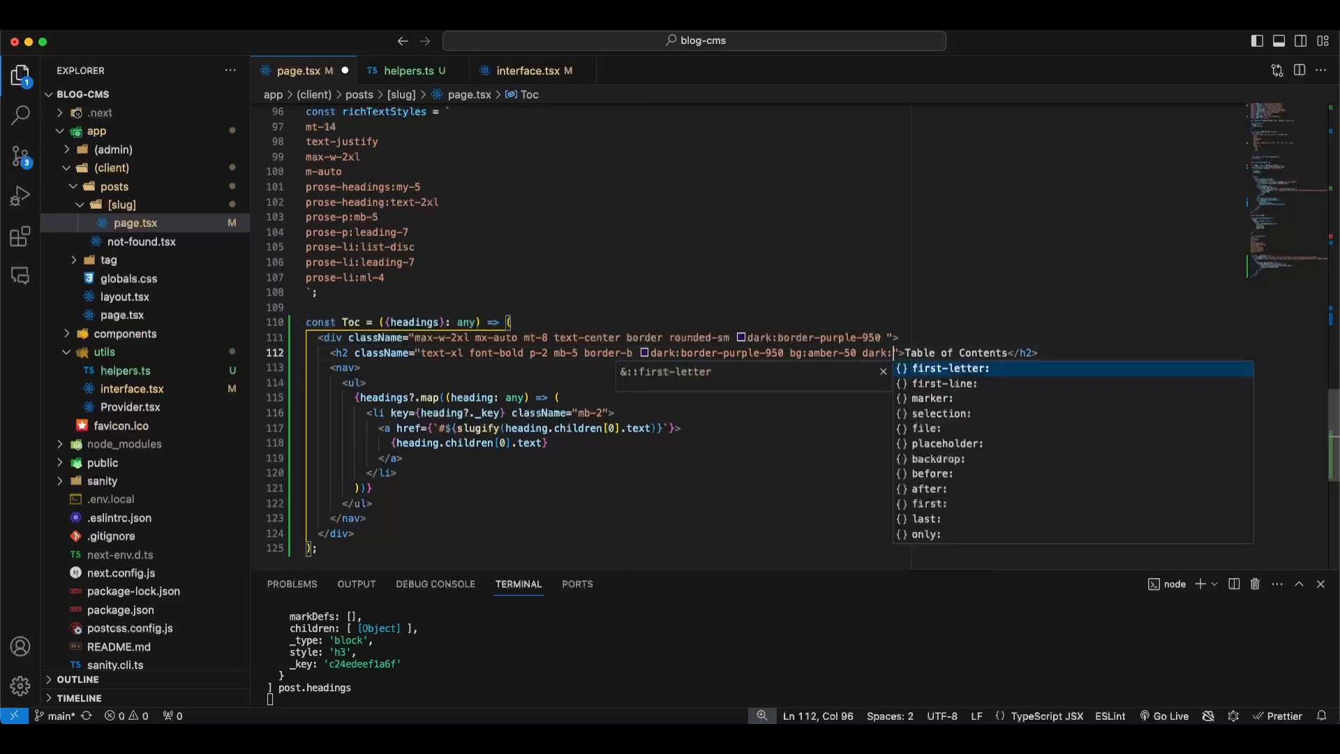
{"action": "type", "text": "bg-sl"}
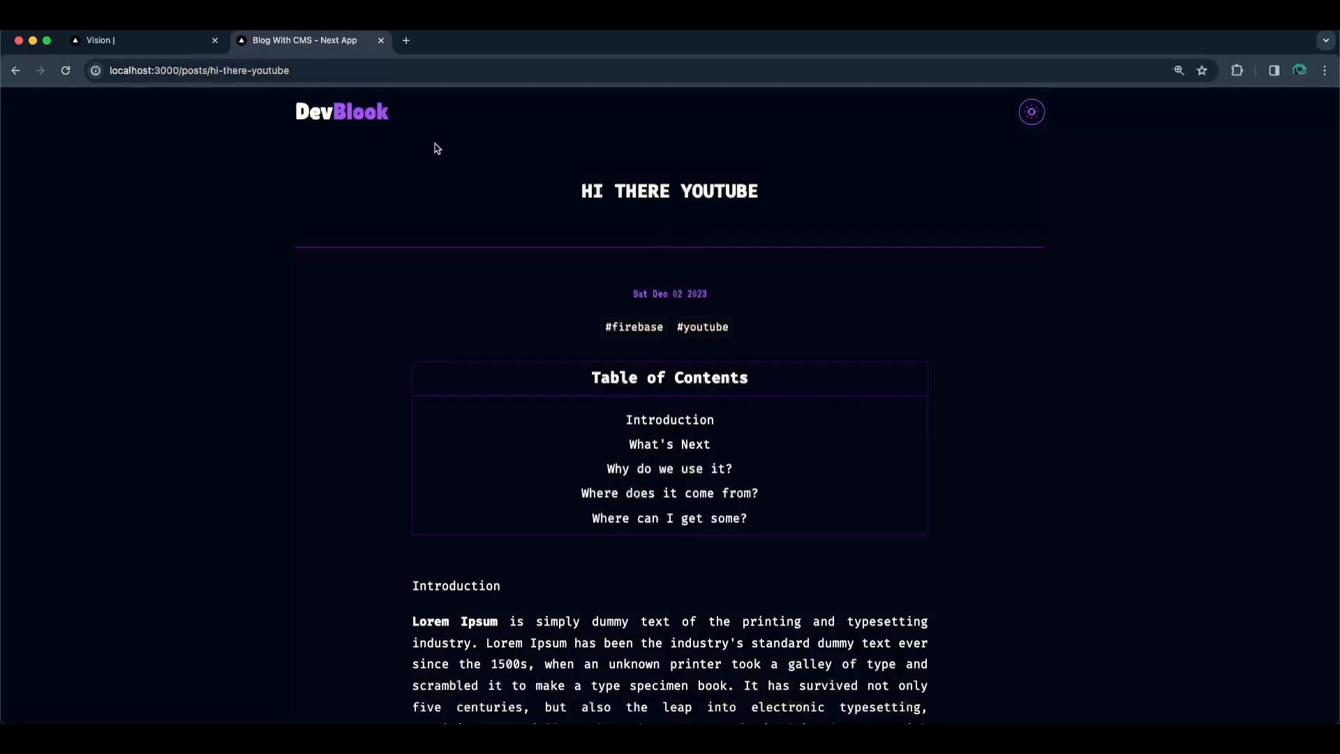
- Scroll the post and switch DevBlook to the light theme to view the bordered contents
{"action": "scroll", "scroll_direction": "down", "scroll_amount": 3}
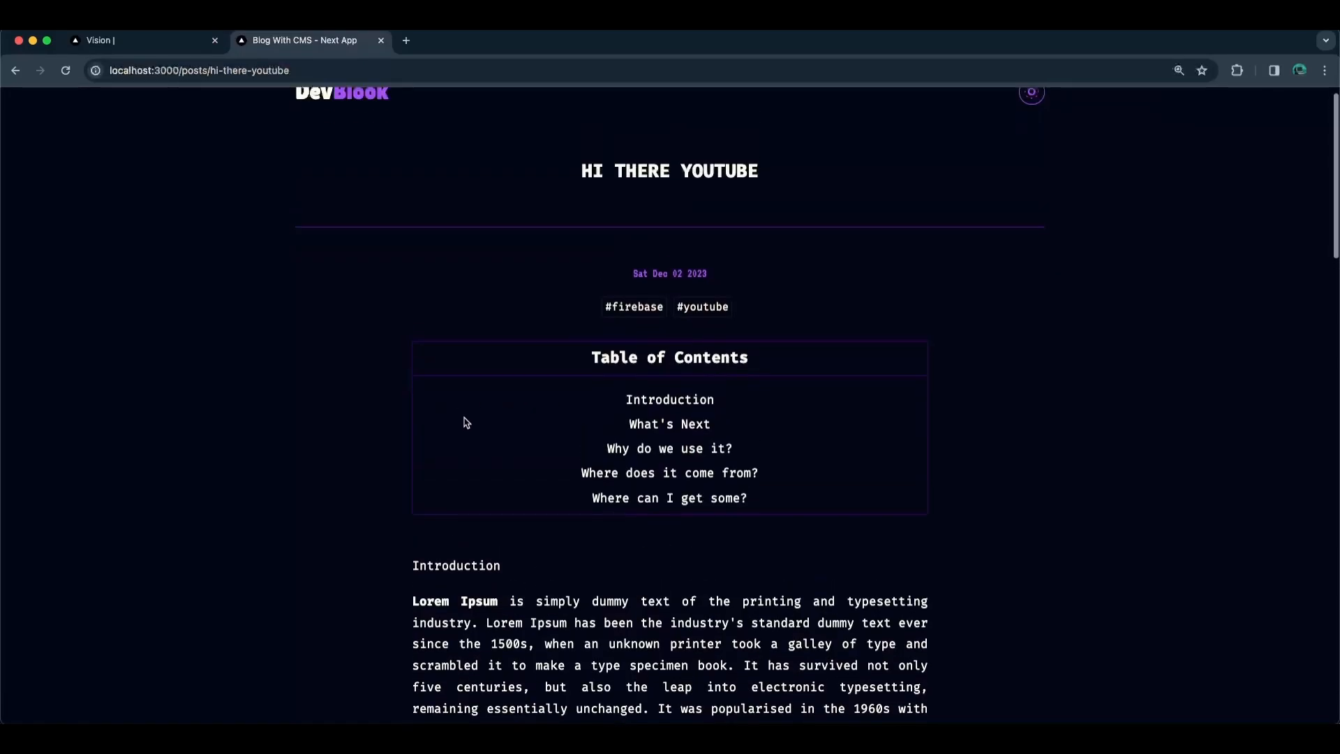
{"action": "left_click", "coordinate": [1031, 92]}
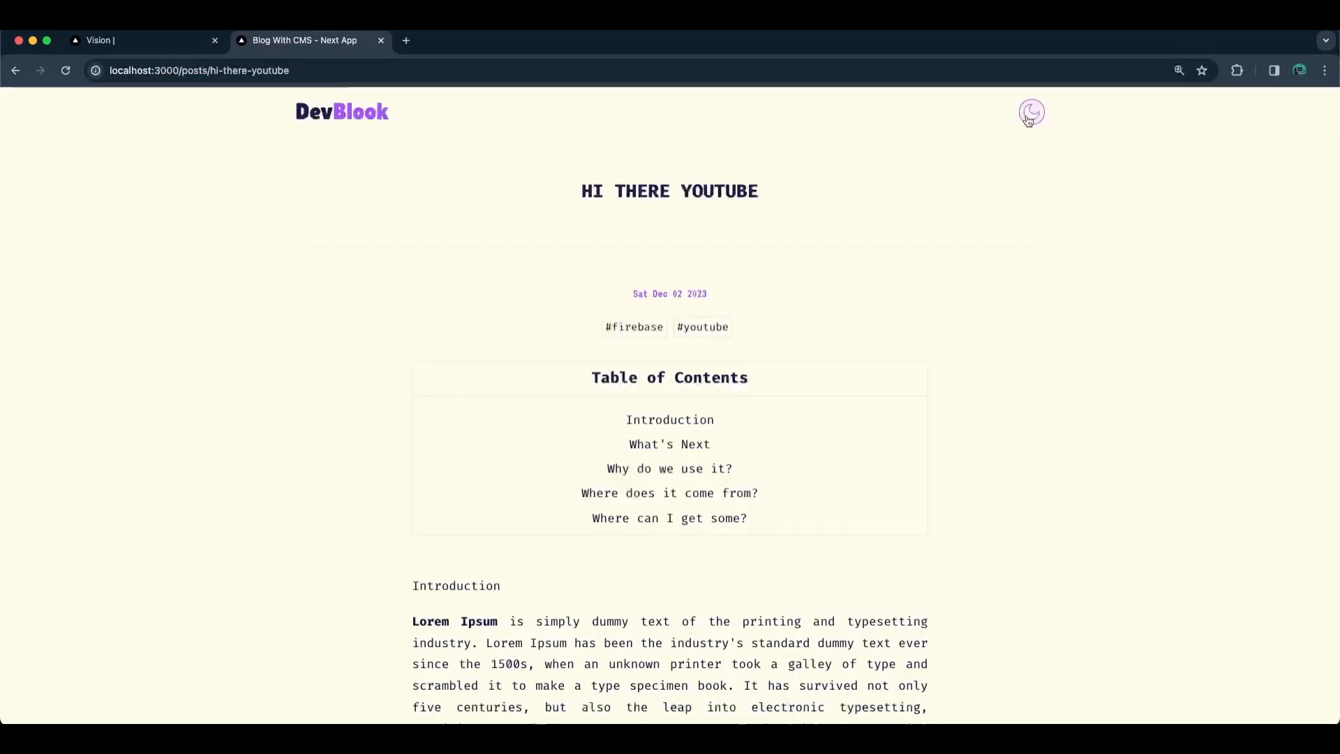
{"action": "left_click", "coordinate": [1031, 112]}
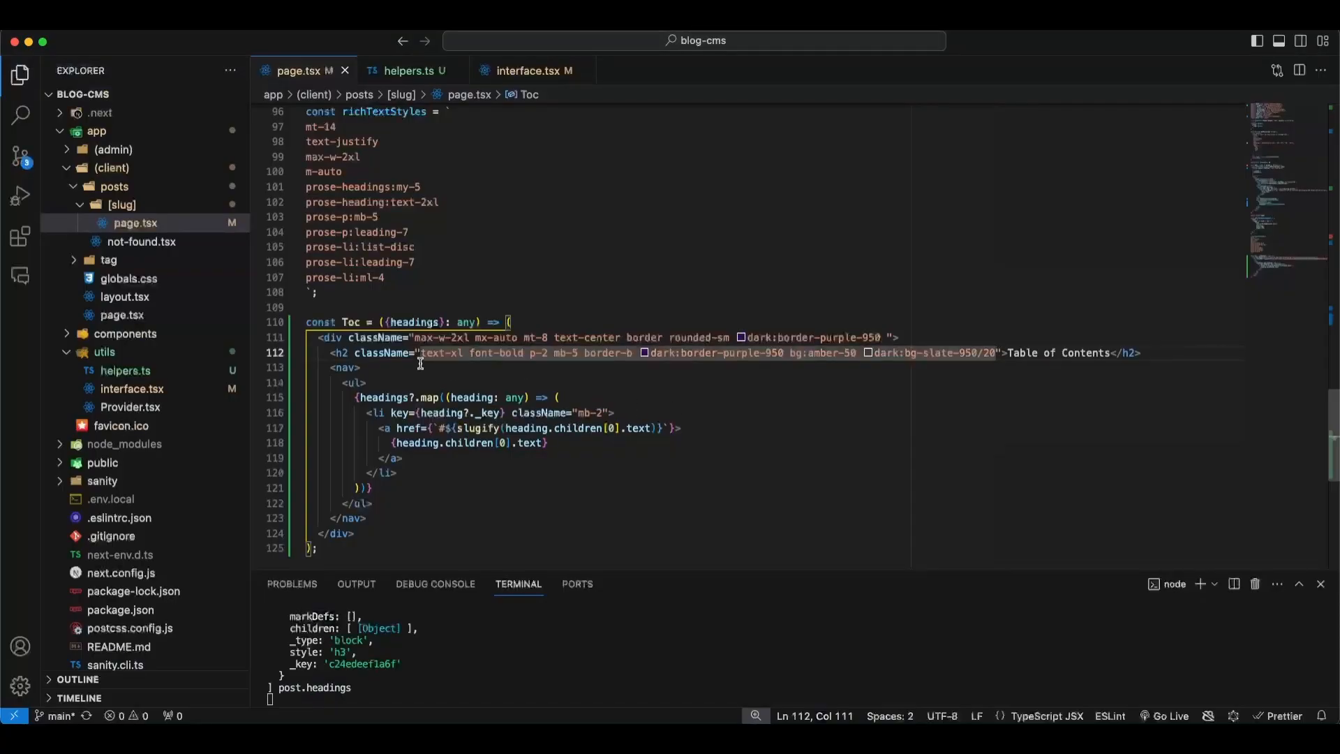
{"action": "mouse_move", "coordinate": [972, 395]}
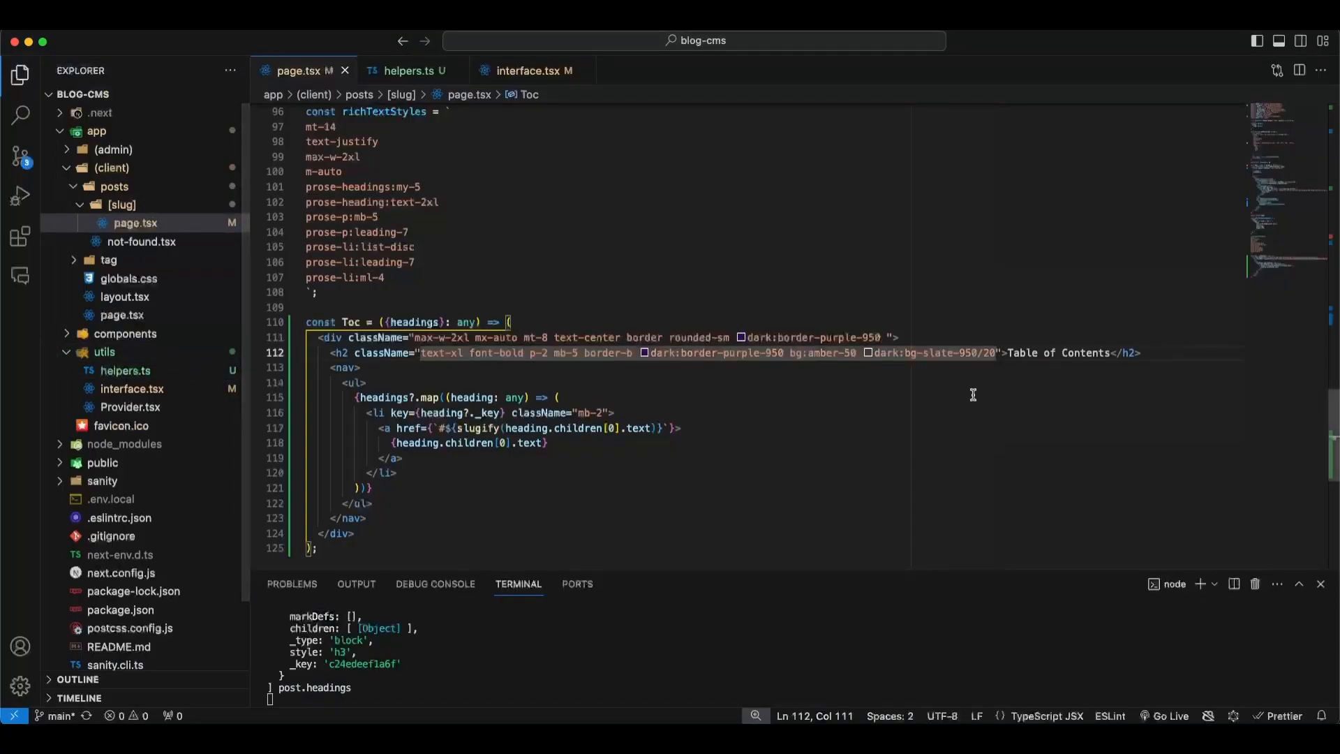
- Give the Toc anchor a className of hover:underline
{"action": "left_click", "coordinate": [302, 41]}
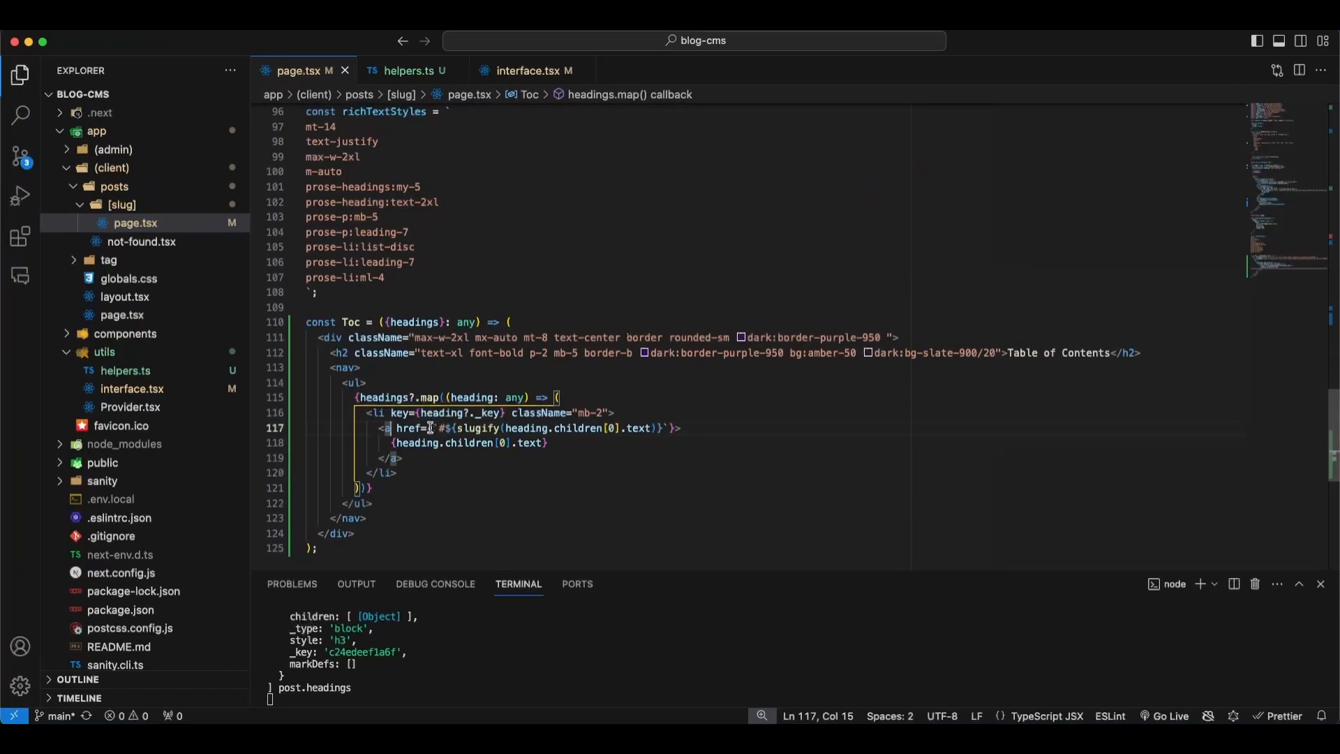
{"action": "type", "text": "className=\"\""}
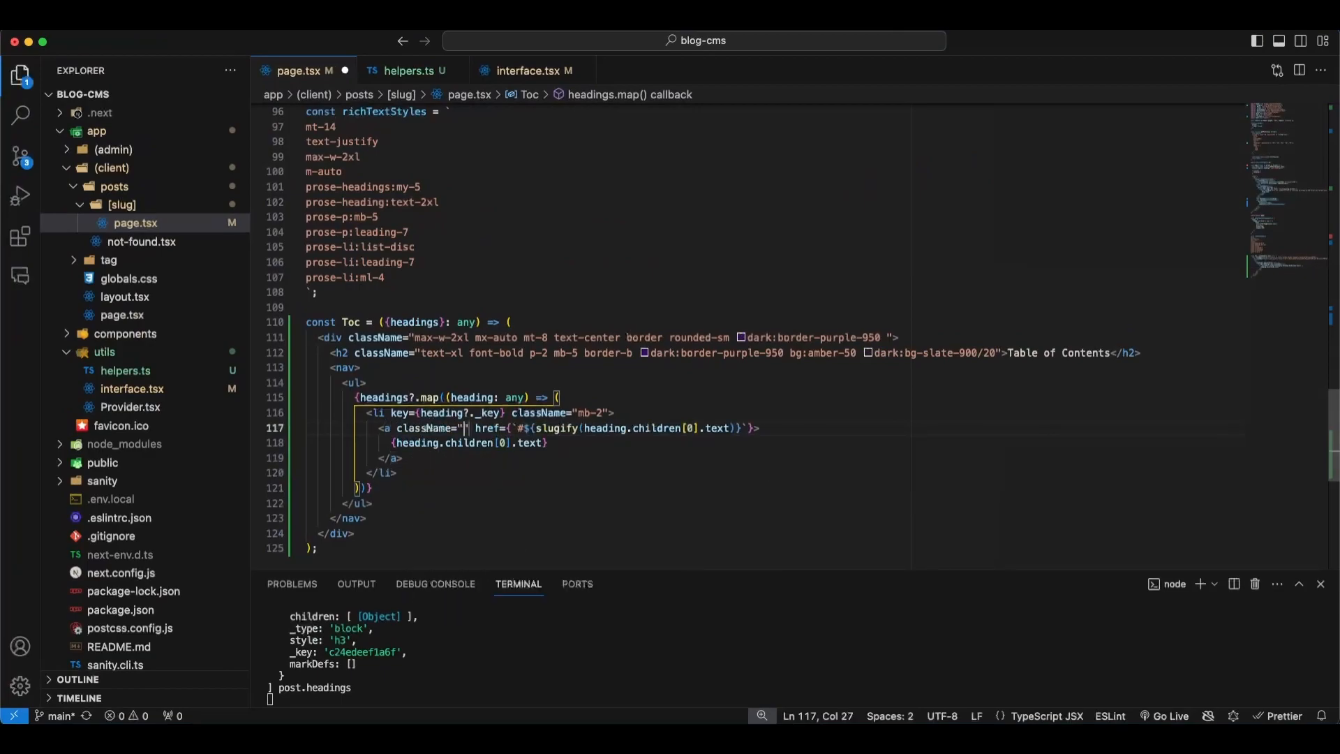
{"action": "type", "text": "h"}
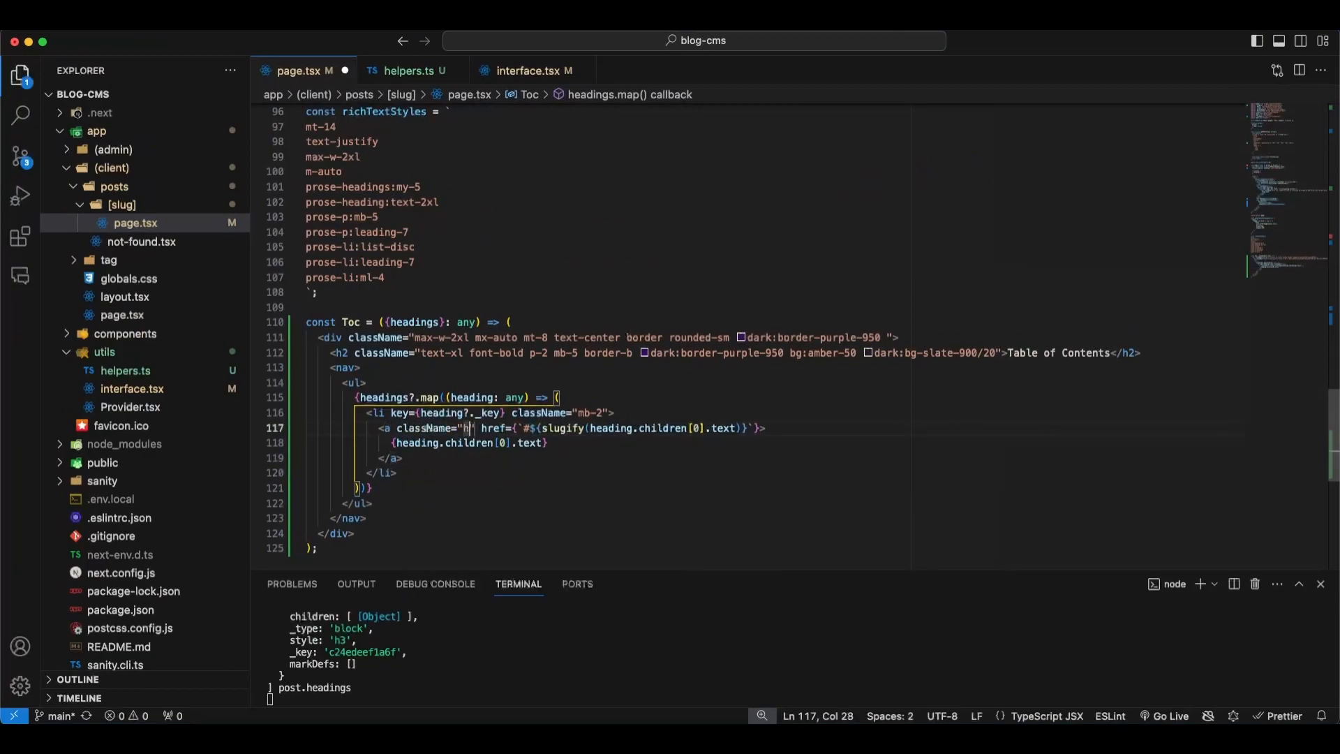
{"action": "type", "text": "hover:unde"}
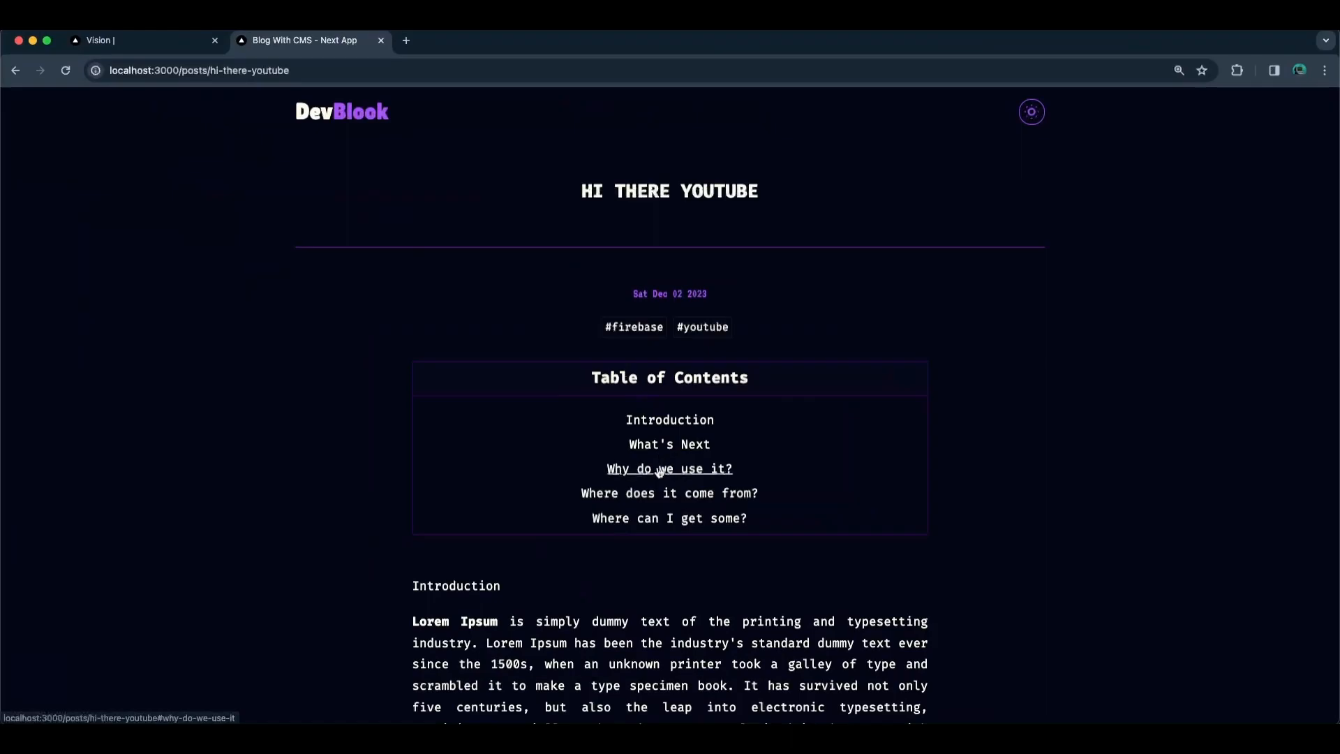
{"action": "mouse_move", "coordinate": [549, 366]}
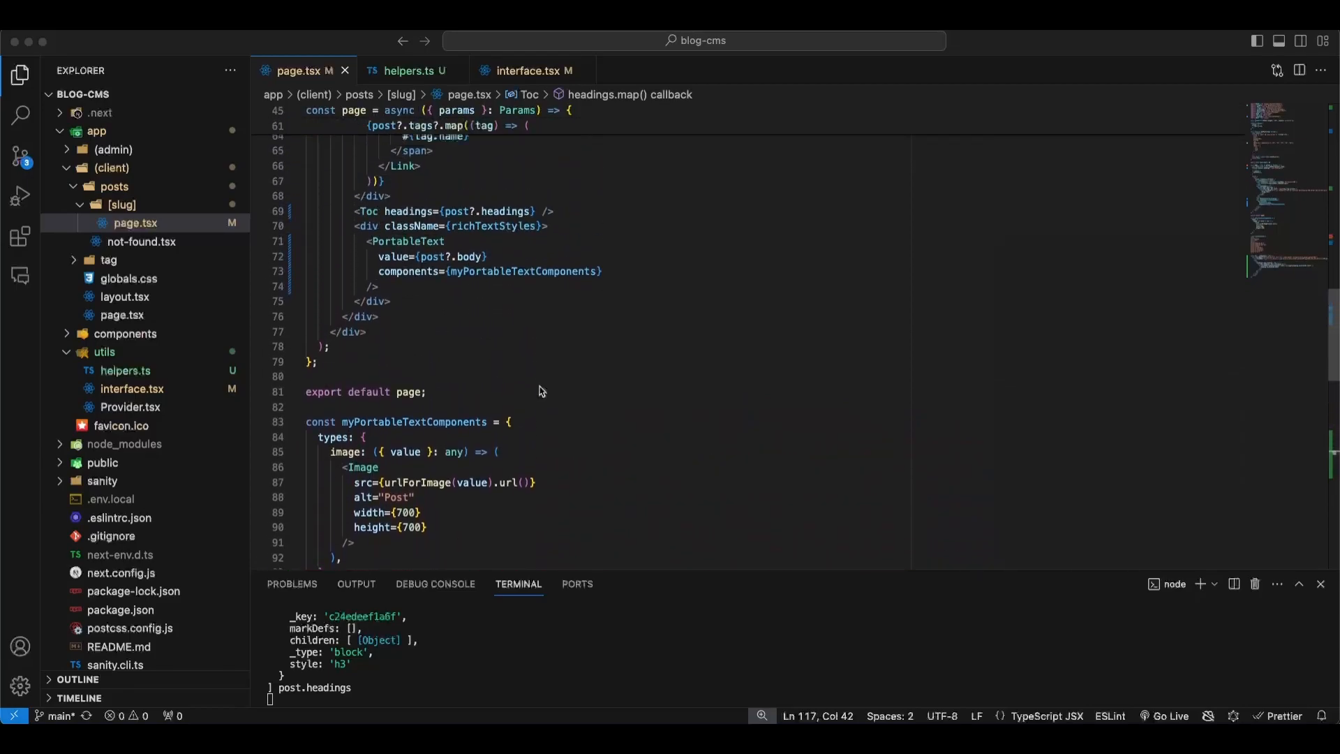
{"action": "scroll", "scroll_direction": "up", "scroll_amount": 3}
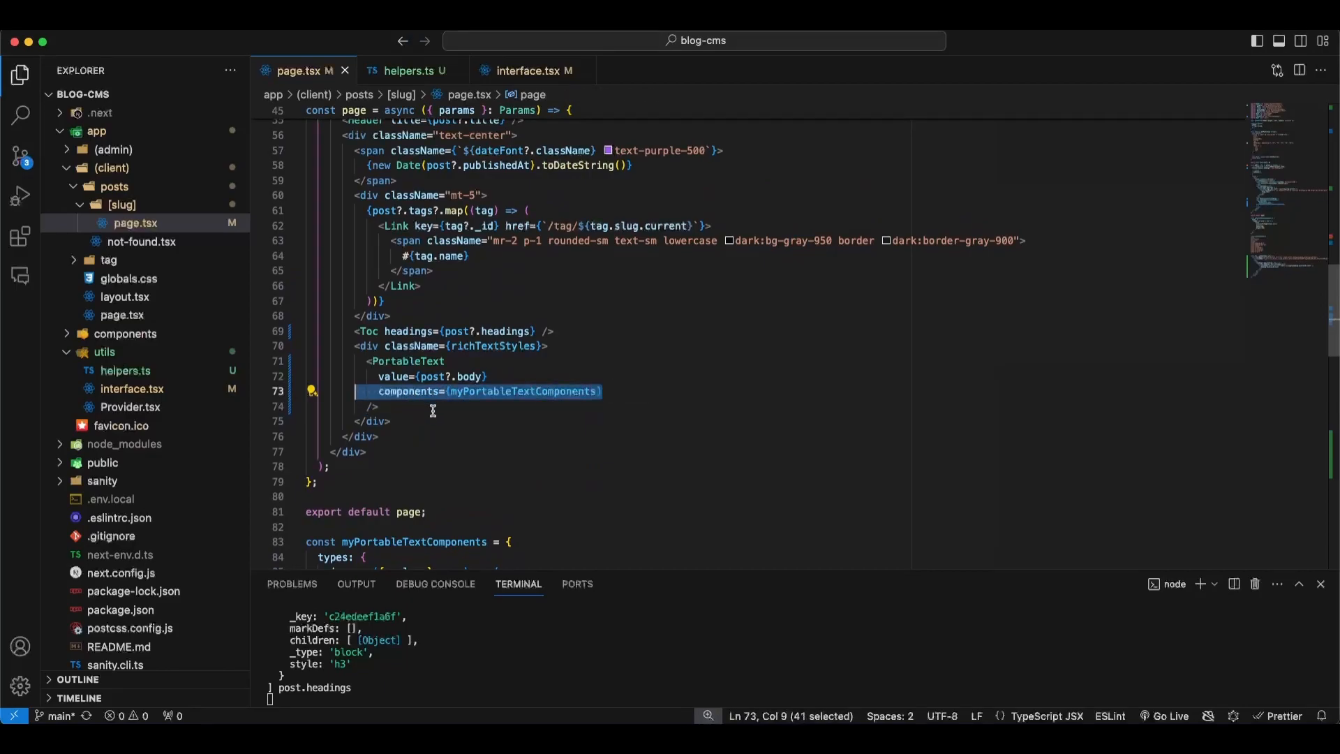
{"action": "scroll", "scroll_direction": "down", "scroll_amount": 3}
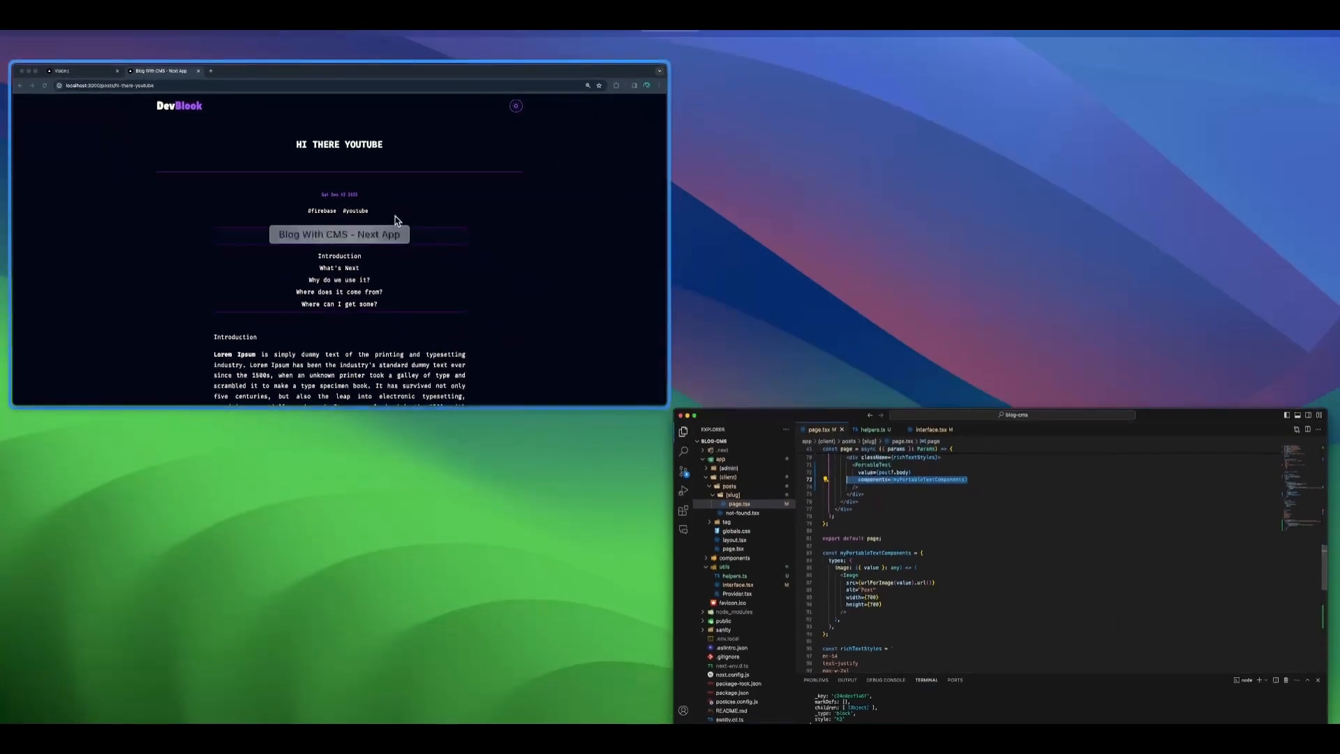
- Search 'portable react text' in a new tab and open the Portable Text GitHub project
{"action": "left_click", "coordinate": [571, 41]}
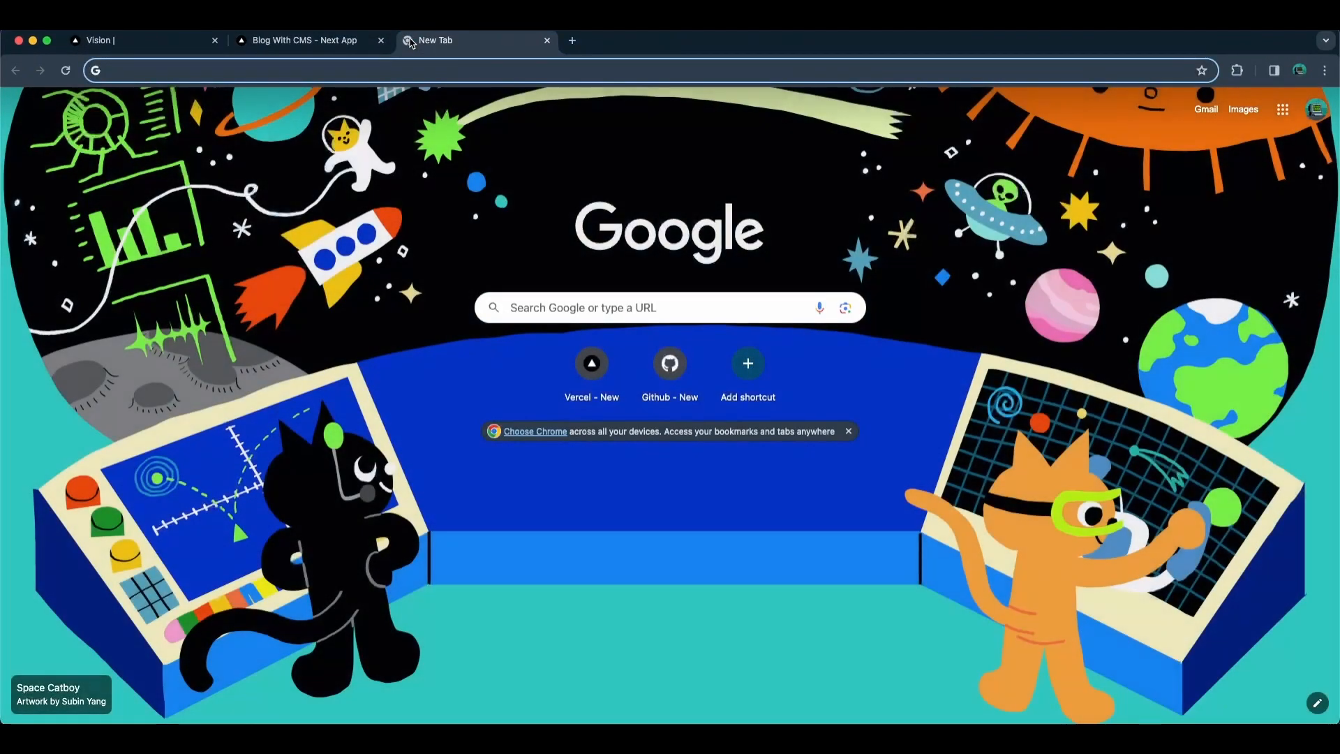
{"action": "type", "text": "portable ract text"}
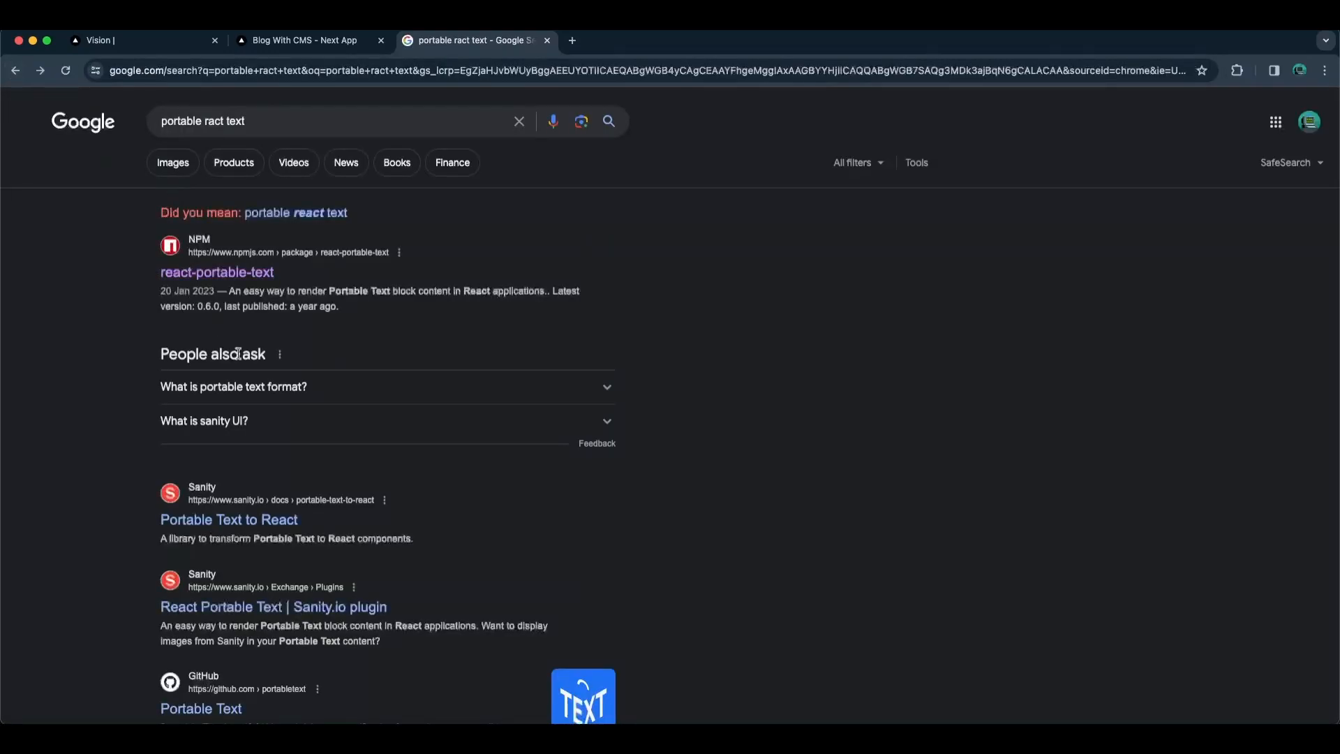
{"action": "scroll", "scroll_direction": "down", "scroll_amount": 3}
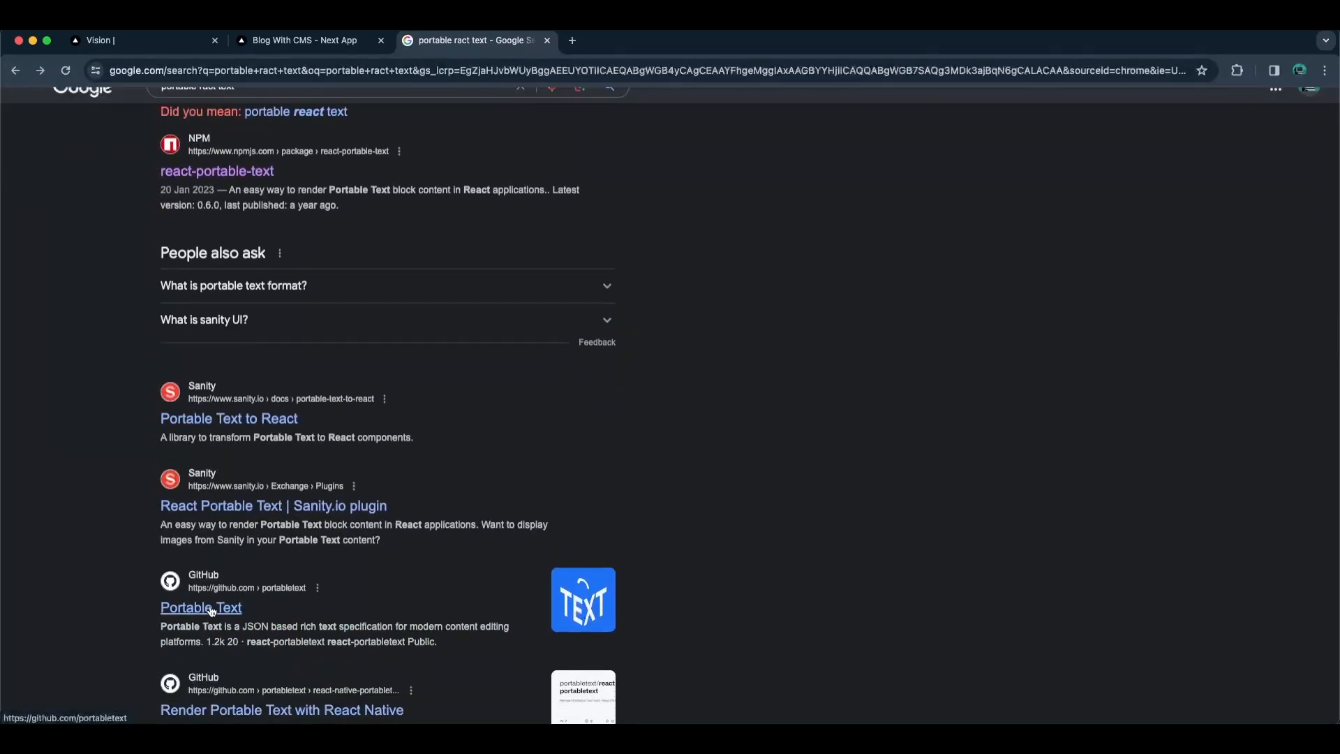
{"action": "left_click", "coordinate": [201, 608]}
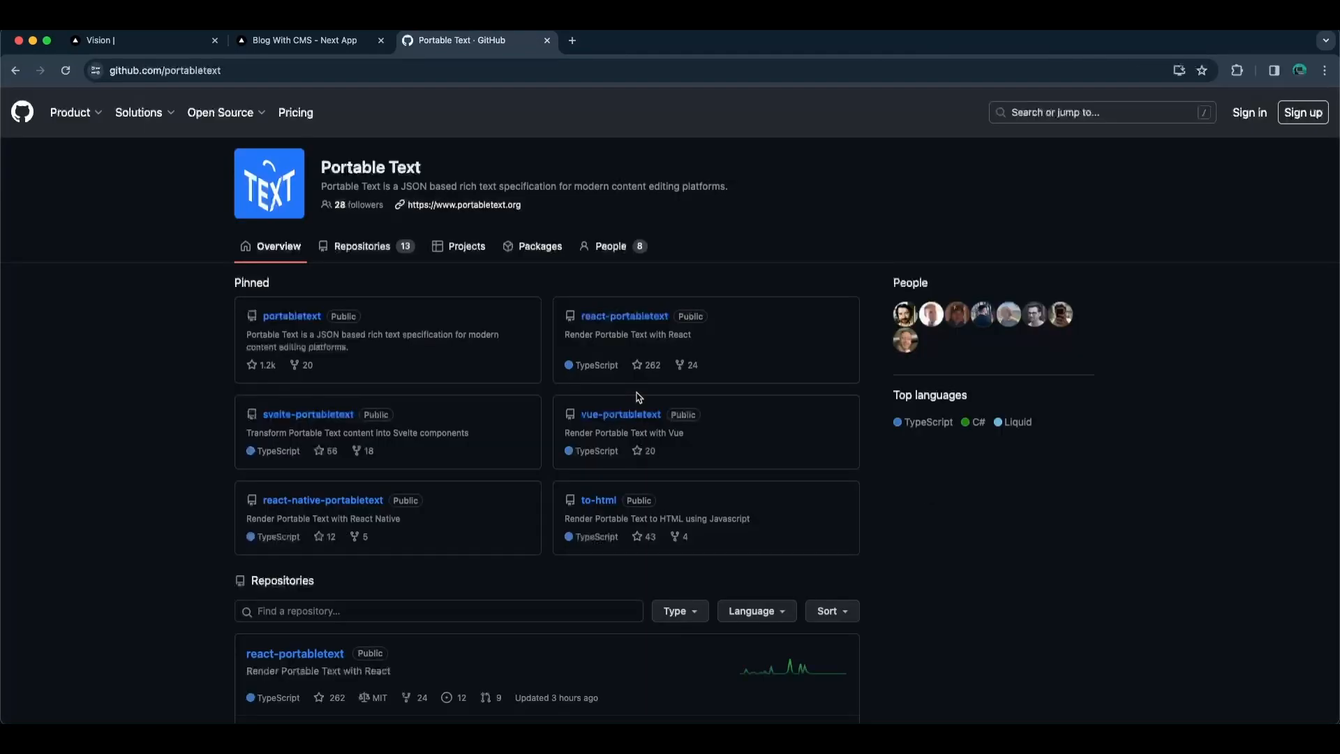
{"action": "mouse_move", "coordinate": [292, 316]}
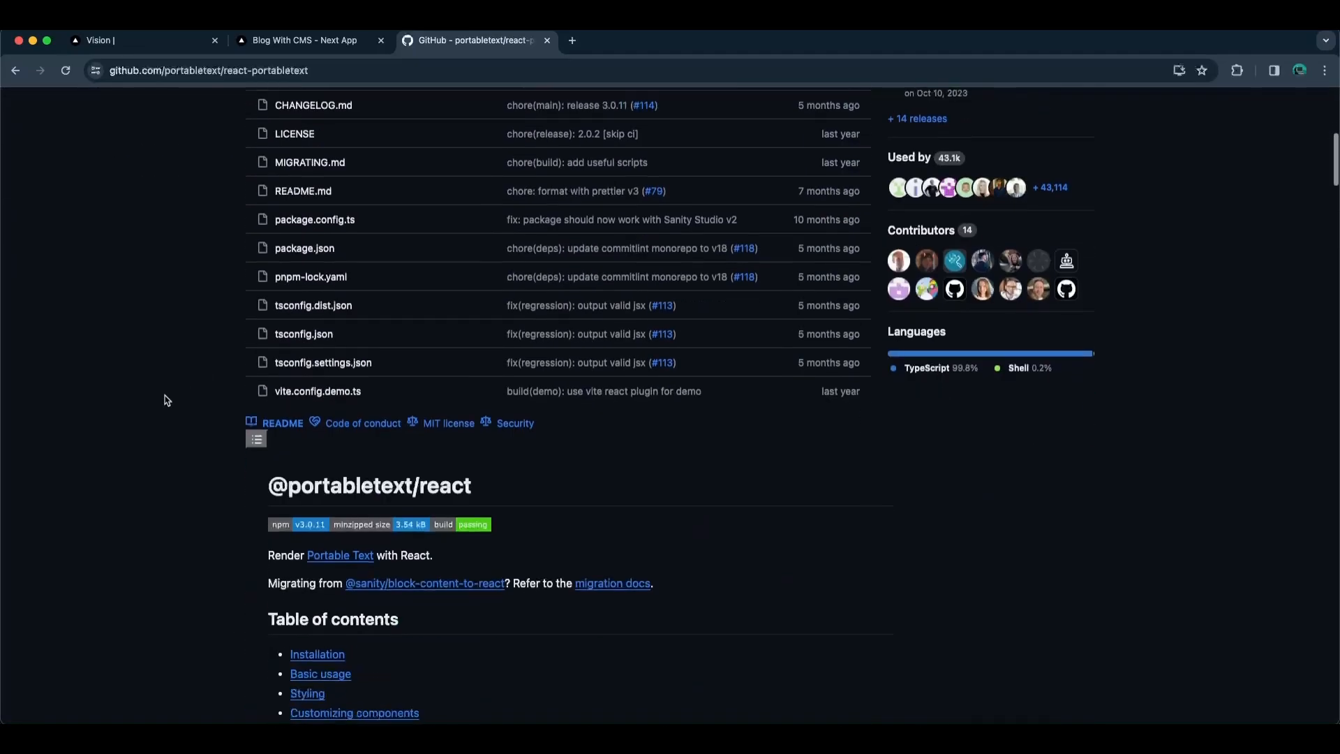
- Scroll the react-portabletext README to the block components example code
{"action": "scroll", "scroll_direction": "down", "scroll_amount": 3}
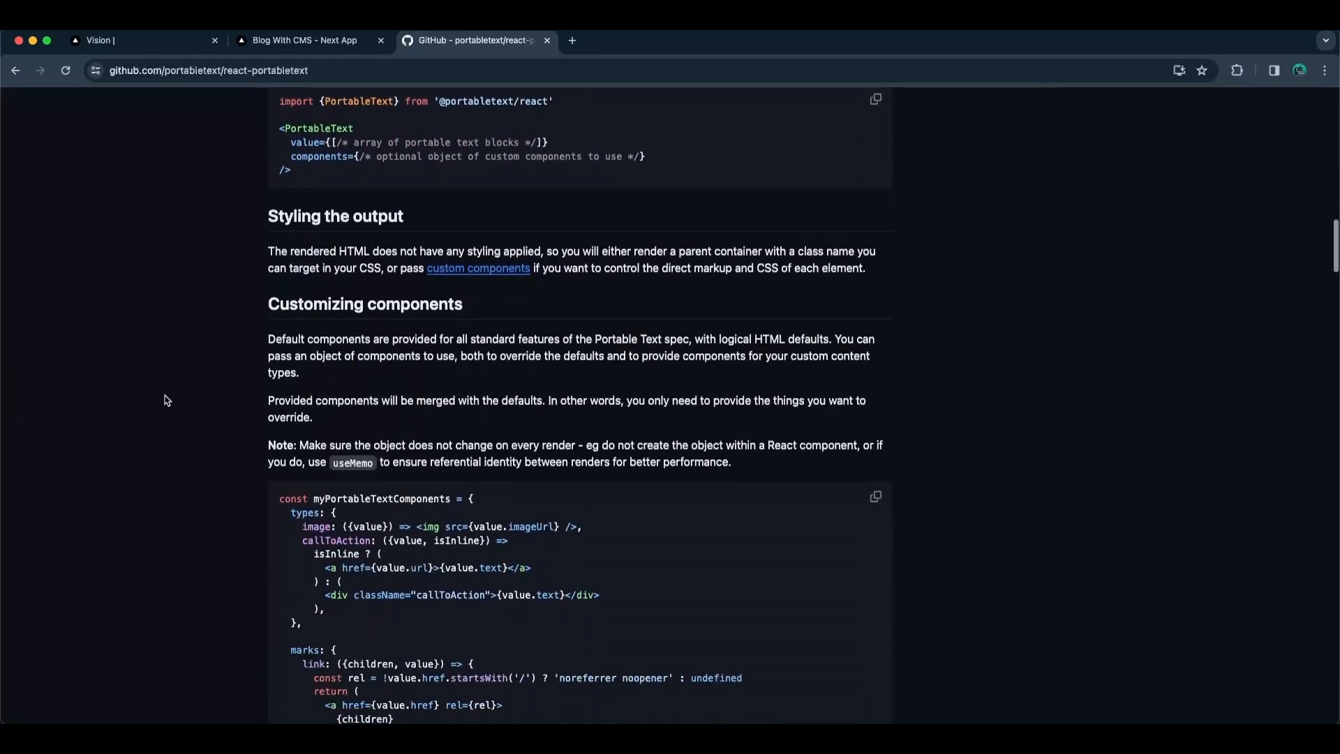
{"action": "scroll", "scroll_direction": "down", "scroll_amount": 3}
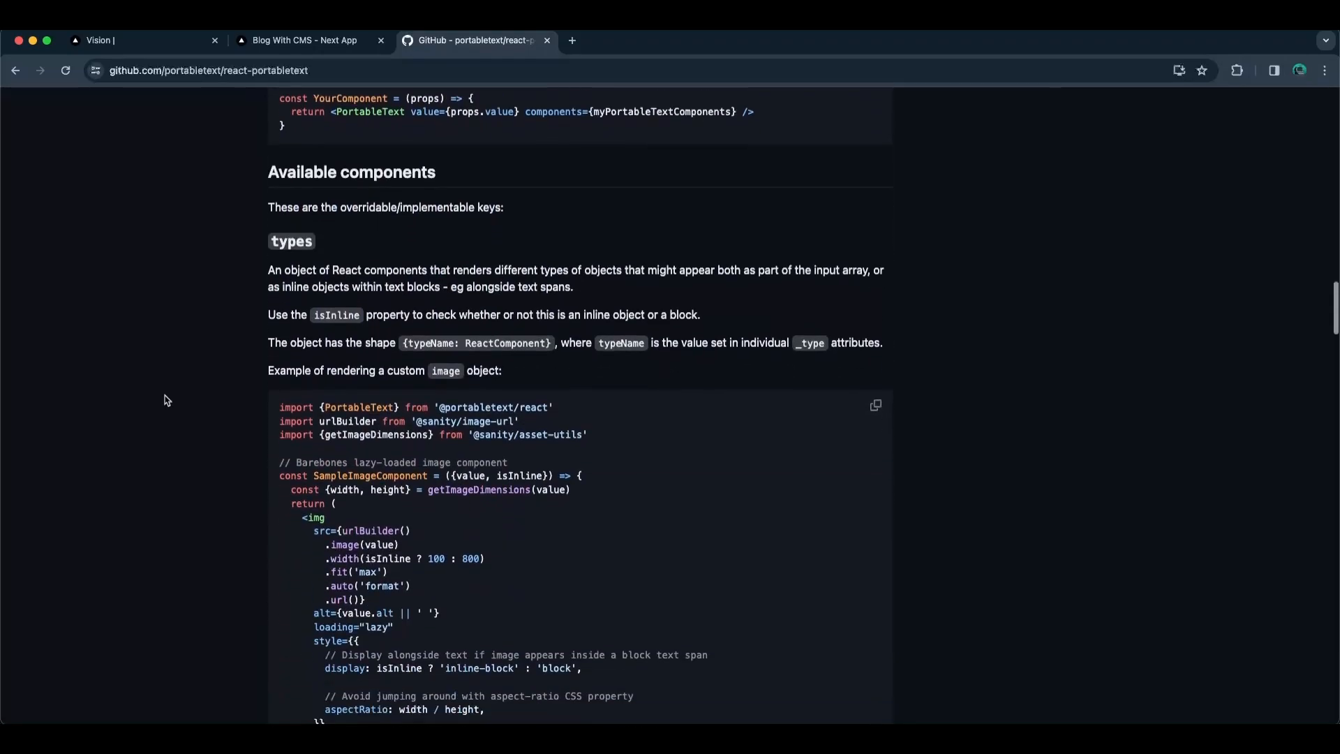
{"action": "scroll", "scroll_direction": "down", "scroll_amount": 3}
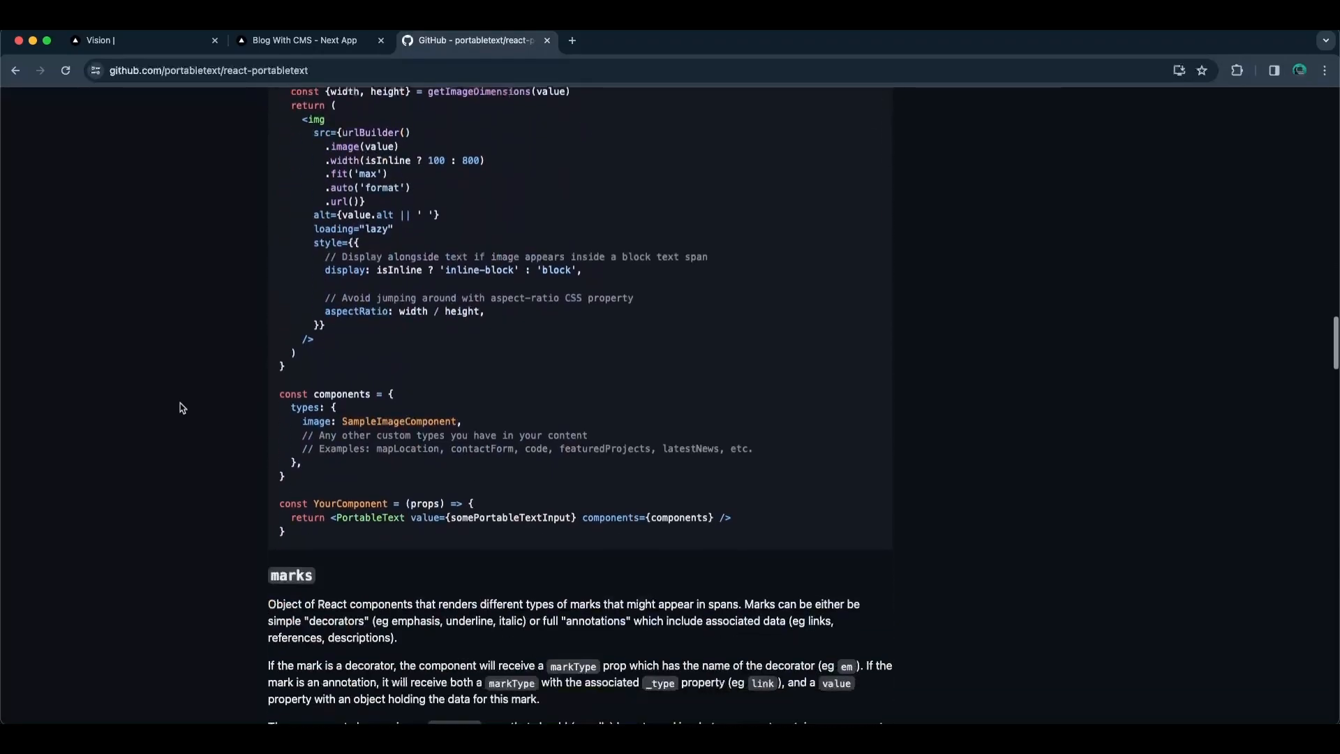
{"action": "scroll", "scroll_direction": "down", "scroll_amount": 3}
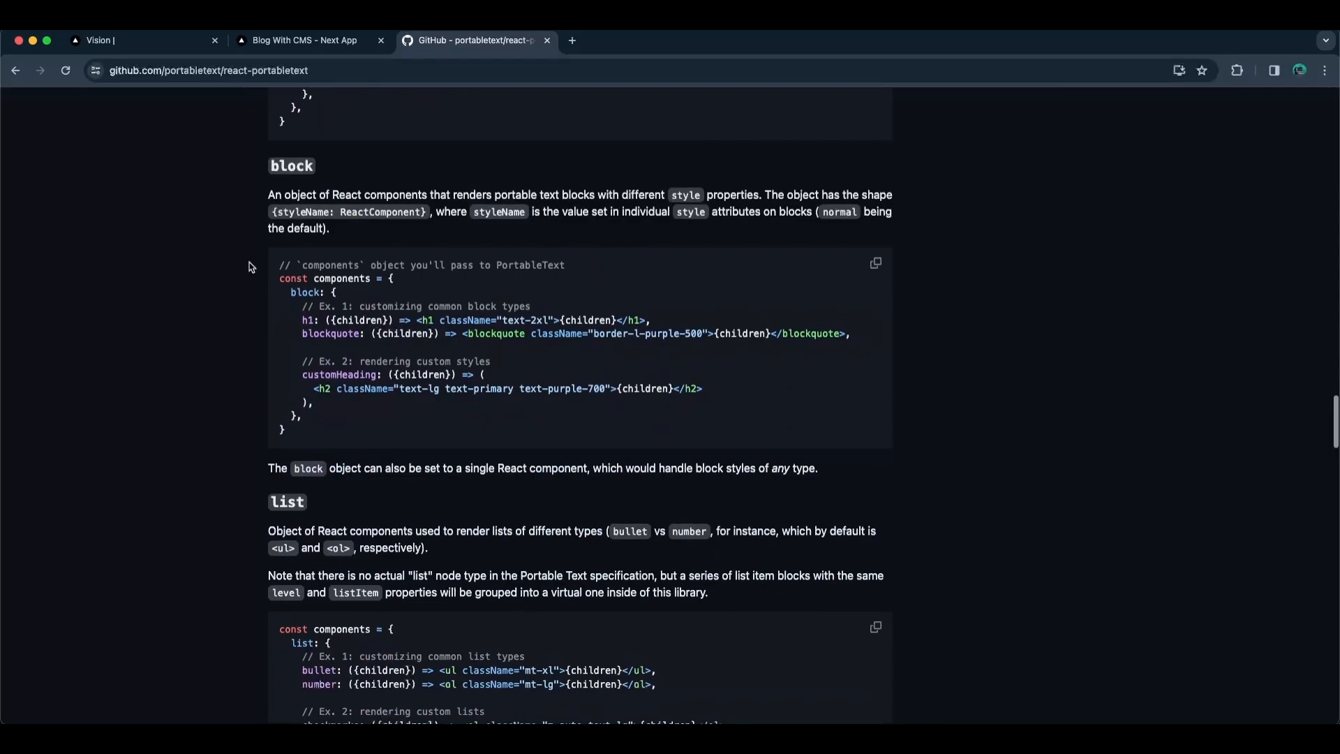
{"action": "scroll", "scroll_direction": "down", "scroll_amount": 3}
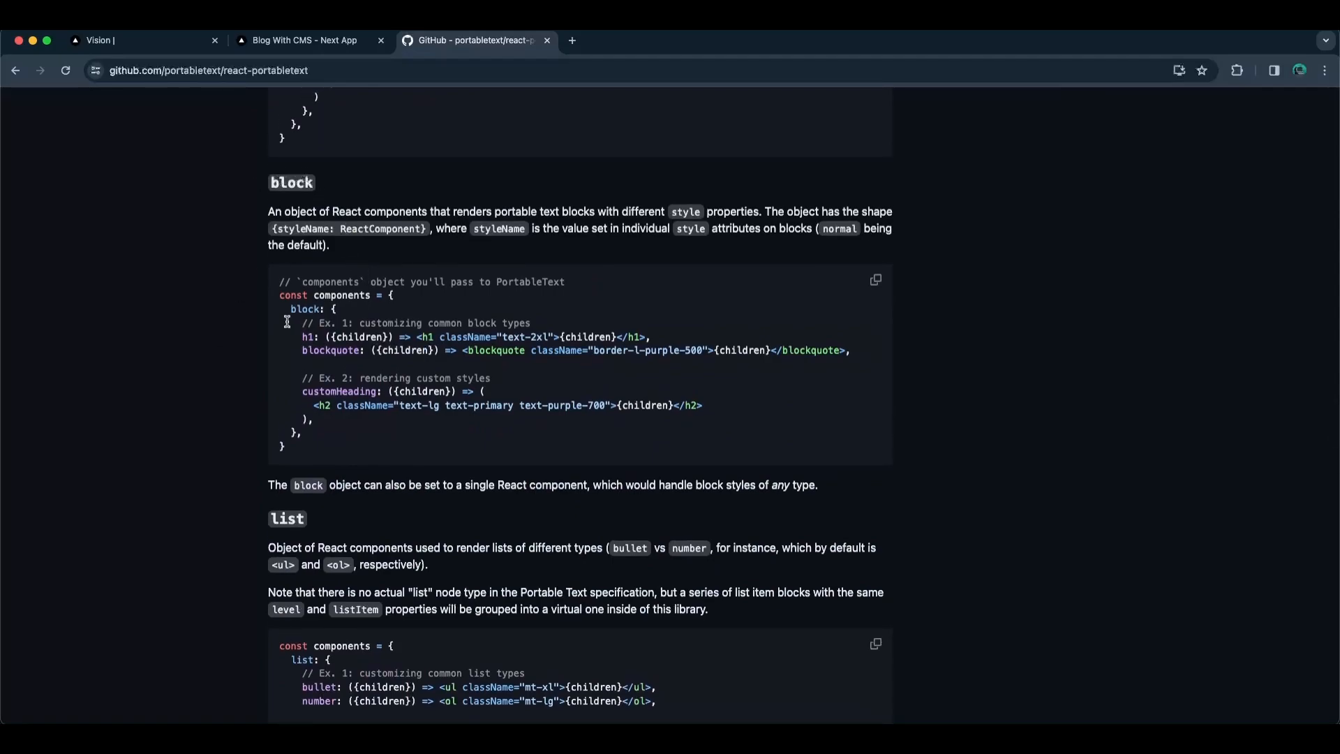
{"action": "double_click", "coordinate": [309, 308]}
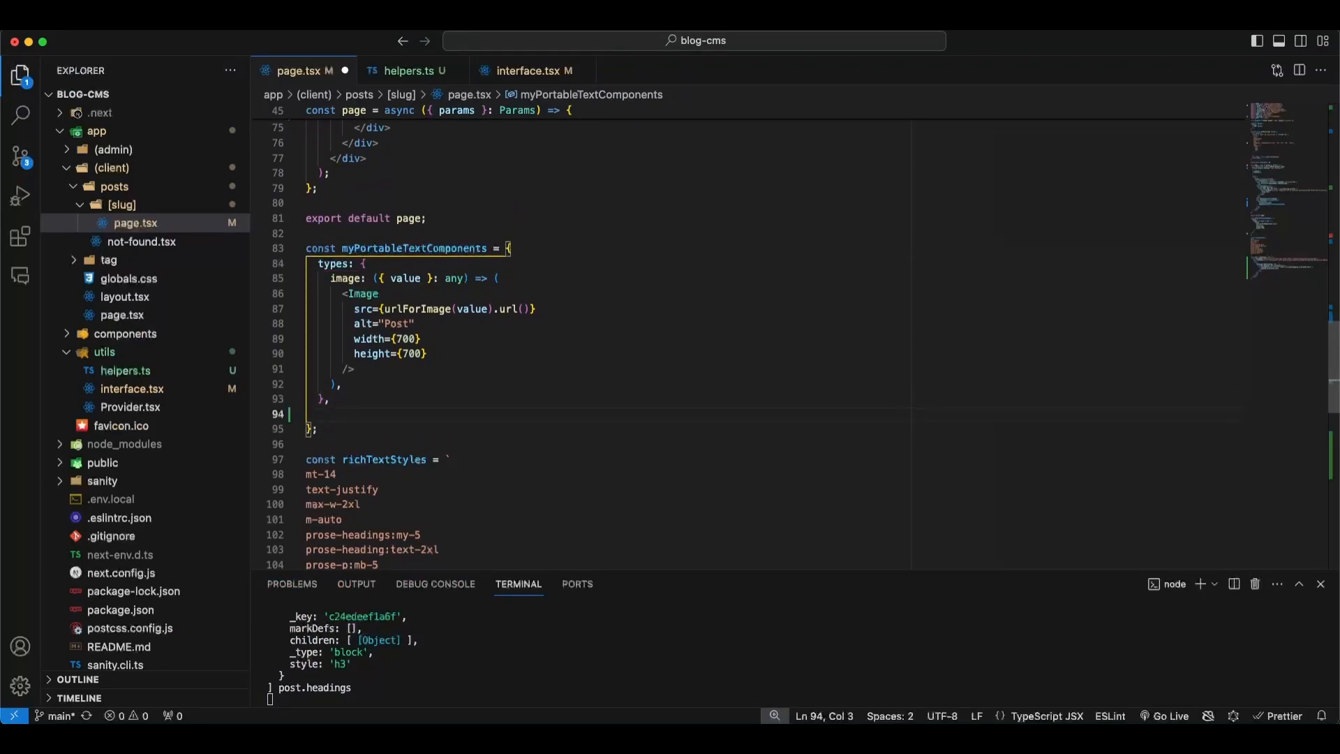
- Add a block entry with an h2 renderer taking {value}: any
{"action": "type", "text": "block: {"}
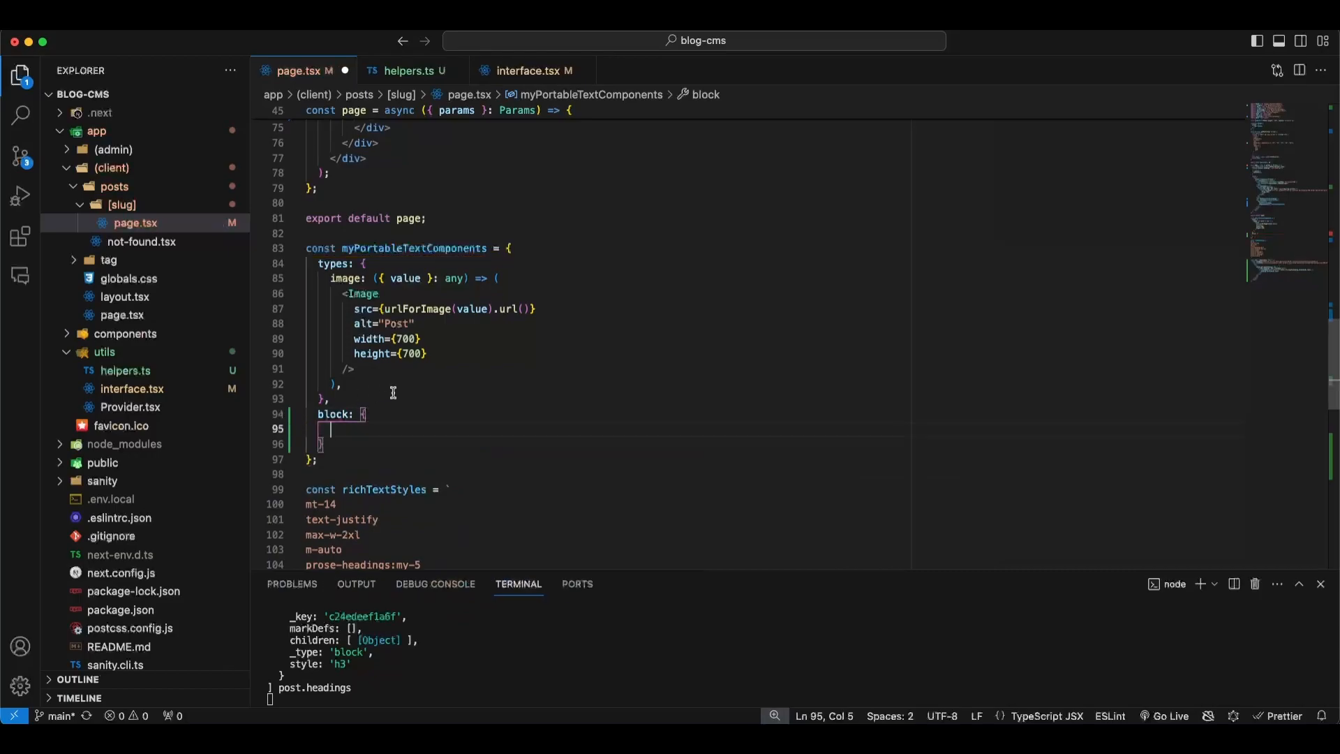
{"action": "type", "text": "h1"}
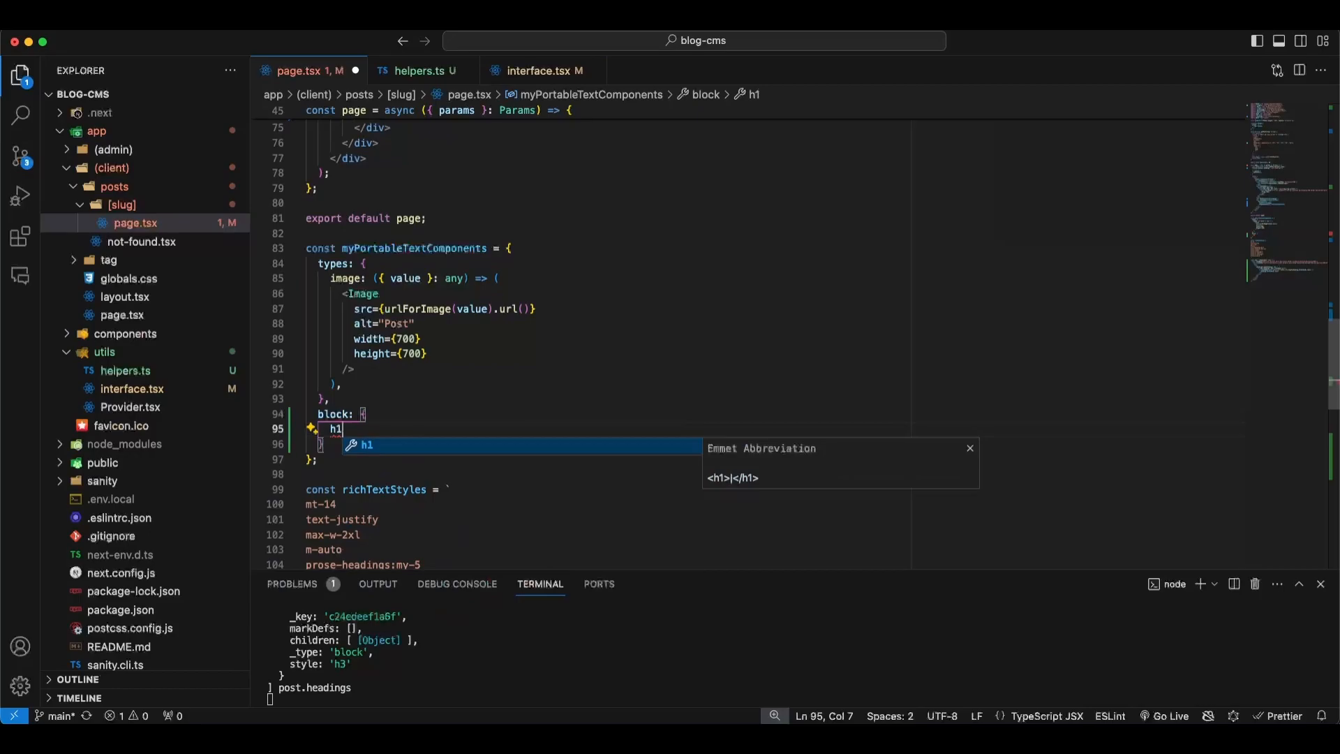
{"action": "type", "text": "2:"}
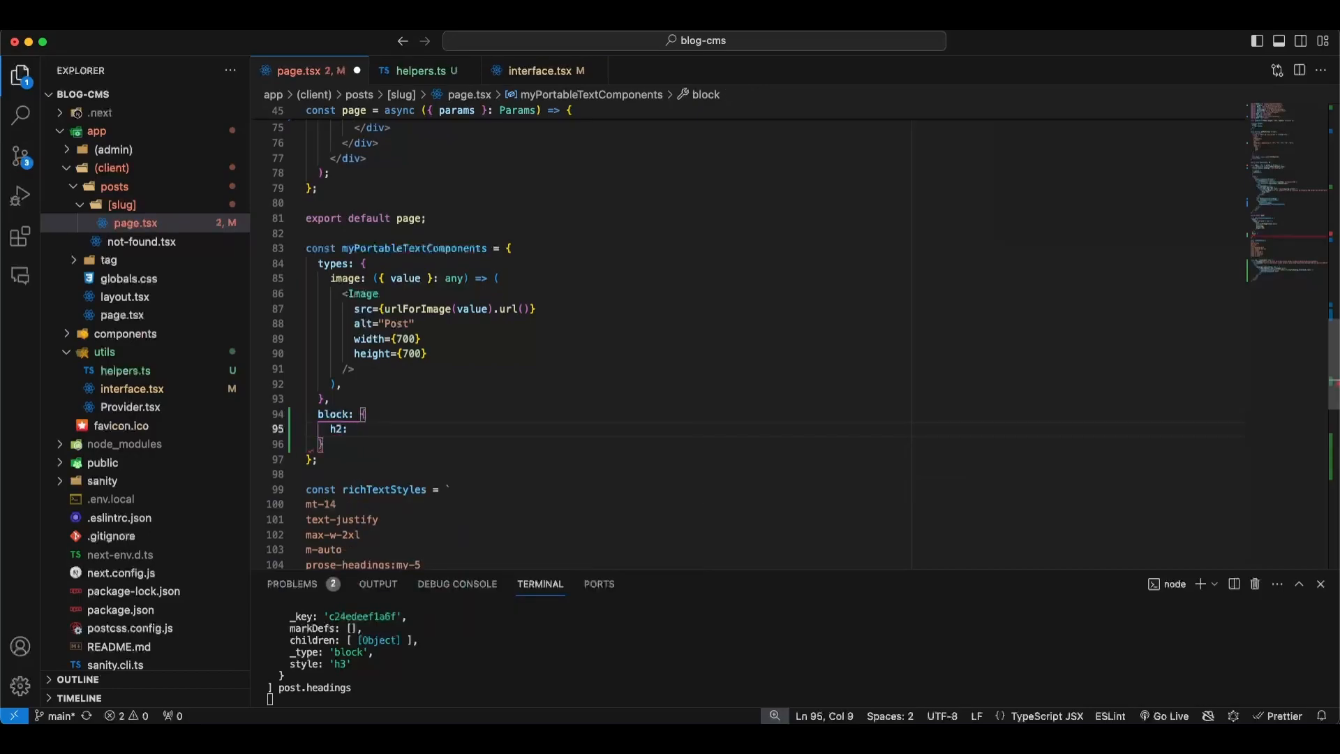
{"action": "type", "text": "({})"}
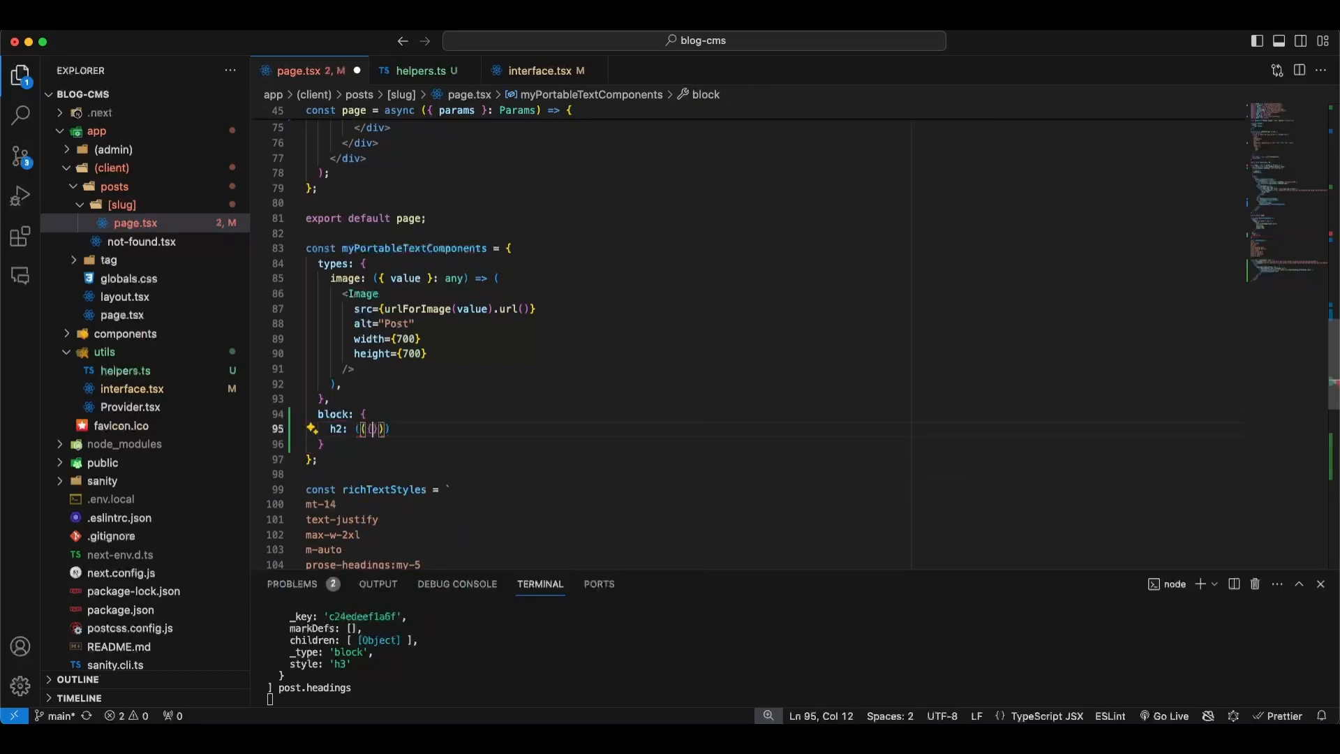
{"action": "key", "text": "Backspace"}
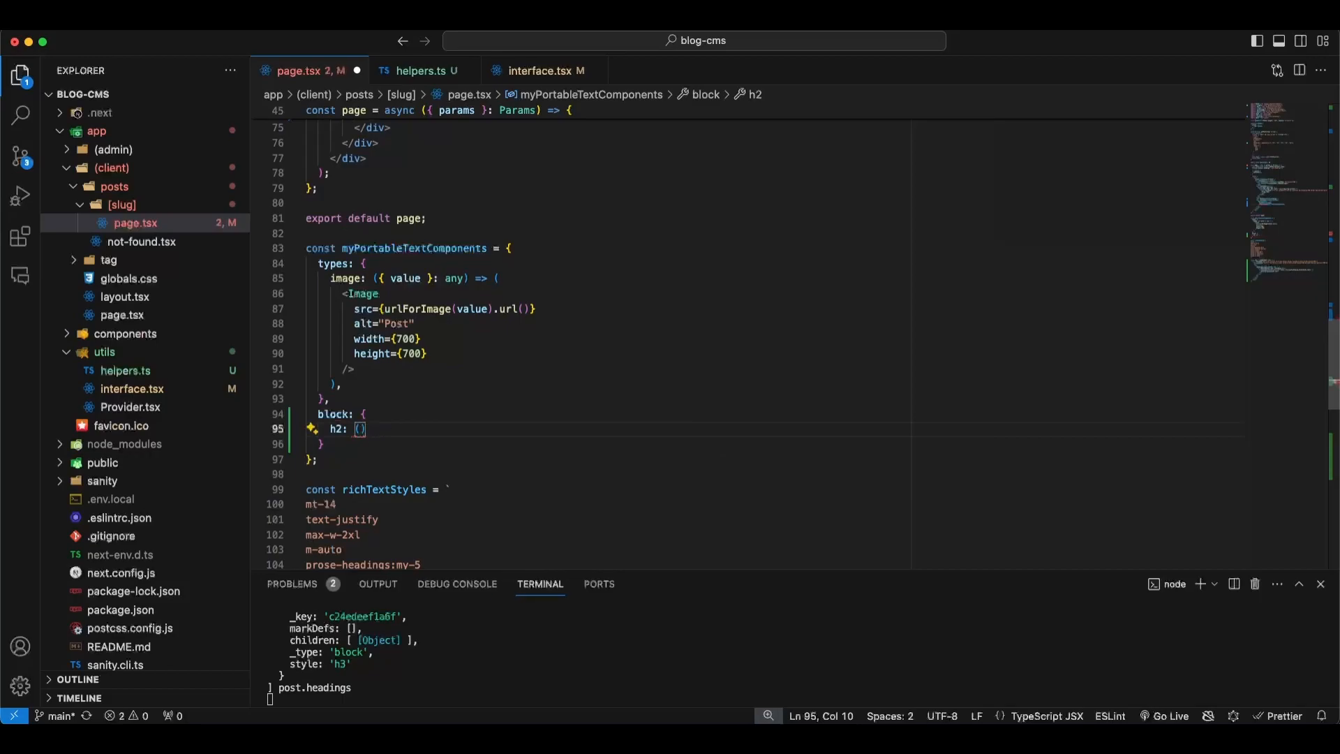
{"action": "type", "text": "{"}
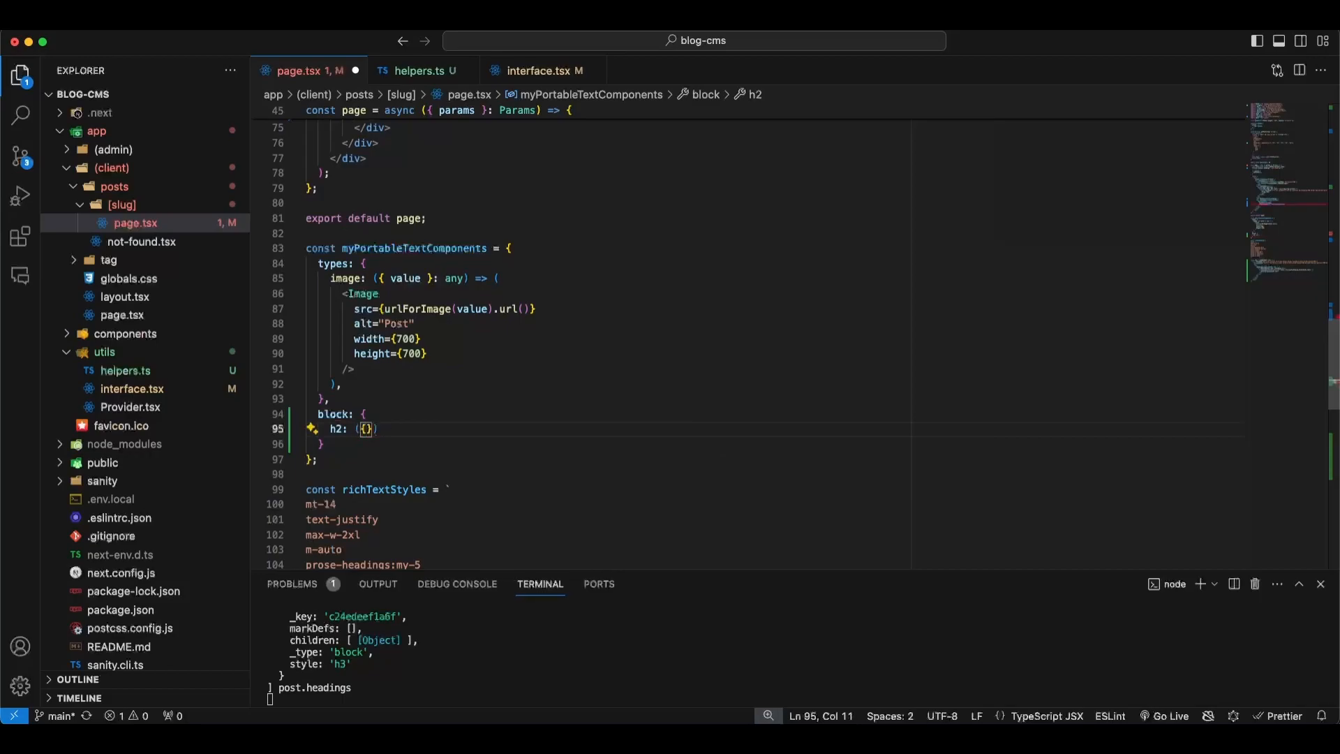
{"action": "type", "text": "value"}
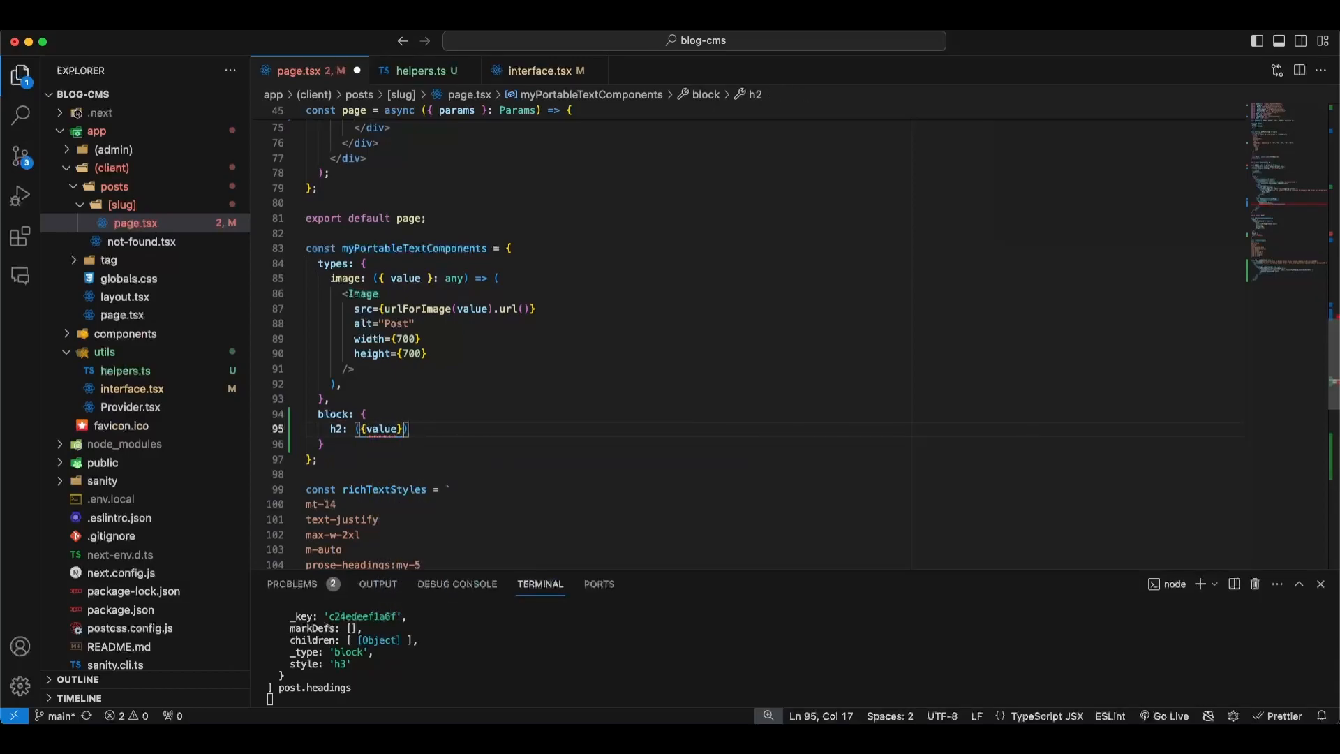
{"action": "type", "text": ": any"}
{"action": "type", "text": "<h2></h2>"}
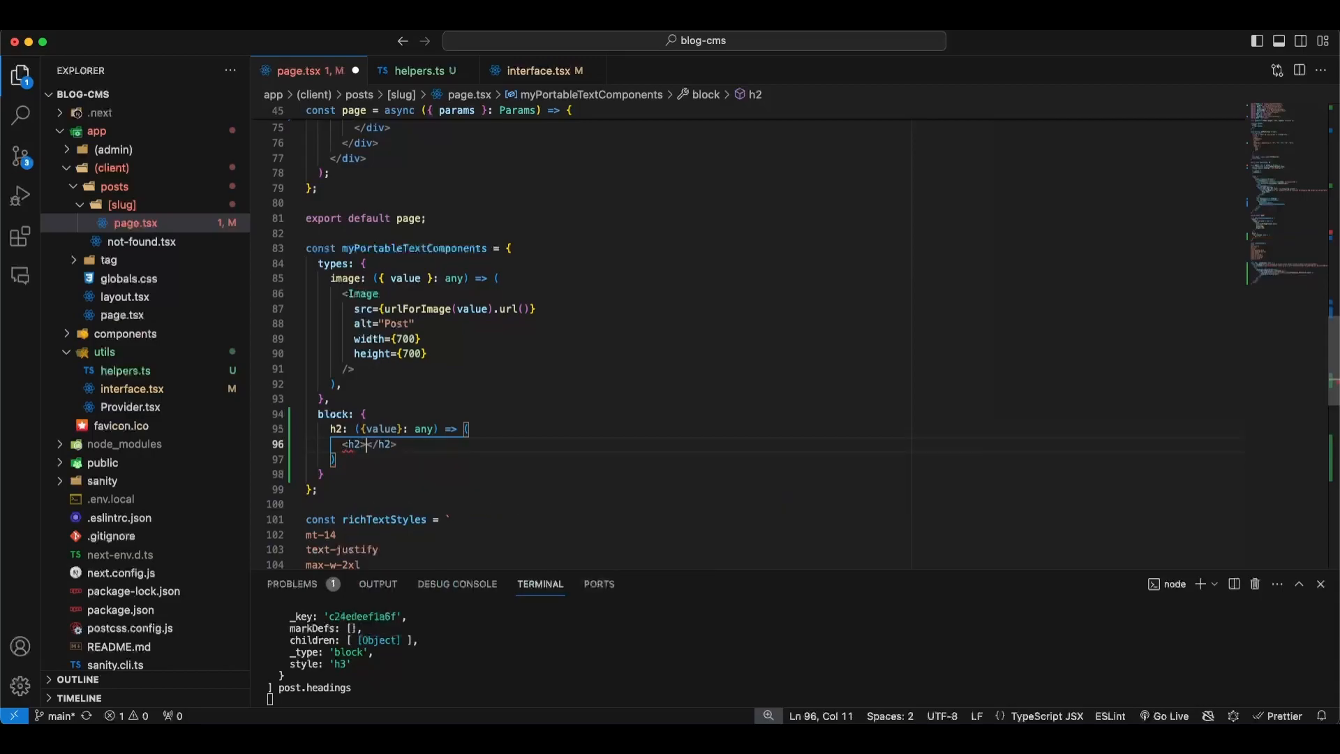
- Style the h2 with a bold, large text className and mb-3 margin
{"action": "type", "text": "className=\"\""}
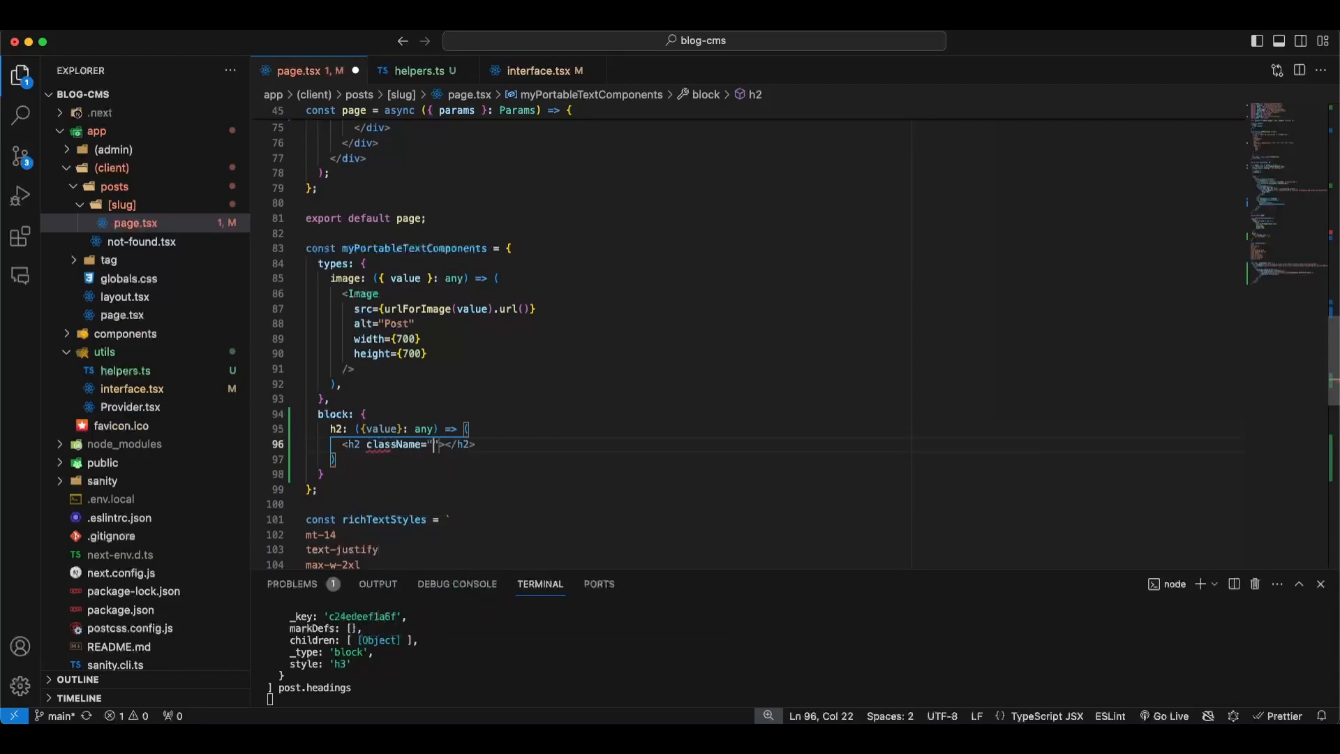
{"action": "type", "text": "text-3xl"}
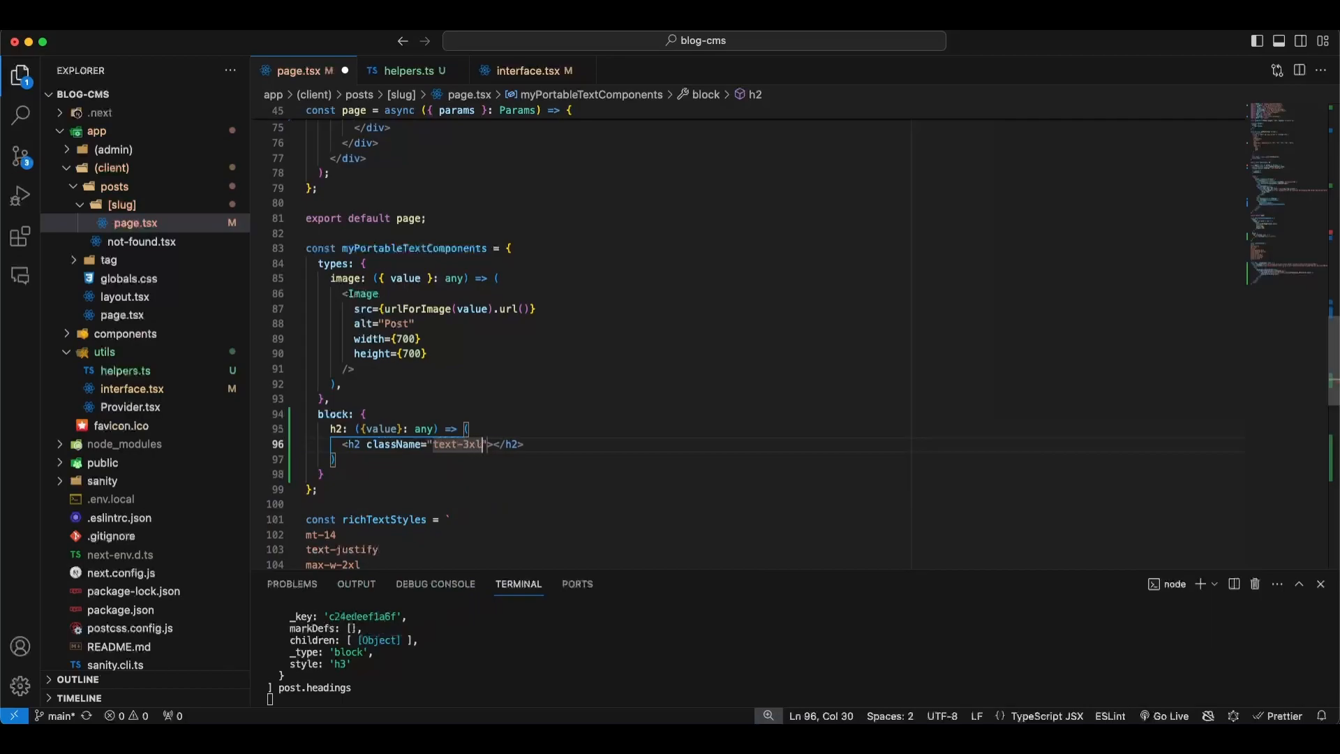
{"action": "type", "text": "font"}
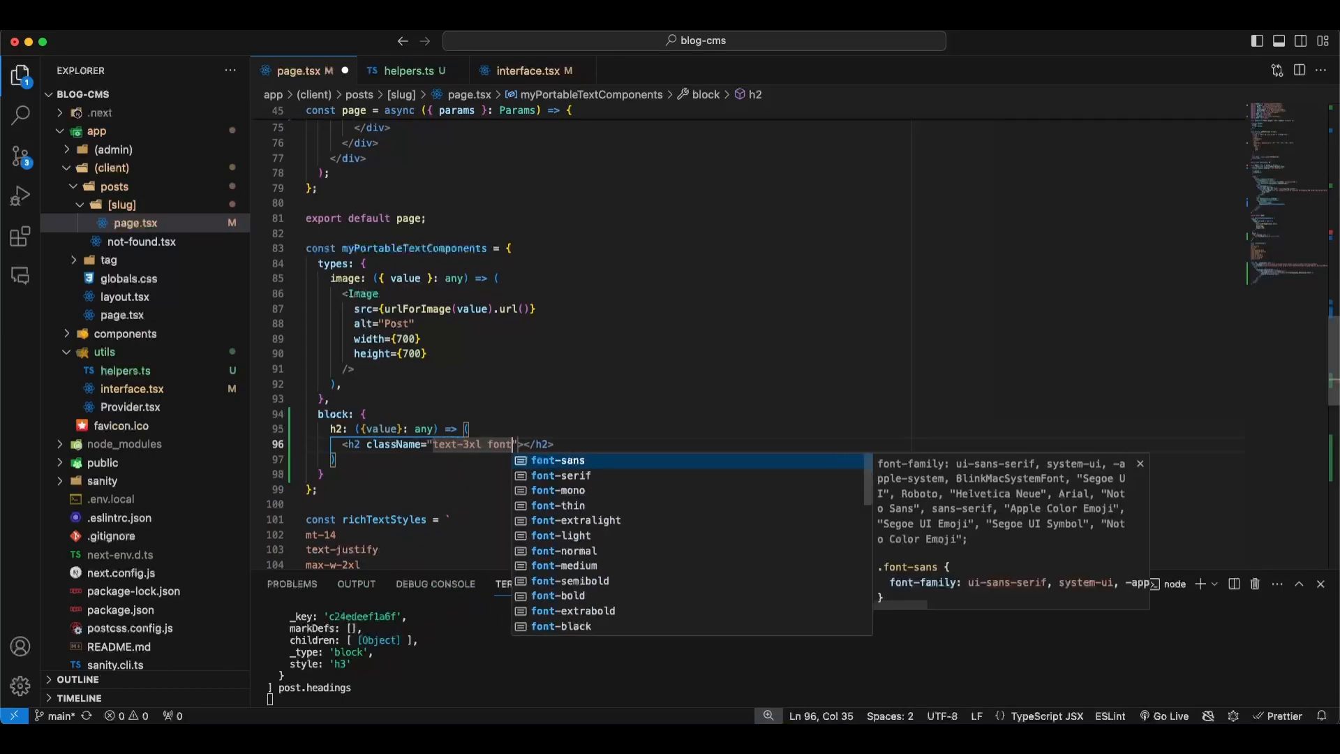
{"action": "type", "text": "-bold"}
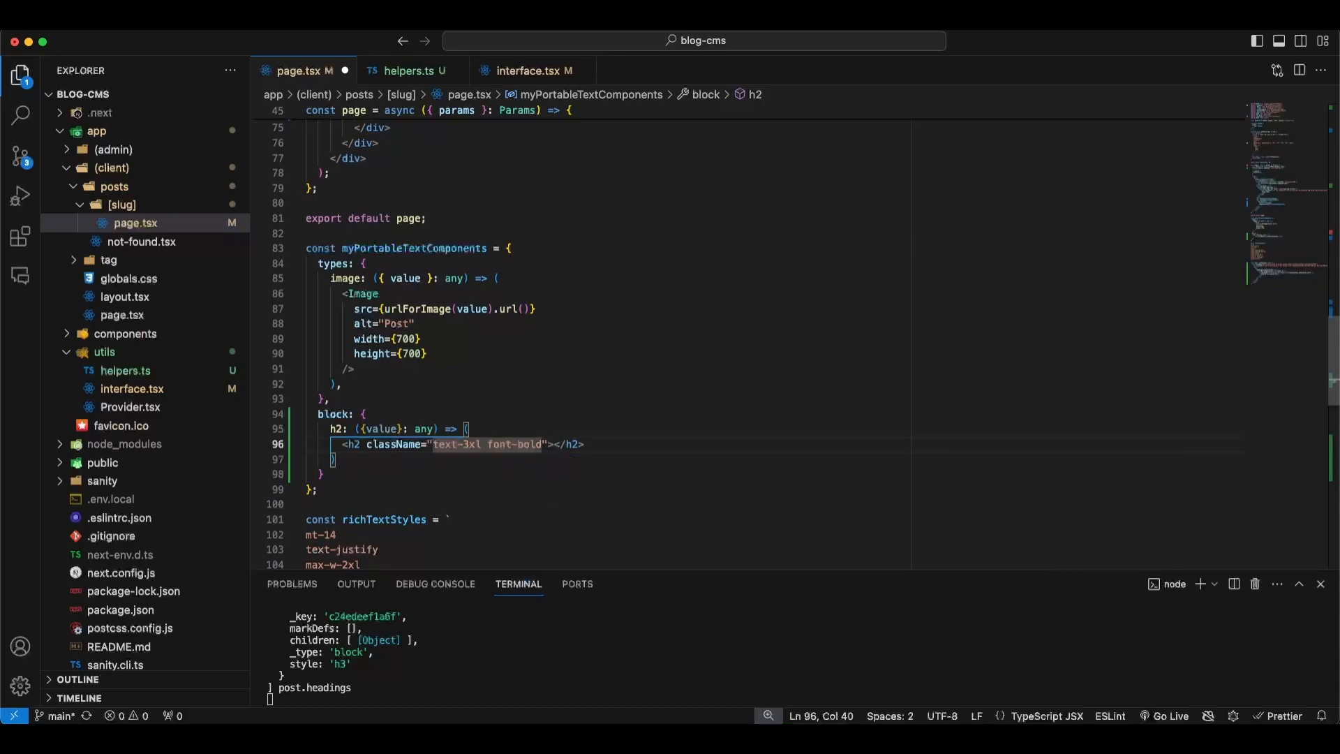
{"action": "type", "text": "mb-3"}
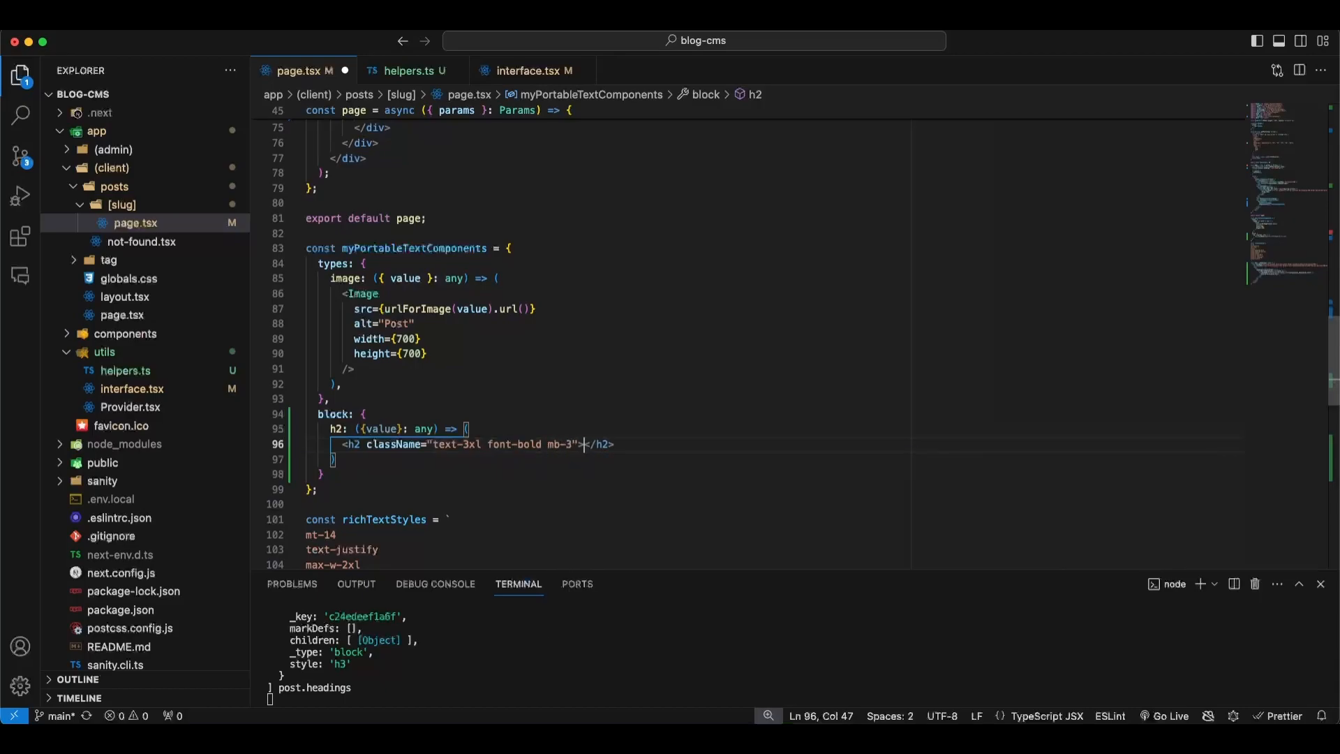
- Render {value.children[0].text} inside the h2 and save page.tsx
{"action": "type", "text": "{"}
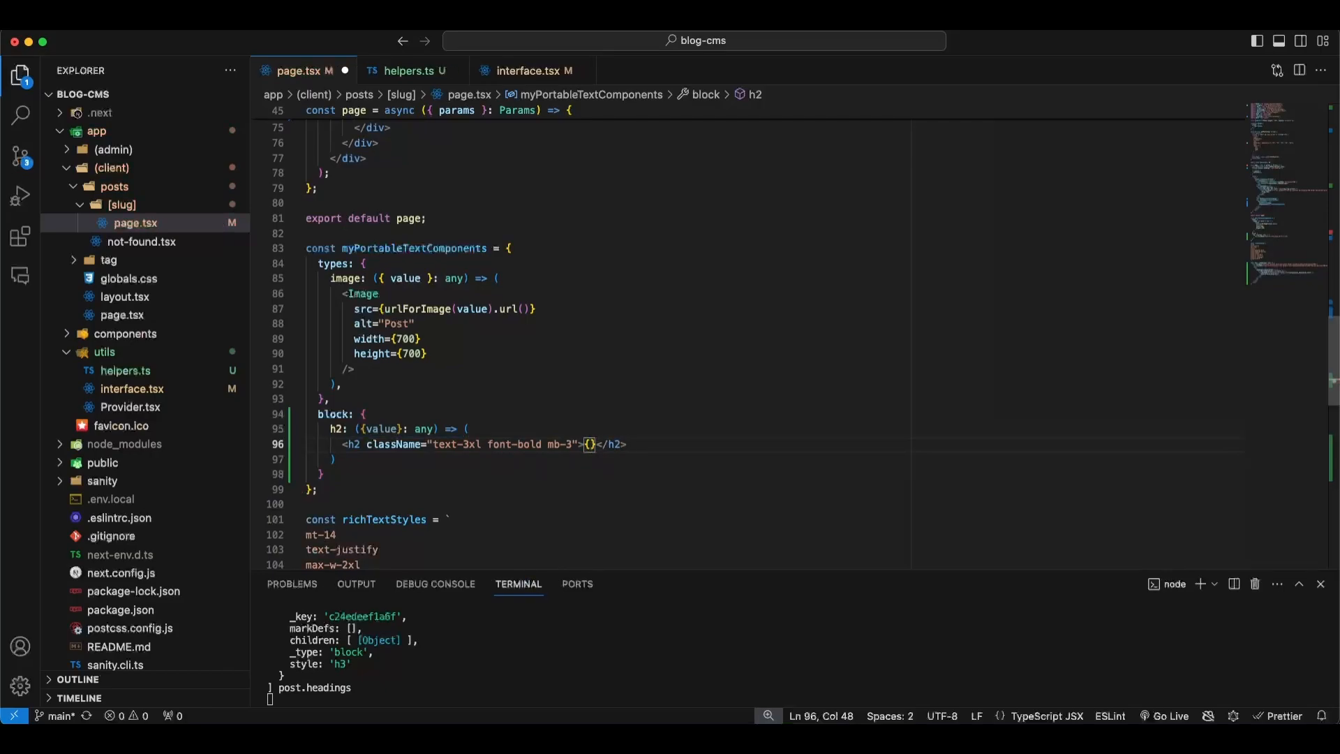
{"action": "scroll", "scroll_direction": "down", "scroll_amount": 3}
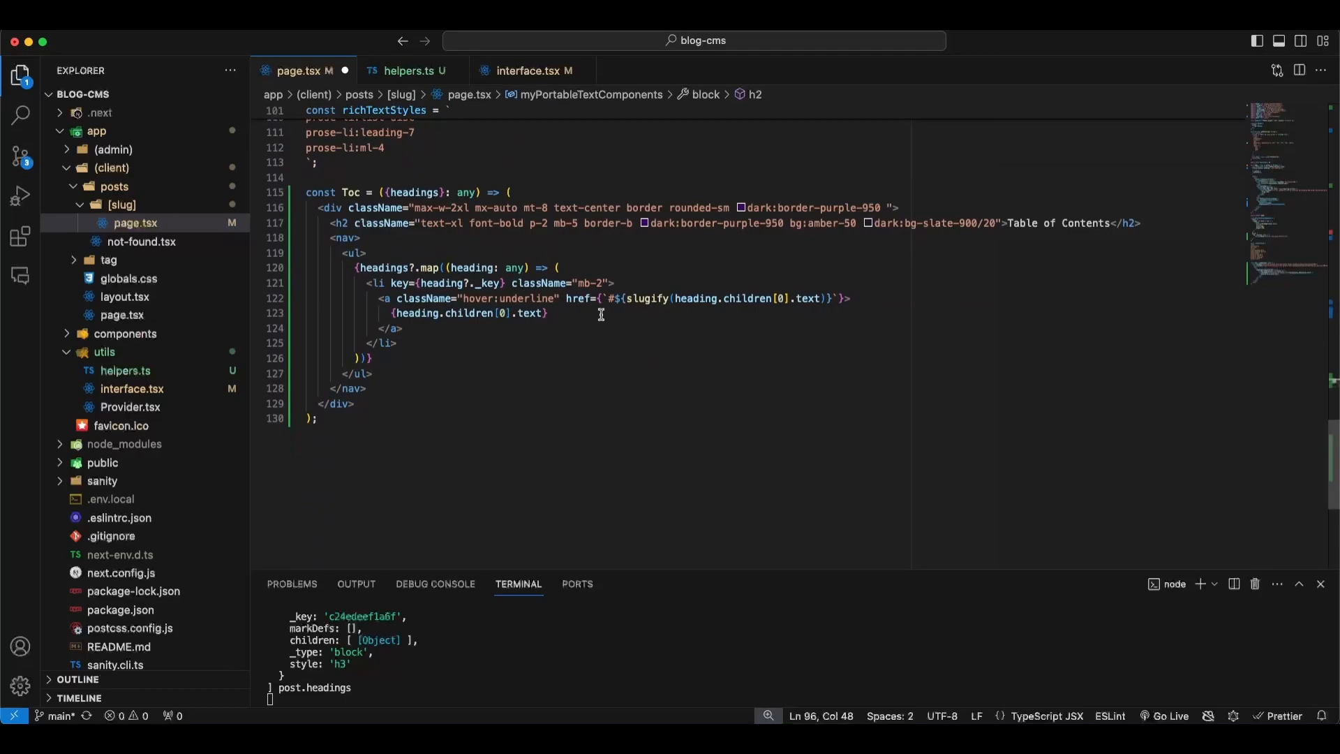
{"action": "scroll", "scroll_direction": "up", "scroll_amount": 3}
{"action": "type", "text": "val"}
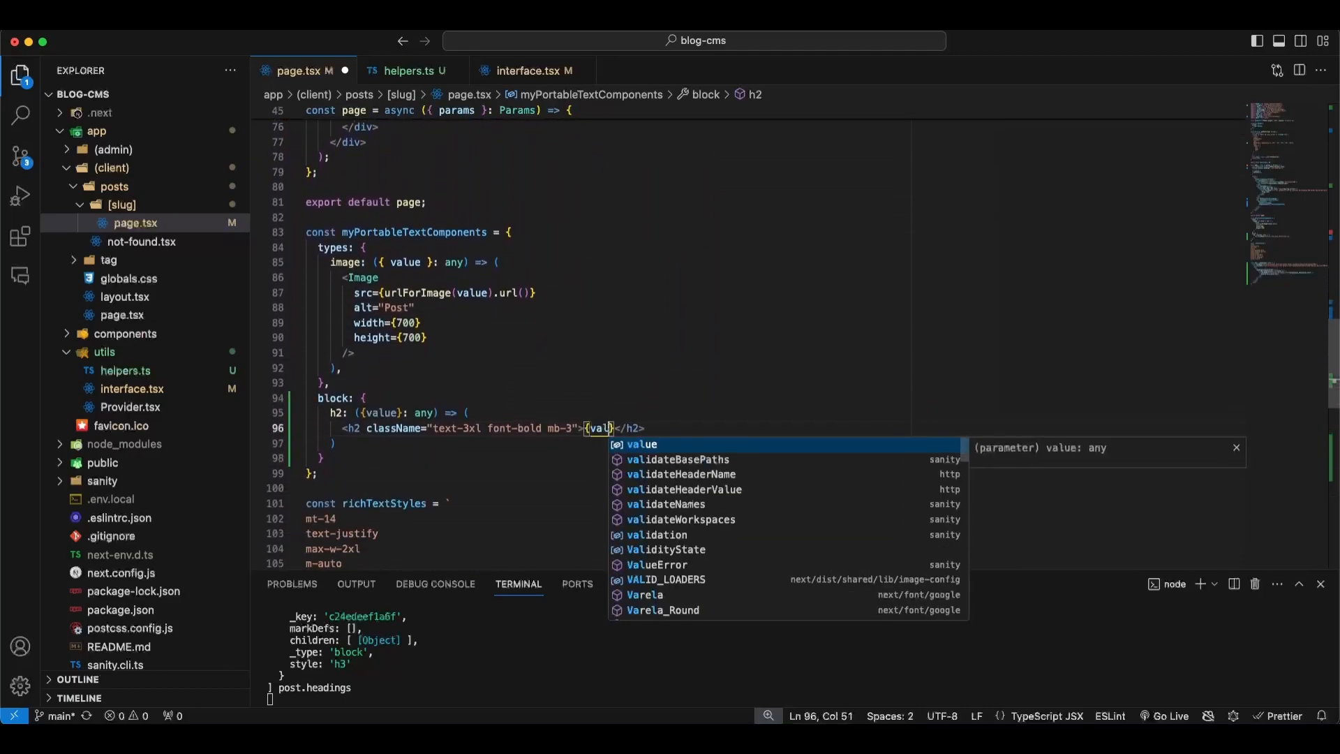
{"action": "type", "text": "."}
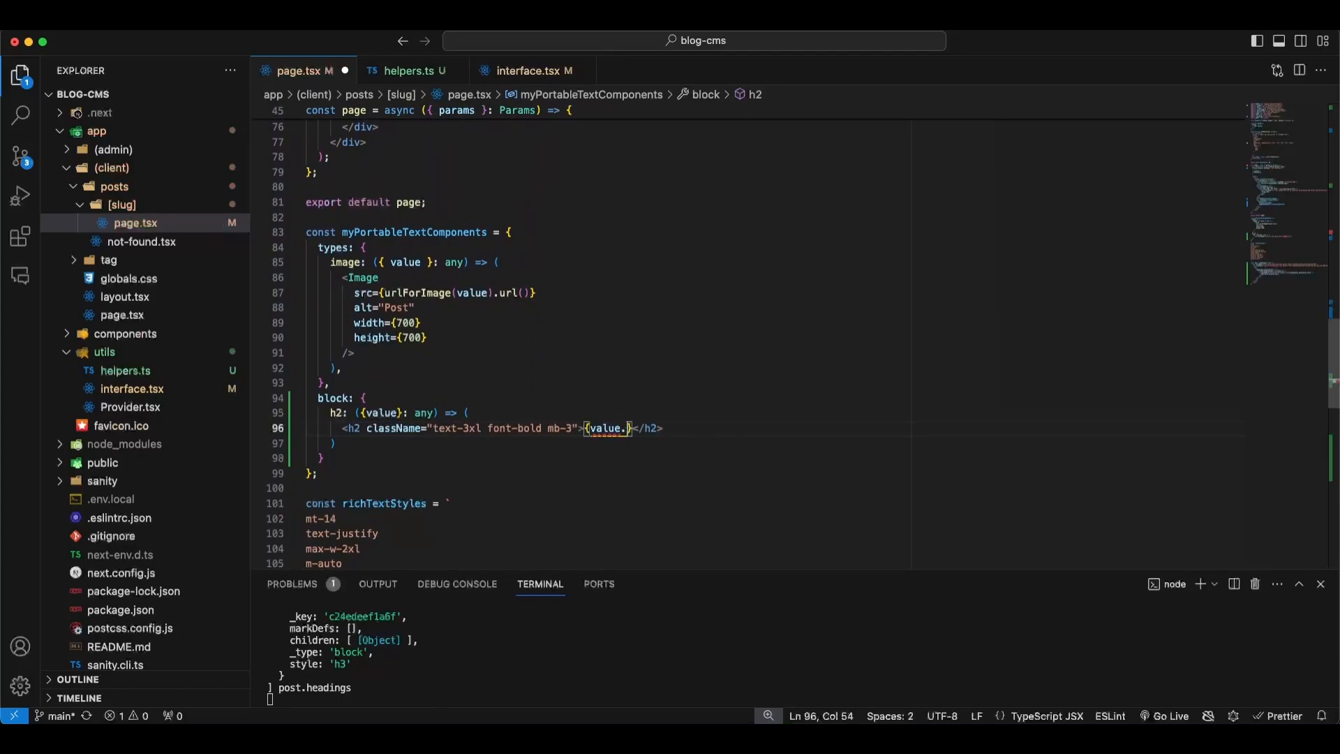
{"action": "type", "text": "children"}
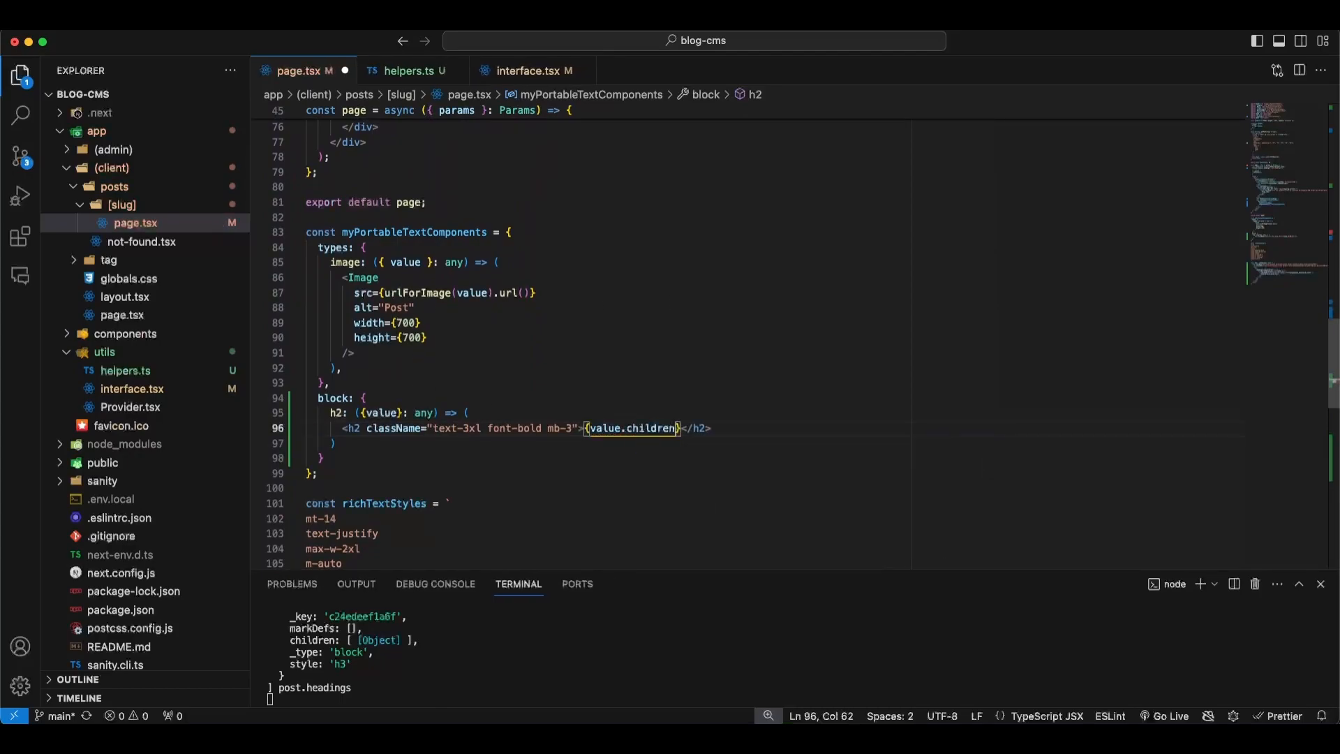
{"action": "type", "text": "."}
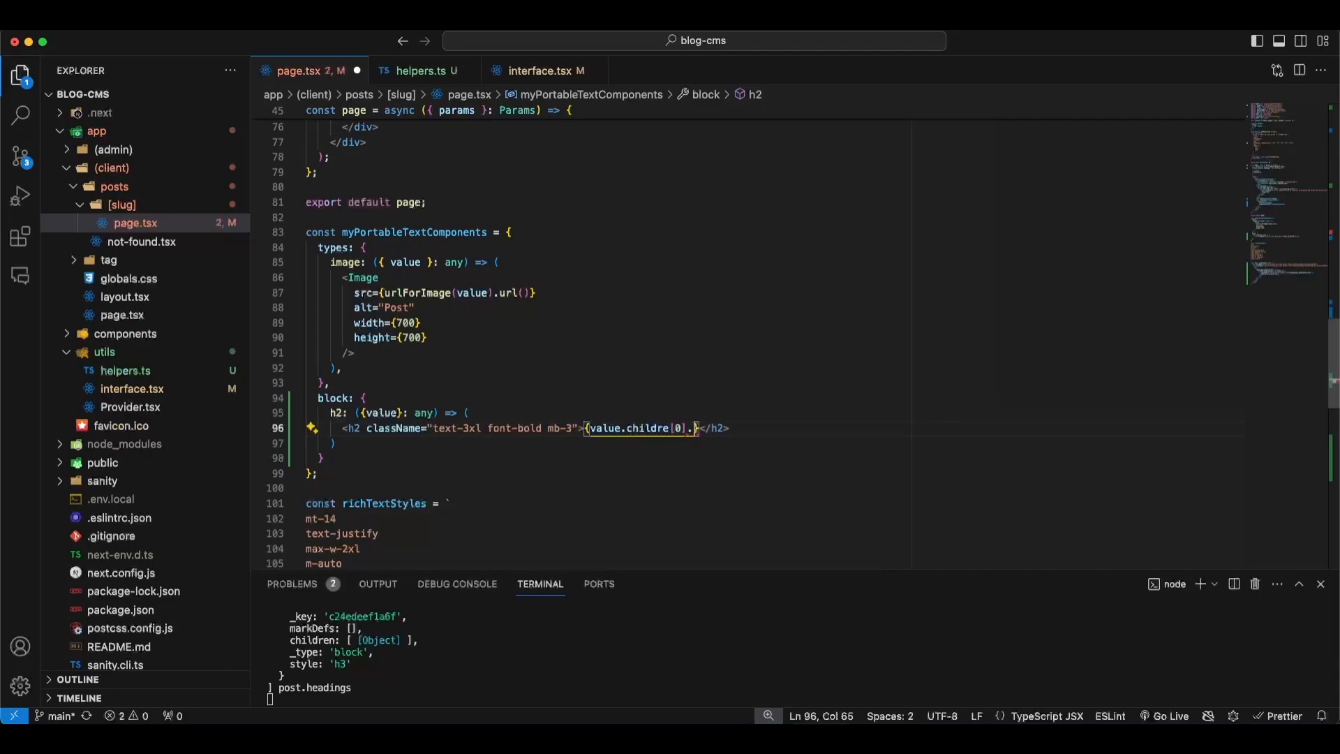
{"action": "type", "text": "text"}
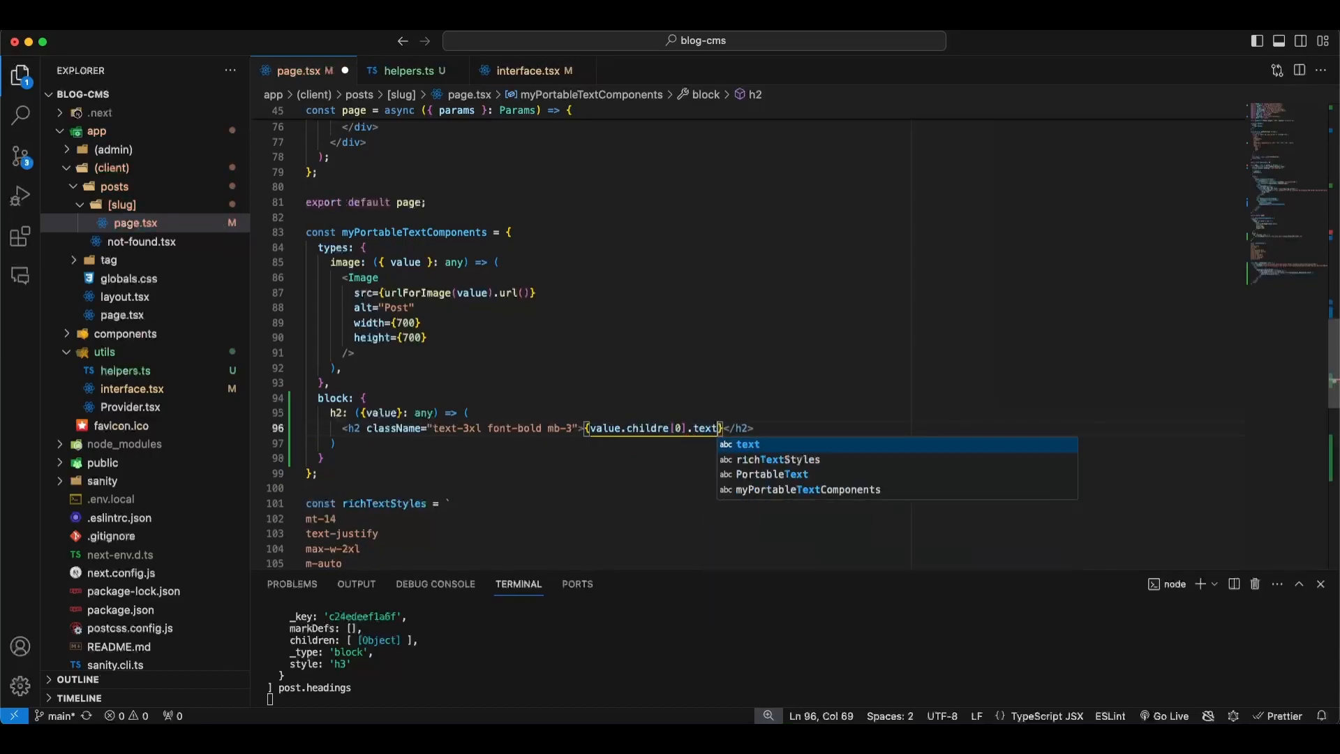
{"action": "key", "text": "Escape"}
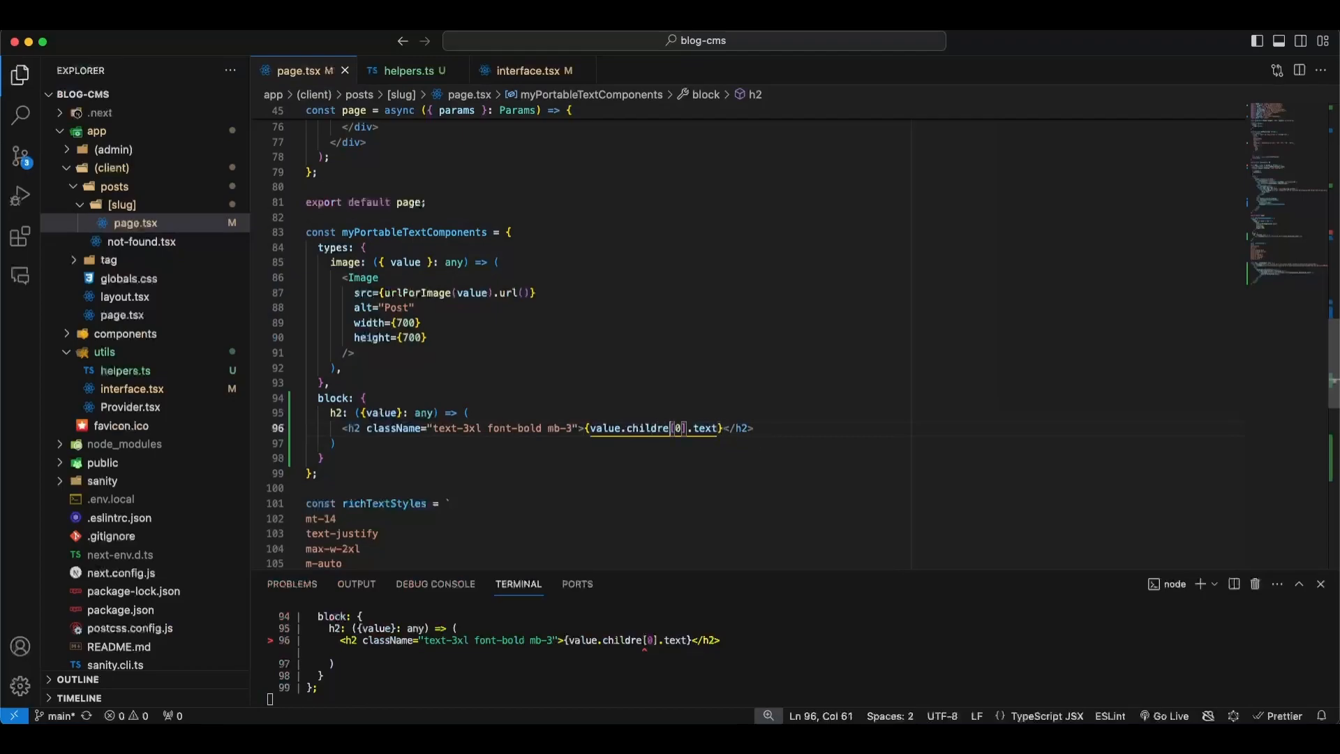
{"action": "type", "text": "n"}
{"action": "left_click", "coordinate": [773, 442]}
{"action": "type", "text": ","}
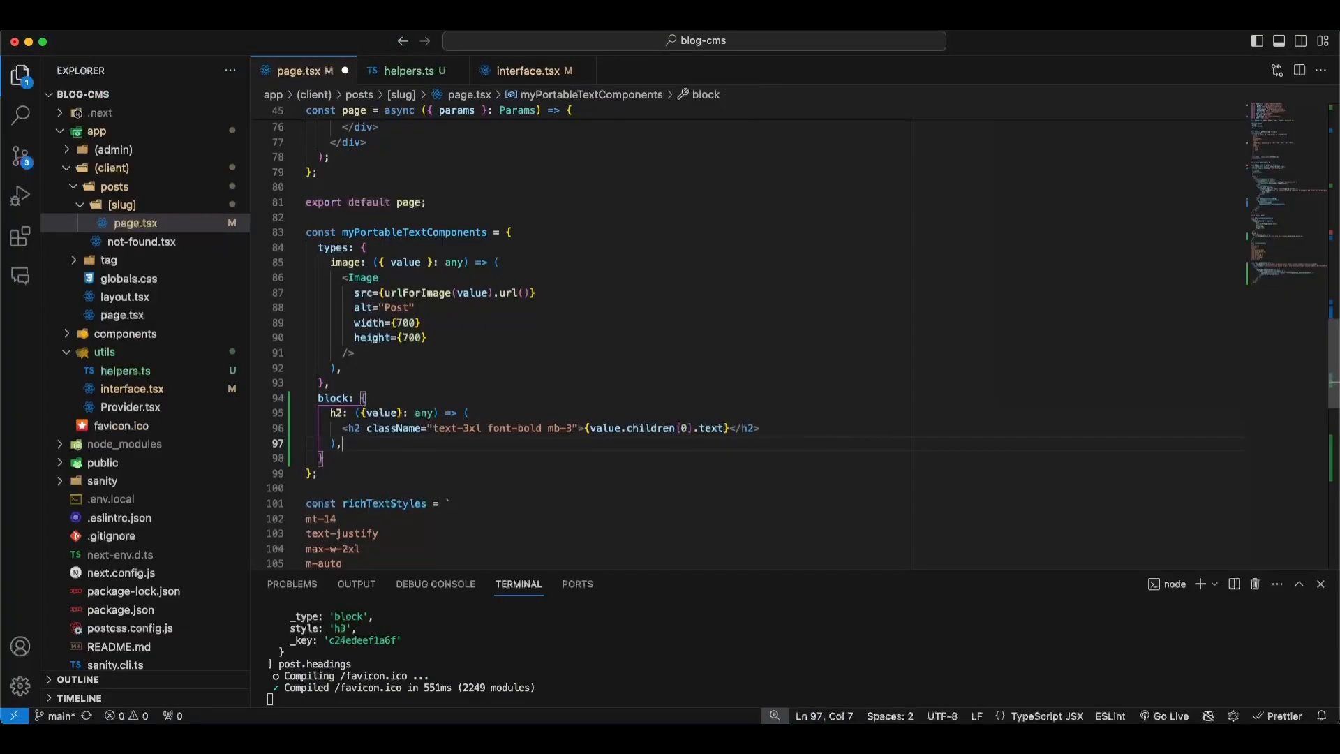
- Duplicate the h2 renderer and change the copy's key to h3
{"action": "left_click_drag", "start_coordinate": [323, 412], "coordinate": [338, 443]}
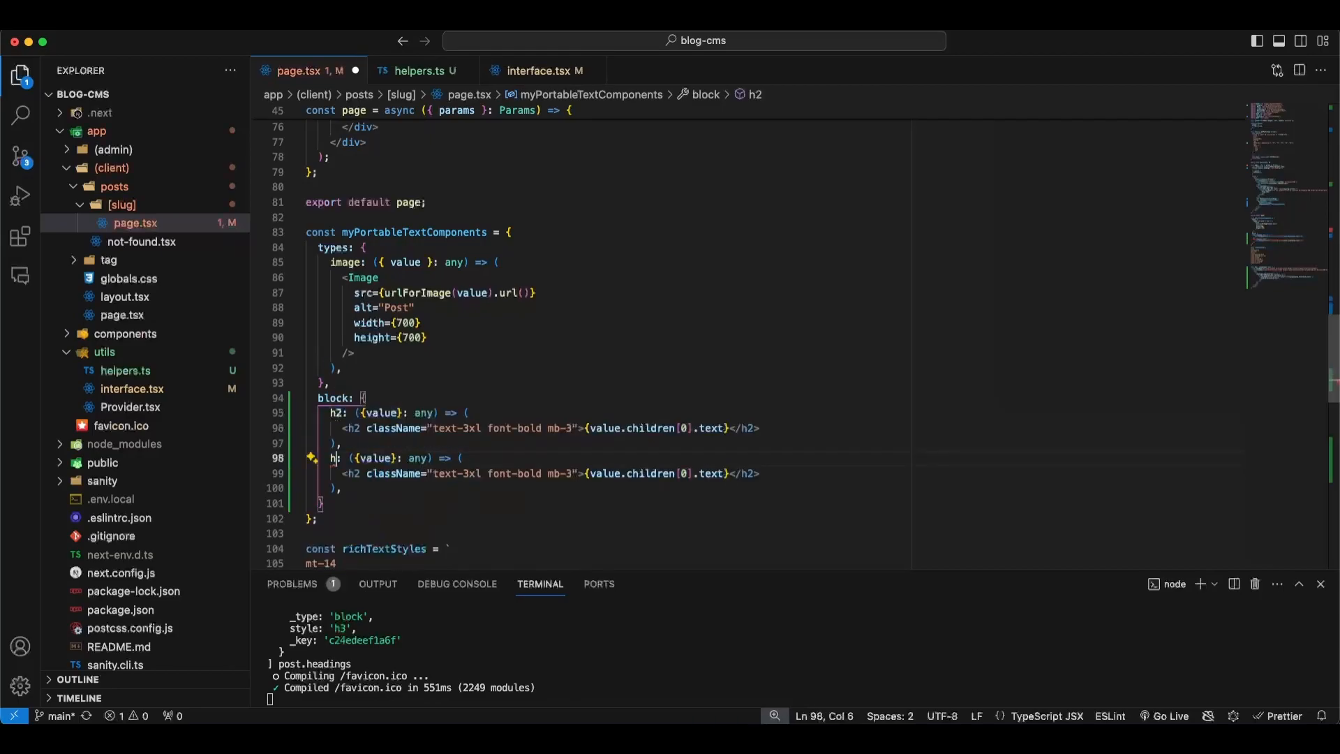
{"action": "type", "text": "3"}
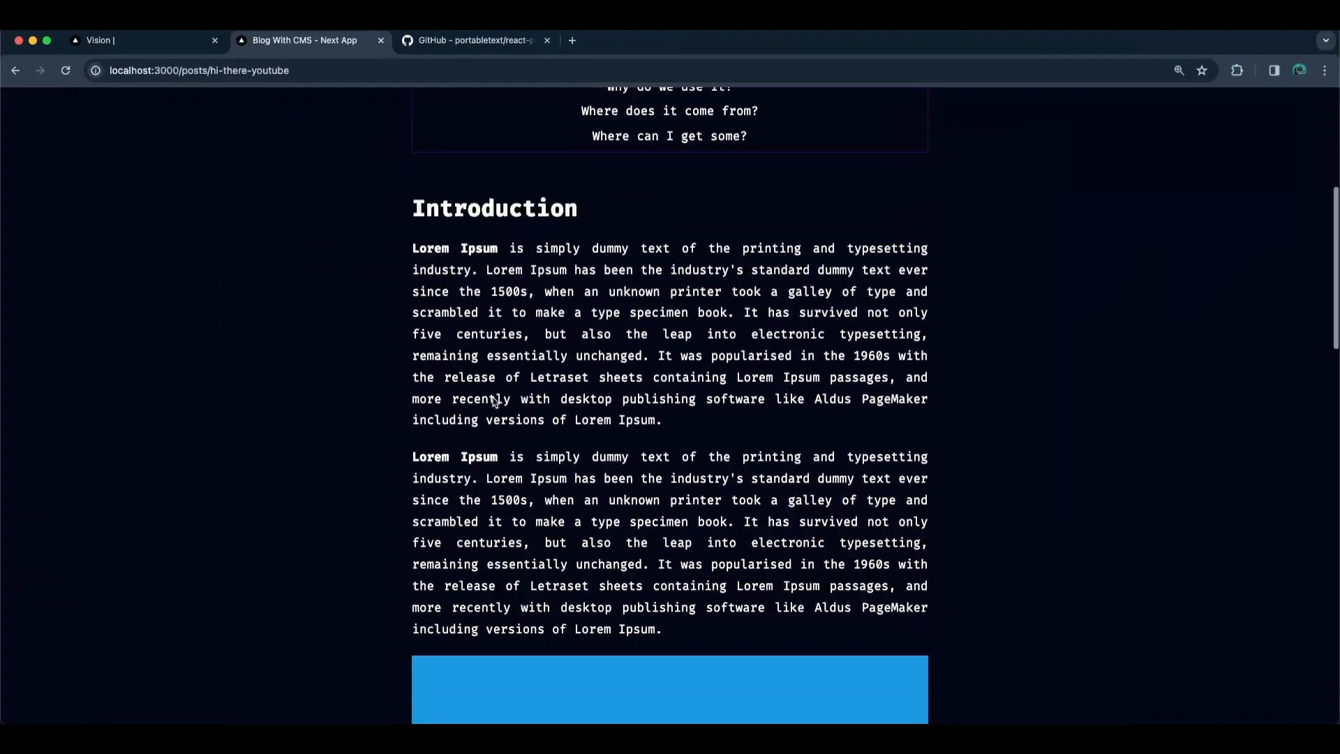
{"action": "scroll", "scroll_direction": "down", "scroll_amount": 3}
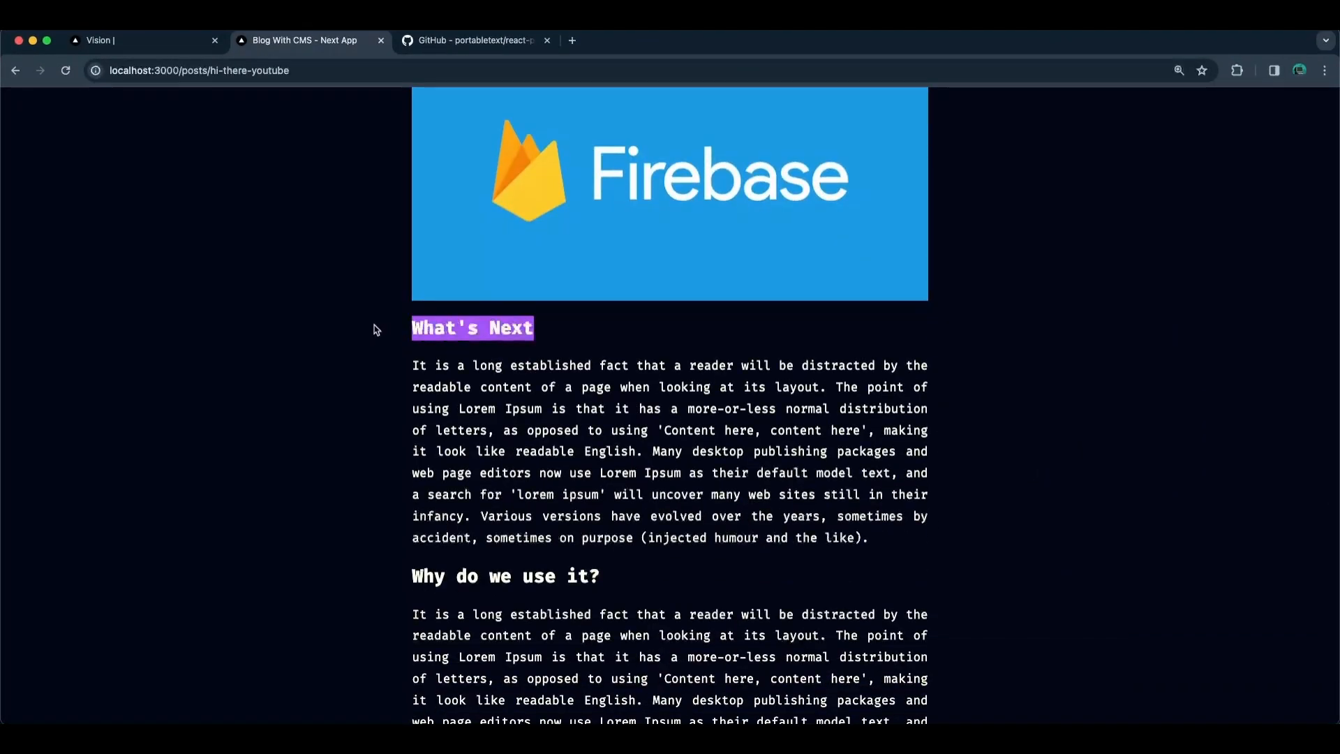
{"action": "scroll", "scroll_direction": "down", "scroll_amount": 3}
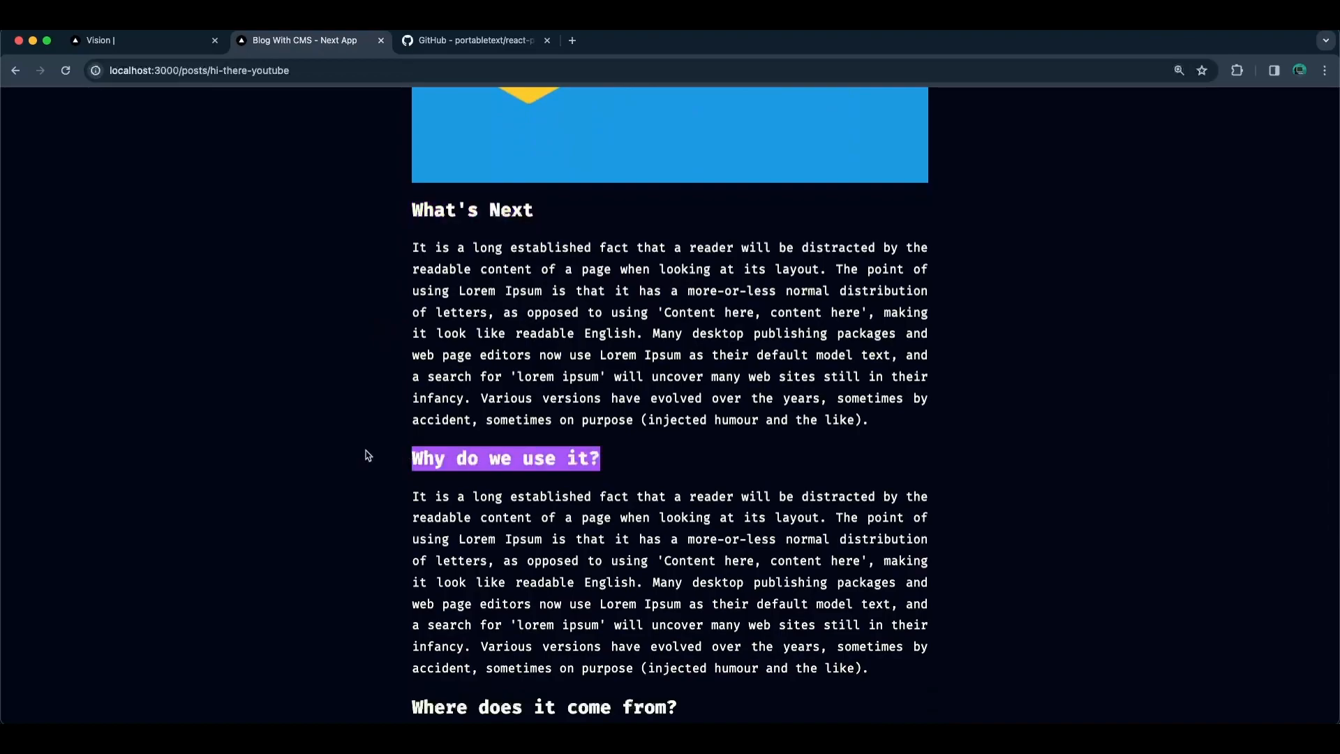
{"action": "scroll", "scroll_direction": "down", "scroll_amount": 3}
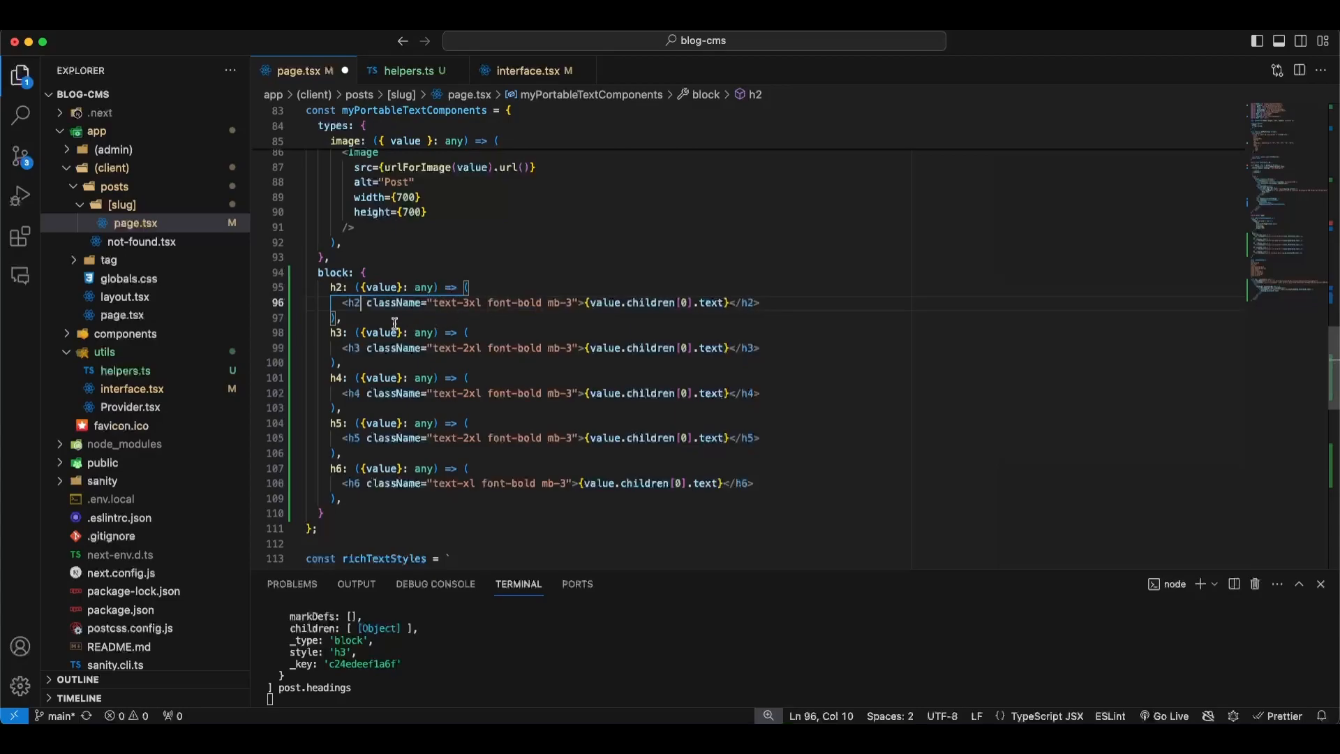
{"action": "mouse_move", "coordinate": [374, 332]}
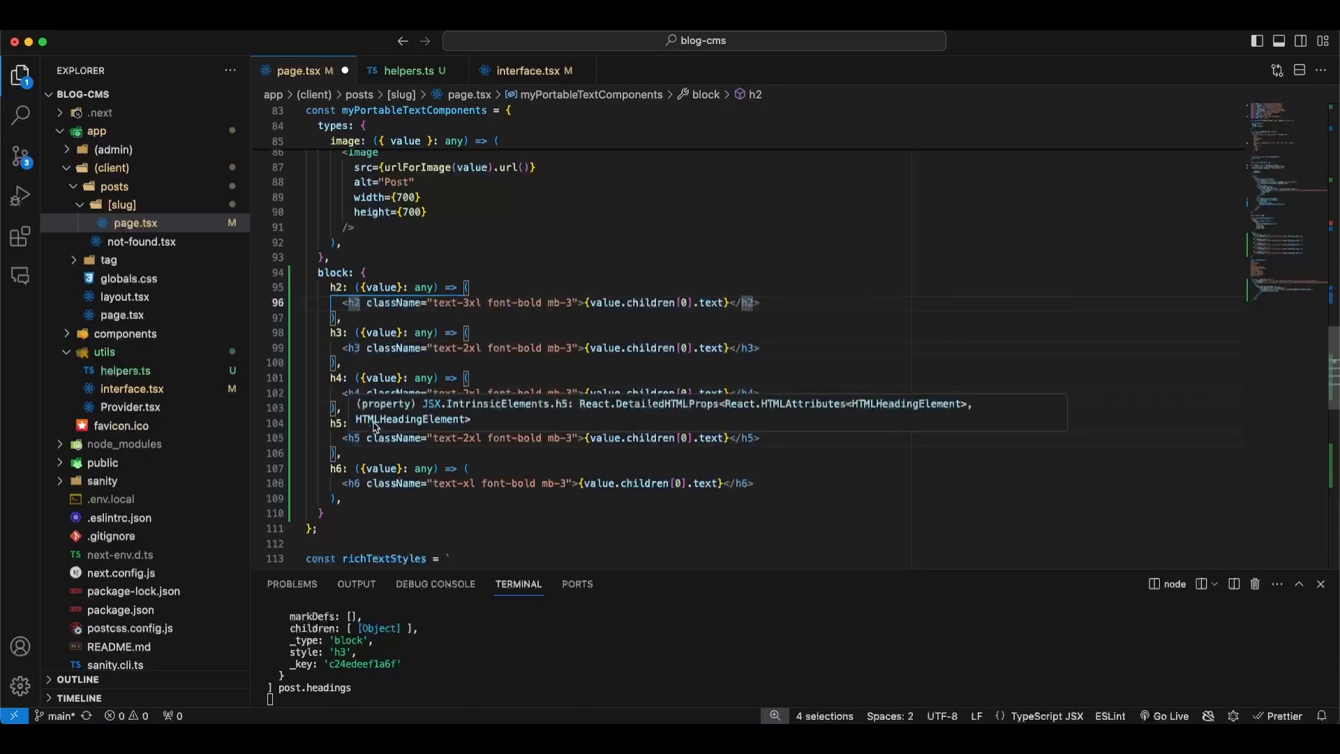
{"action": "mouse_move", "coordinate": [449, 442]}
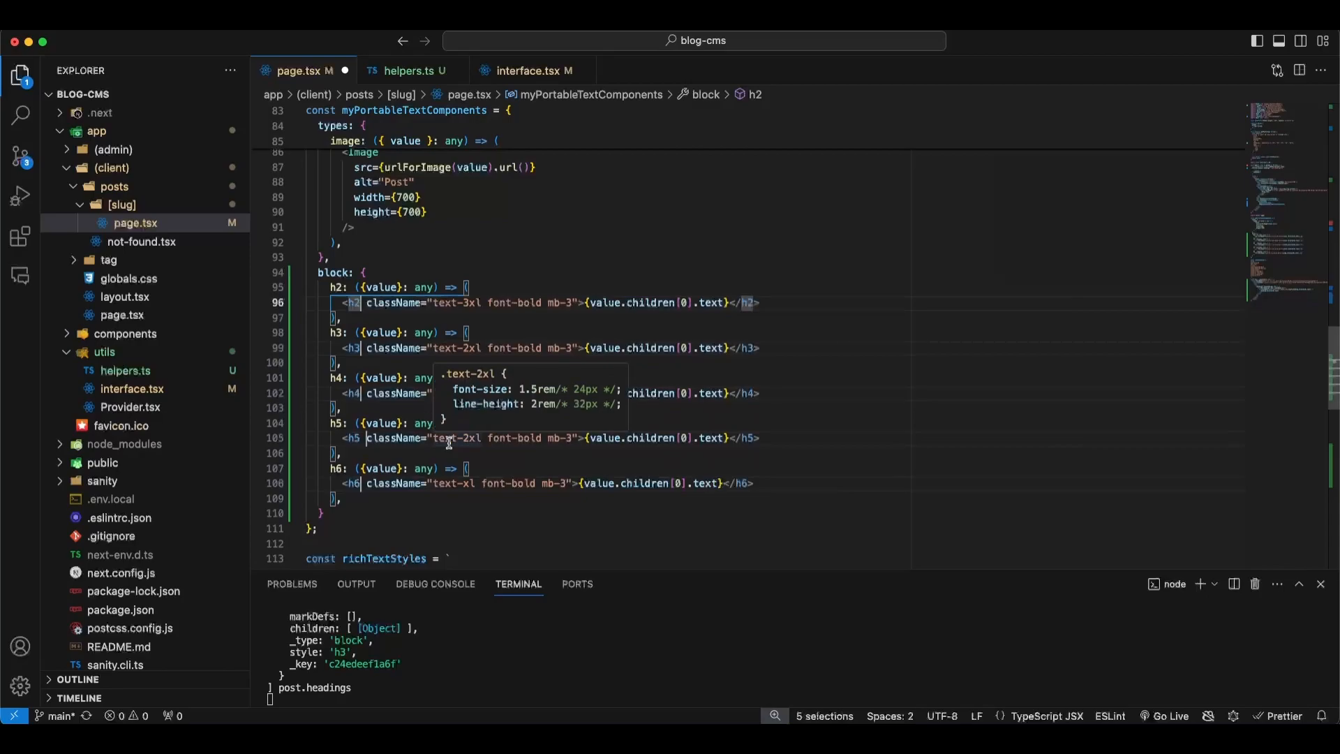
- Add id={slugify(value.children[0].text)} to every h2–h6 heading tag at once
{"action": "type", "text": "id=\"\""}
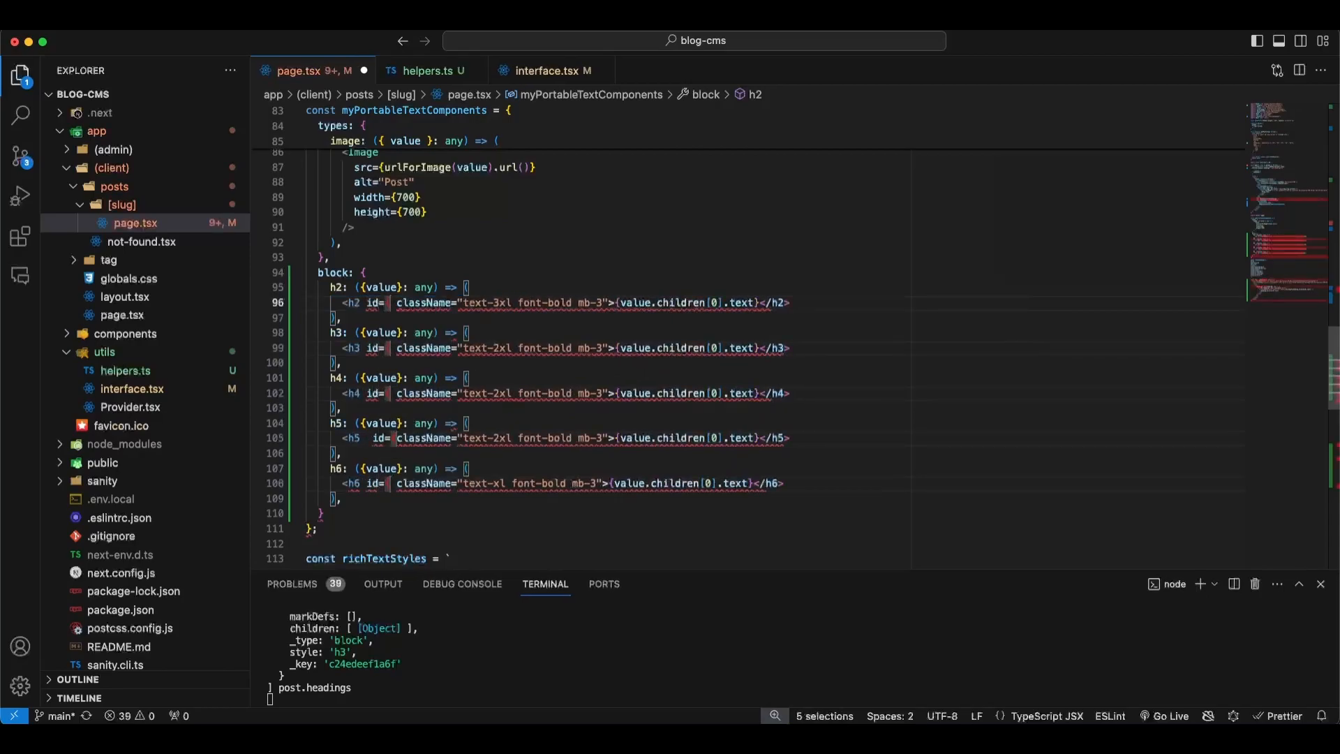
{"action": "type", "text": "slugify(value"}
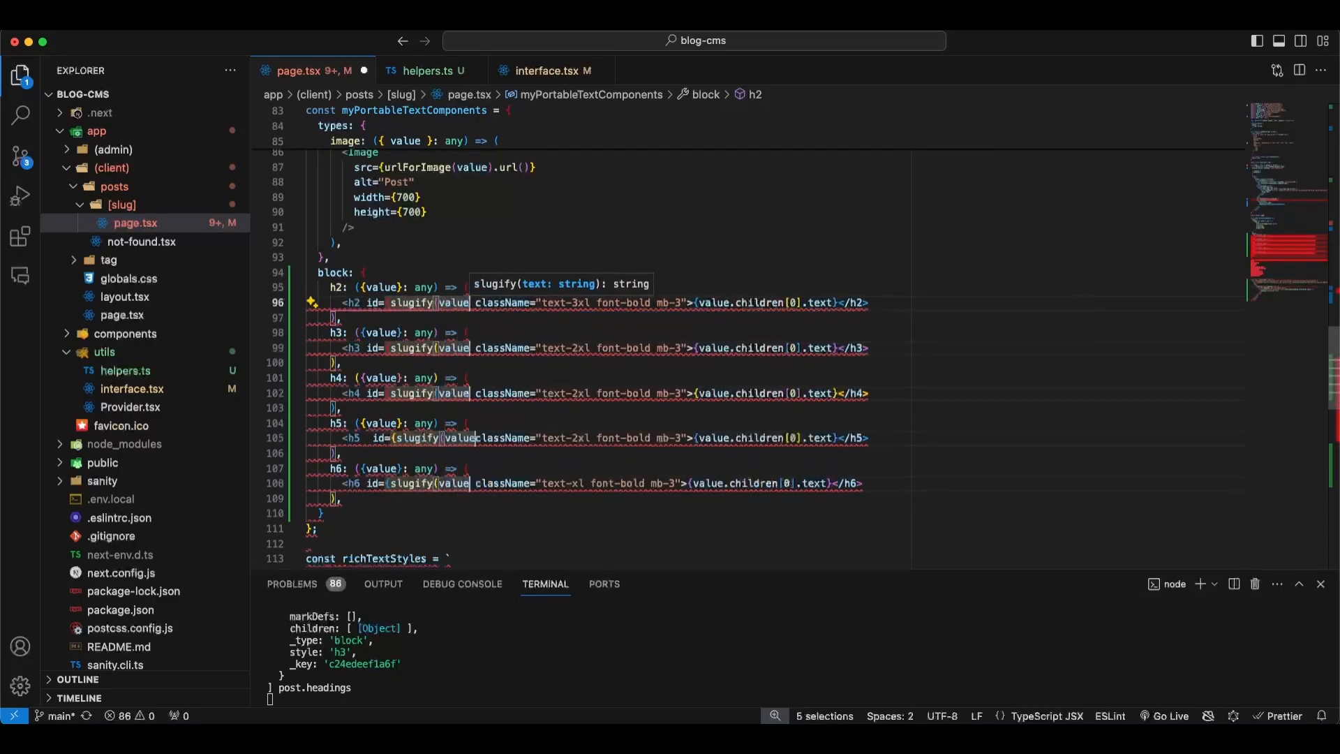
{"action": "type", "text": "c"}
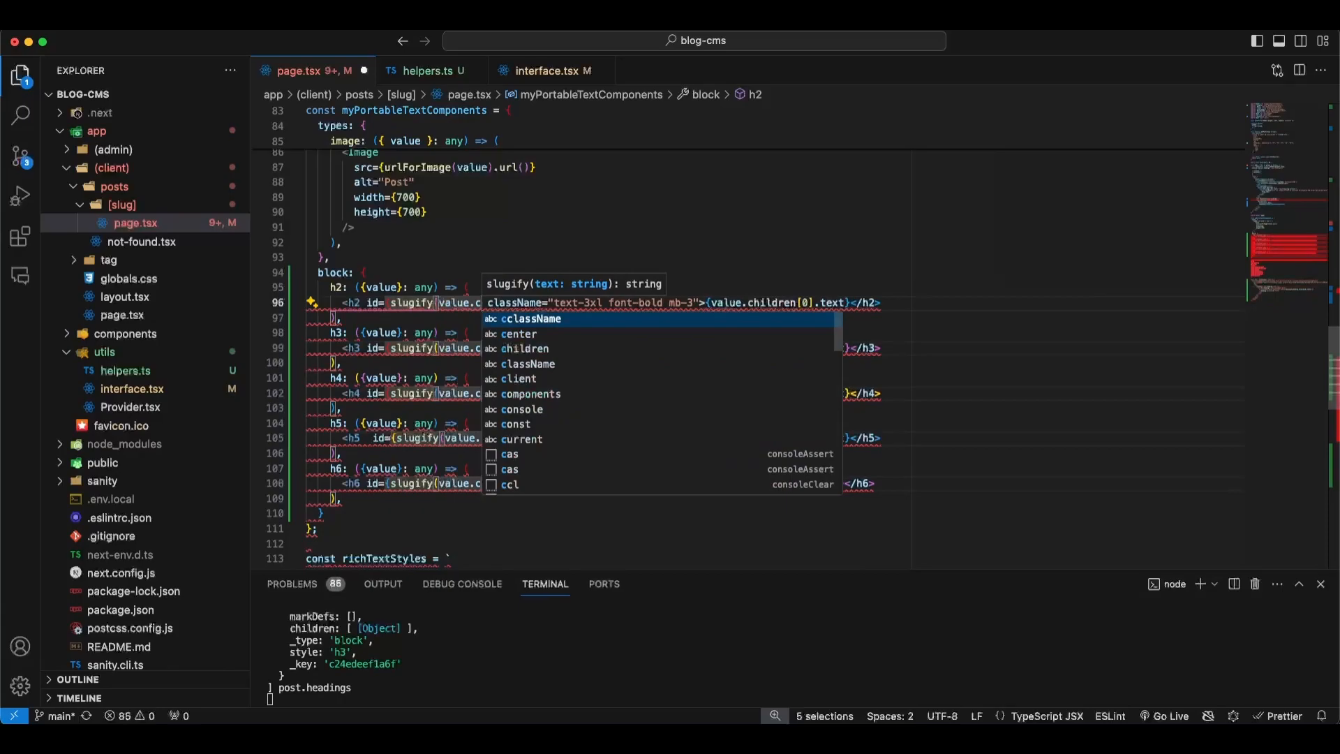
{"action": "type", "text": "children"}
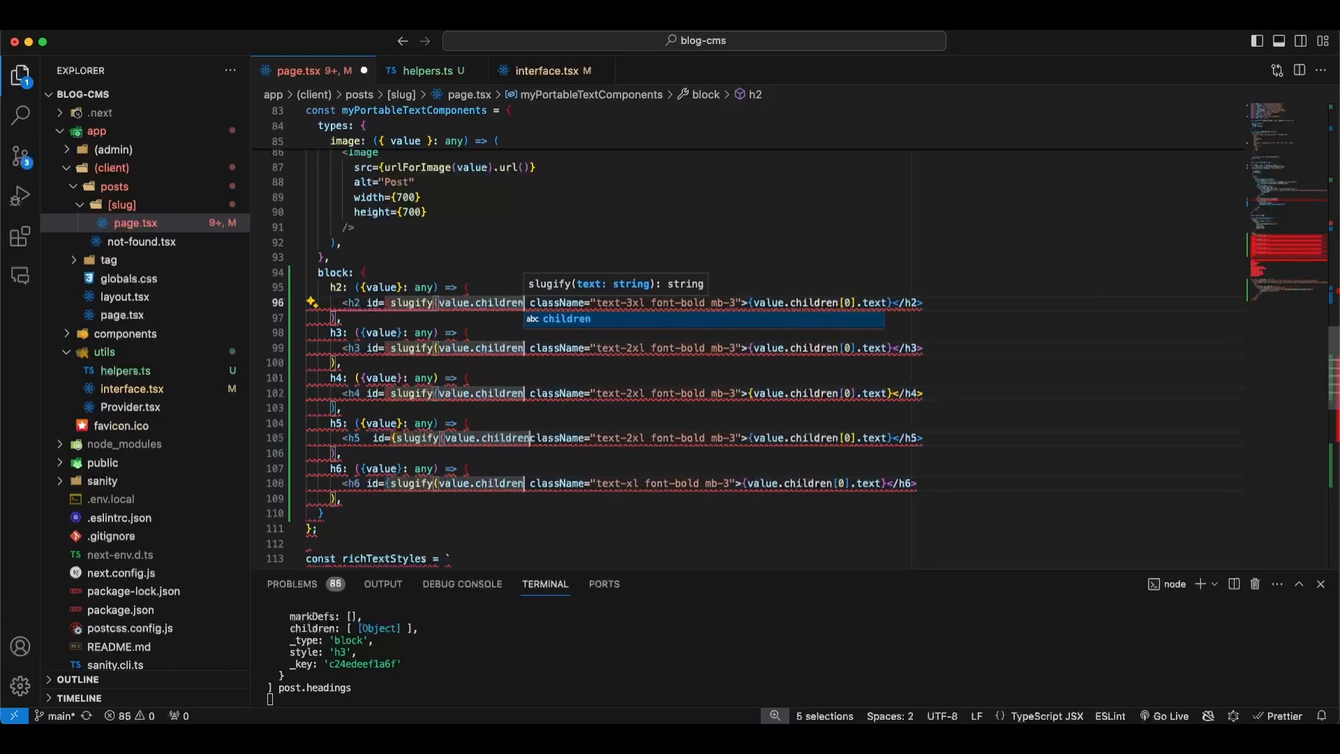
{"action": "type", "text": "[0]"}
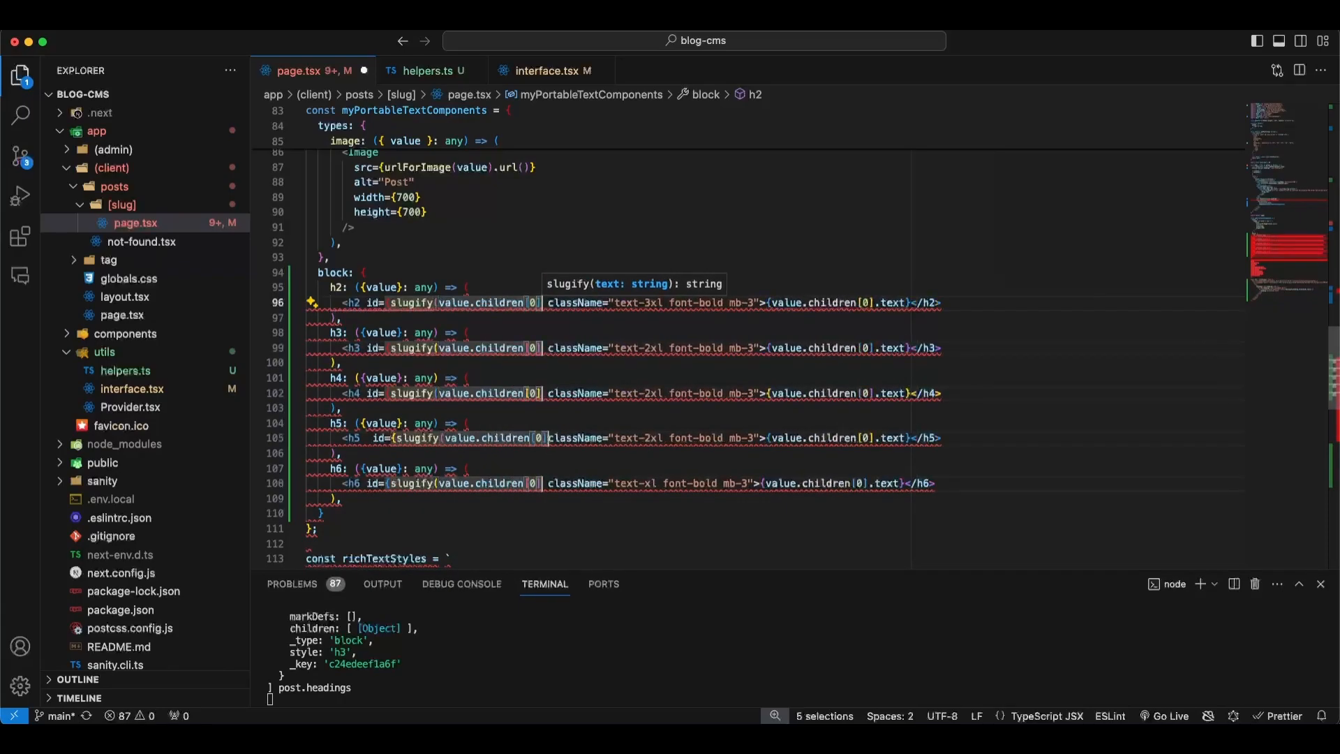
{"action": "type", "text": ".text)}"}
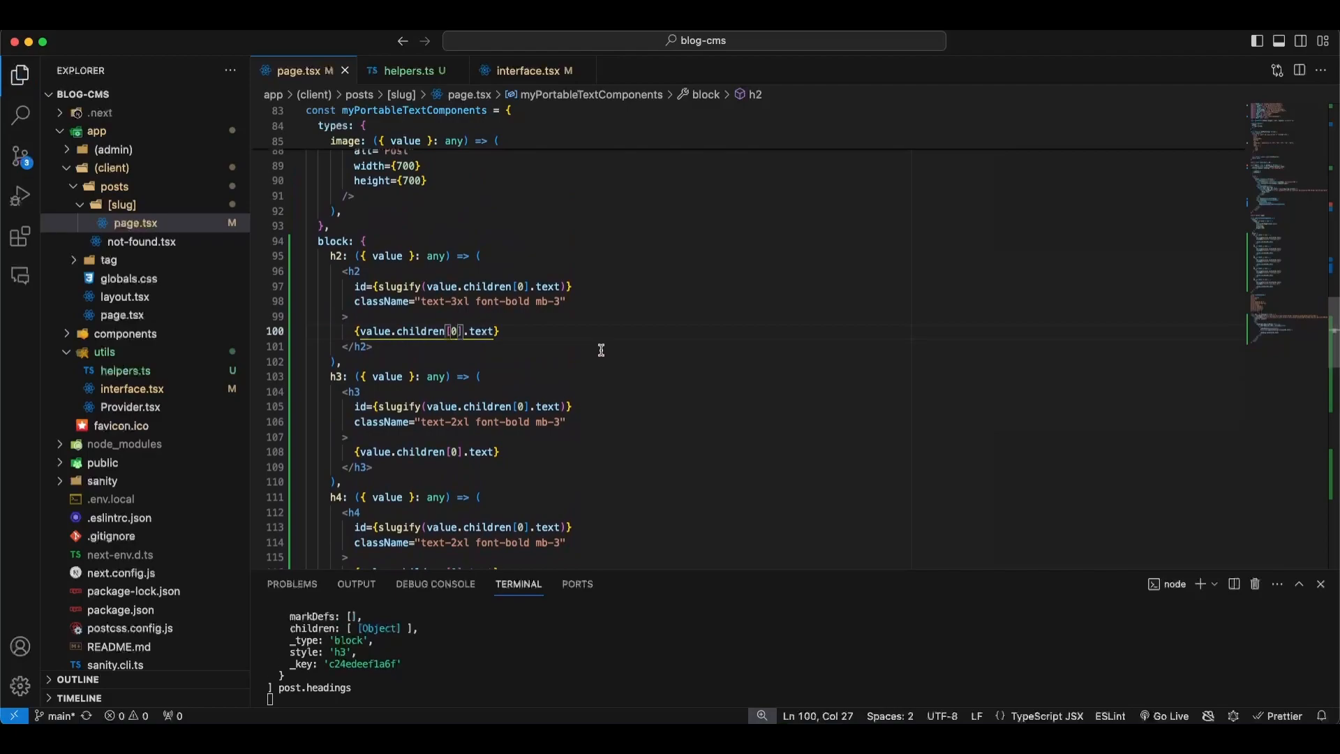
- Reload the post and confirm the Introduction and 'Where does it come from?' links jump correctly
{"action": "left_click", "coordinate": [303, 41]}
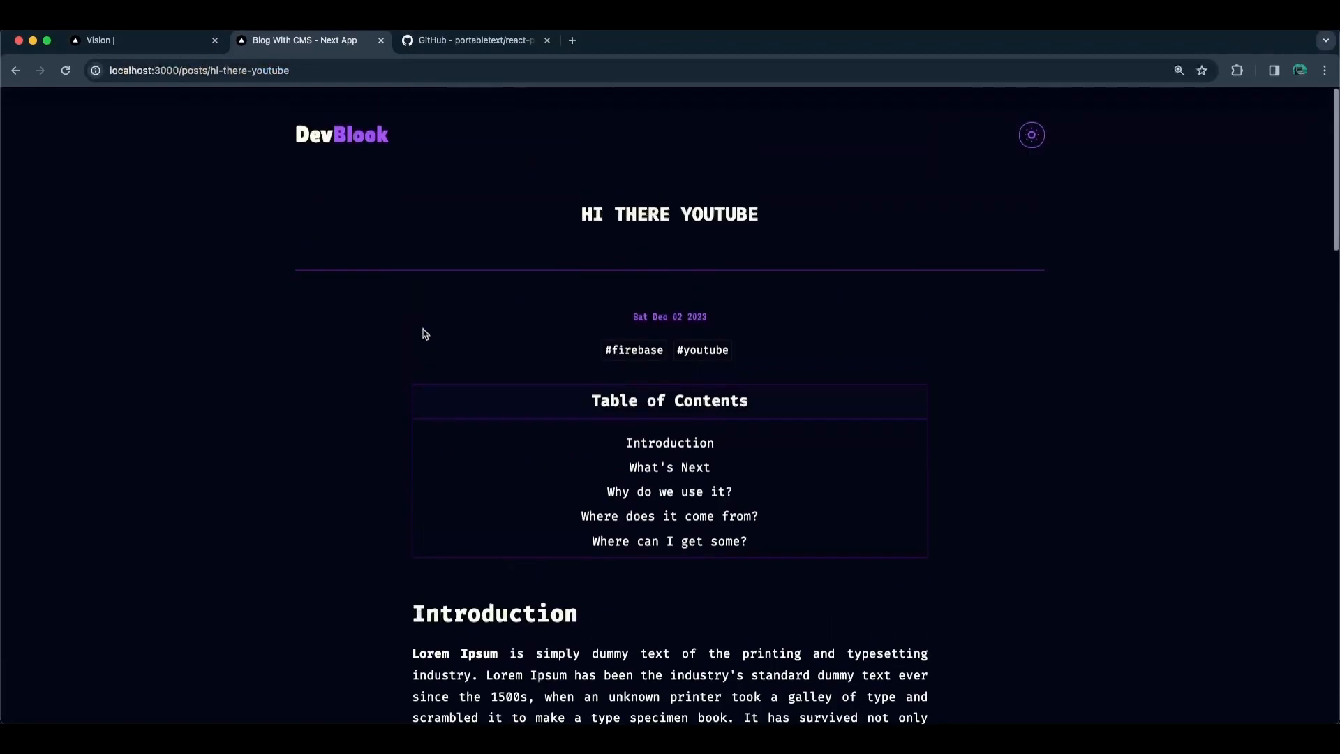
{"action": "left_click", "coordinate": [66, 70]}
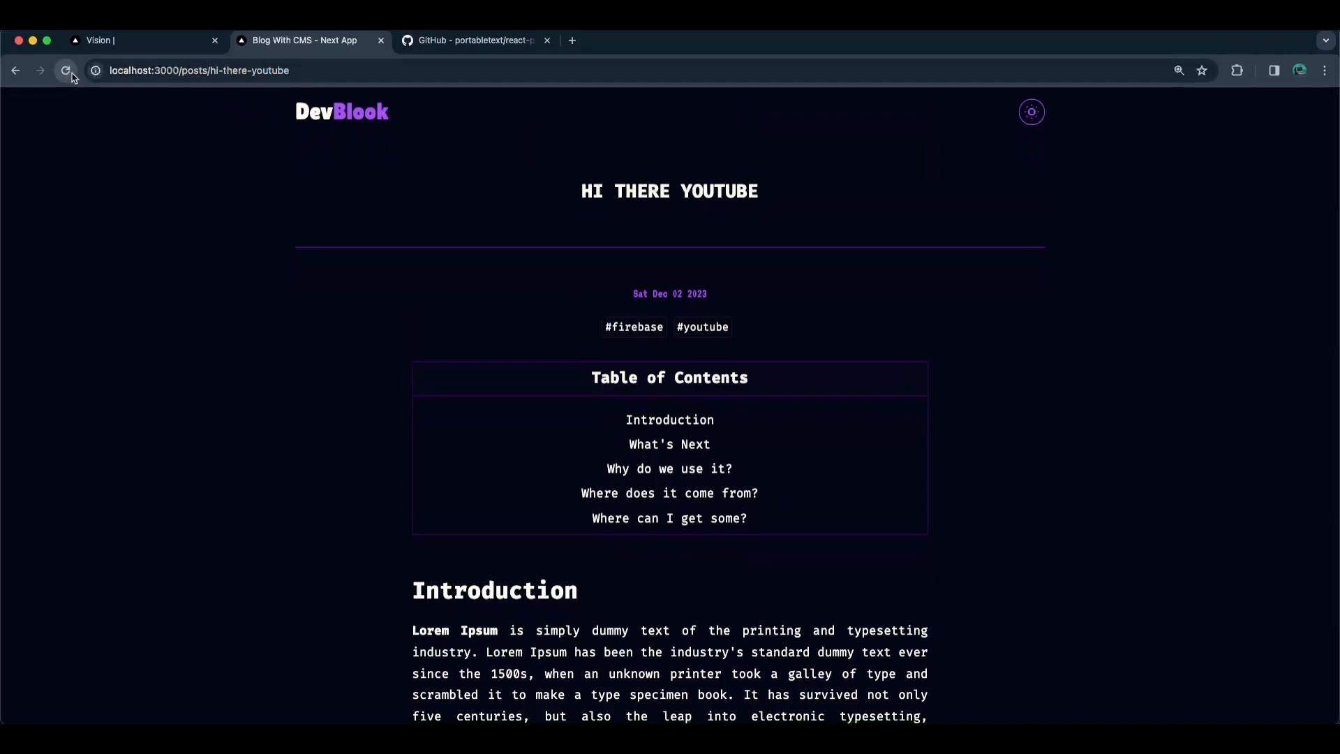
{"action": "mouse_move", "coordinate": [669, 419]}
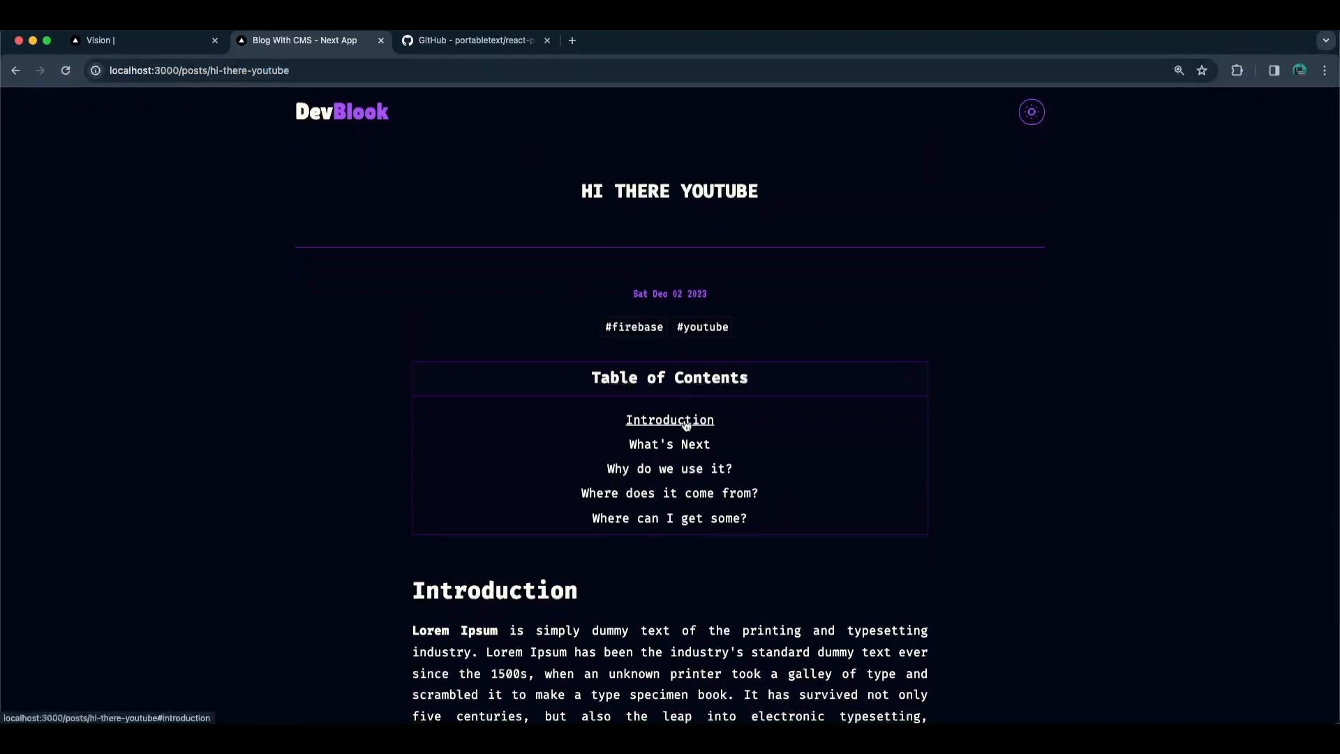
{"action": "left_click", "coordinate": [670, 444]}
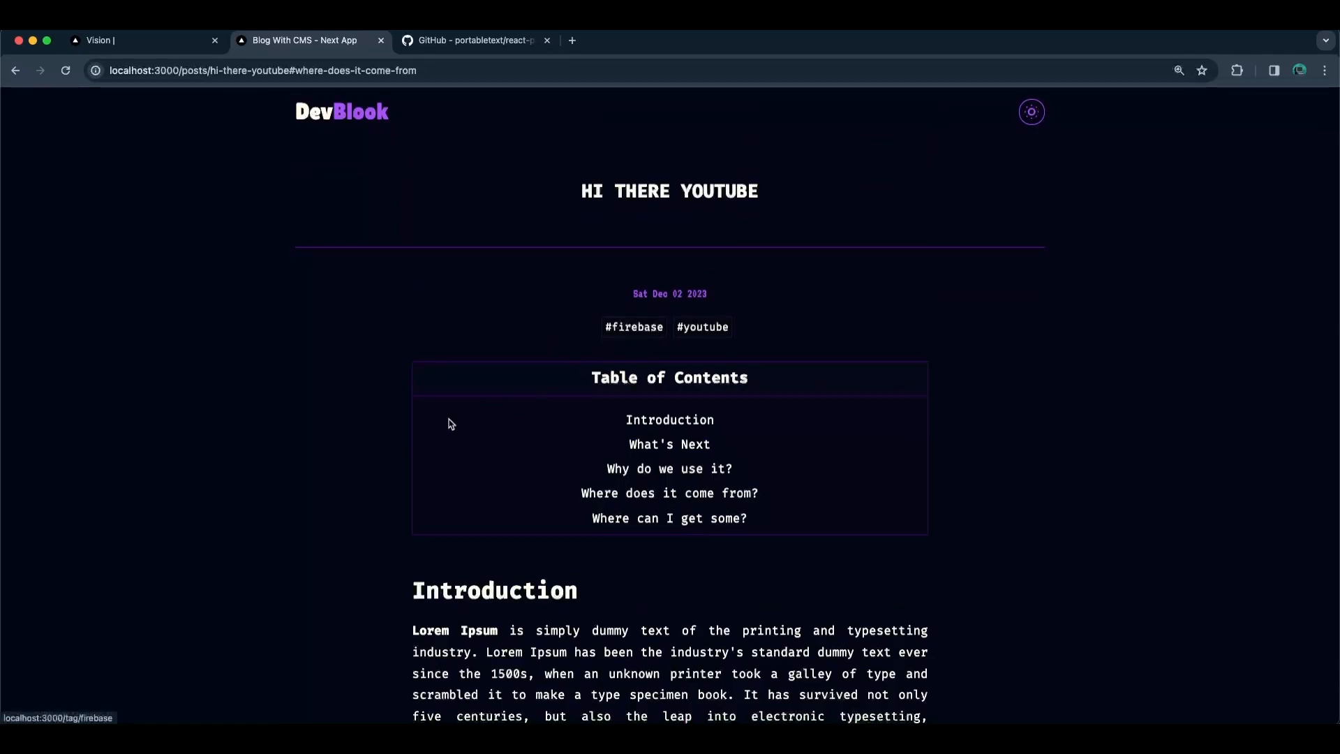
{"action": "left_click", "coordinate": [632, 326]}
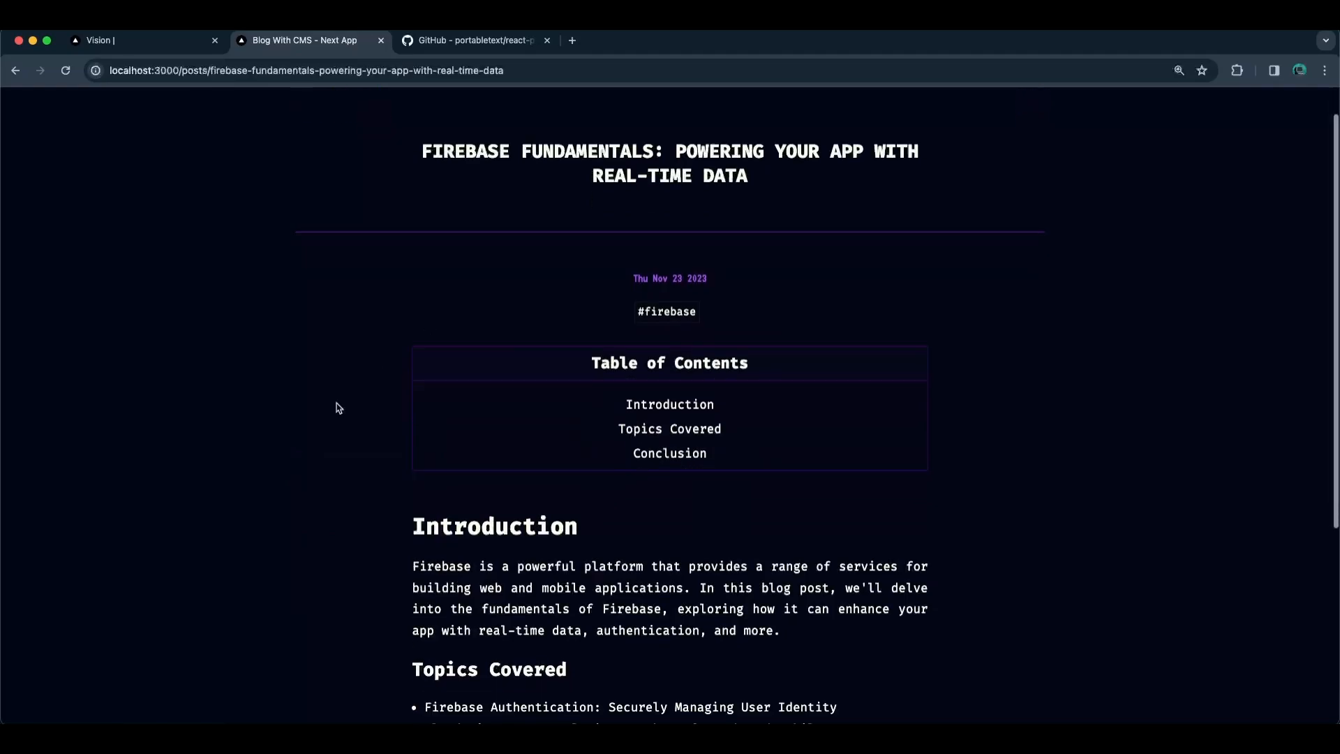
{"action": "scroll", "scroll_direction": "down", "scroll_amount": 3}
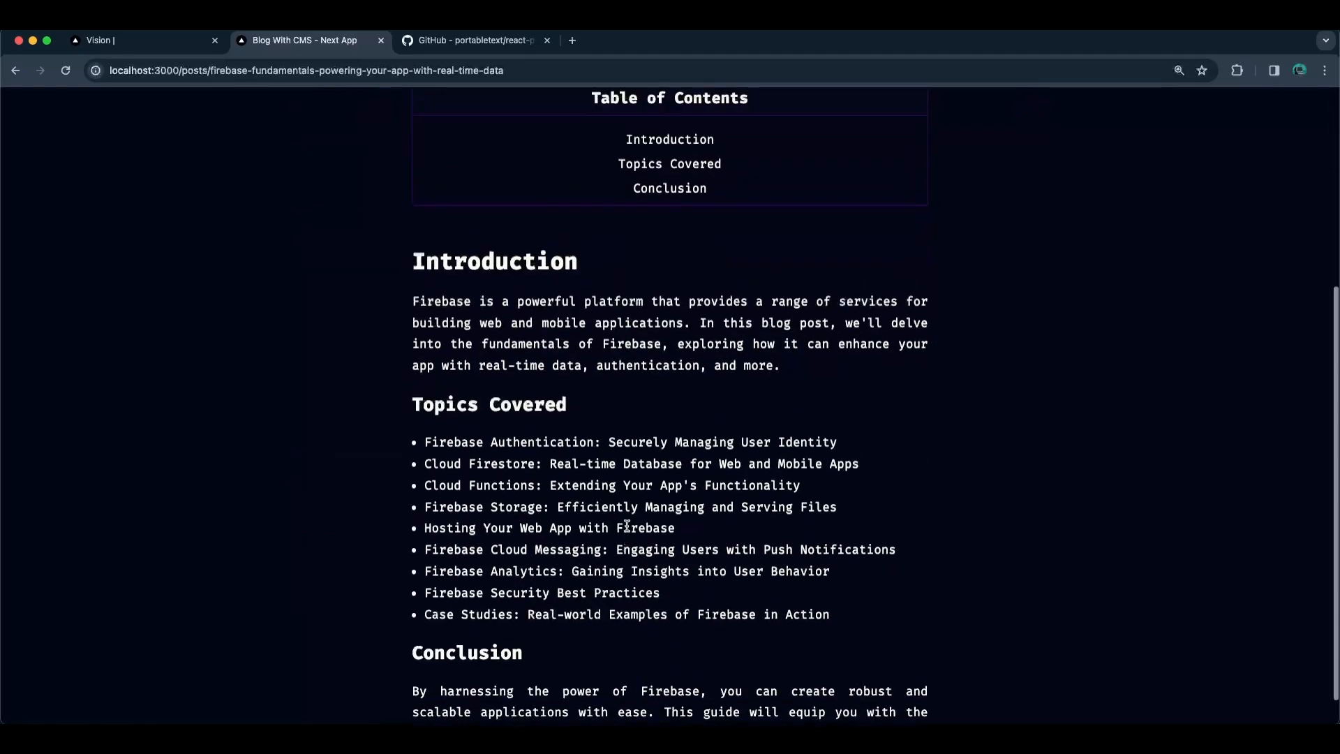
- Open the 'Hi there' YouTube post from the list, then return to the Toc code
{"action": "left_click", "coordinate": [669, 187]}
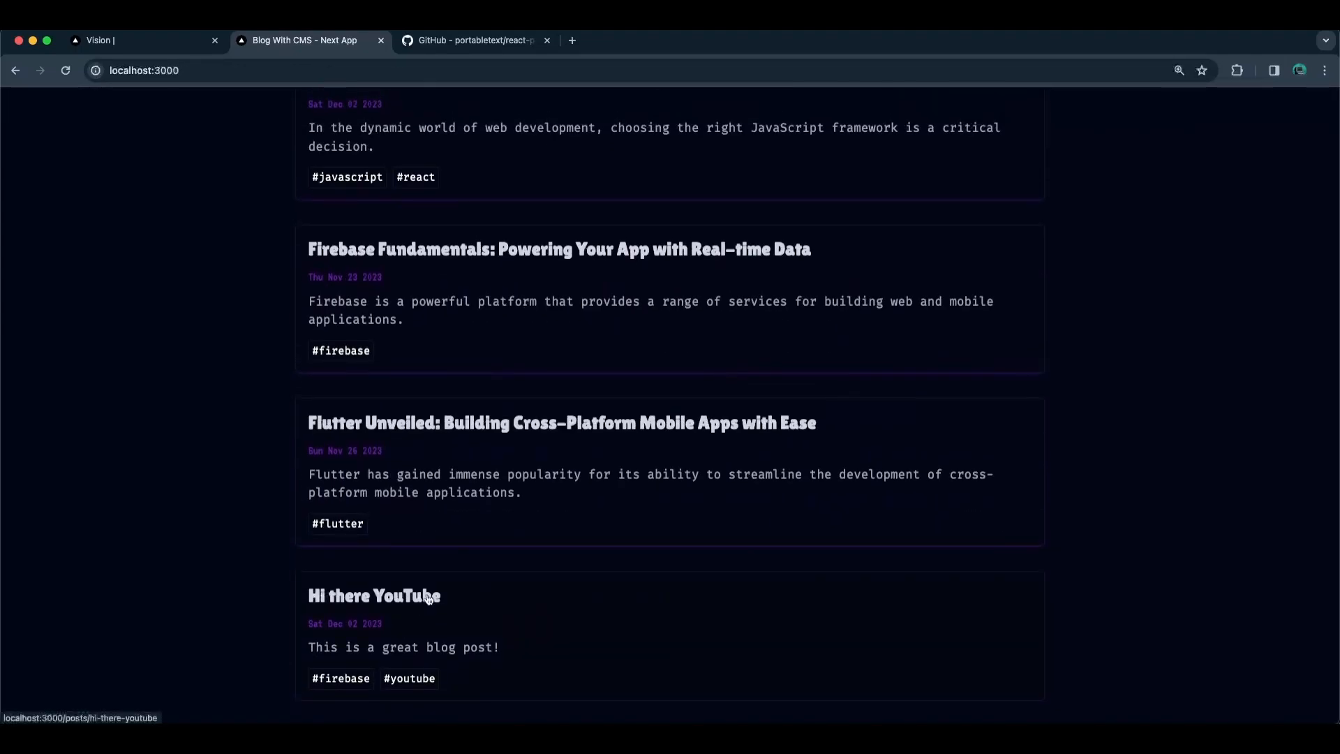
{"action": "left_click", "coordinate": [373, 596]}
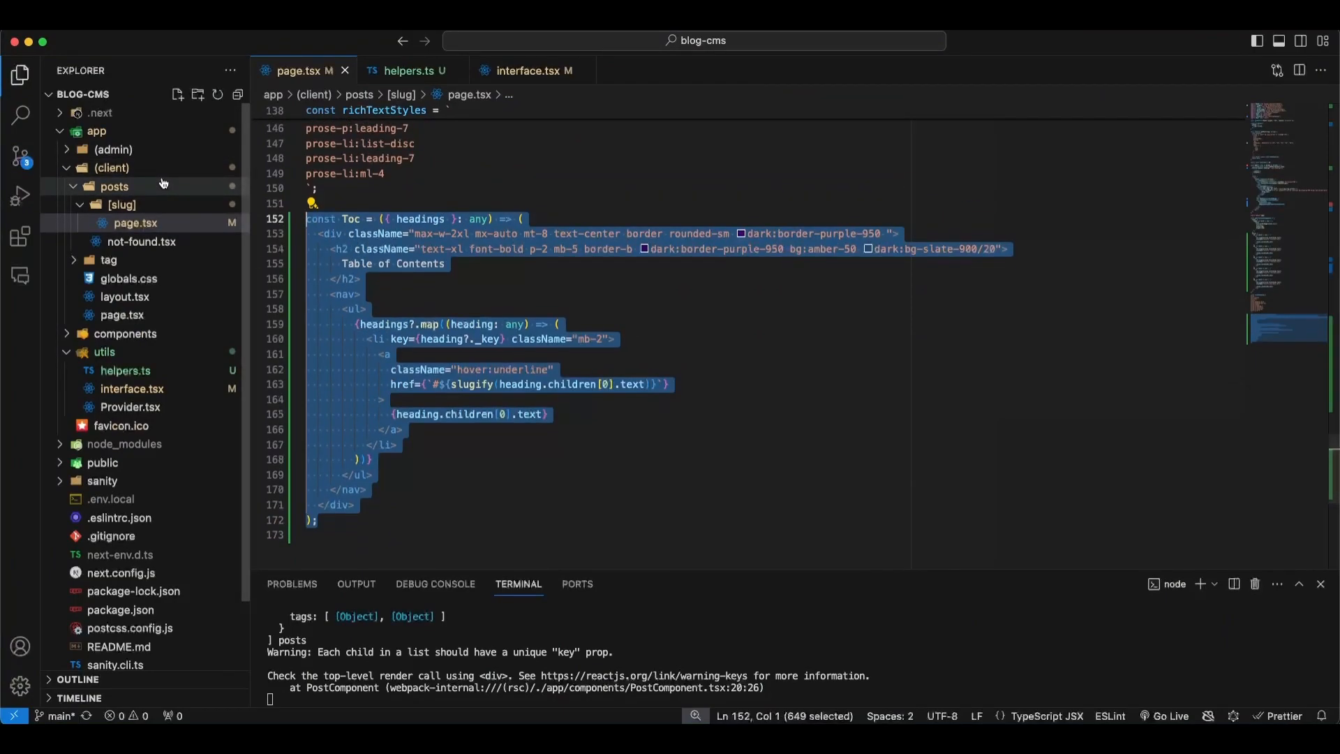
{"action": "left_click", "coordinate": [547, 415]}
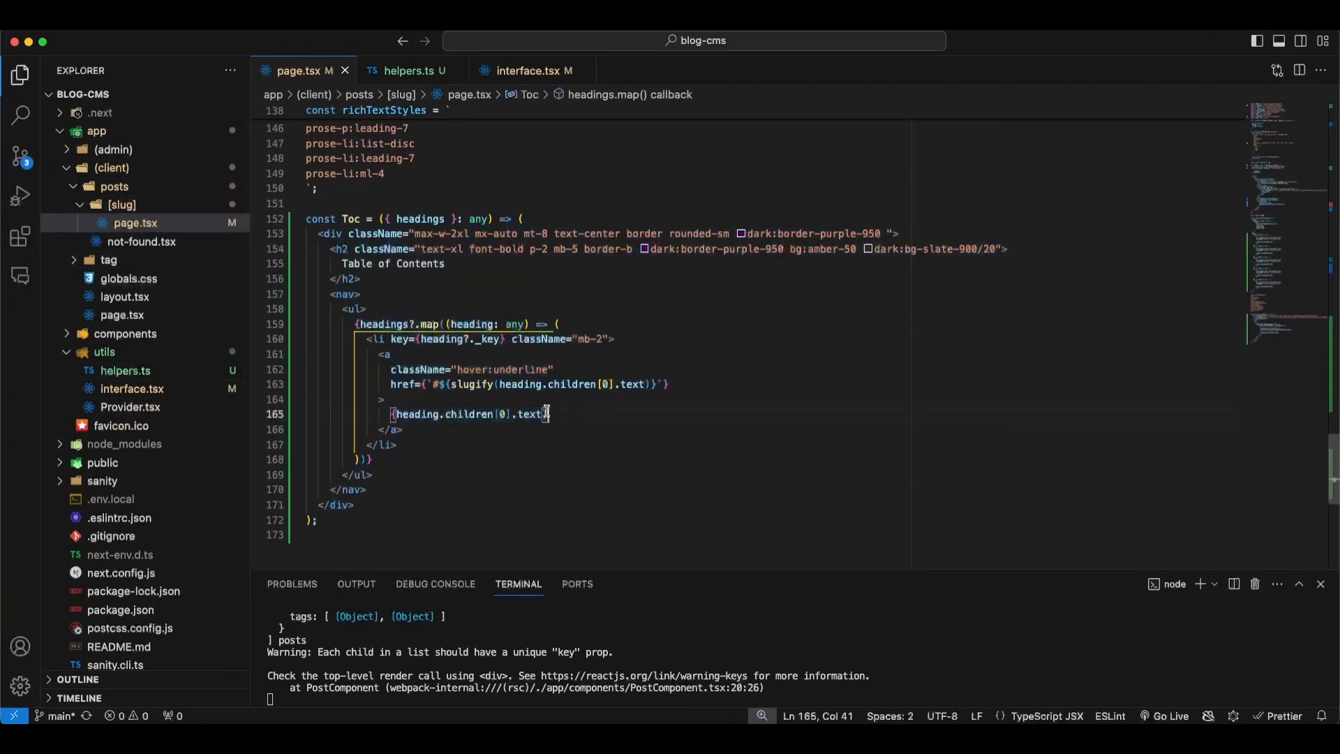